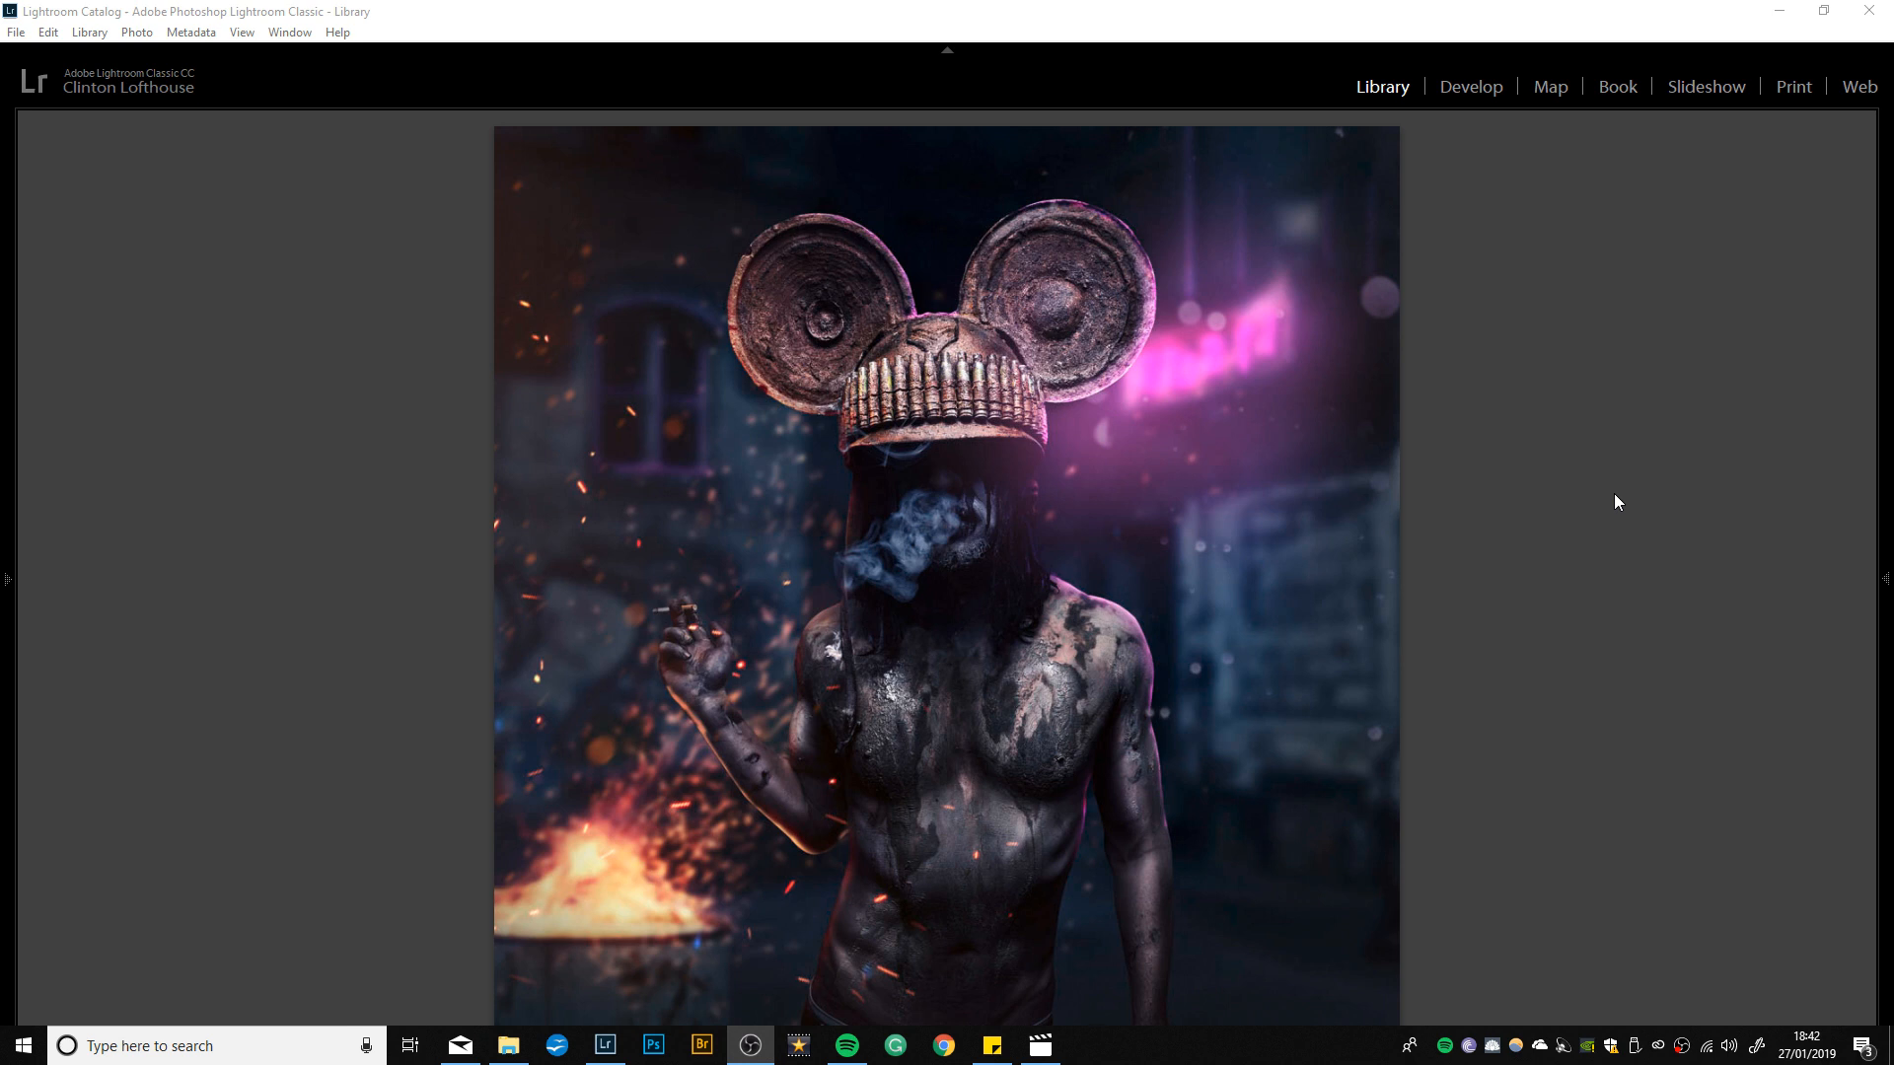
pyautogui.moveTo(1543, 627)
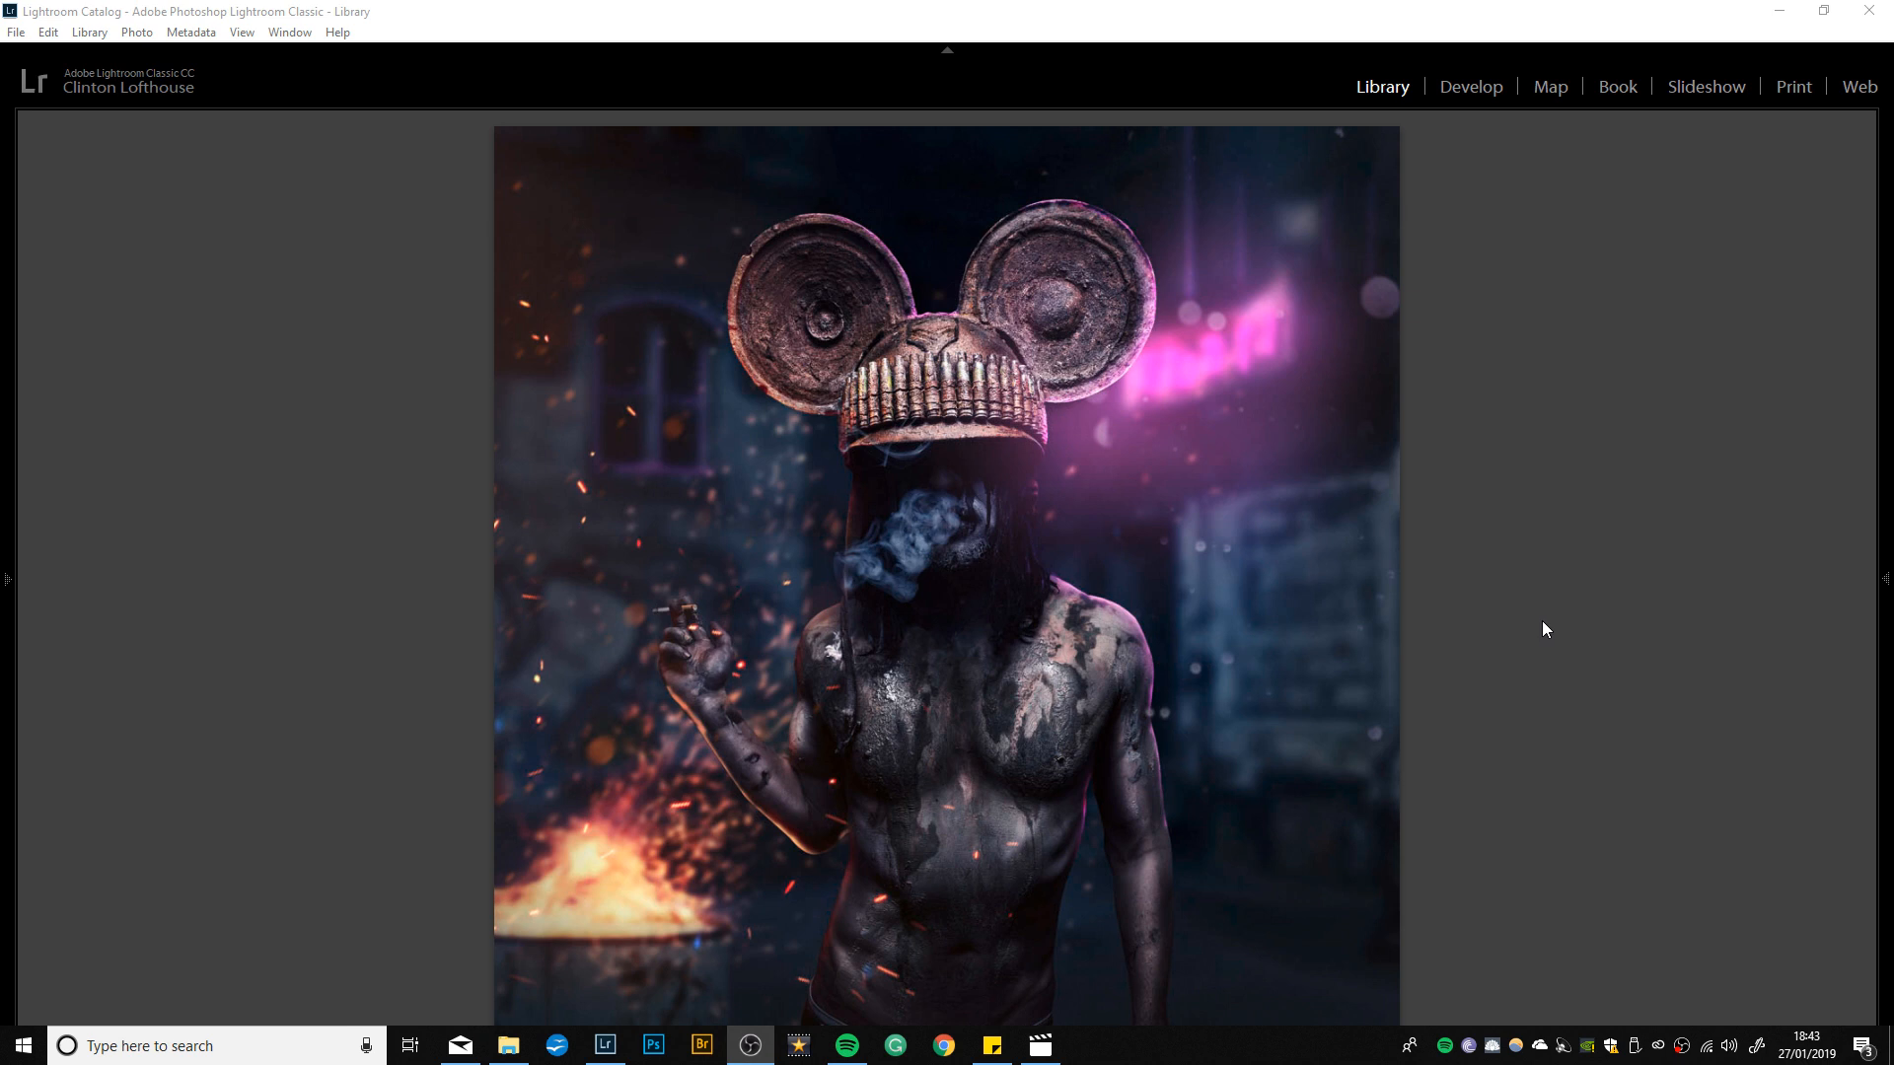
pyautogui.moveTo(594, 333)
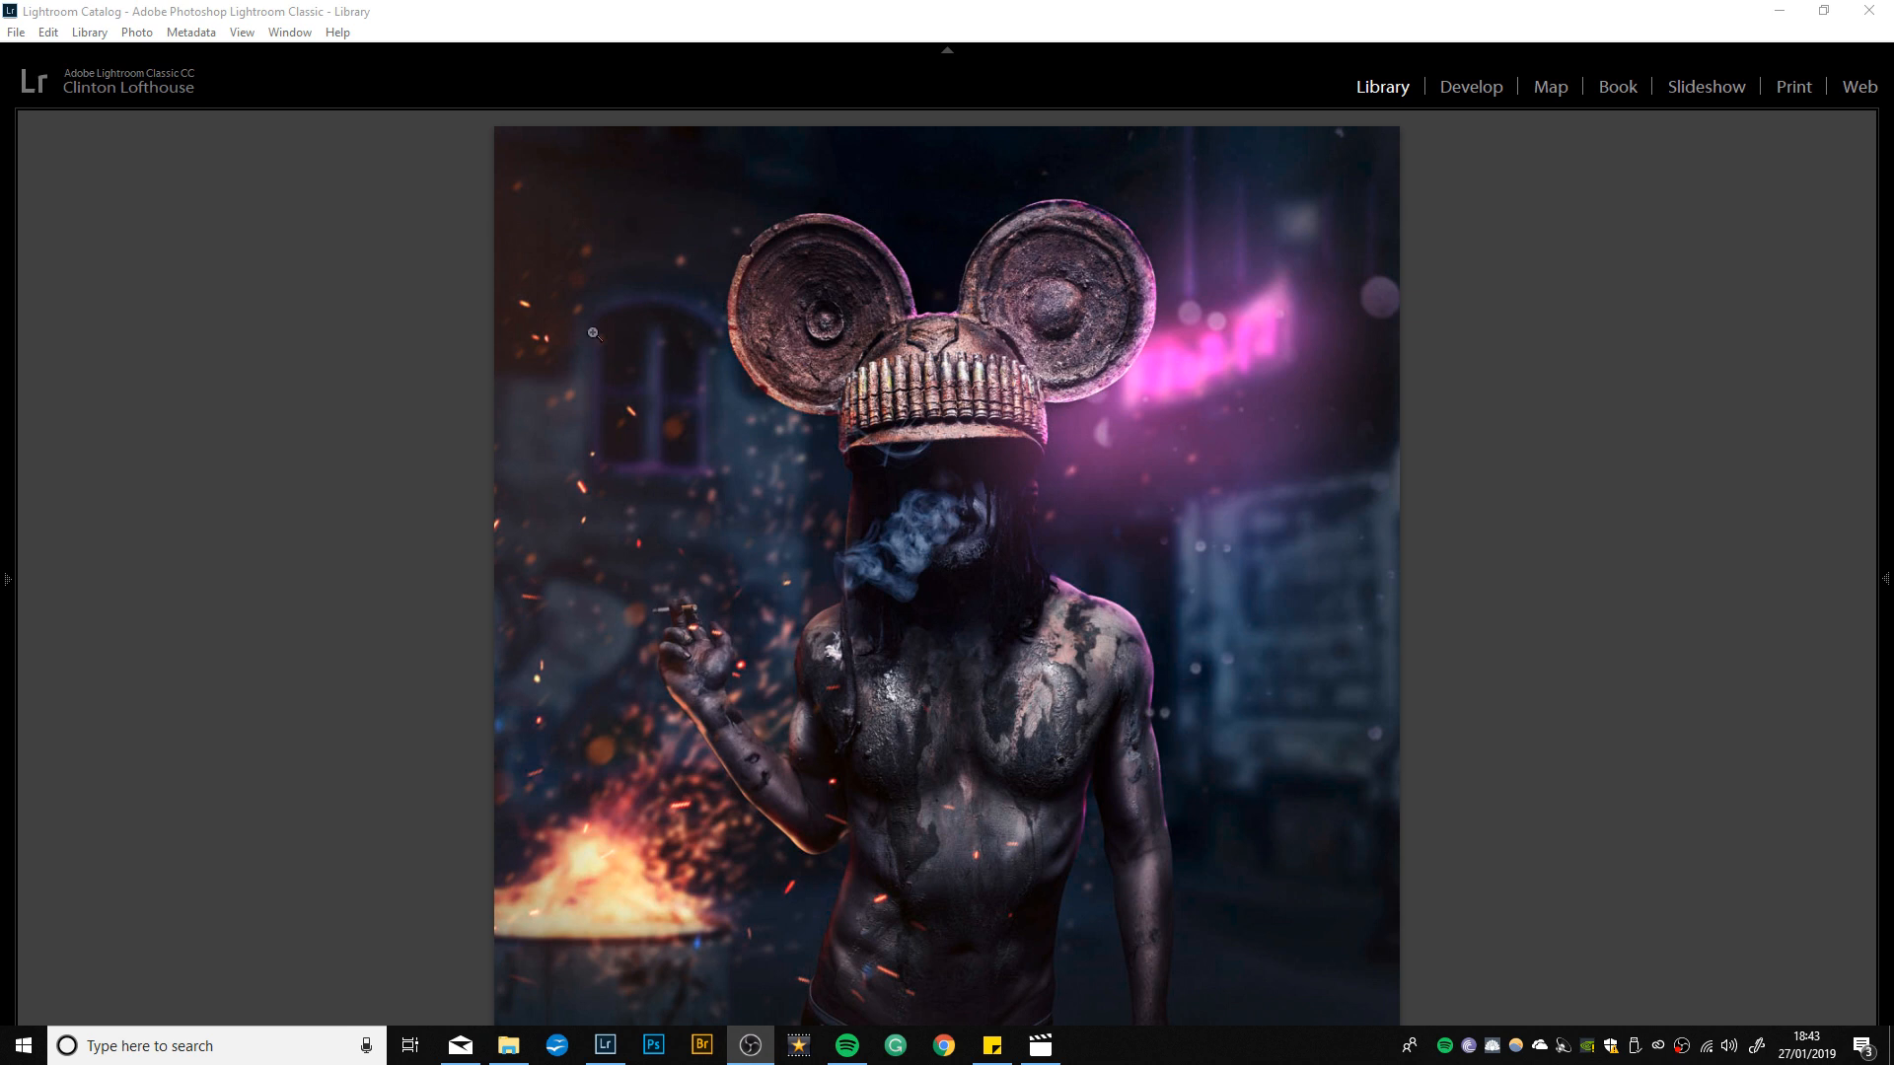
pyautogui.moveTo(830, 519)
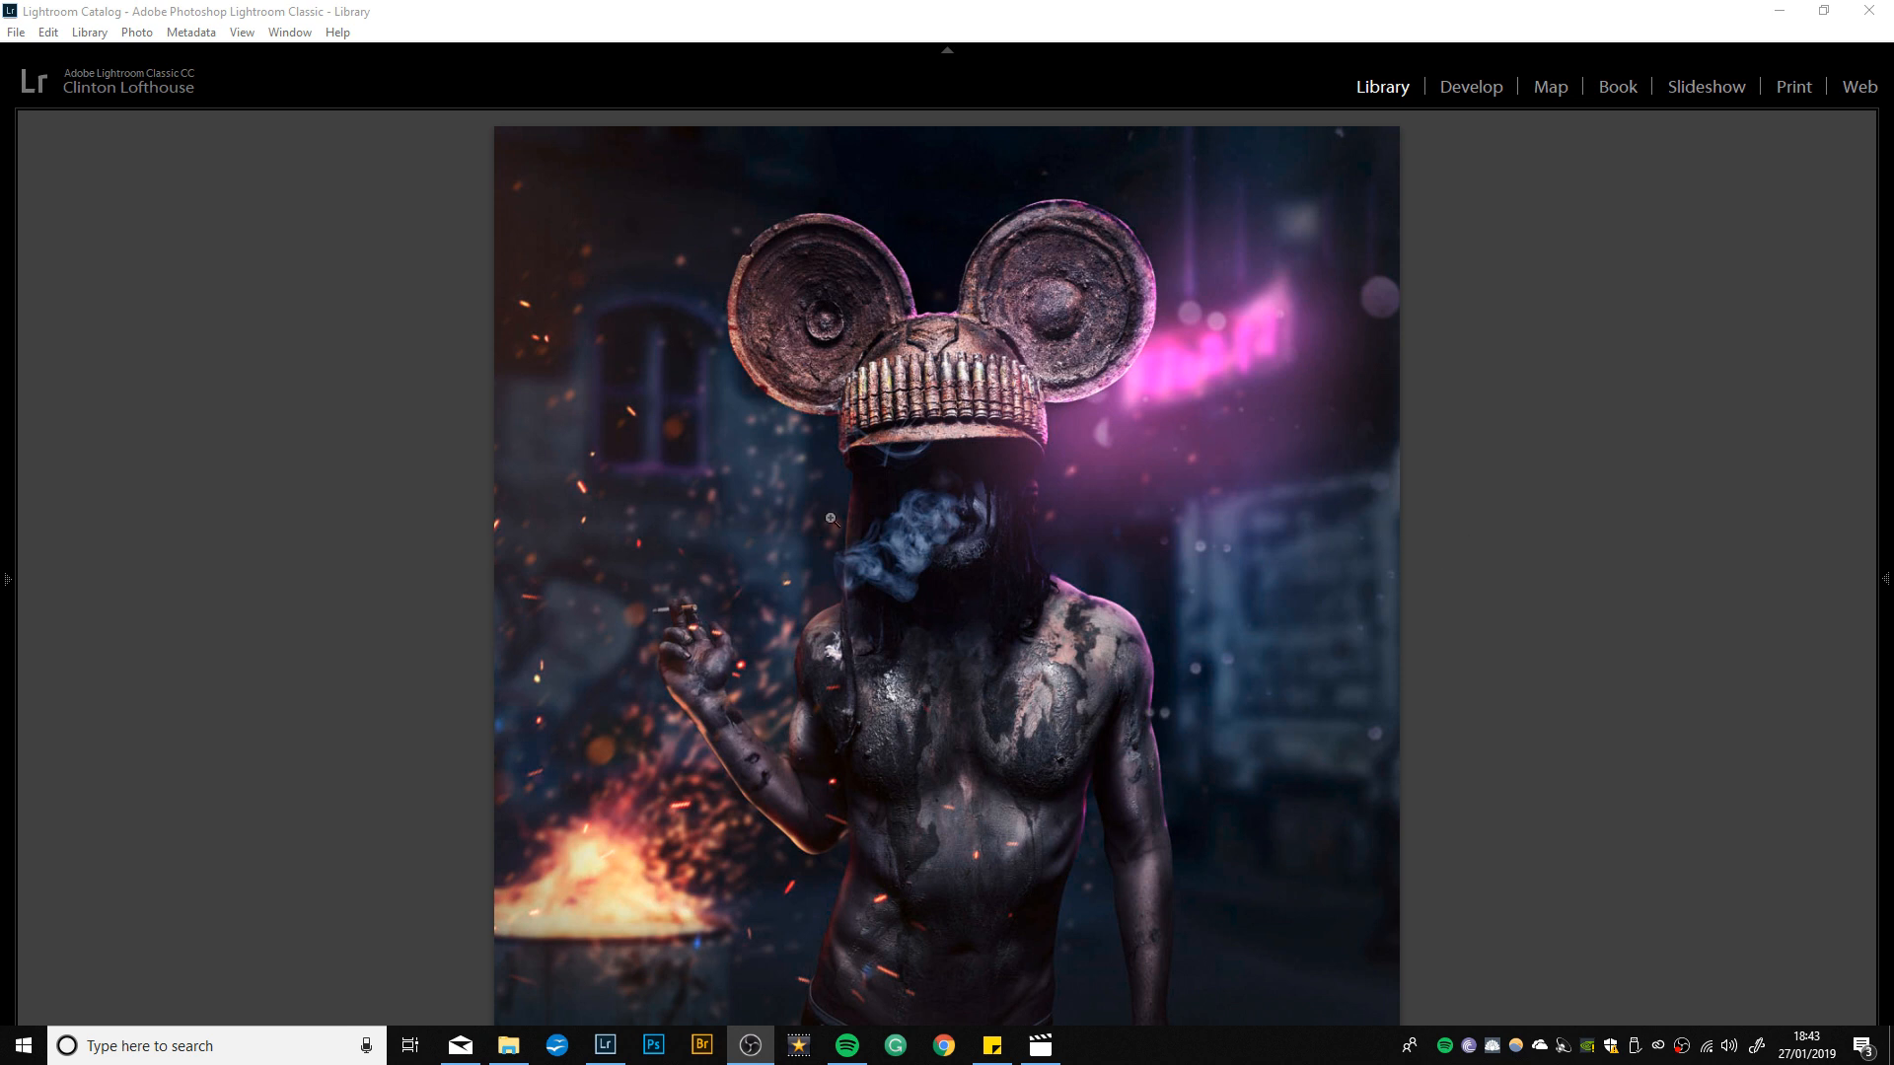
pyautogui.moveTo(1020, 758)
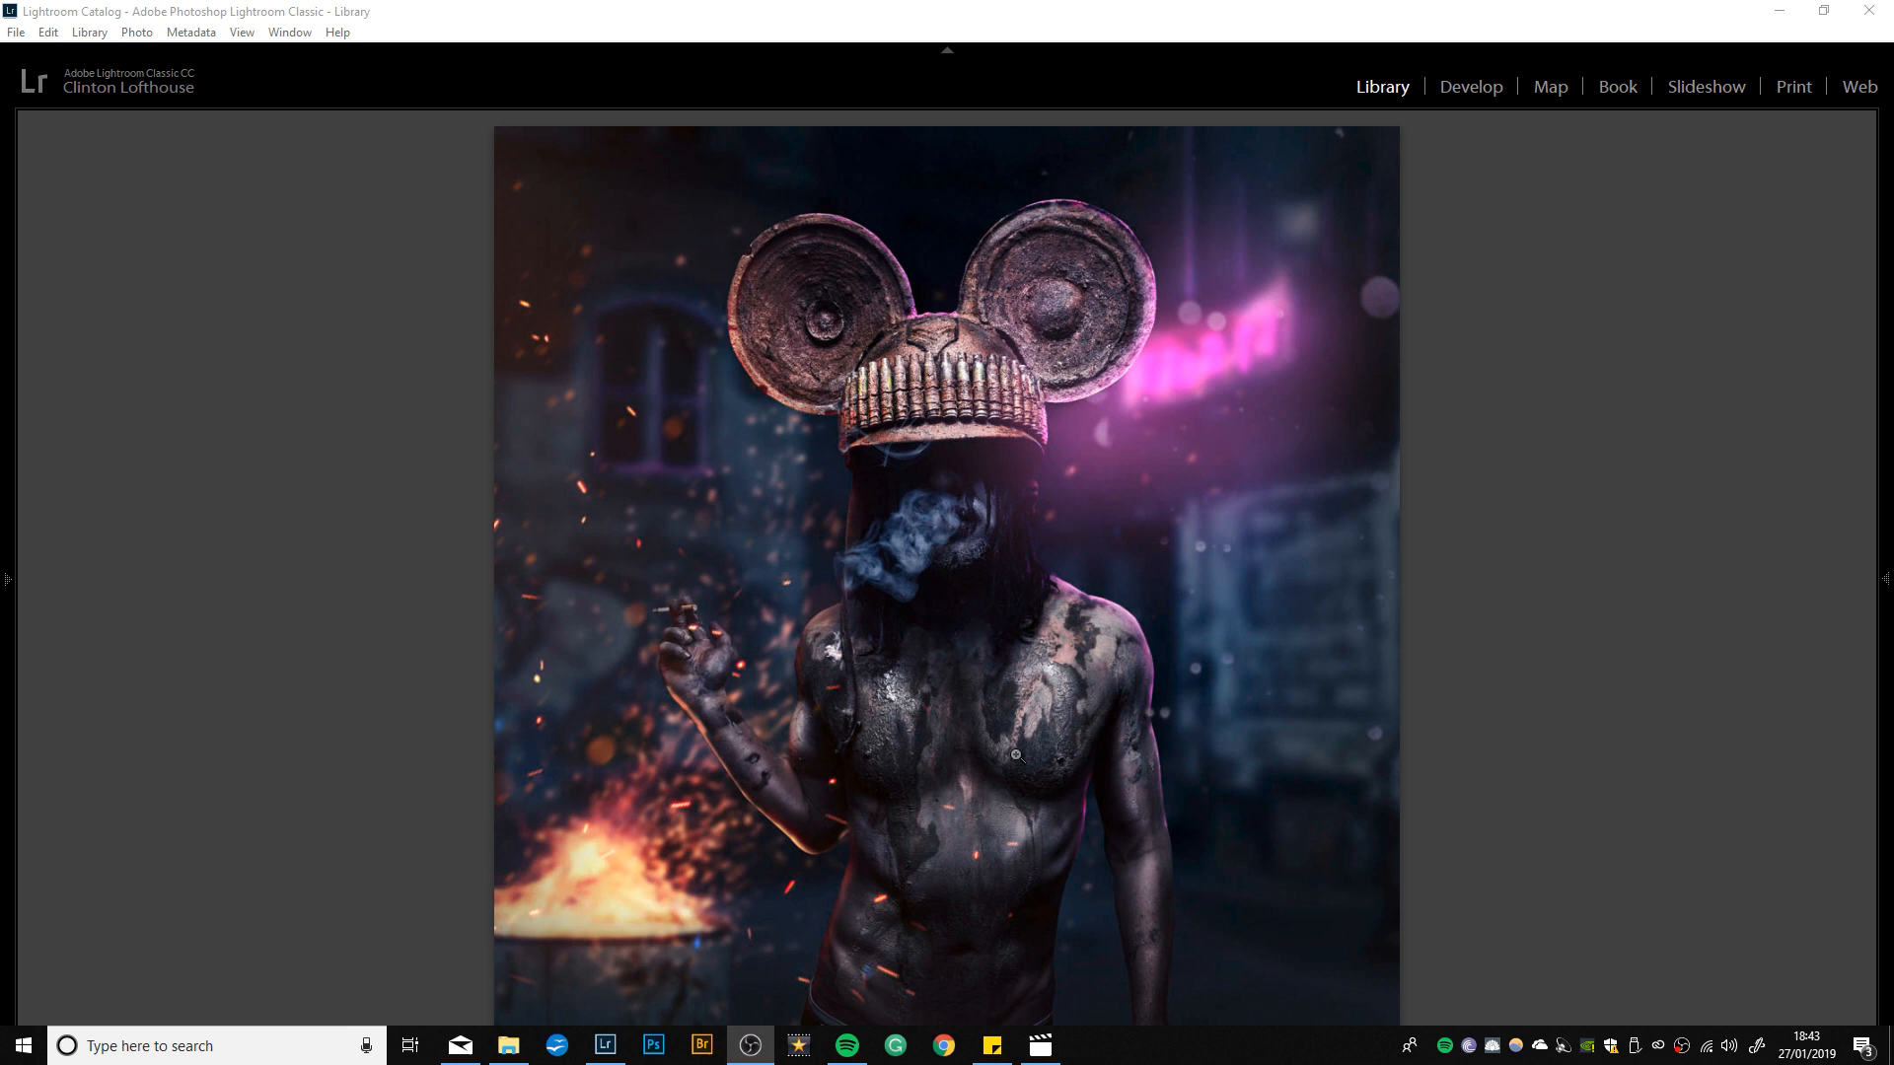
pyautogui.moveTo(1157, 494)
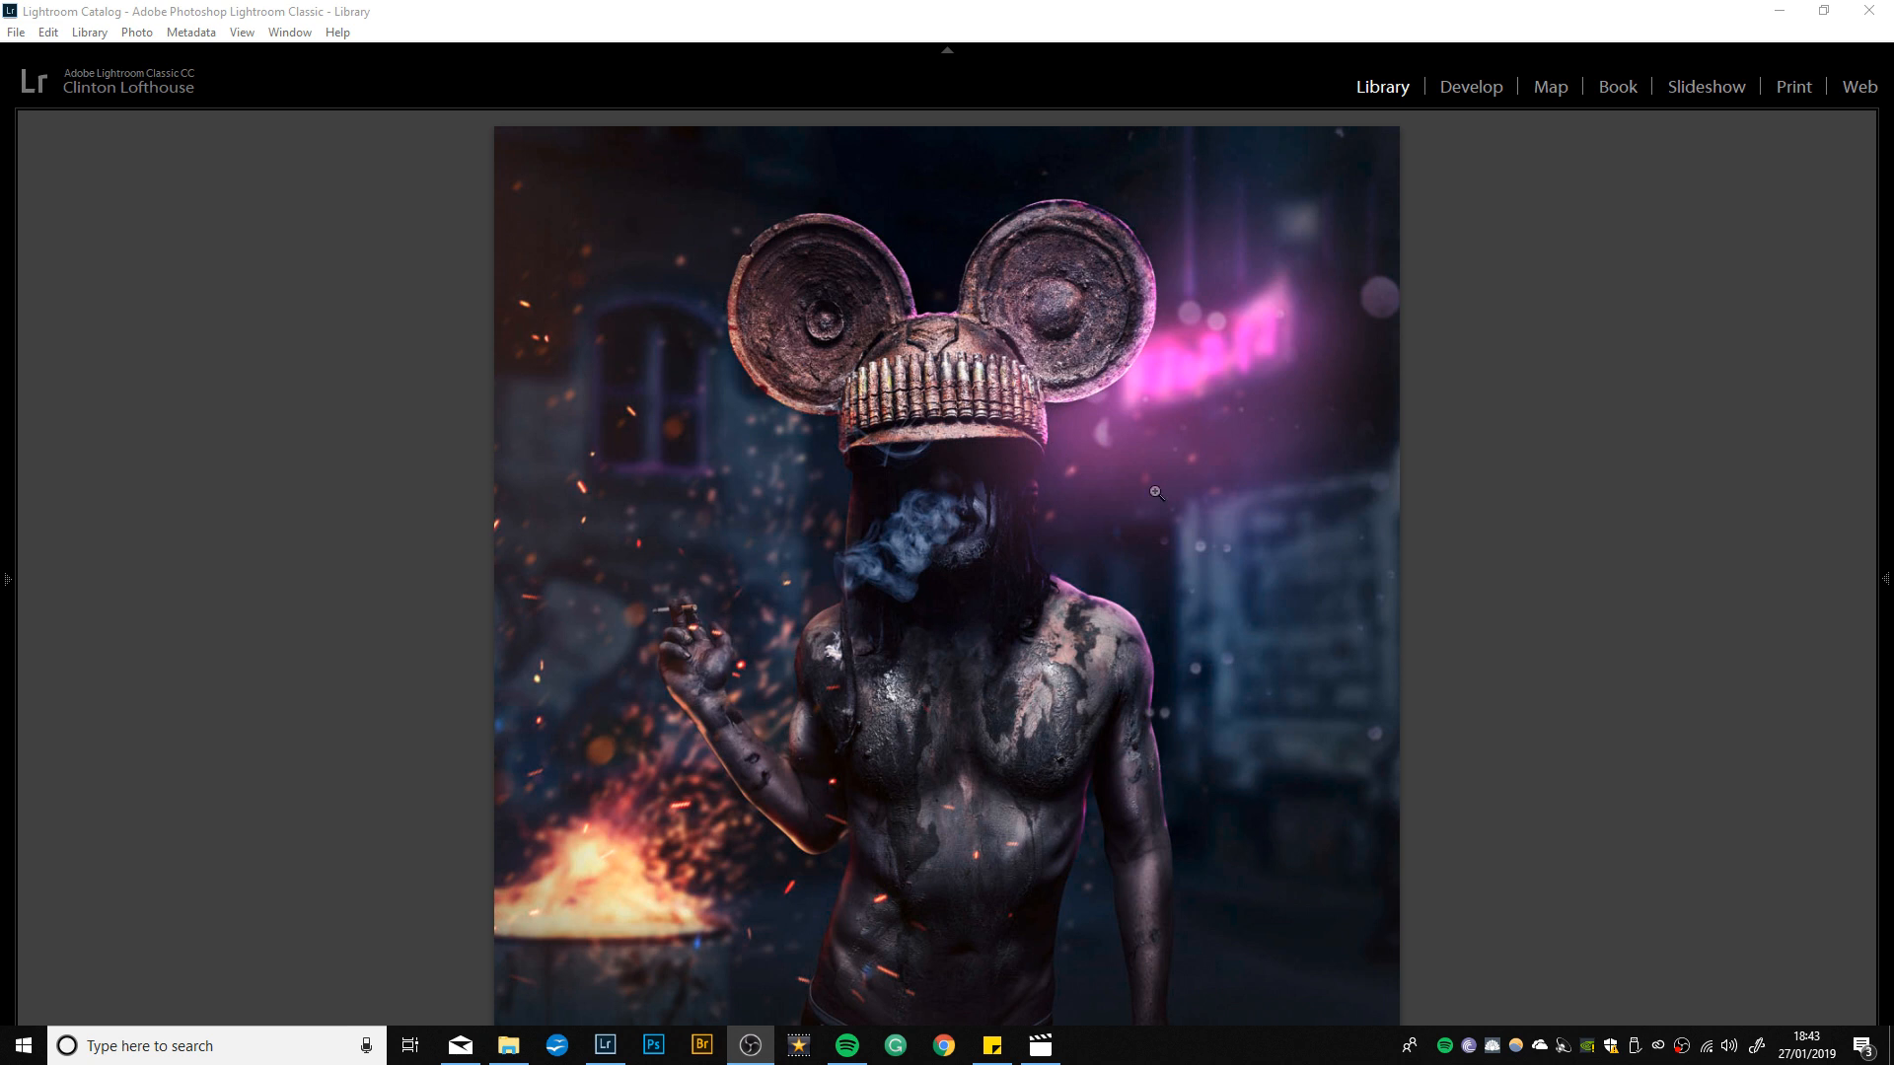
pyautogui.moveTo(1113, 411)
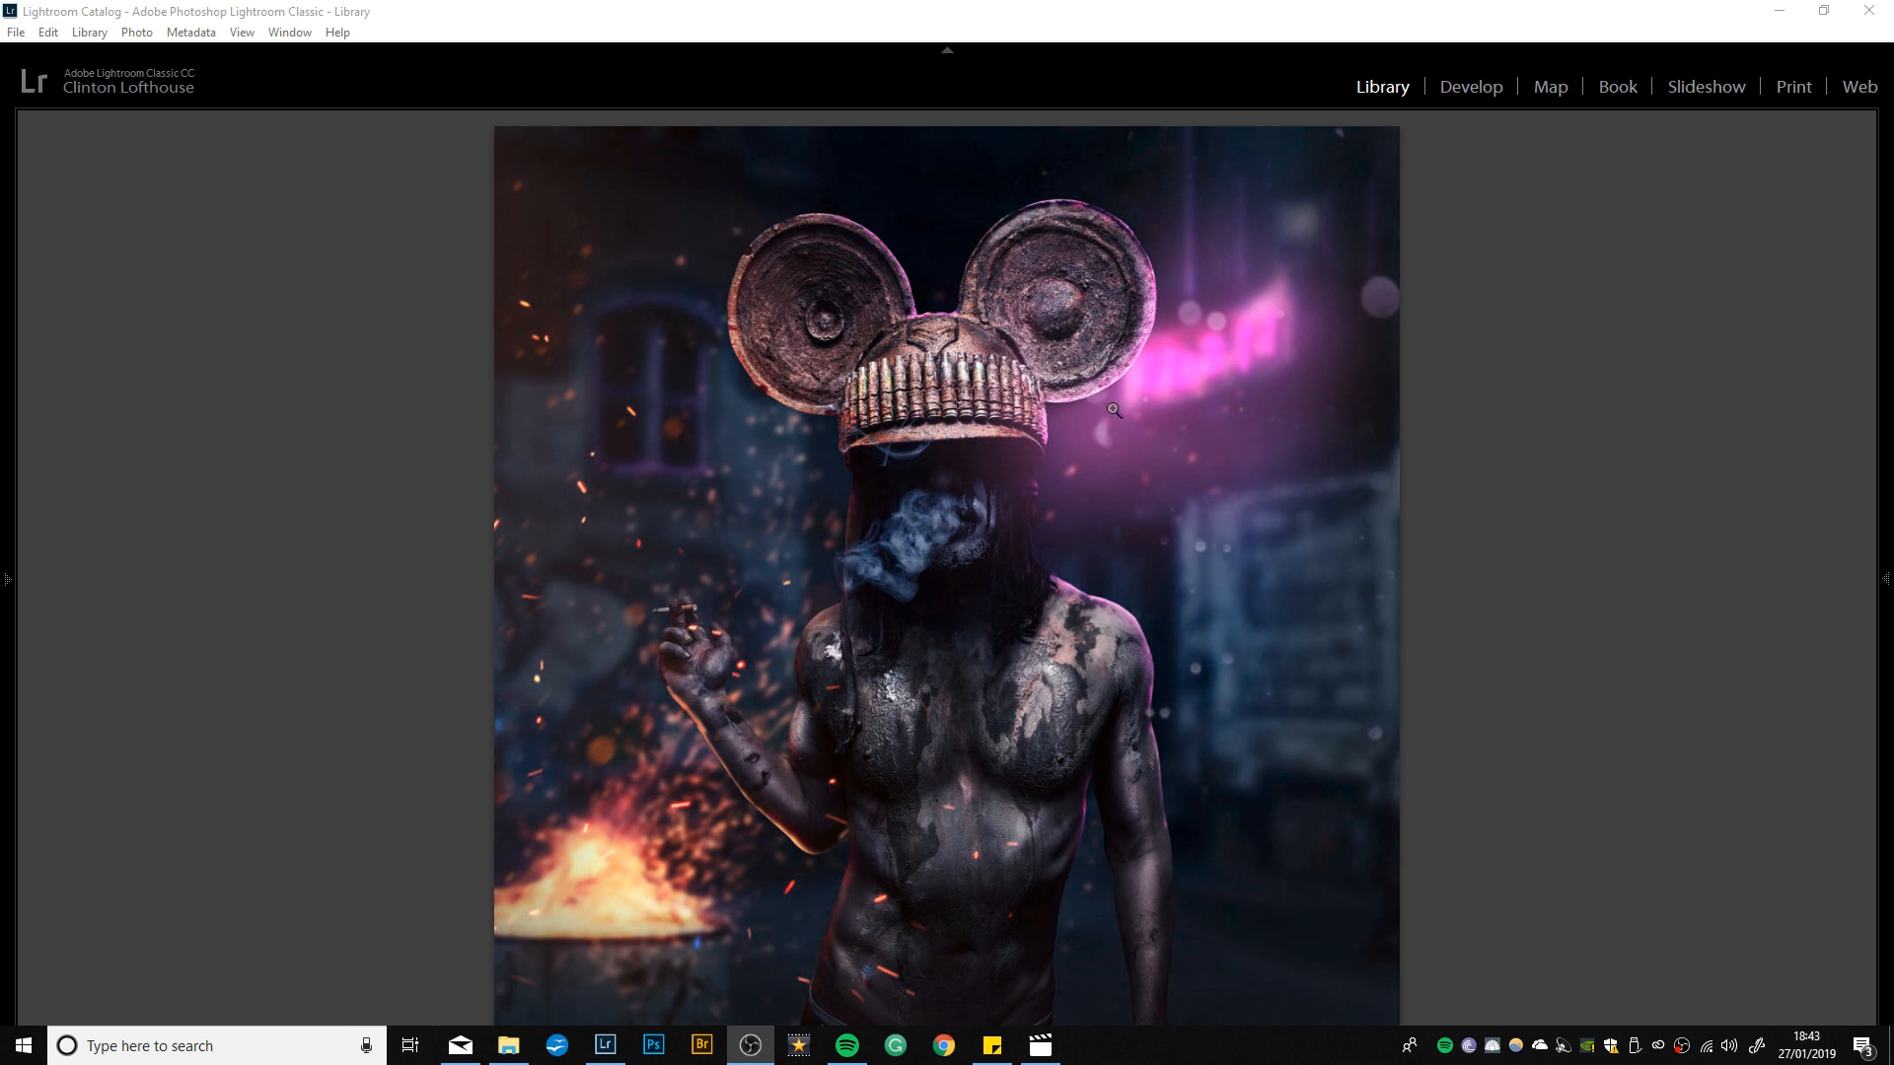
pyautogui.moveTo(1308, 296)
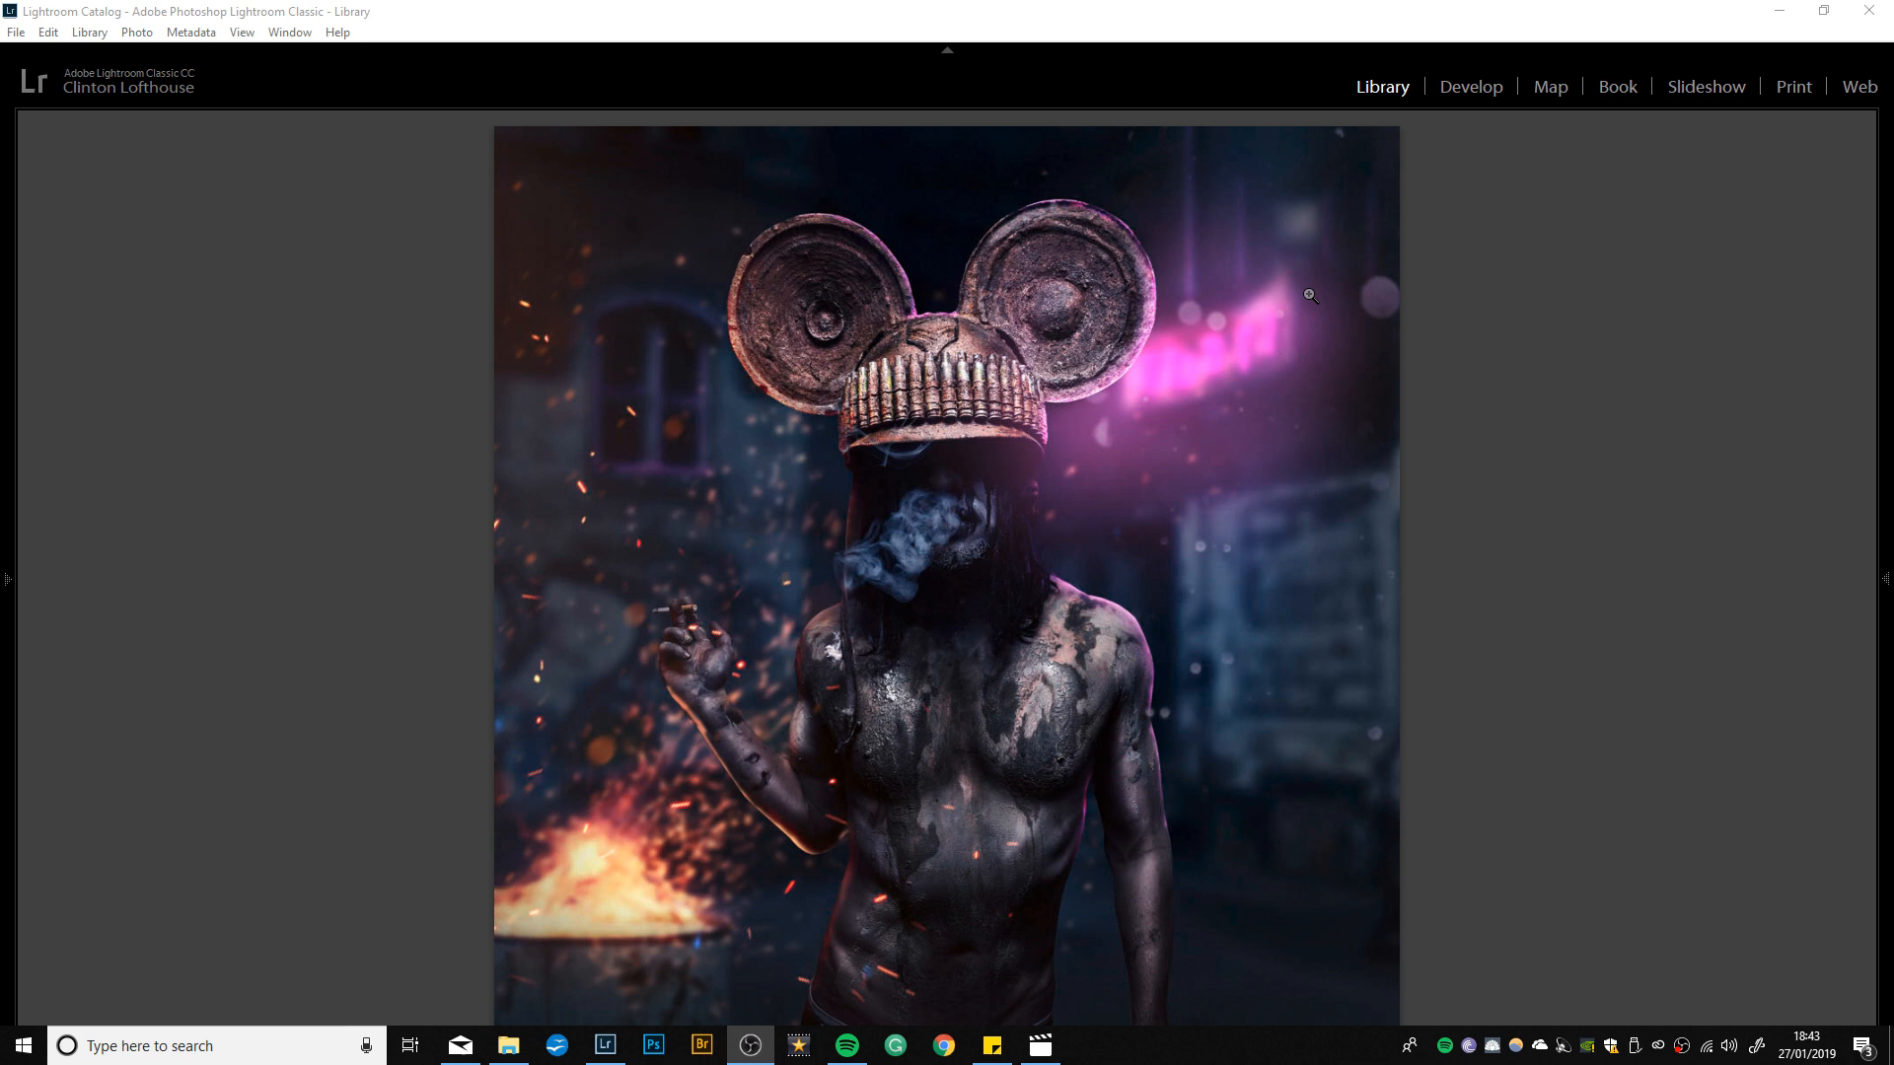
pyautogui.moveTo(1281, 289)
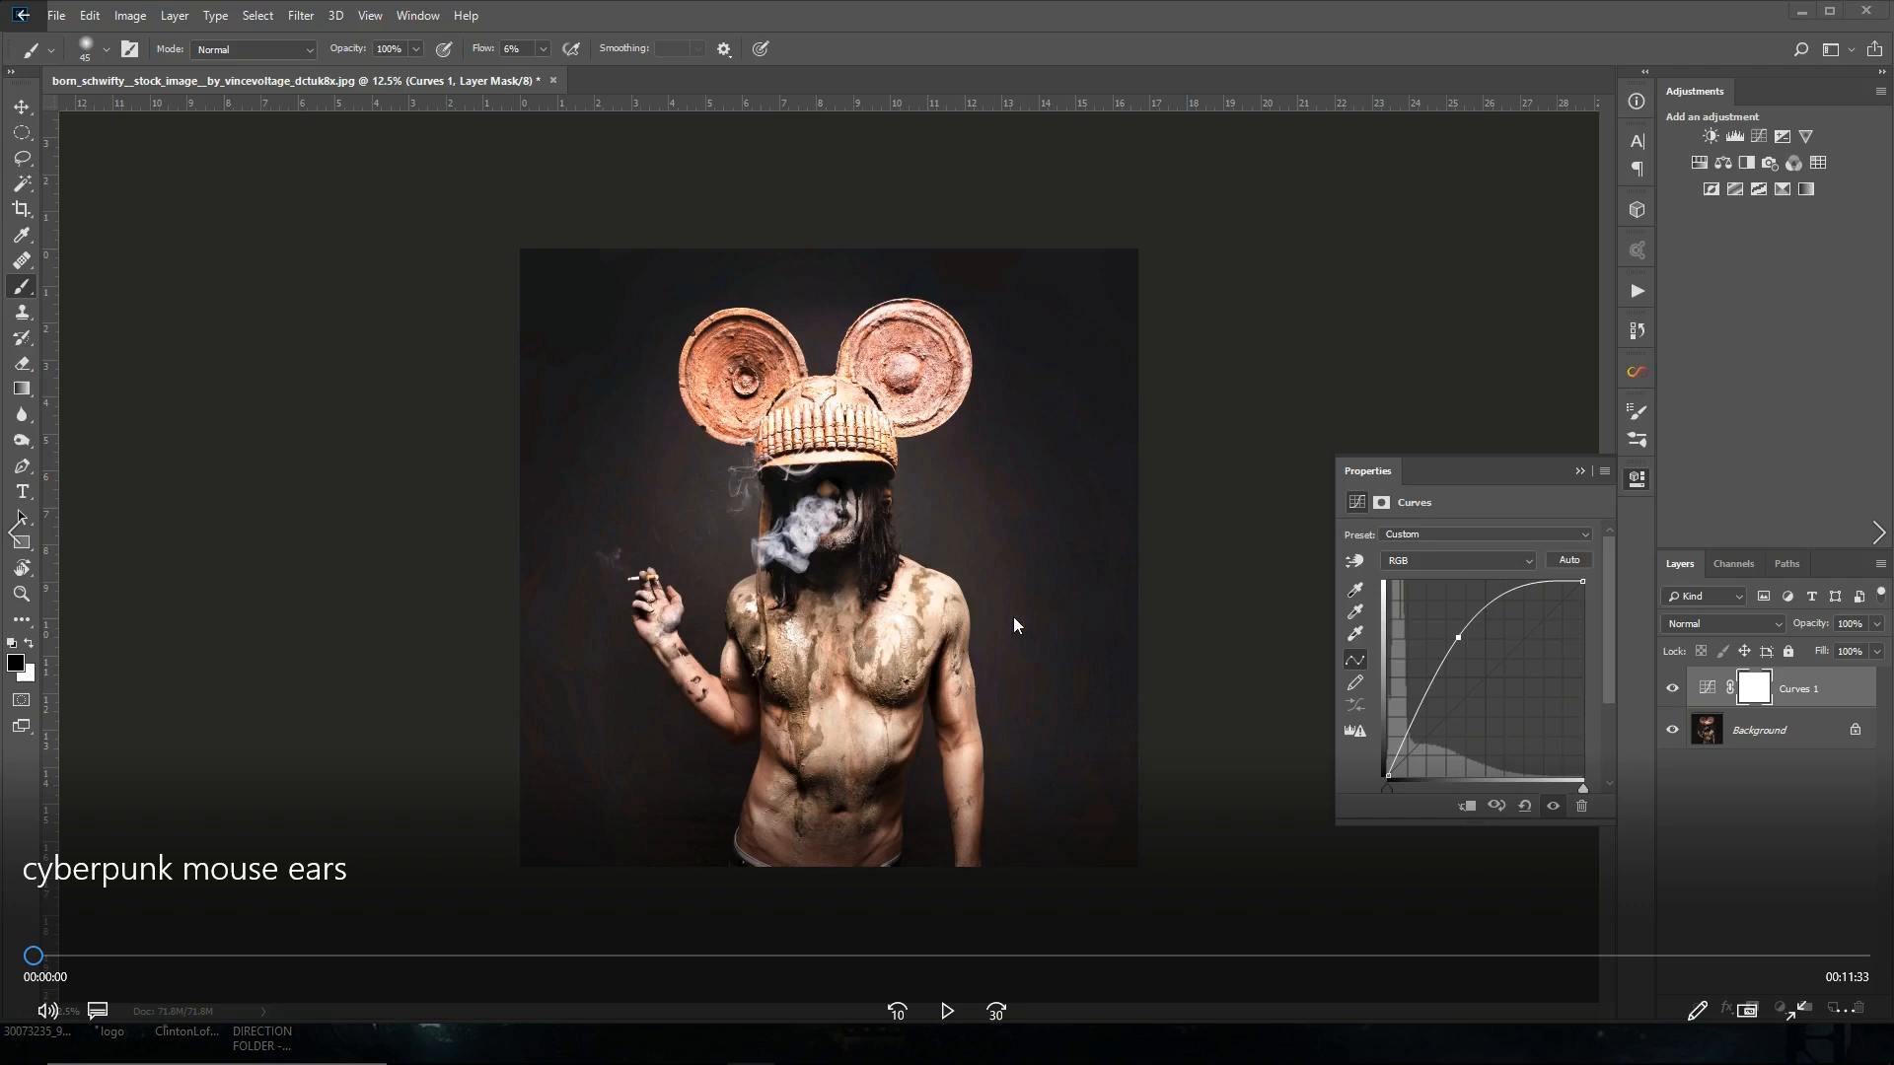
pyautogui.moveTo(899, 647)
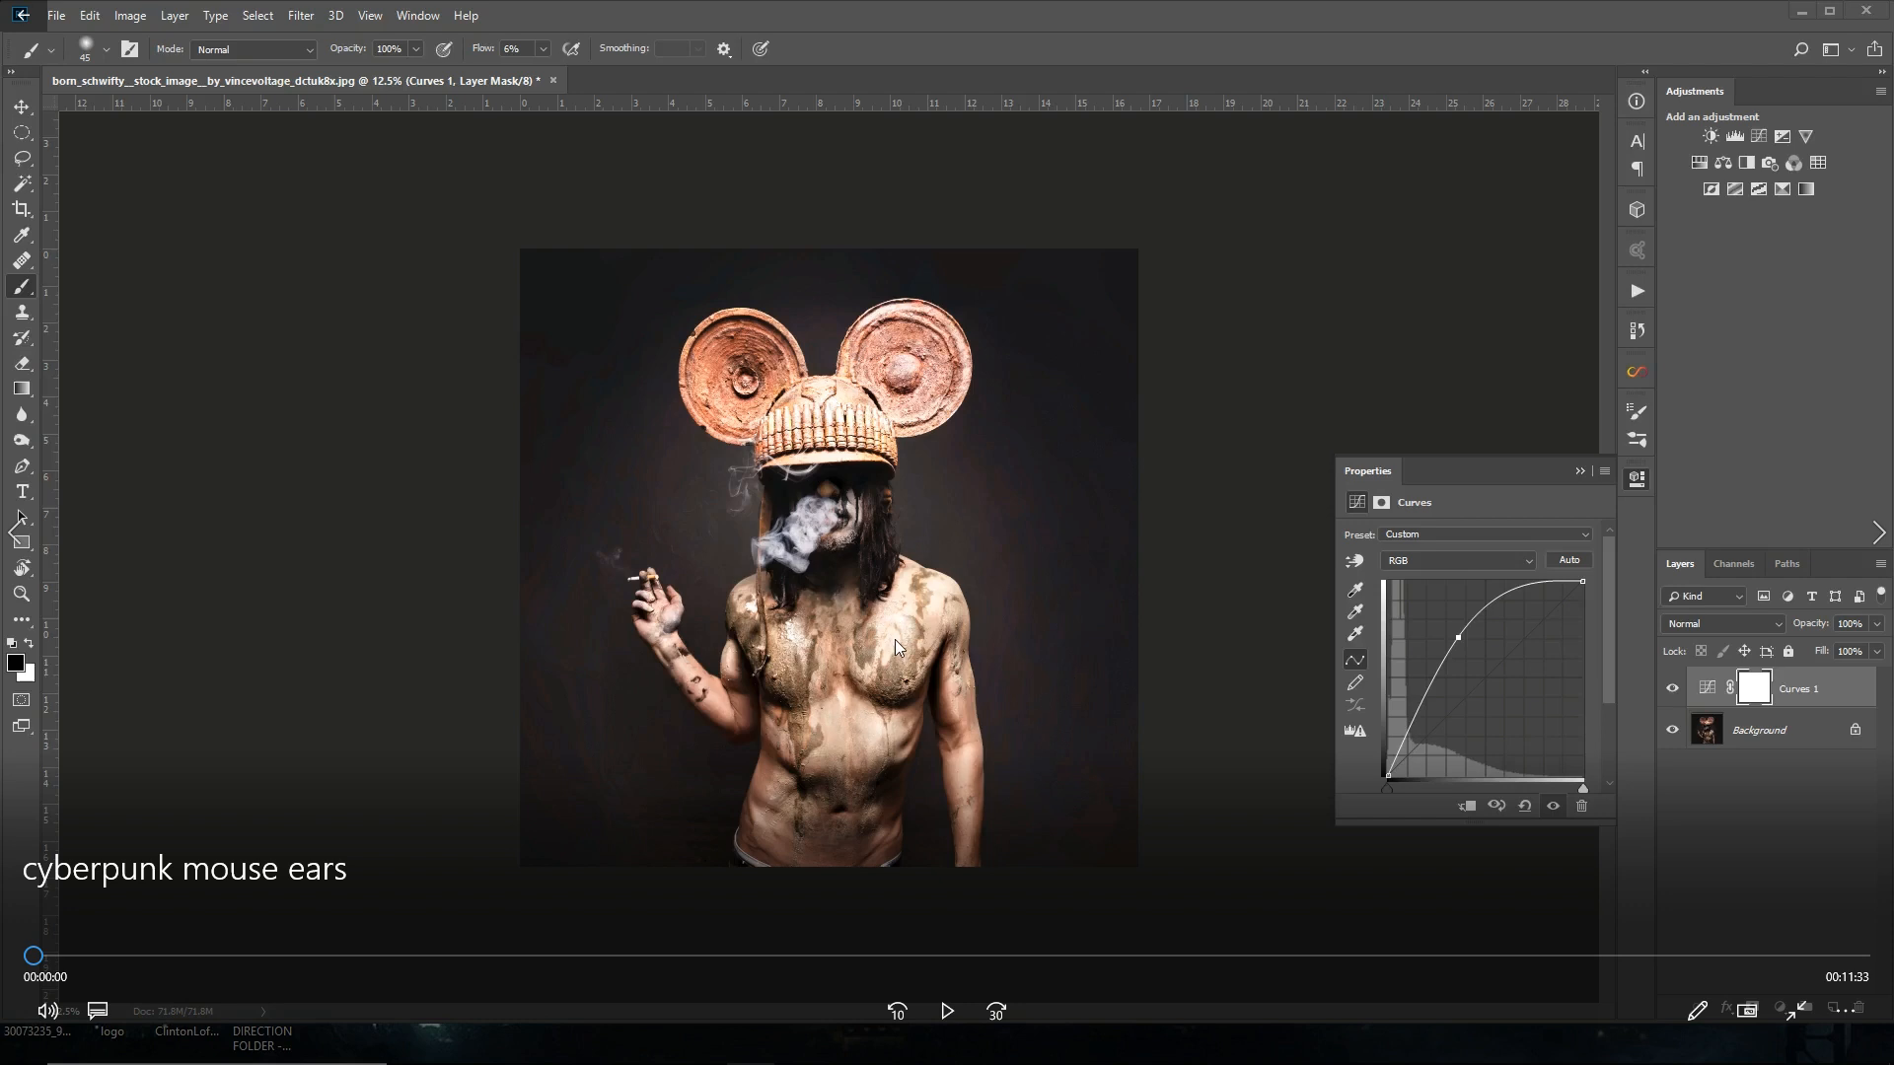
pyautogui.moveTo(1068, 684)
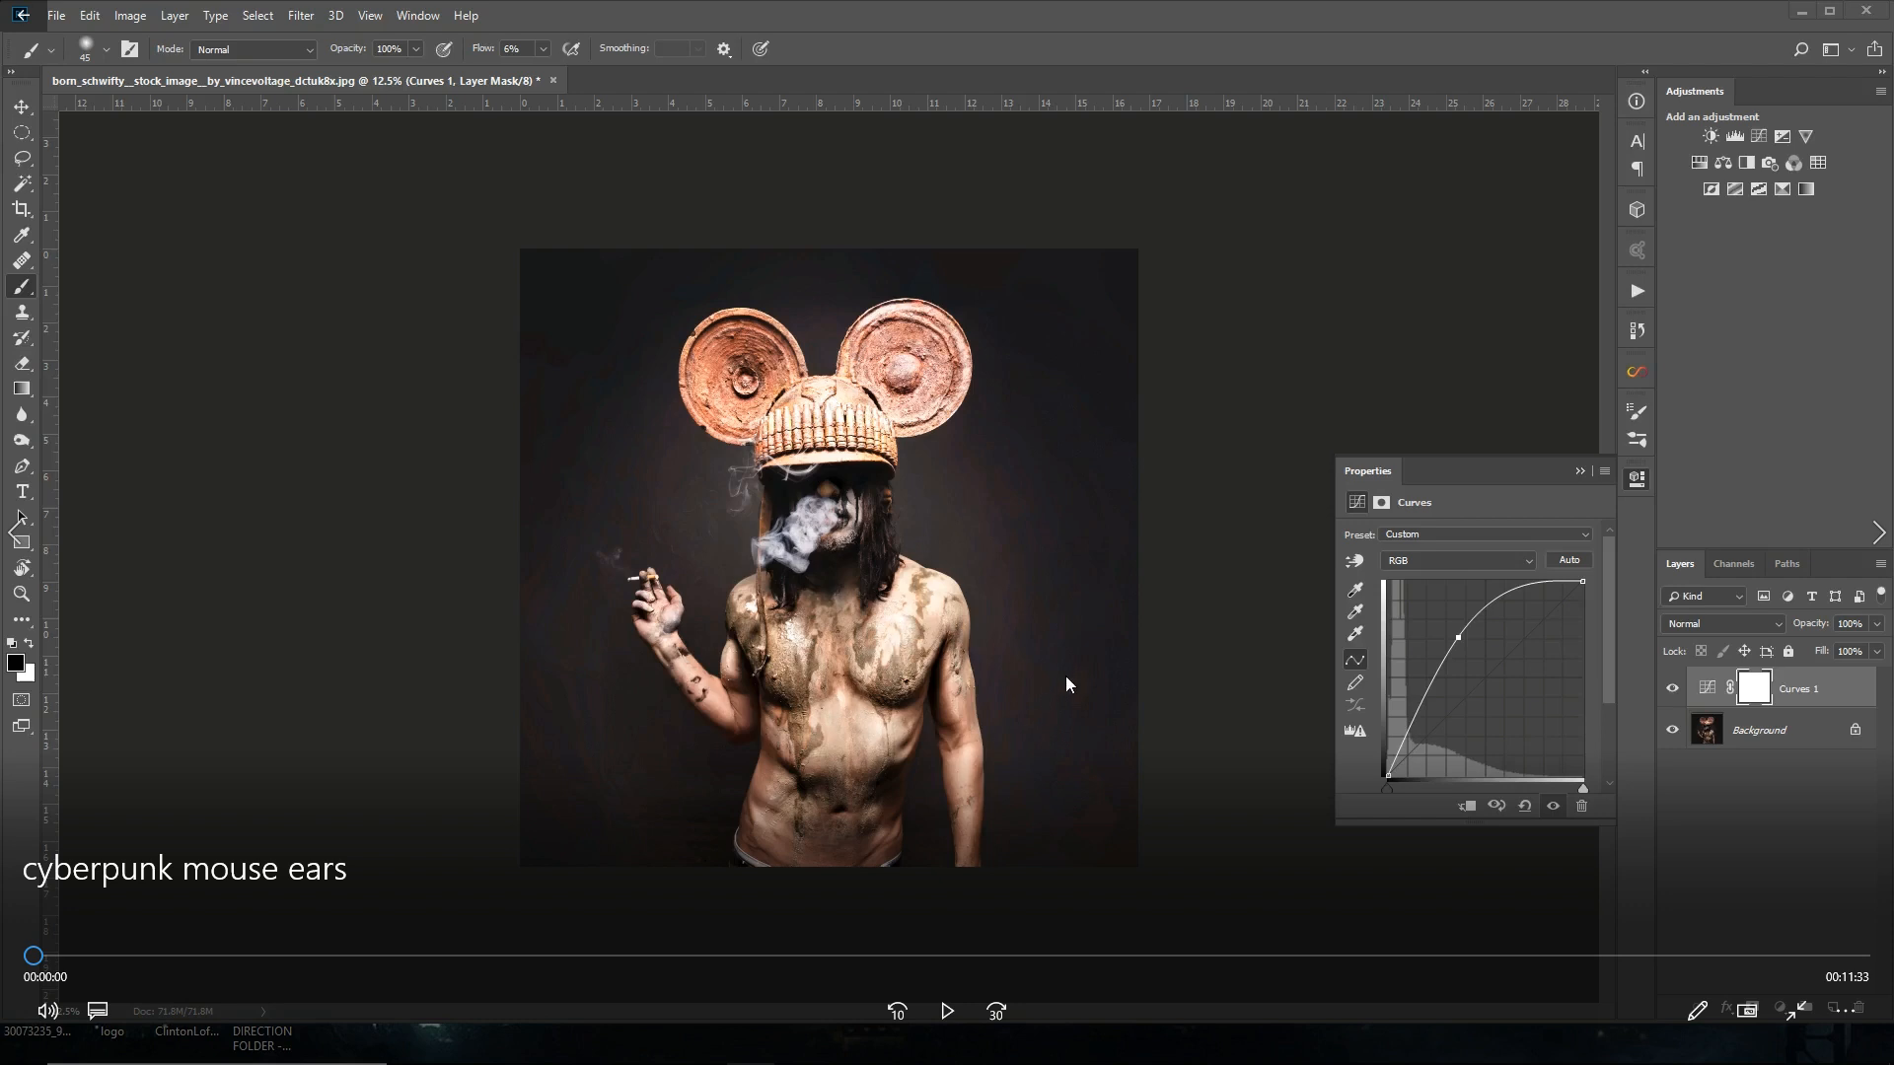
pyautogui.moveTo(1026, 758)
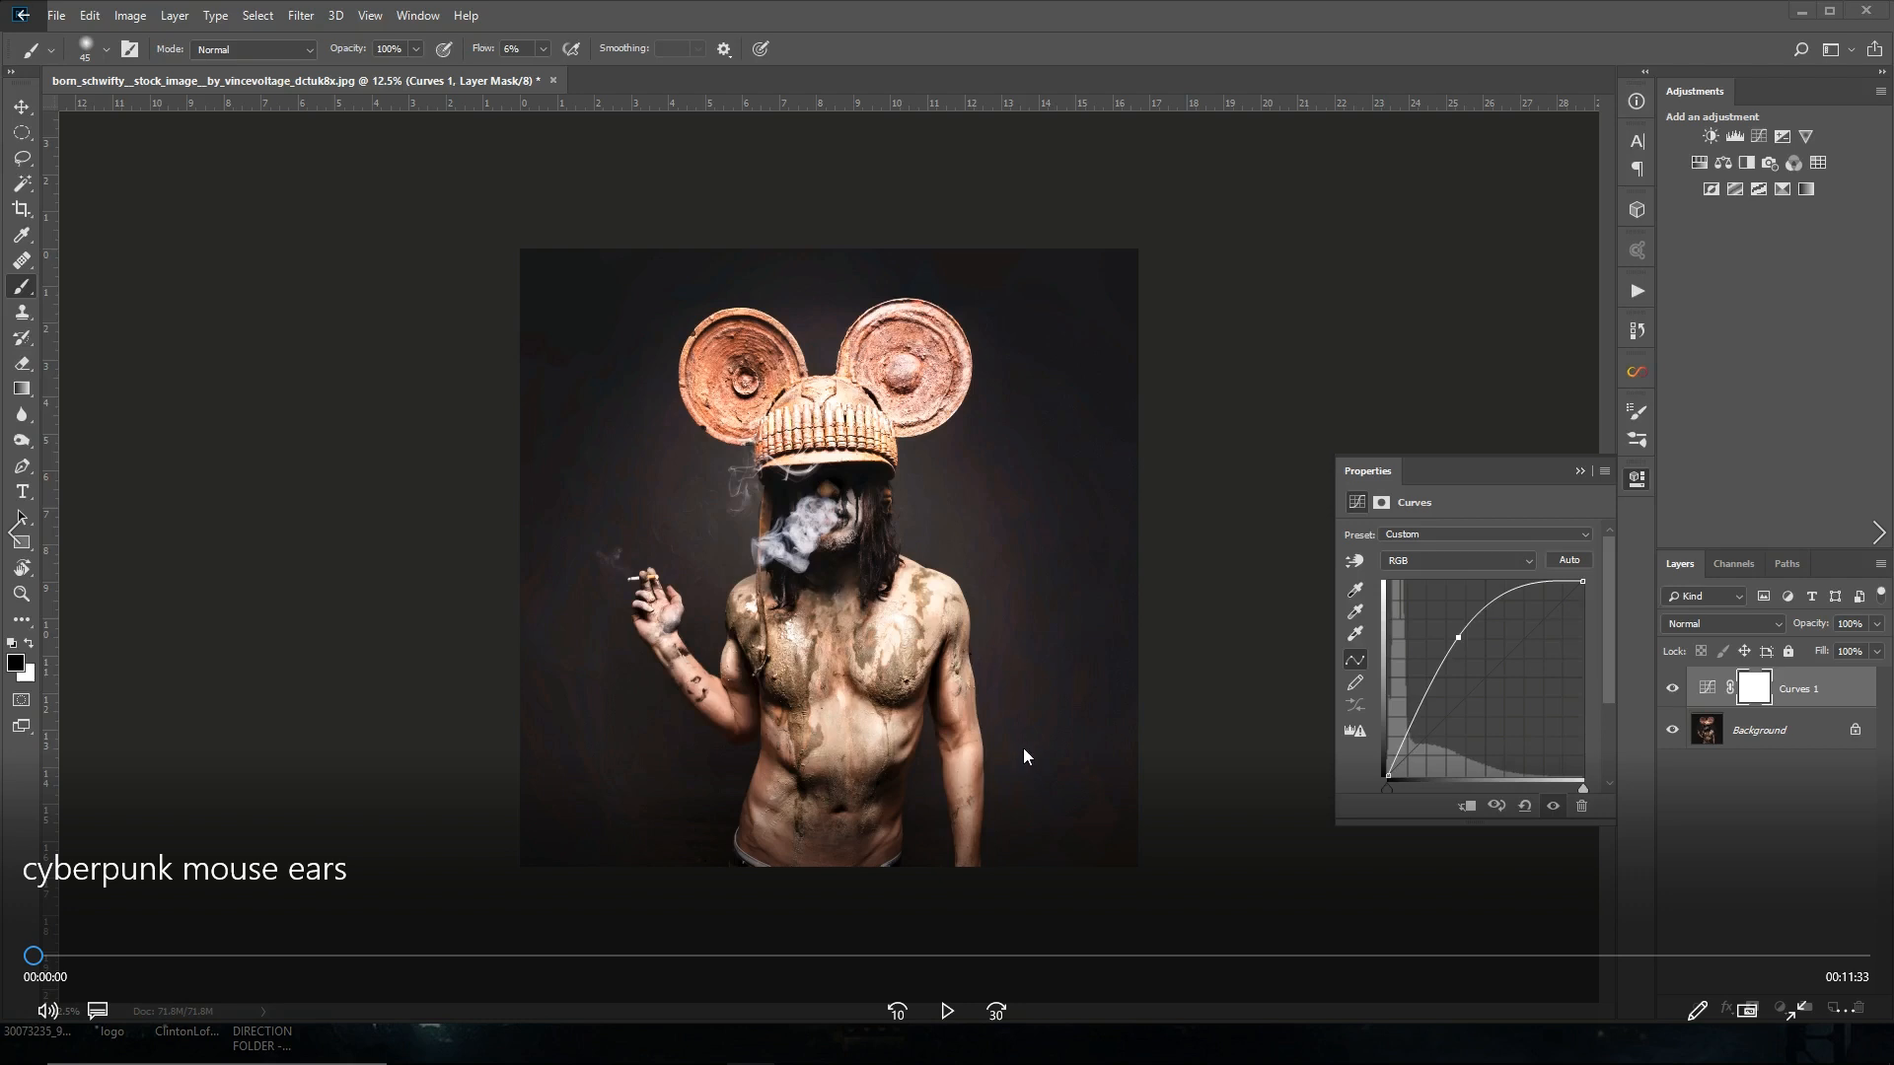
pyautogui.moveTo(1496, 649)
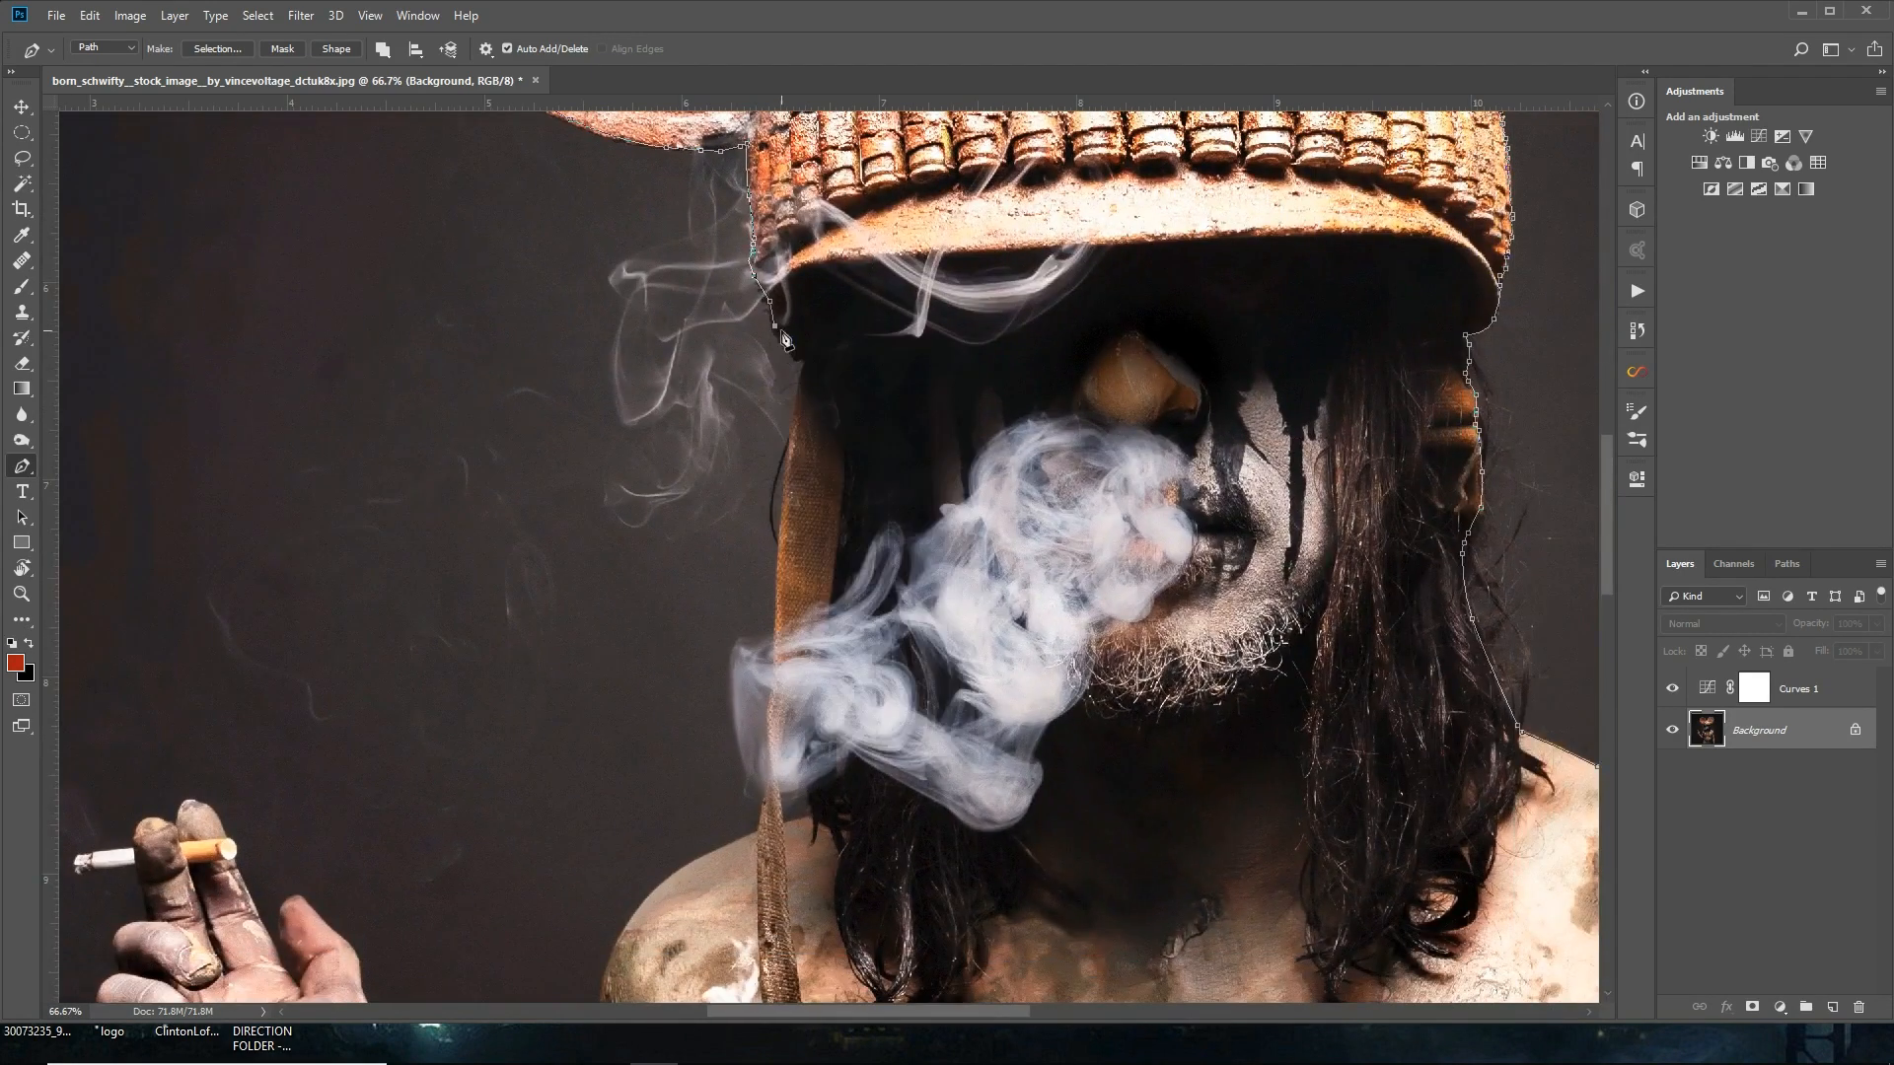
# Step: Place Pen anchor points along the man's torso, arm and hand to build the outline path
pyautogui.scroll(-3)
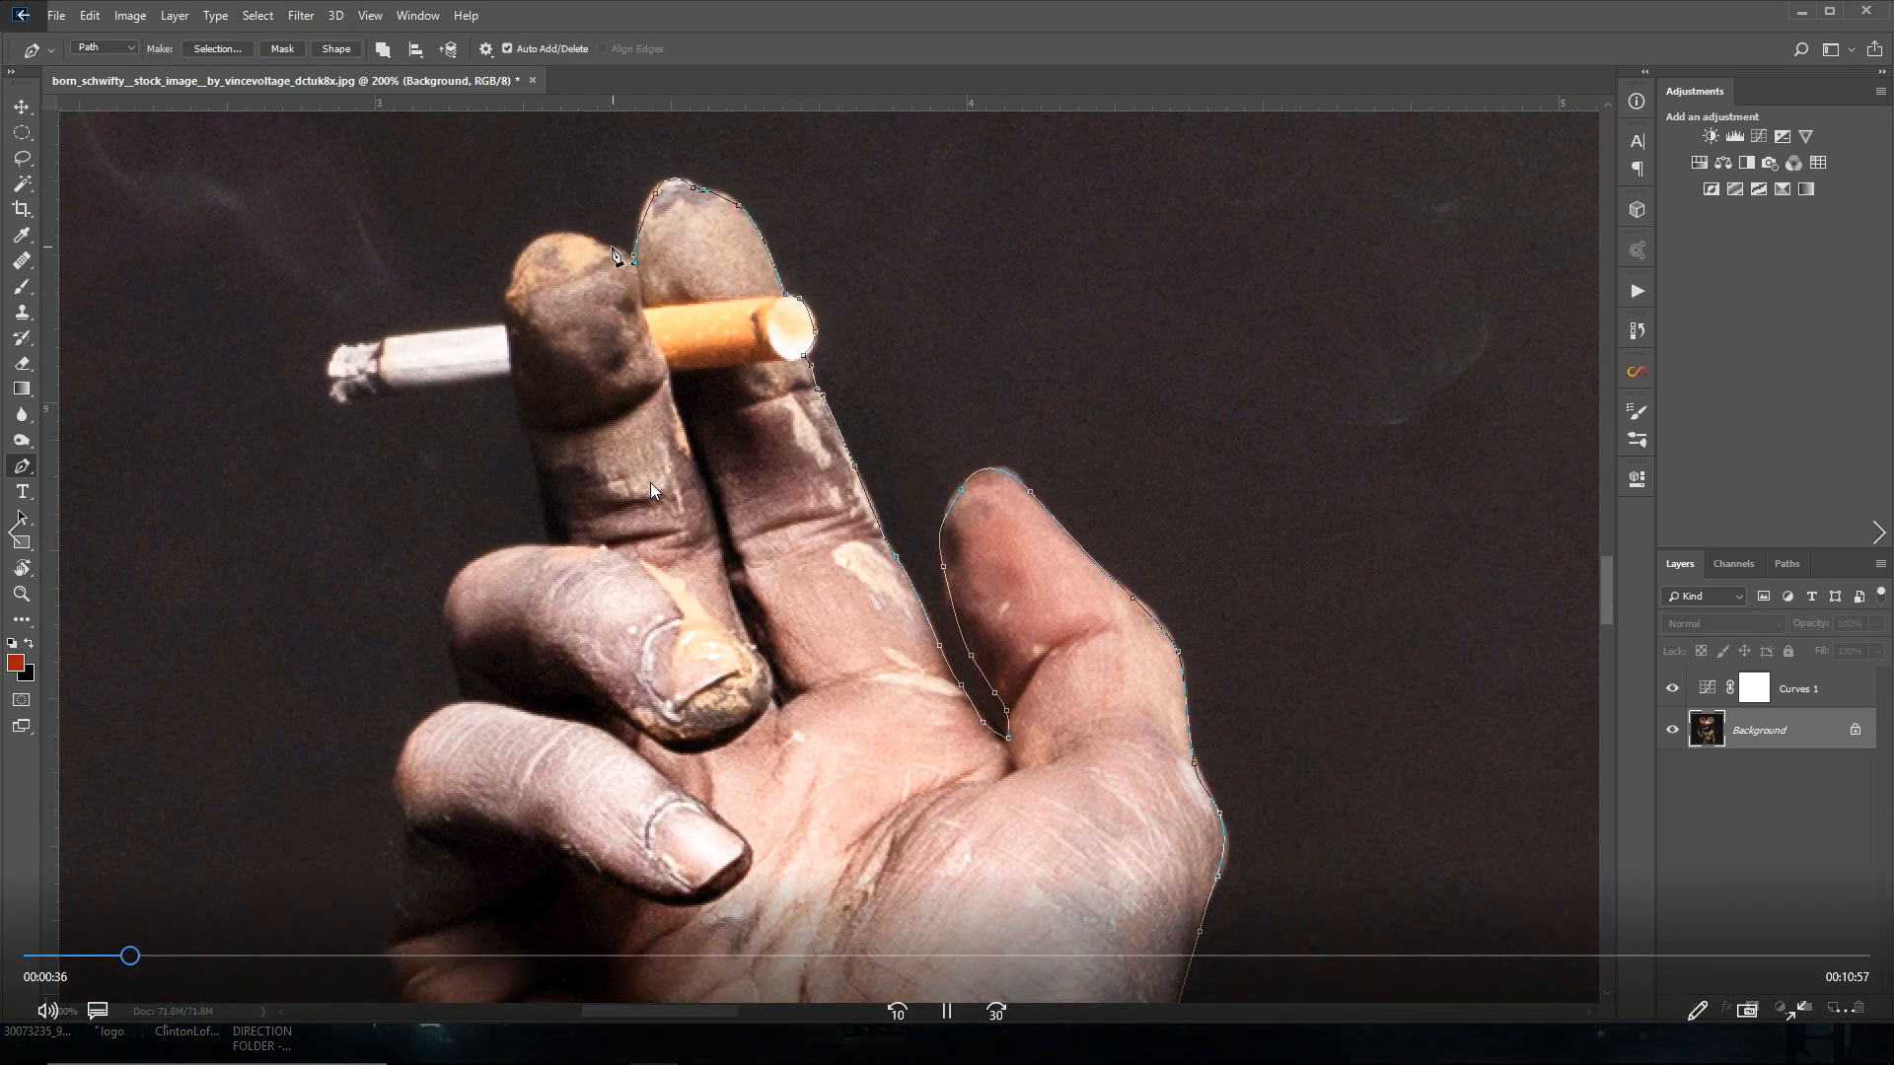
pyautogui.click(513, 389)
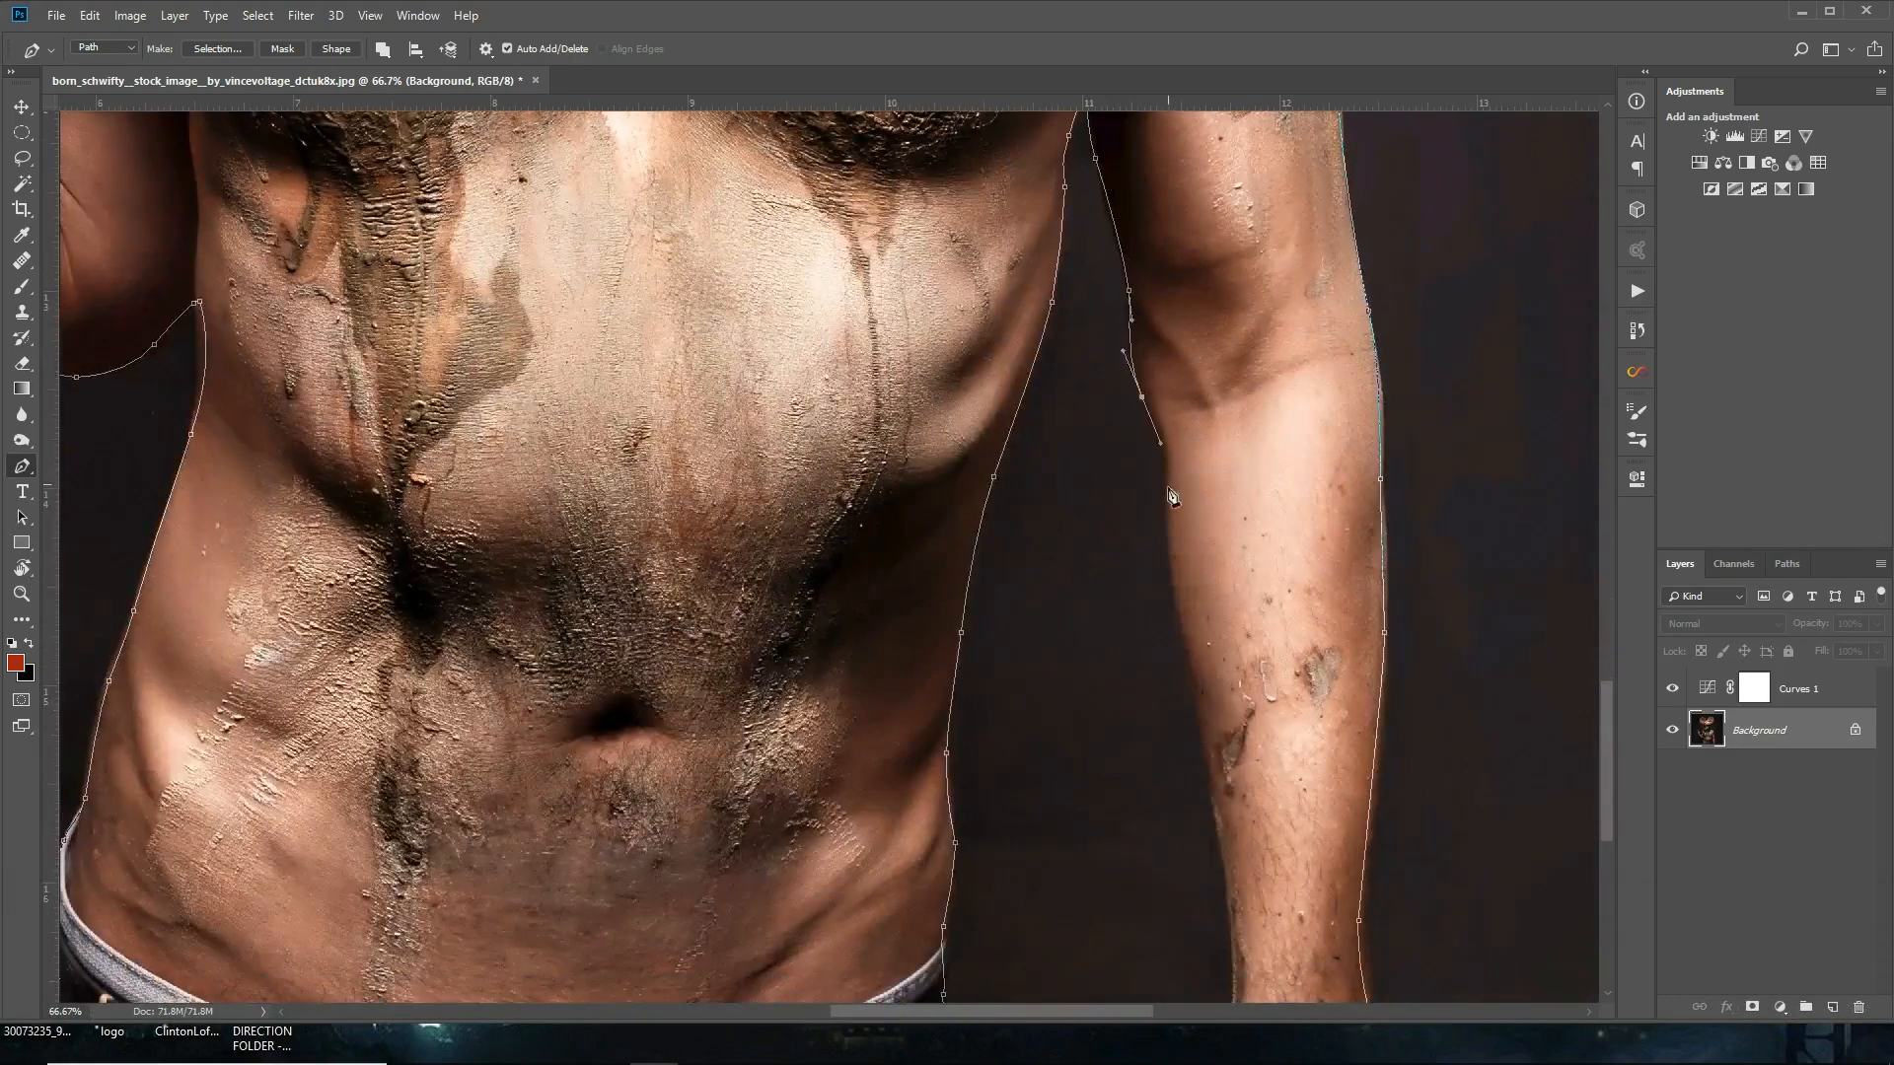
pyautogui.scroll(-3)
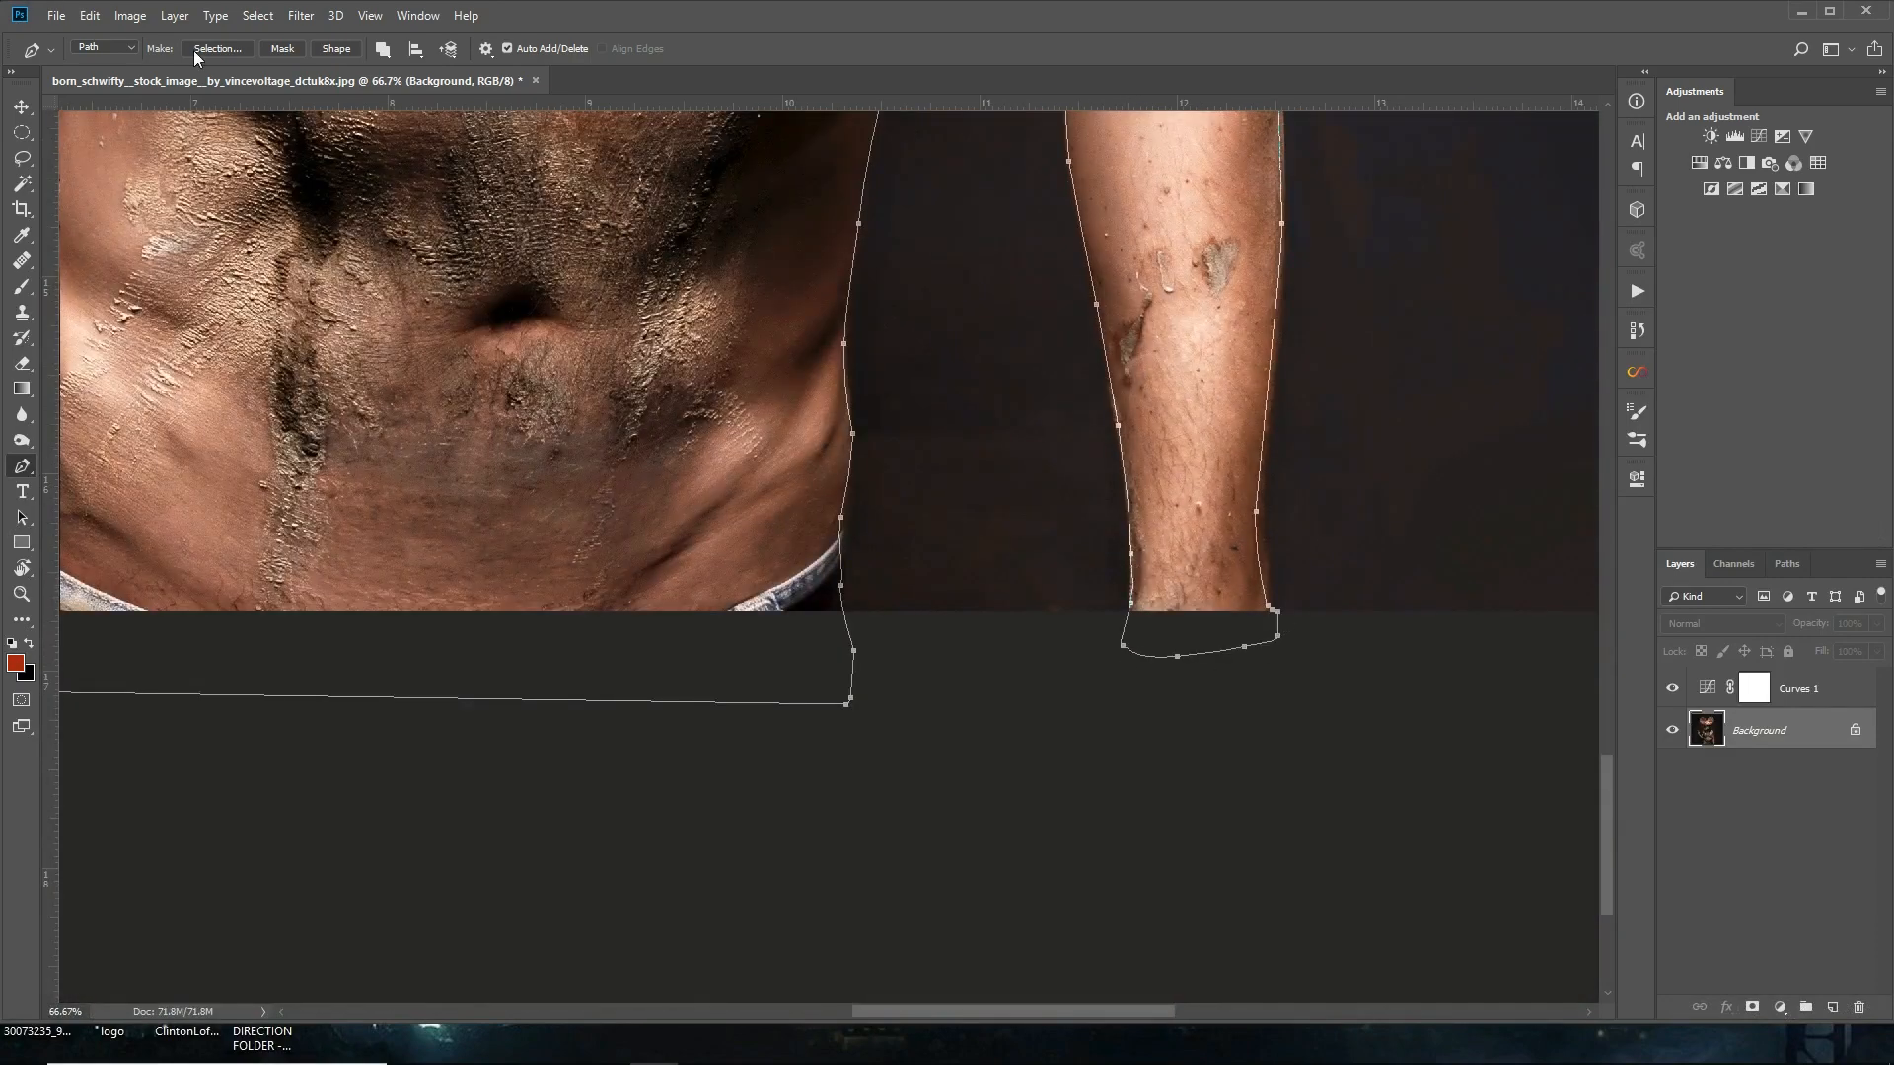
# Step: Turn the path into a layer mask isolating the man, then save the file as a PSD
pyautogui.click(256, 14)
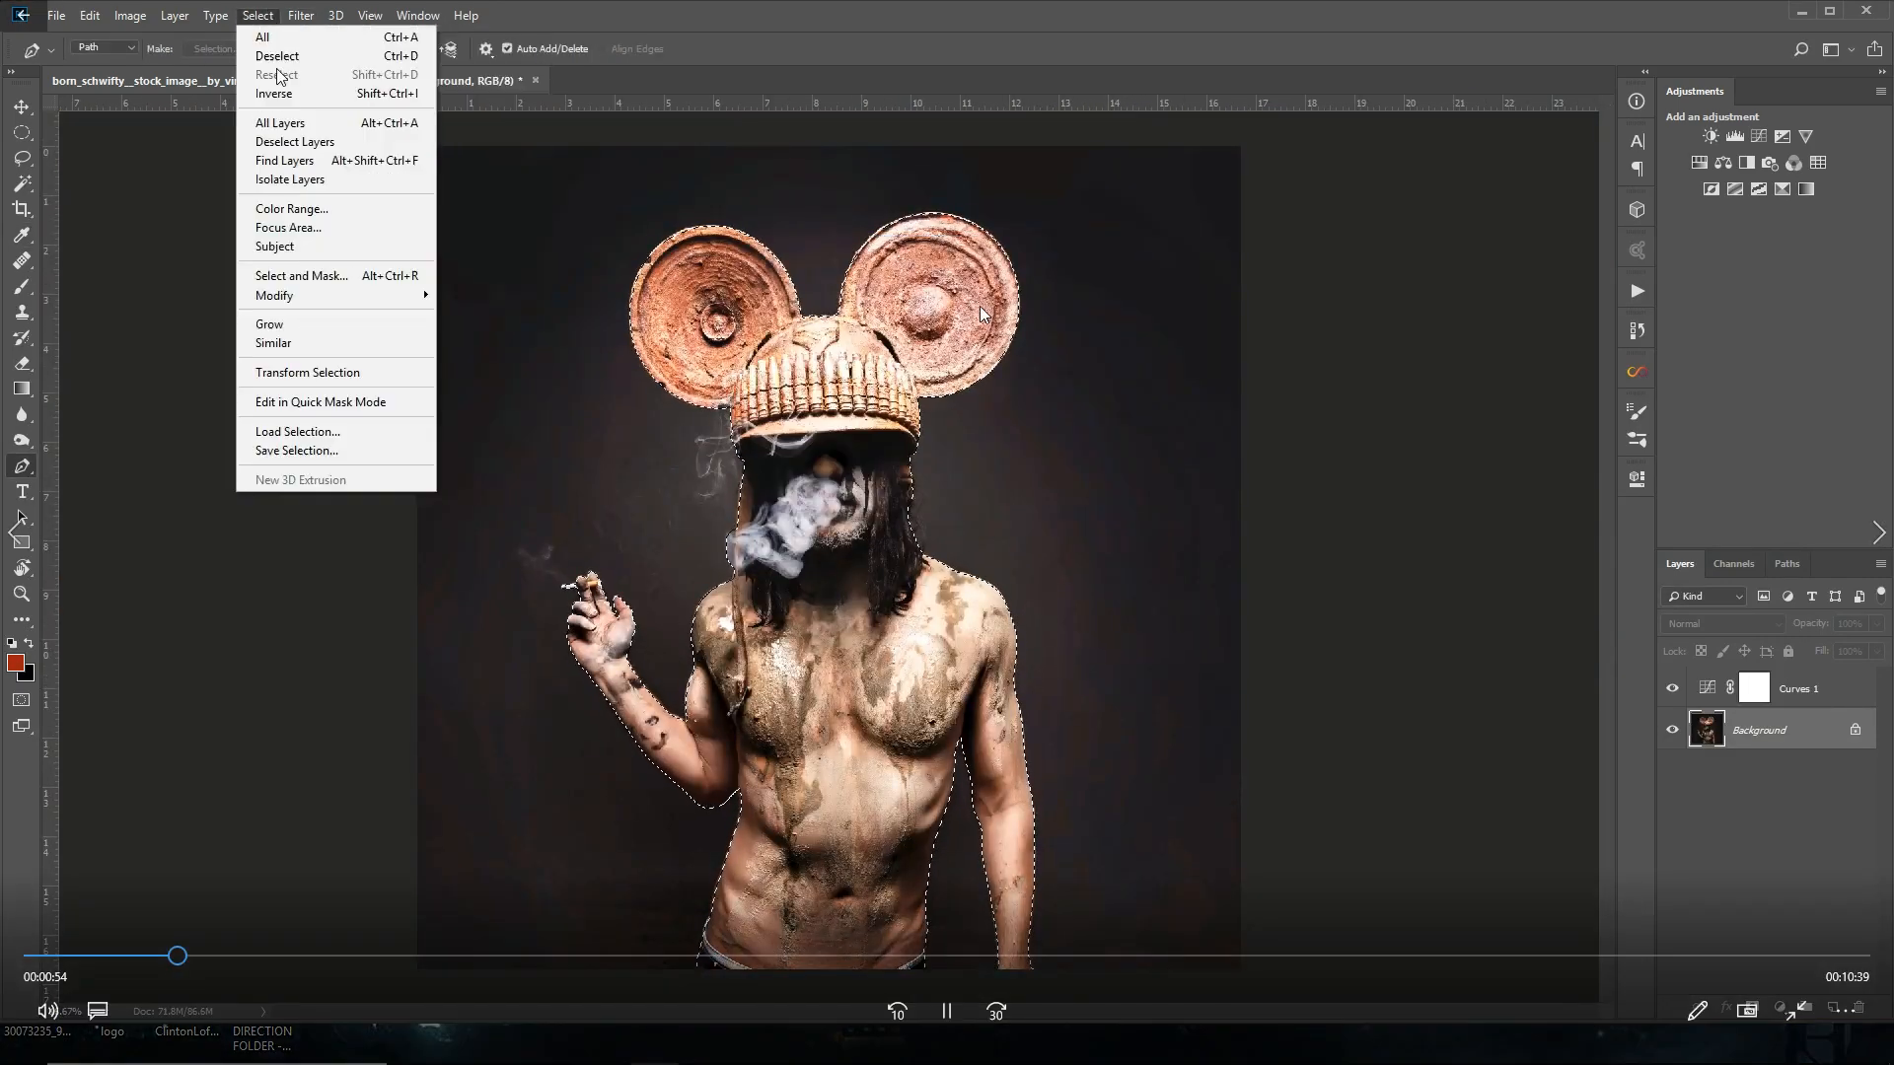
pyautogui.click(300, 276)
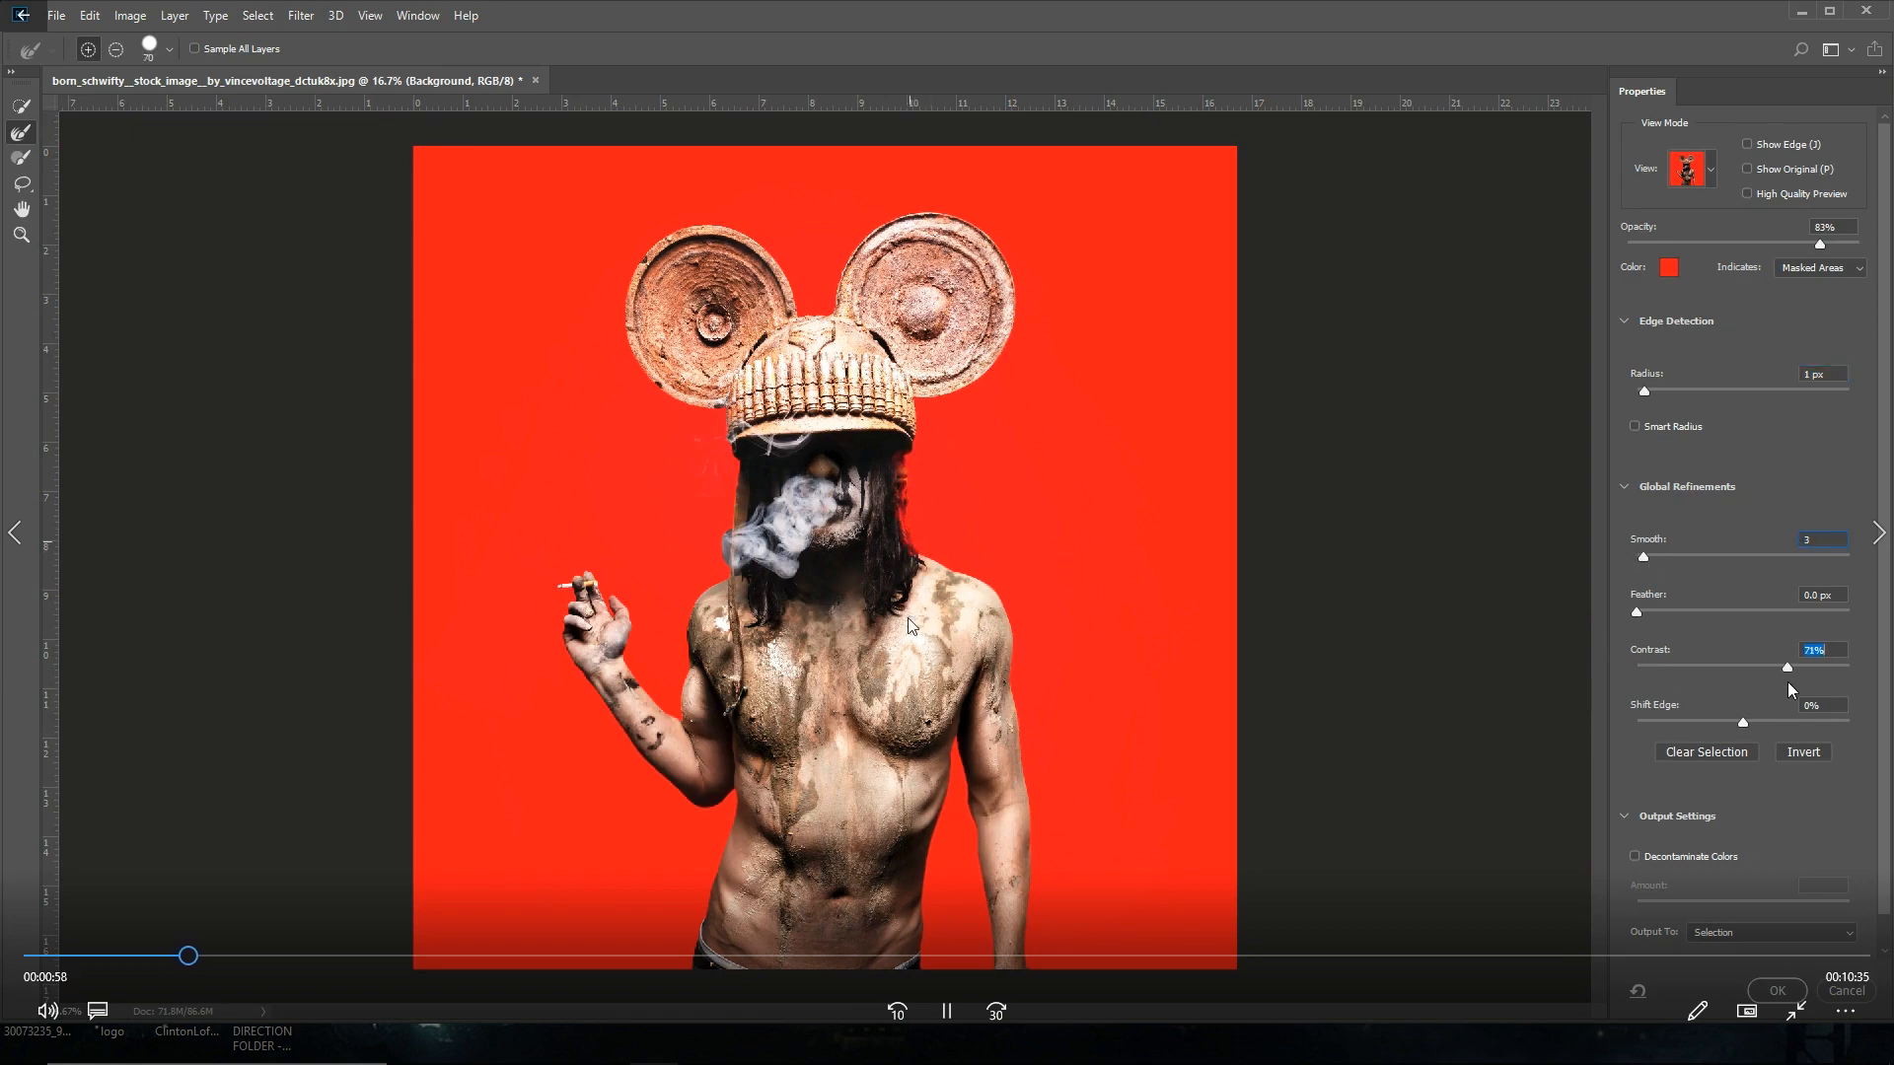
pyautogui.click(1773, 990)
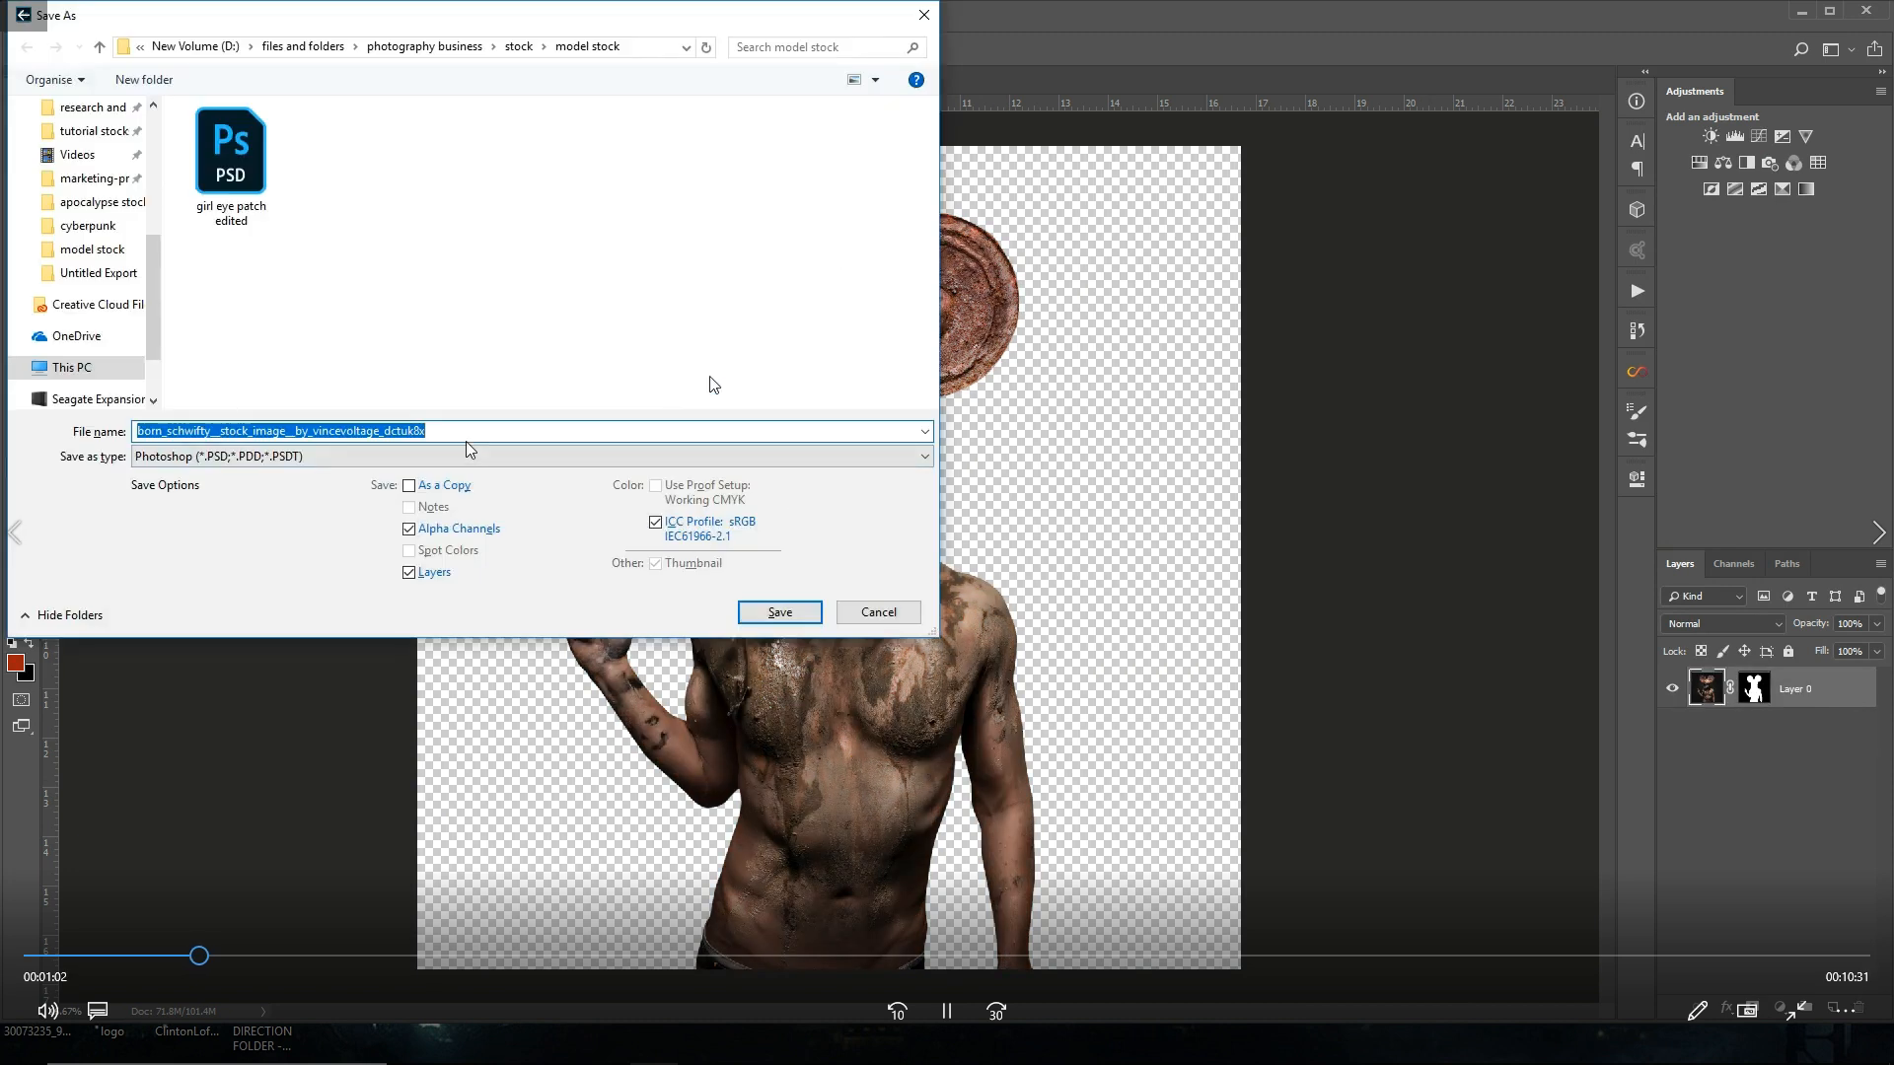
pyautogui.click(777, 612)
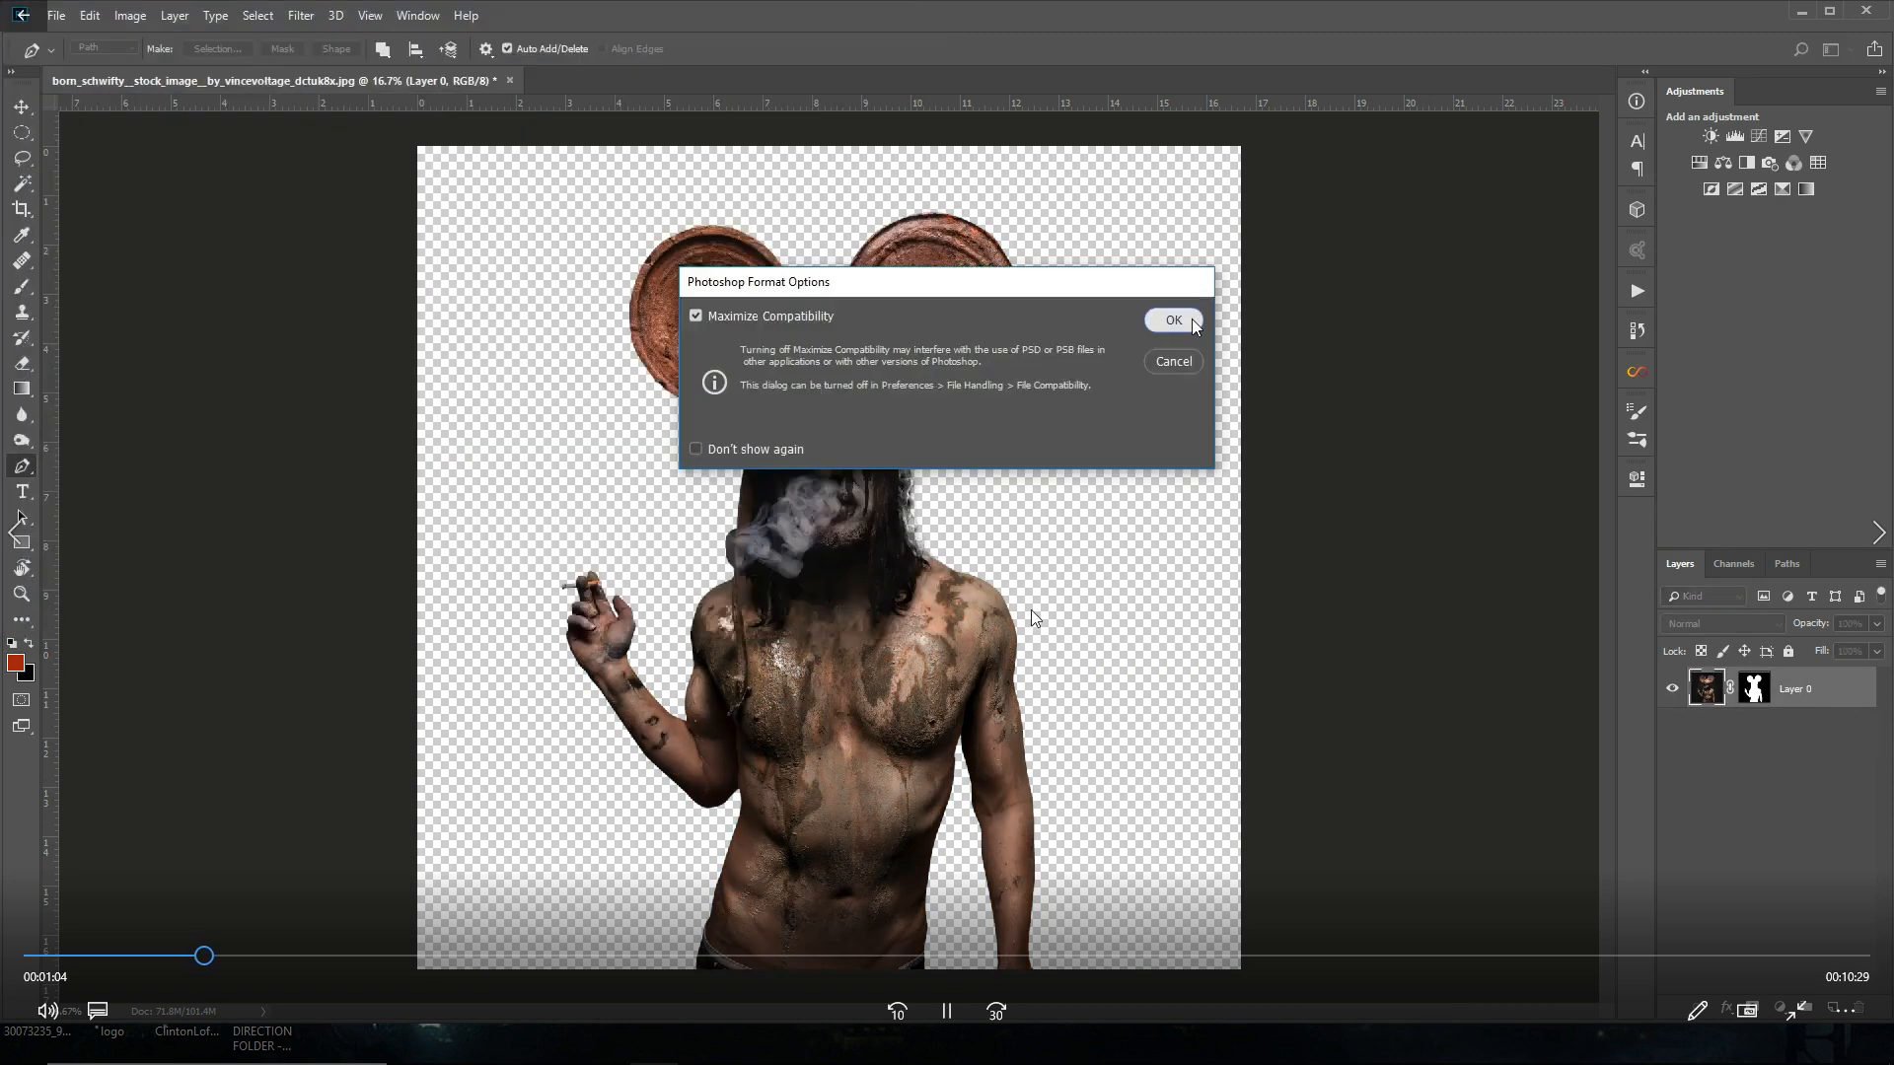
# Step: Bring in the graffiti street photo beneath the man and soften it with a ~32 px Gaussian Blur
pyautogui.click(1170, 319)
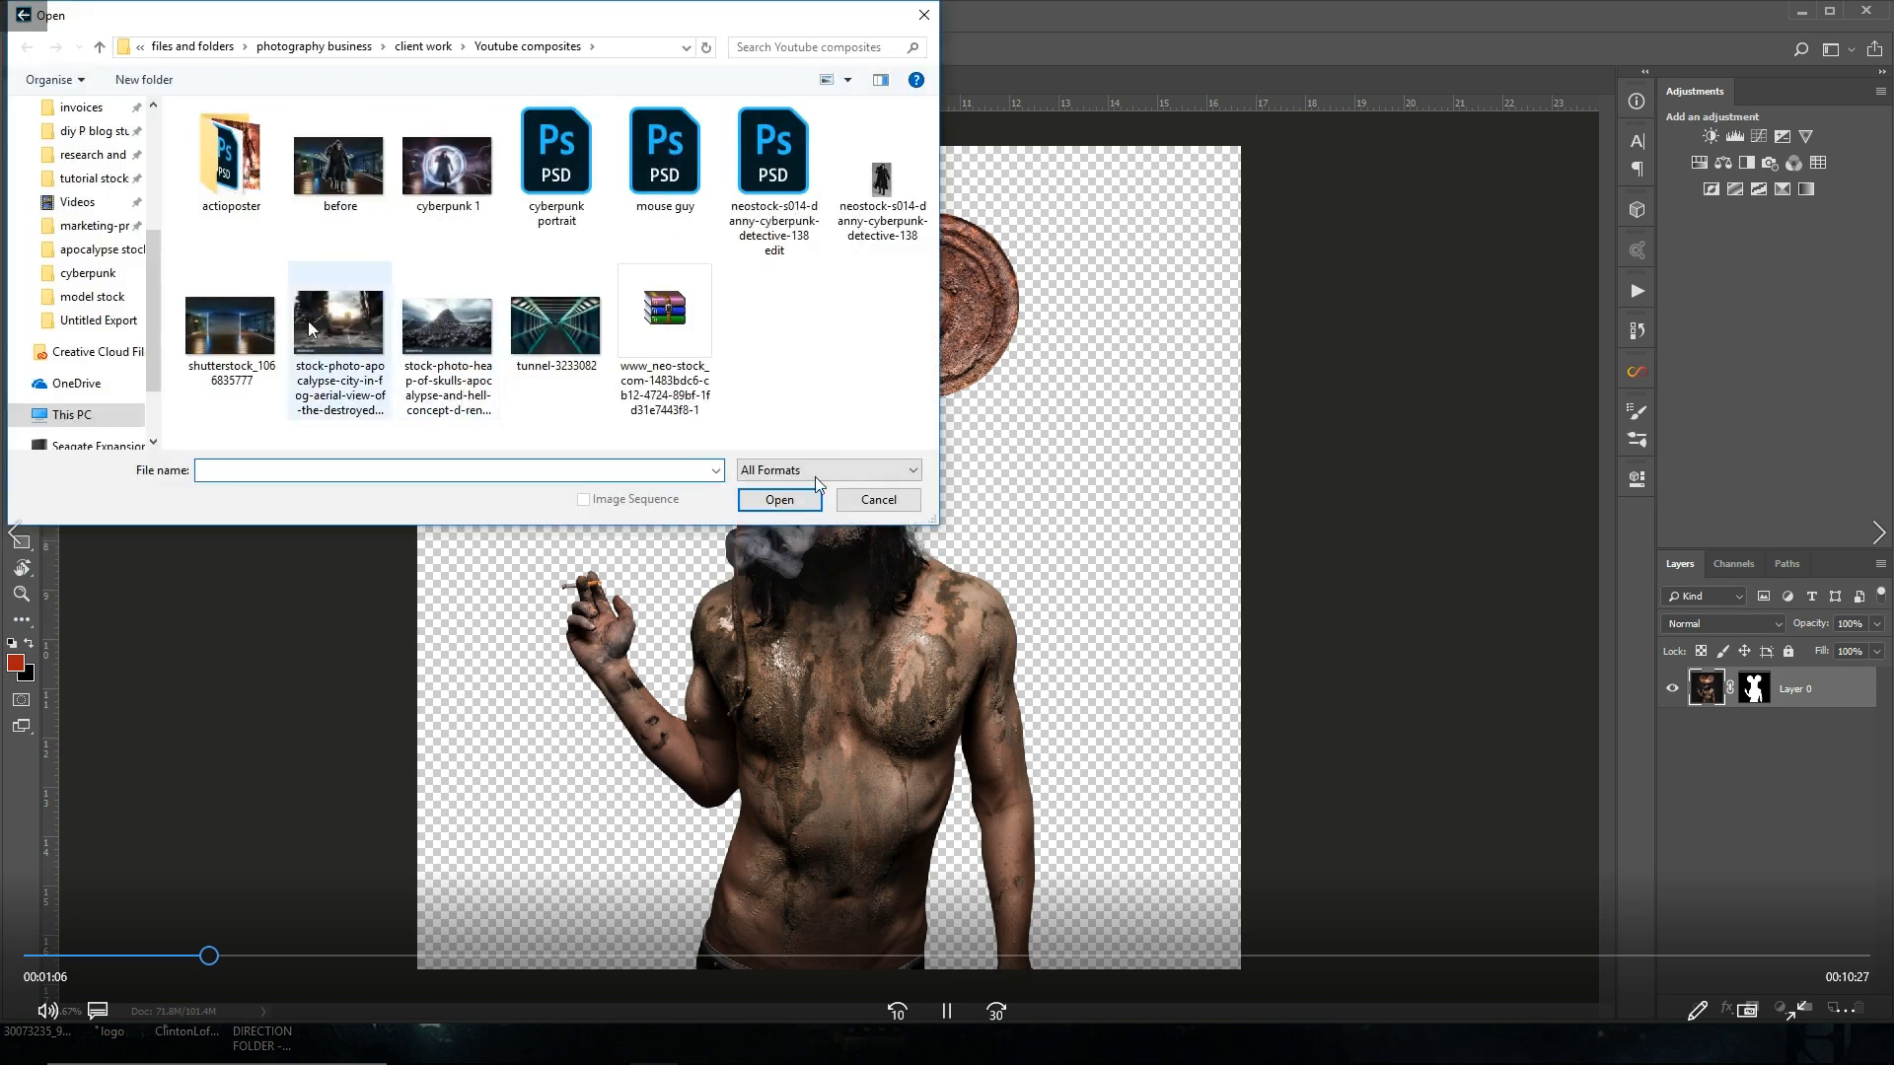
pyautogui.click(99, 249)
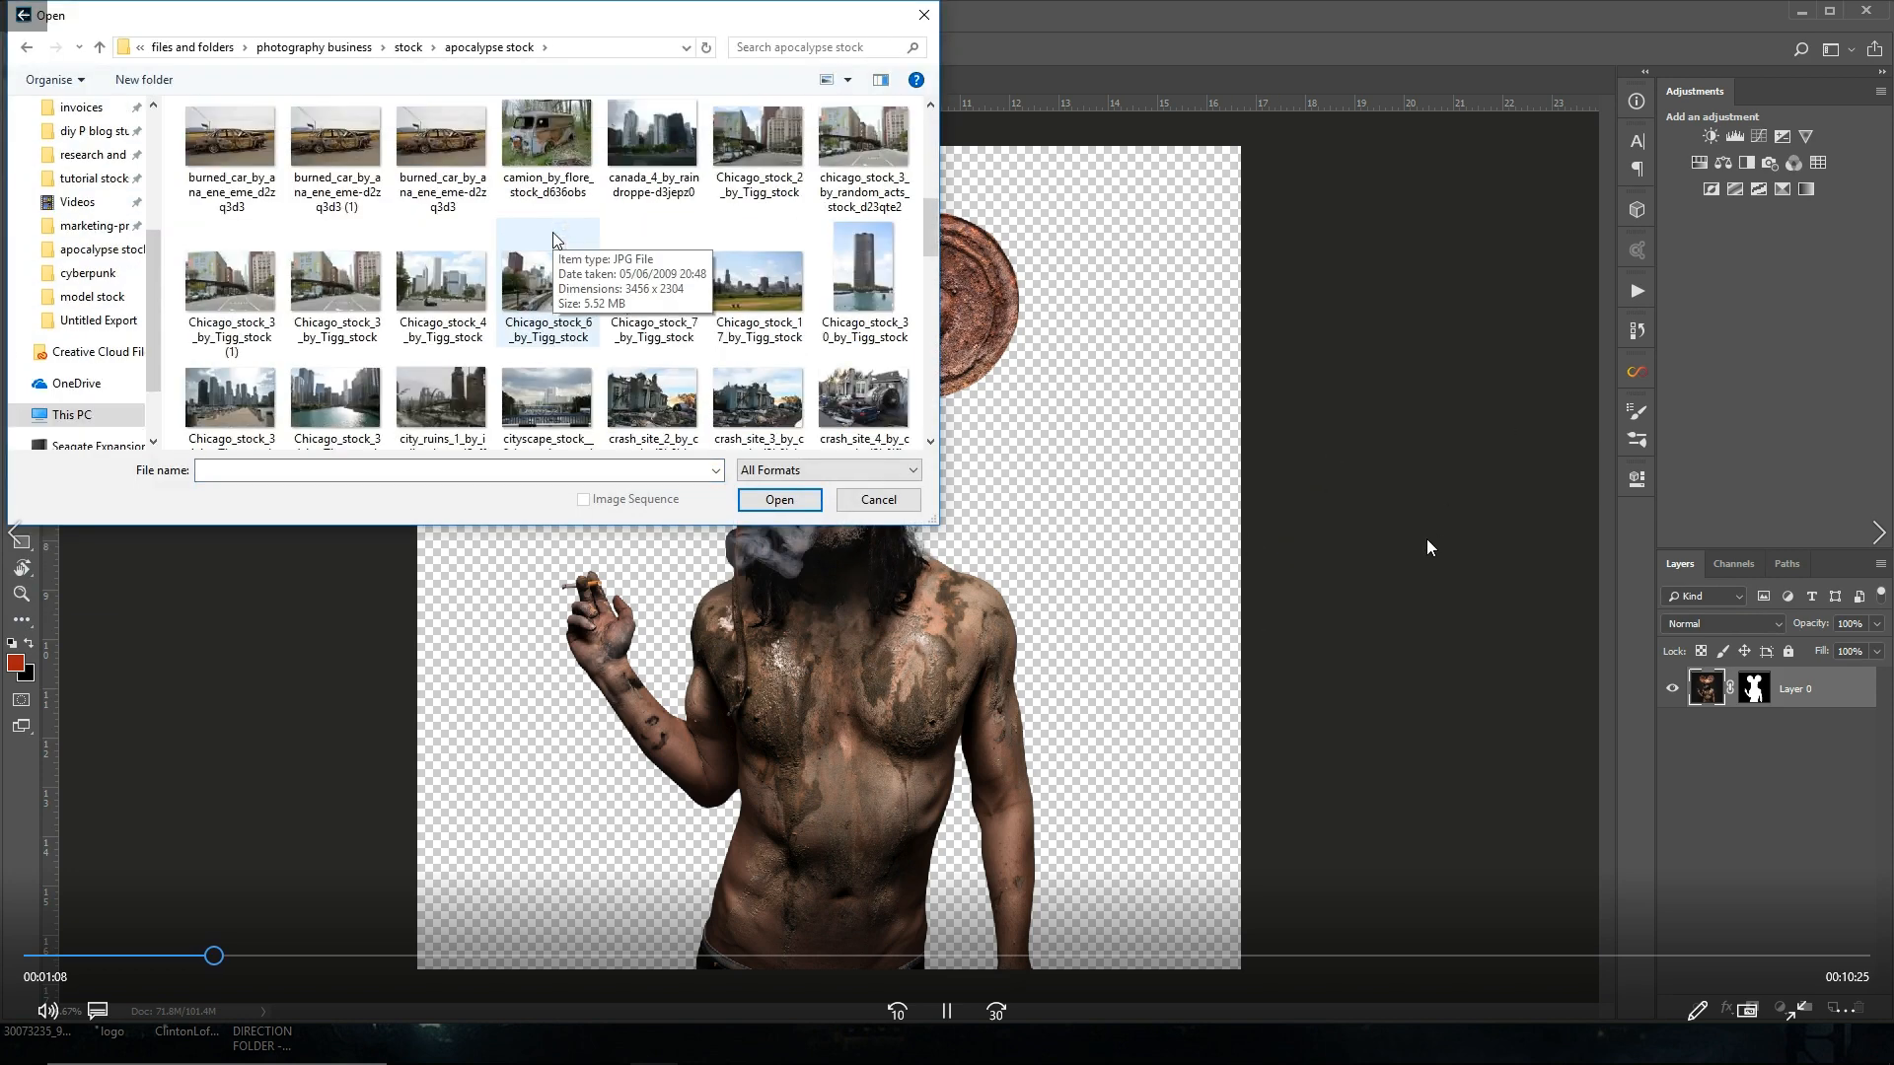
pyautogui.click(780, 499)
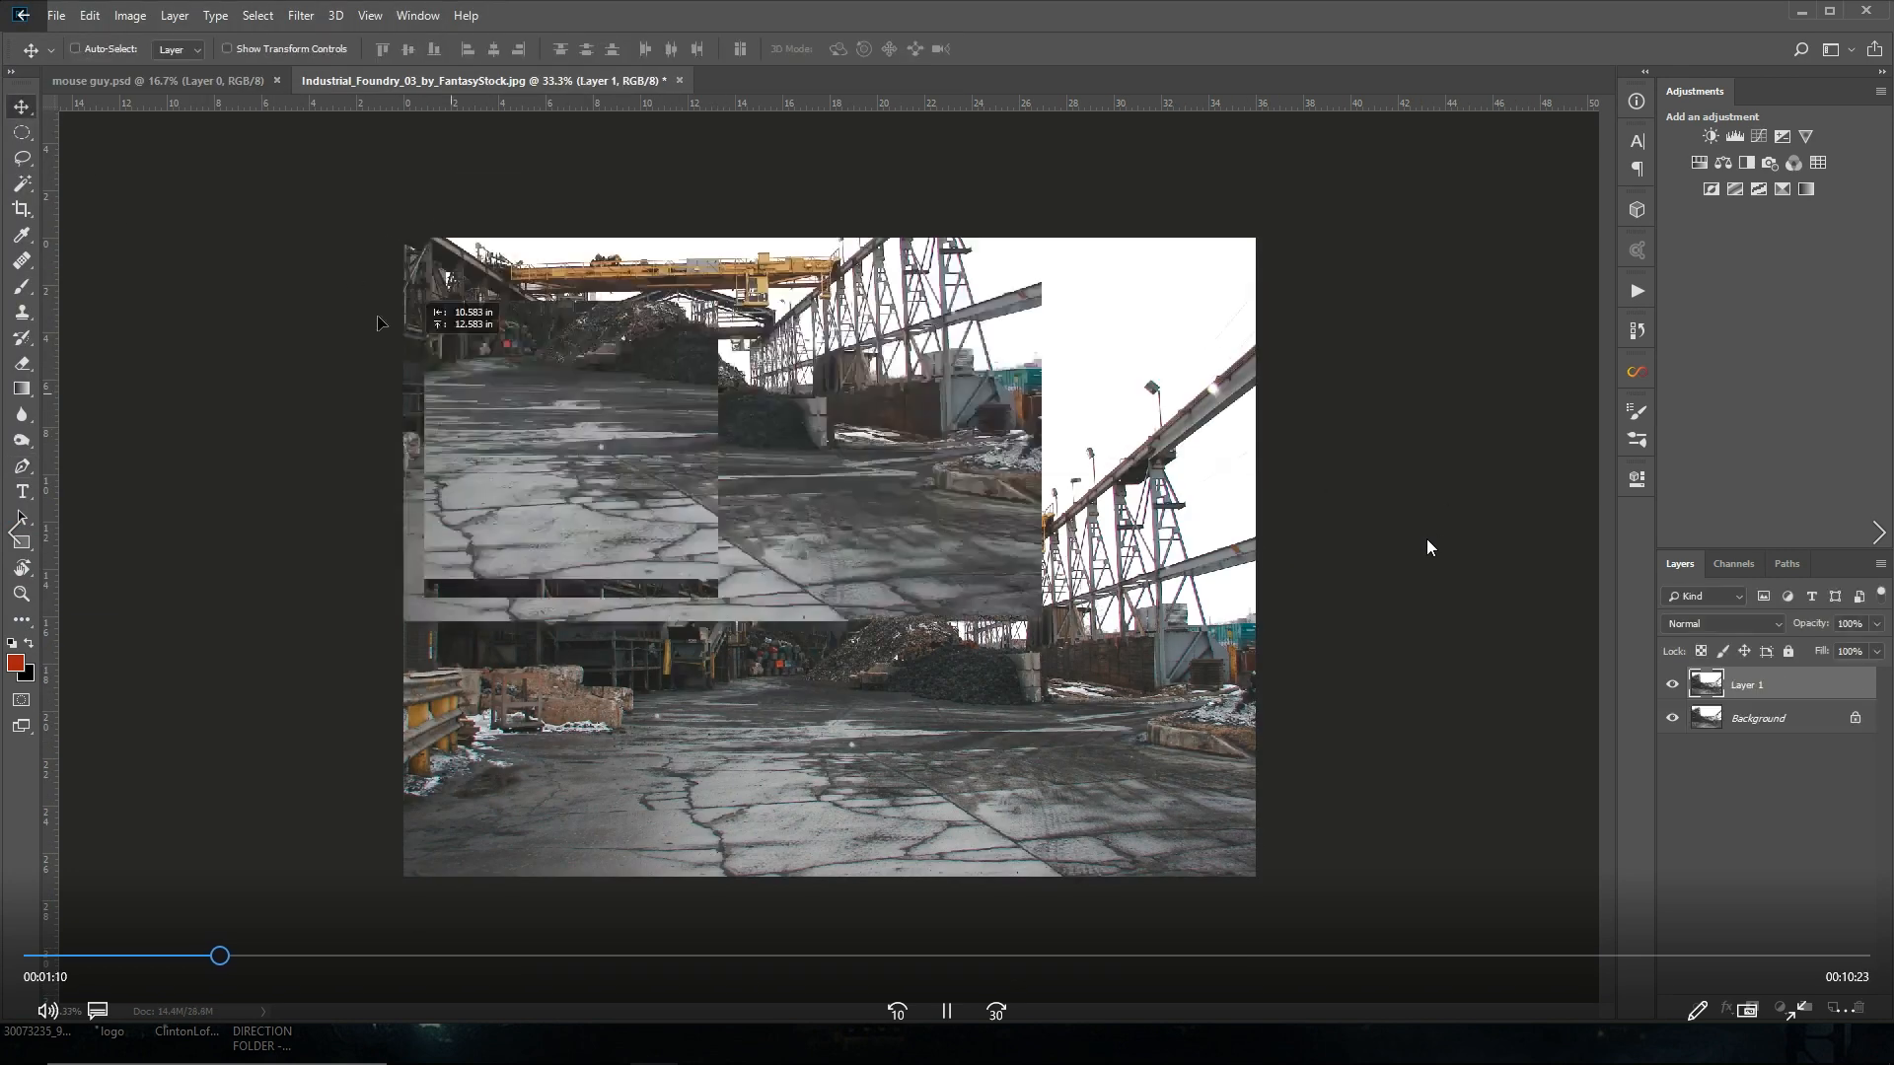
pyautogui.click(158, 79)
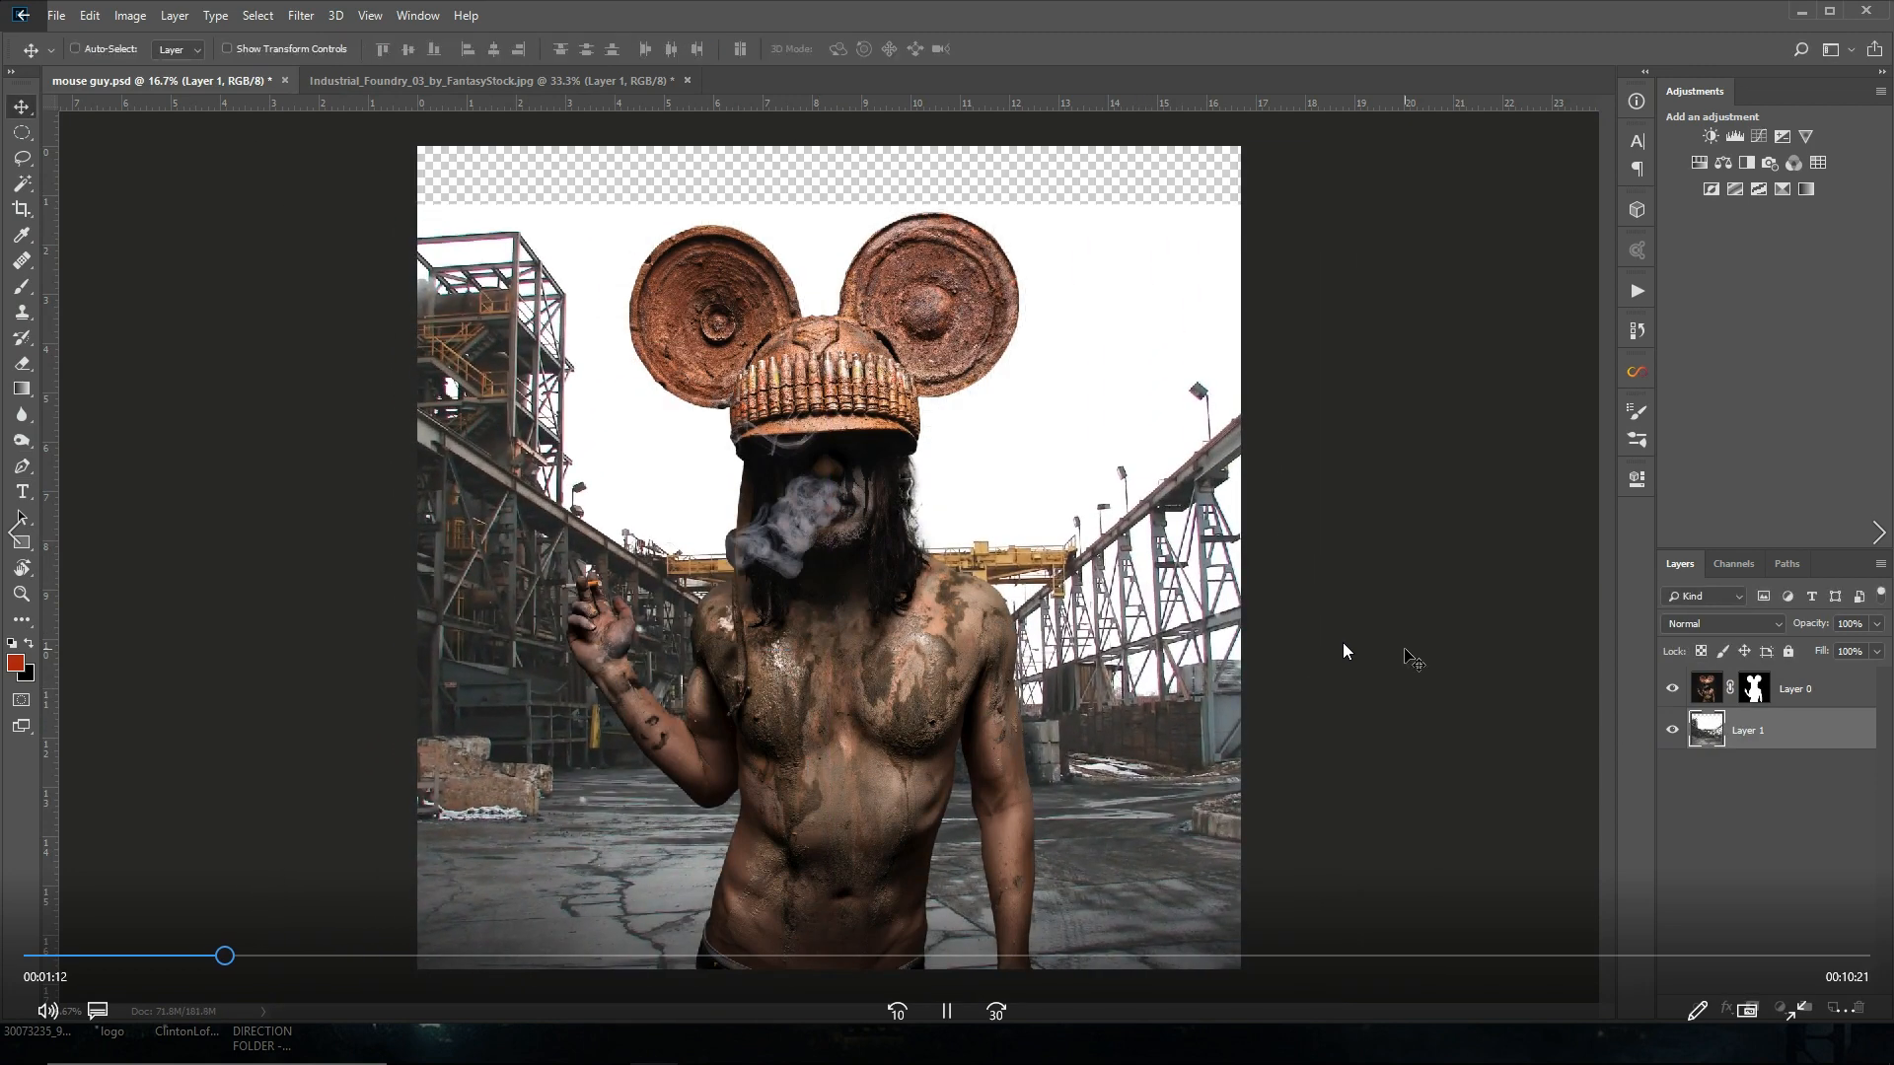
pyautogui.click(947, 1010)
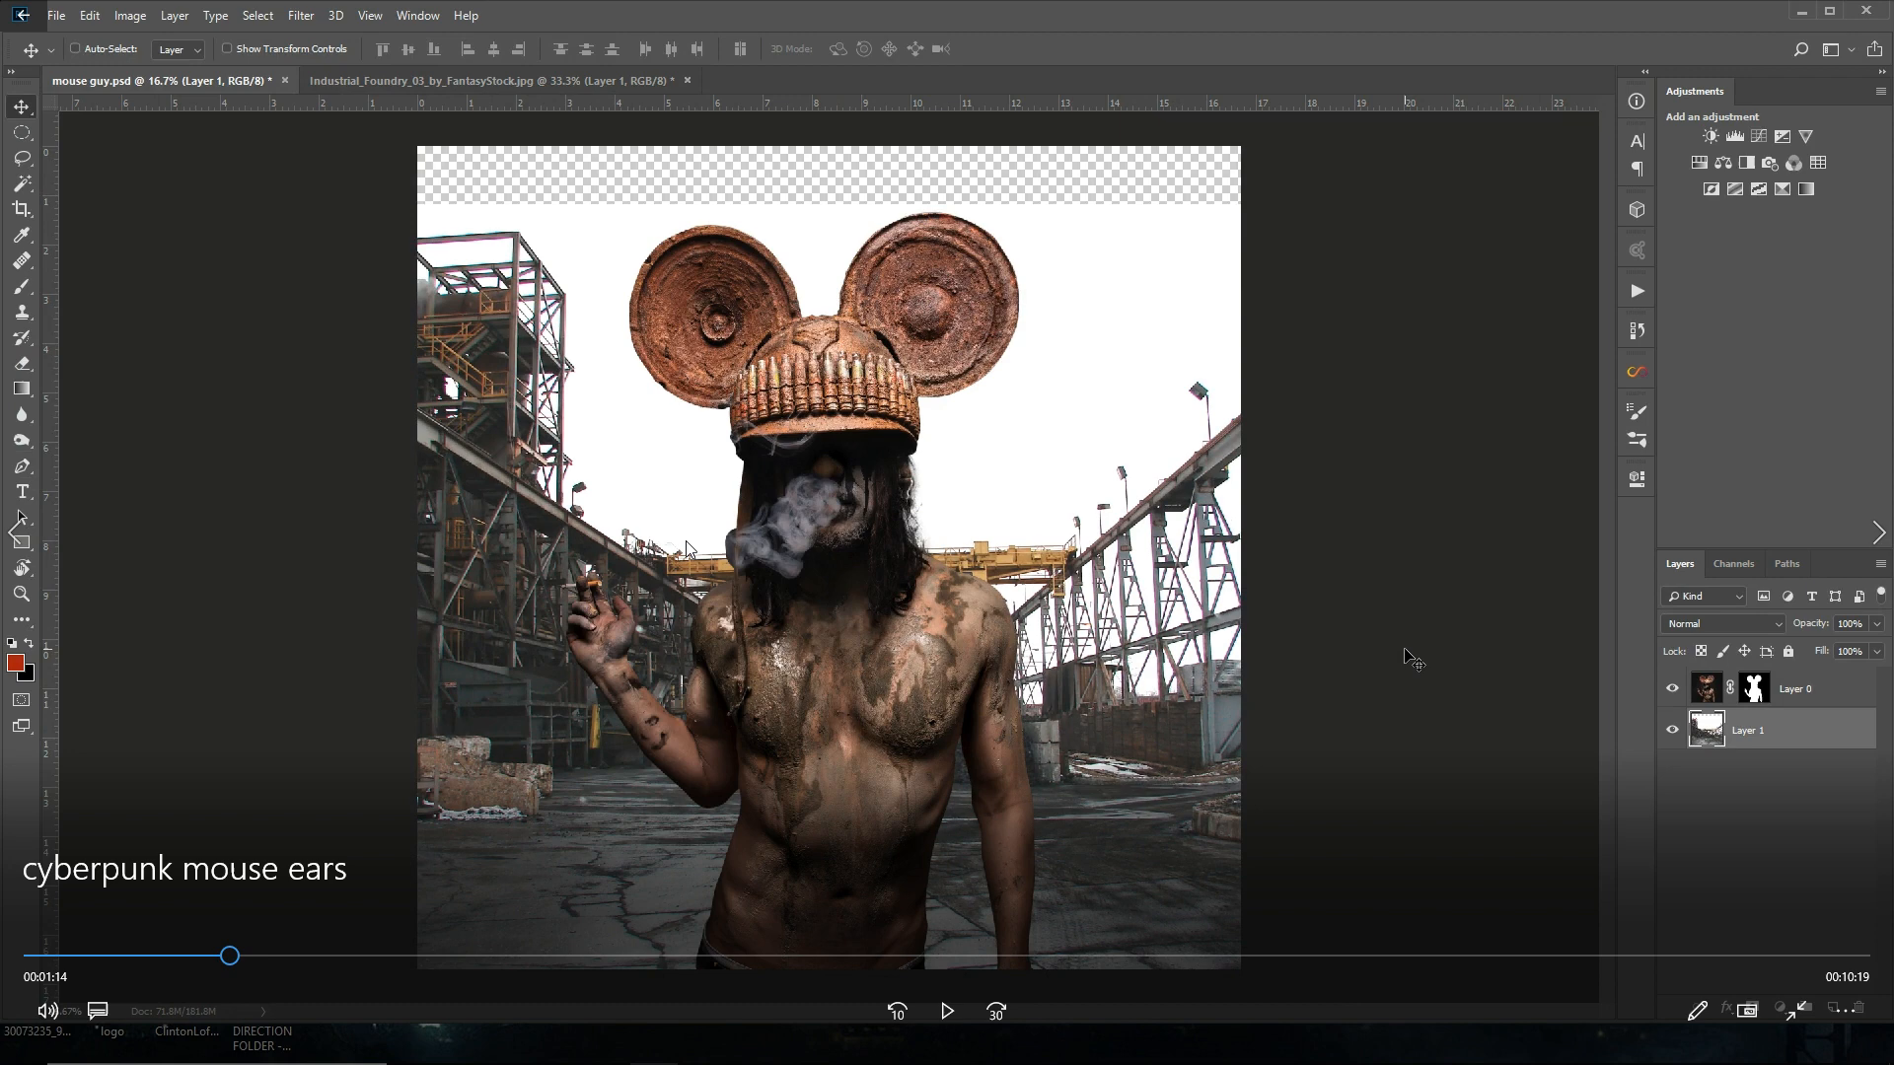
pyautogui.moveTo(499, 269)
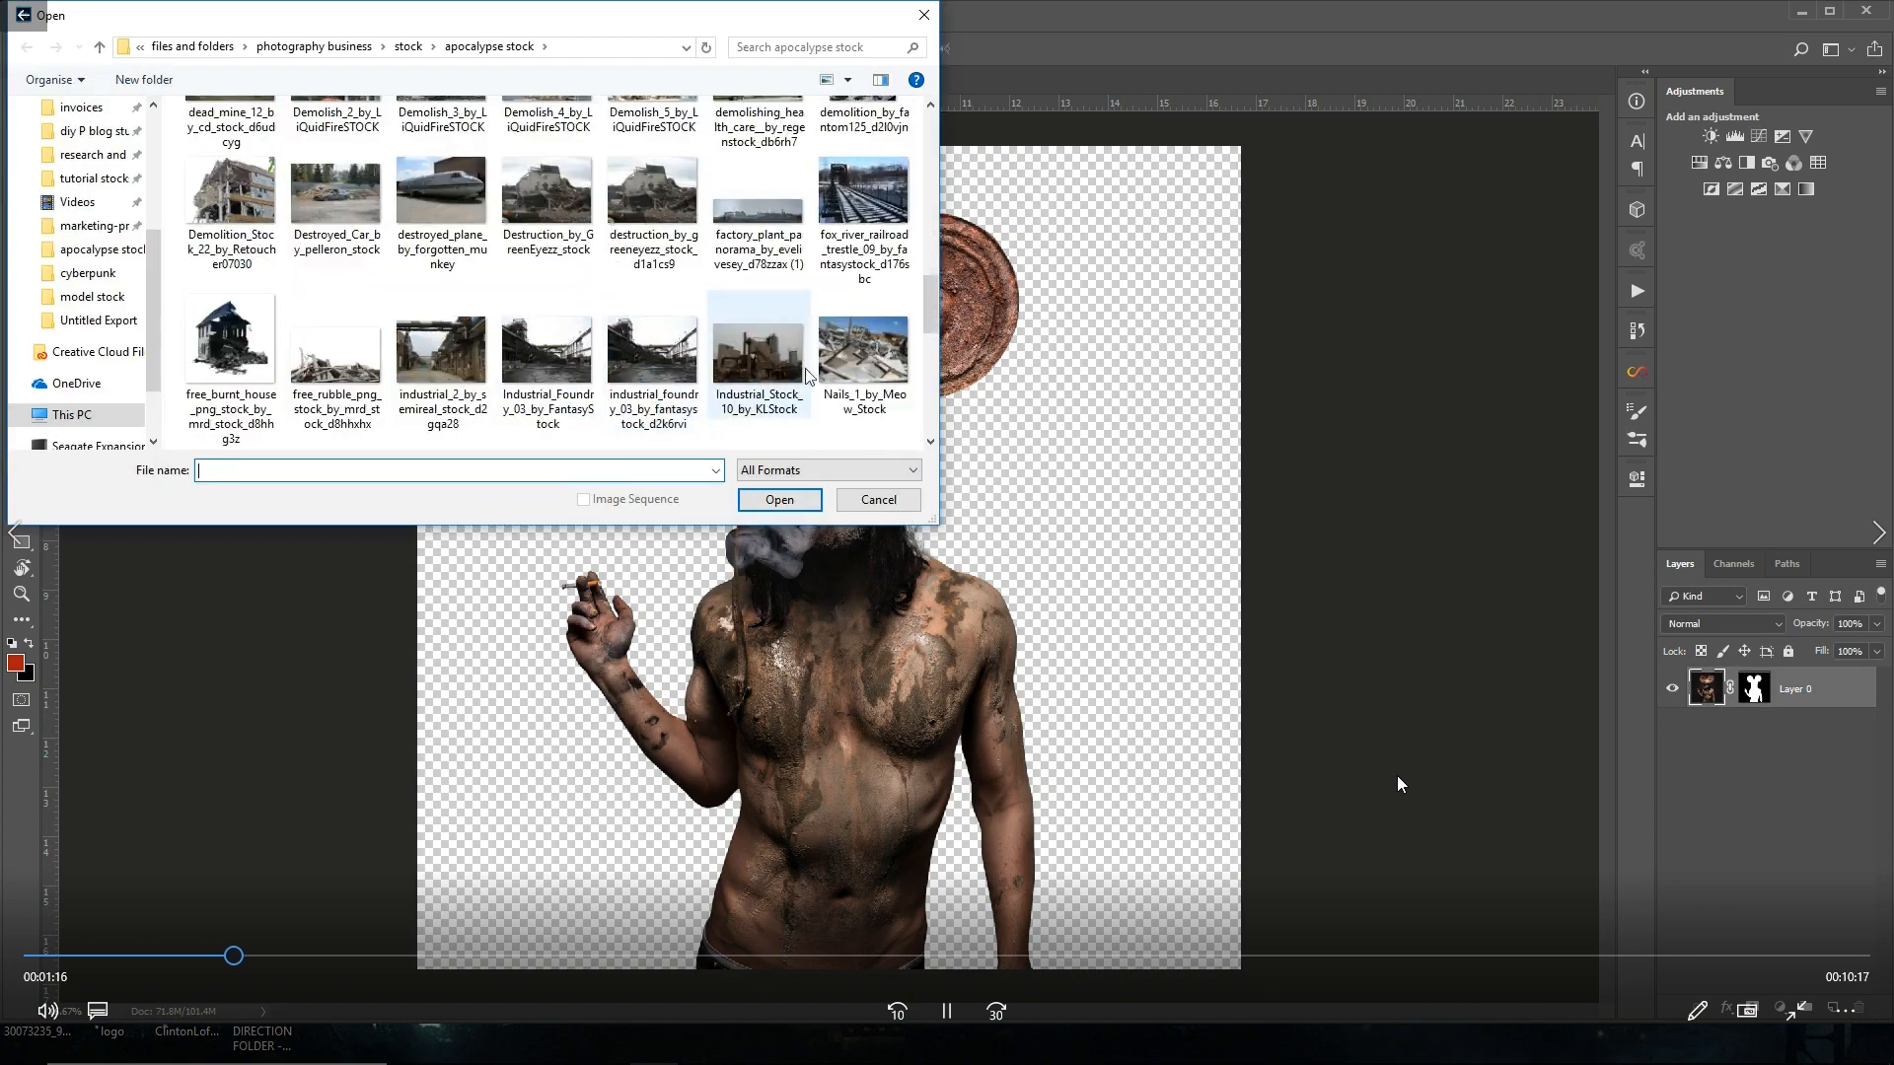
# Step: Add a Curves adjustment layer above the blurred alley background
pyautogui.click(777, 499)
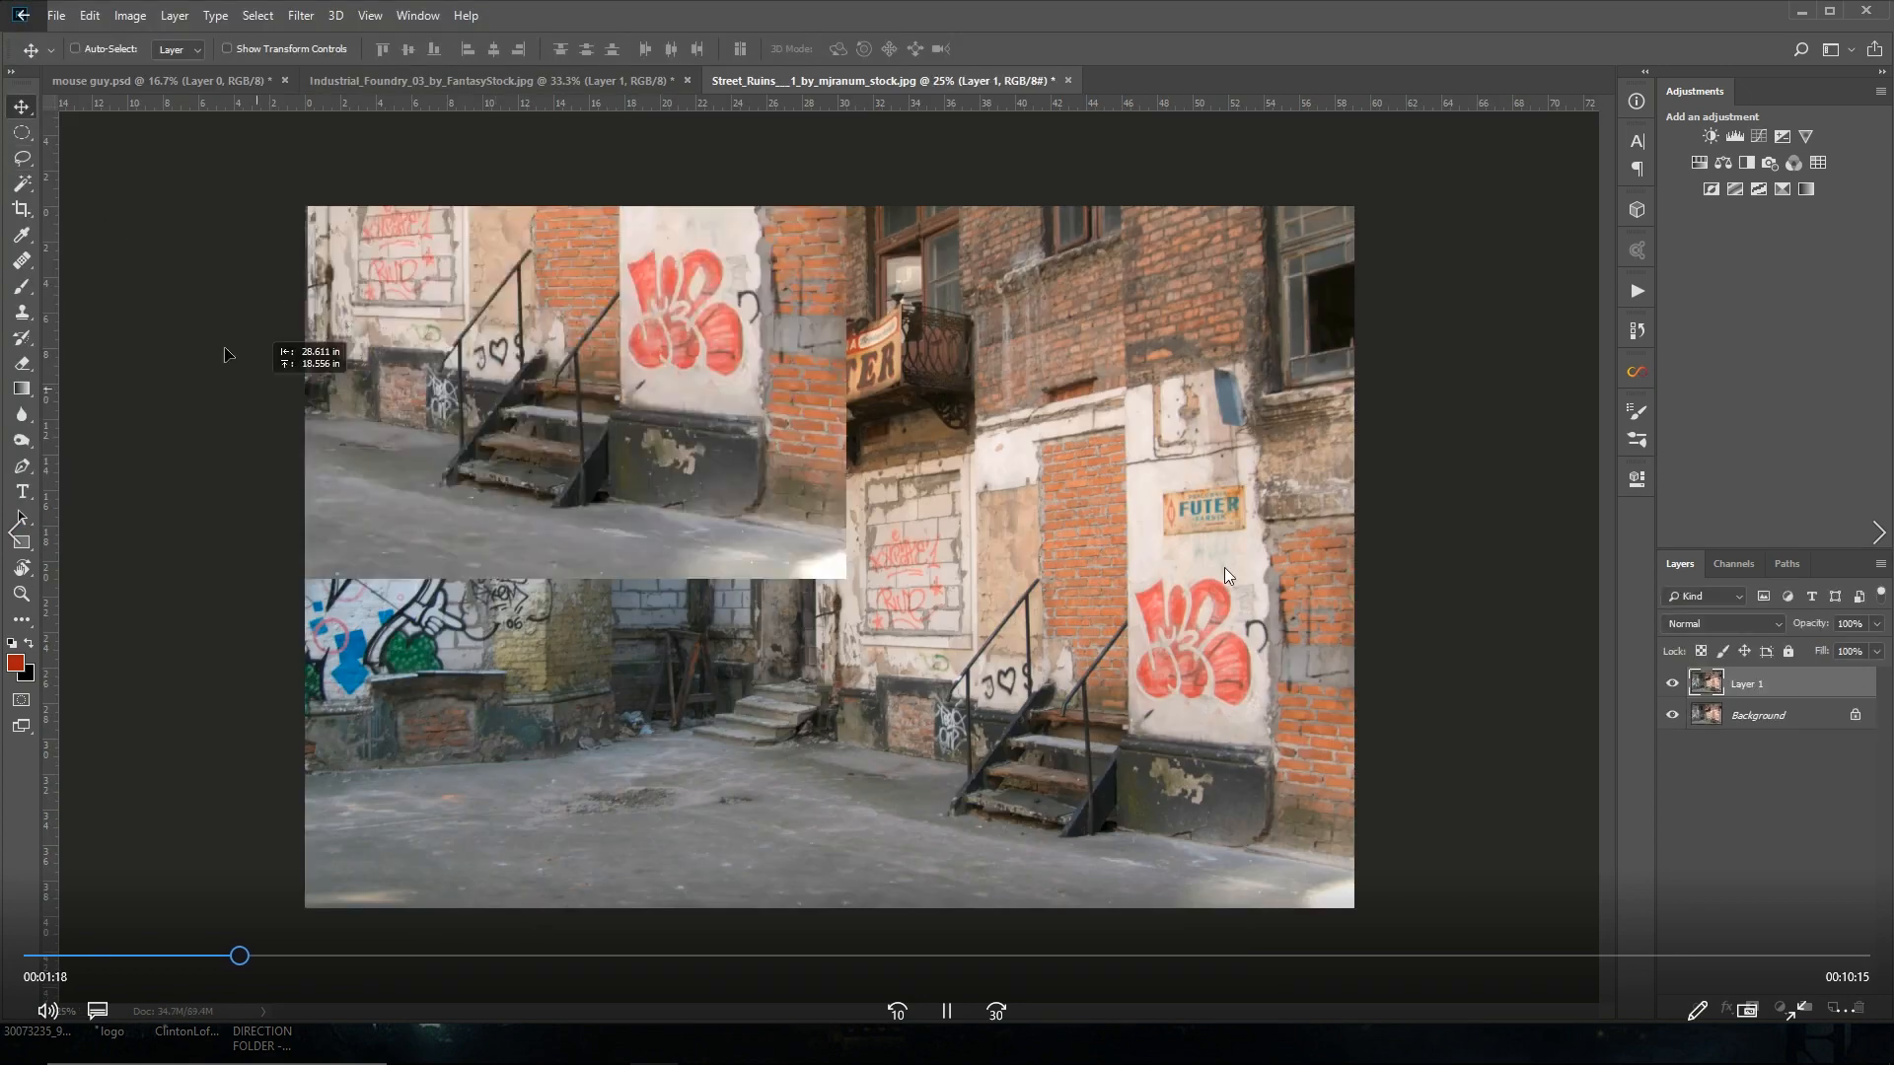
pyautogui.click(144, 79)
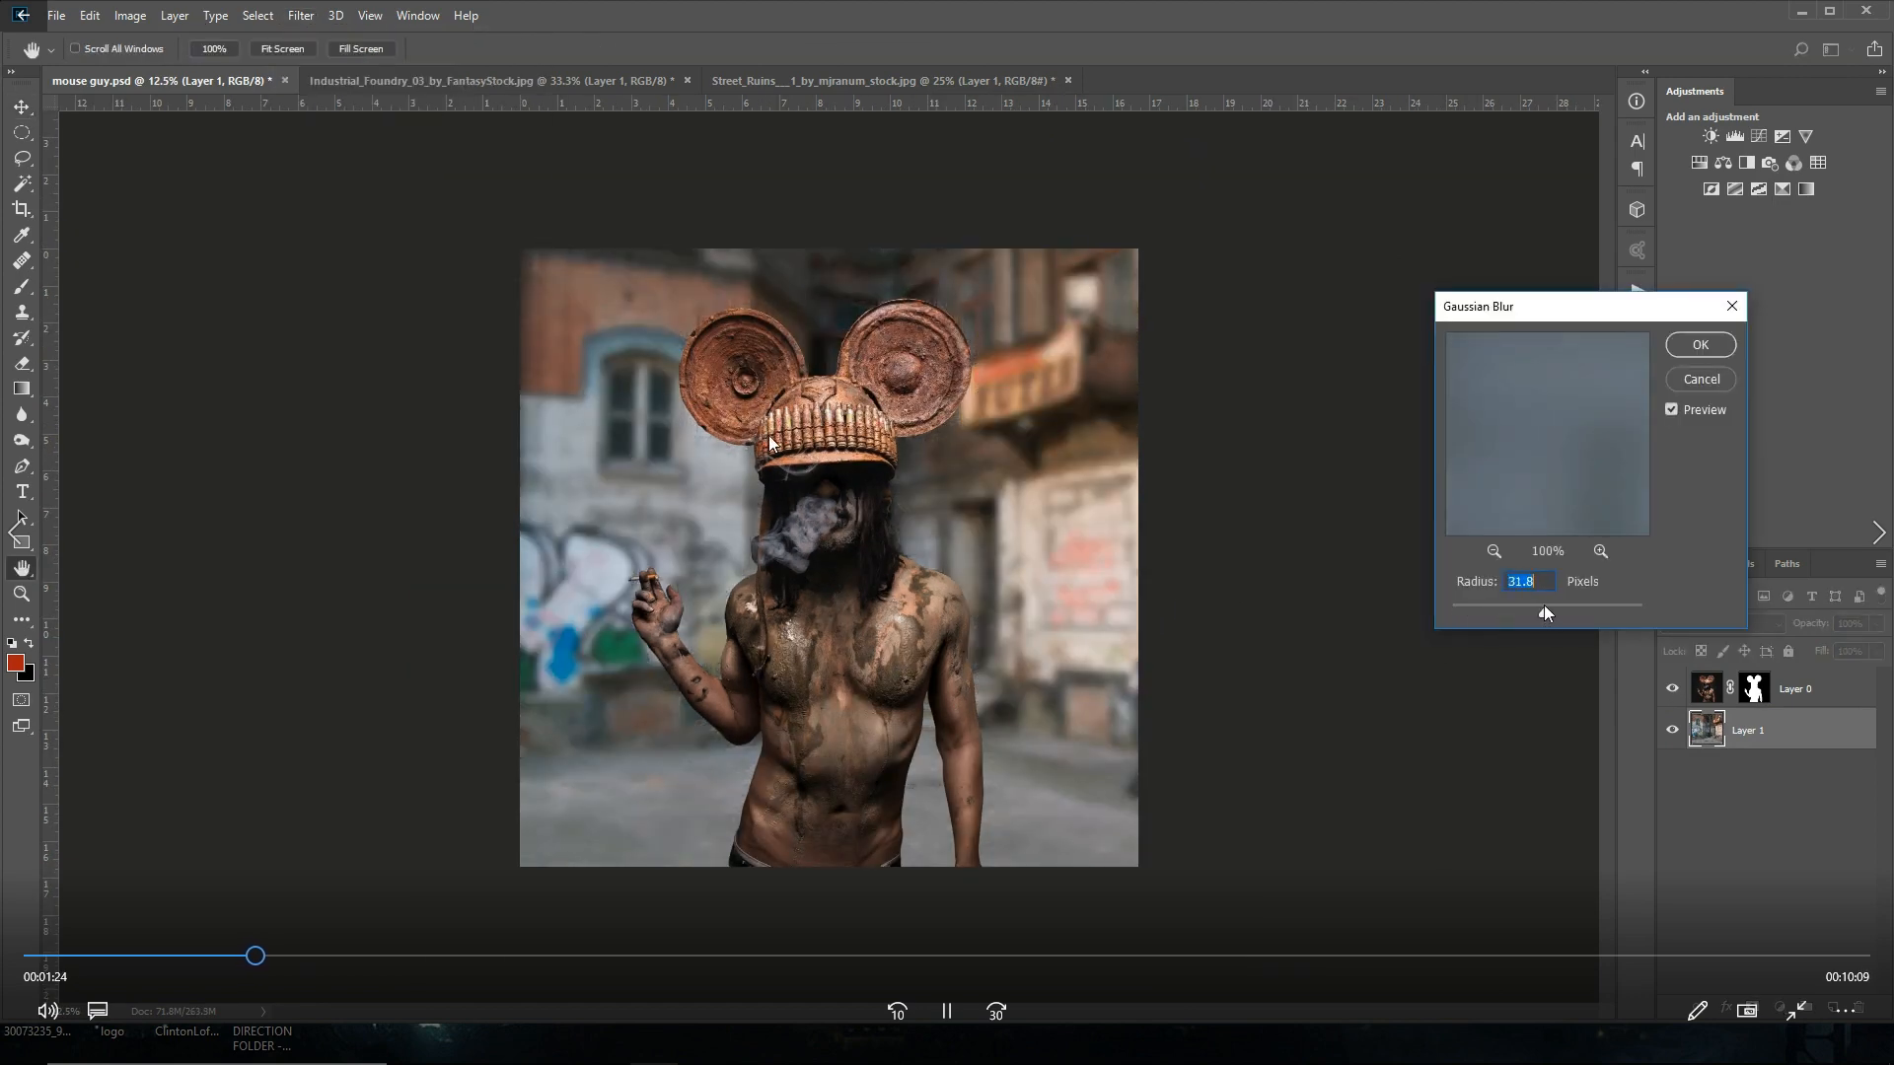
pyautogui.click(1698, 343)
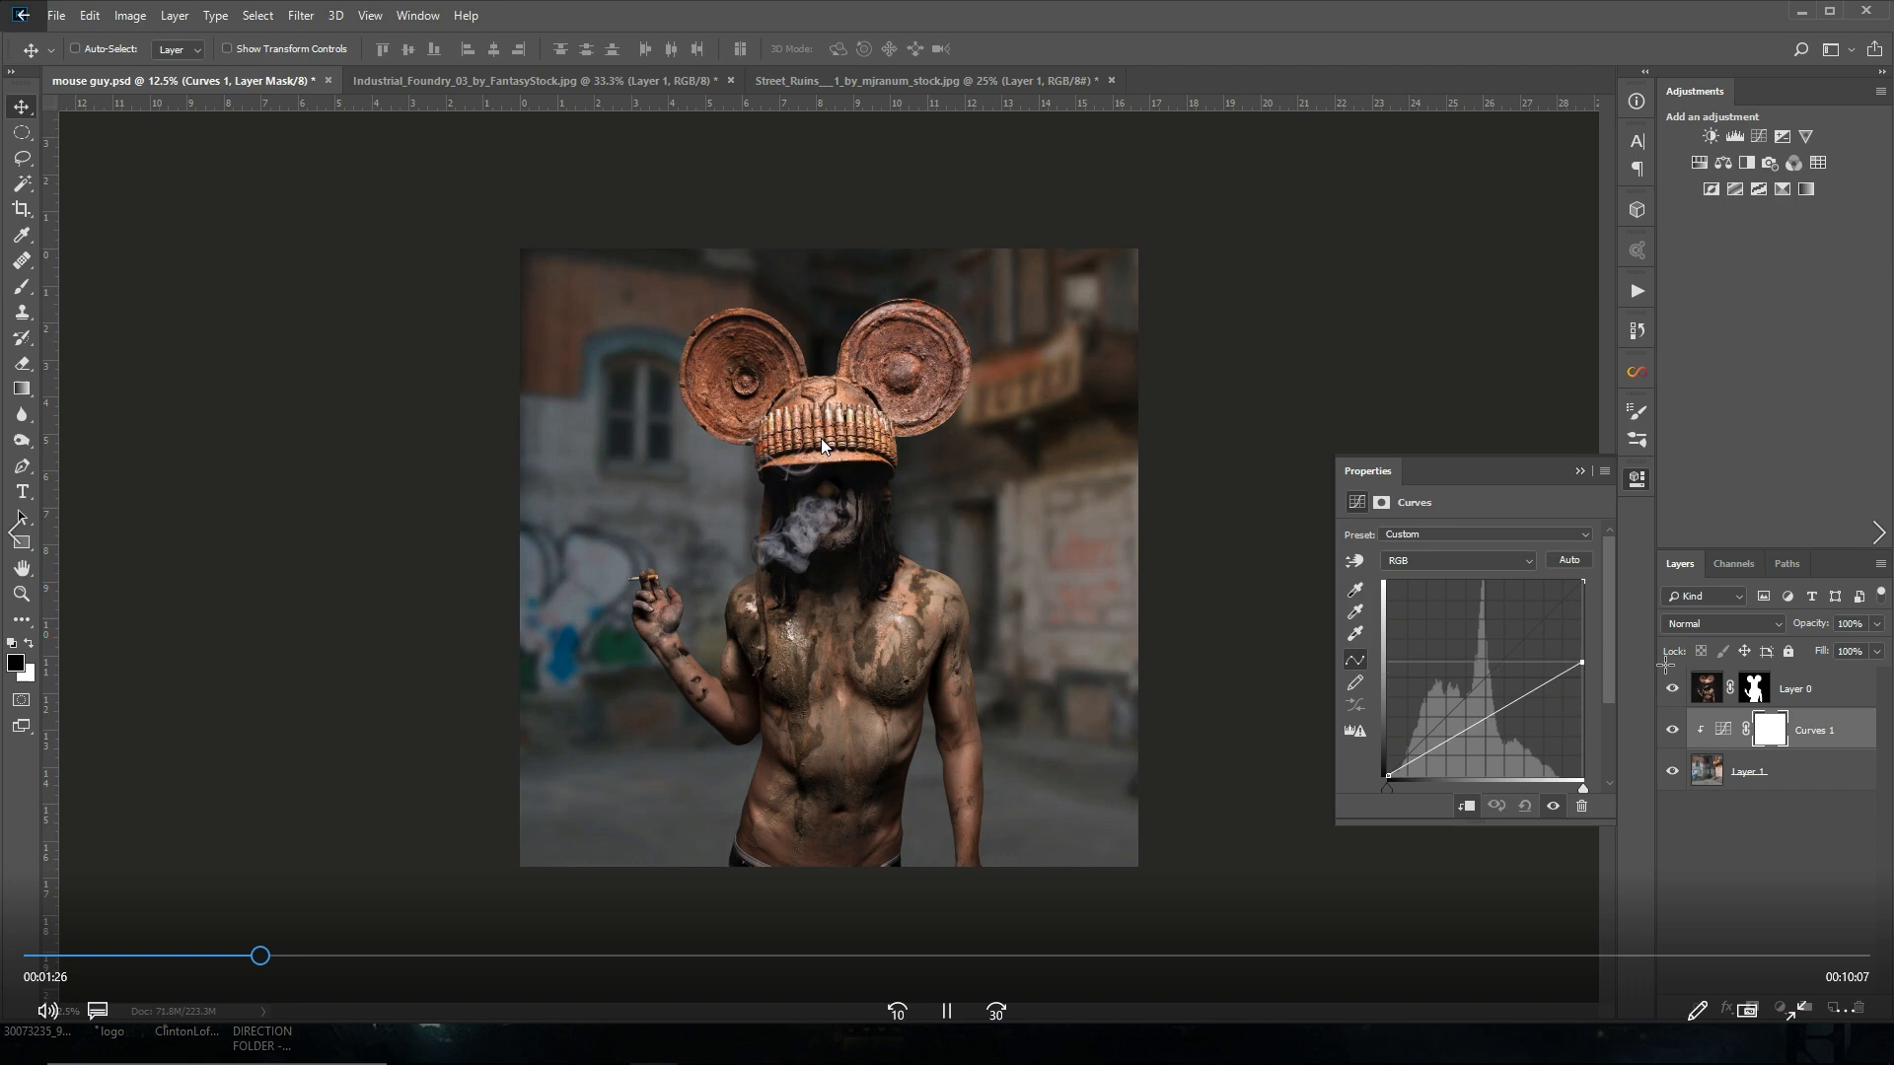
# Step: Place the barrel in the alley and open a flame image from the Fire by Thy-Darkest-Hour folder
pyautogui.click(1746, 771)
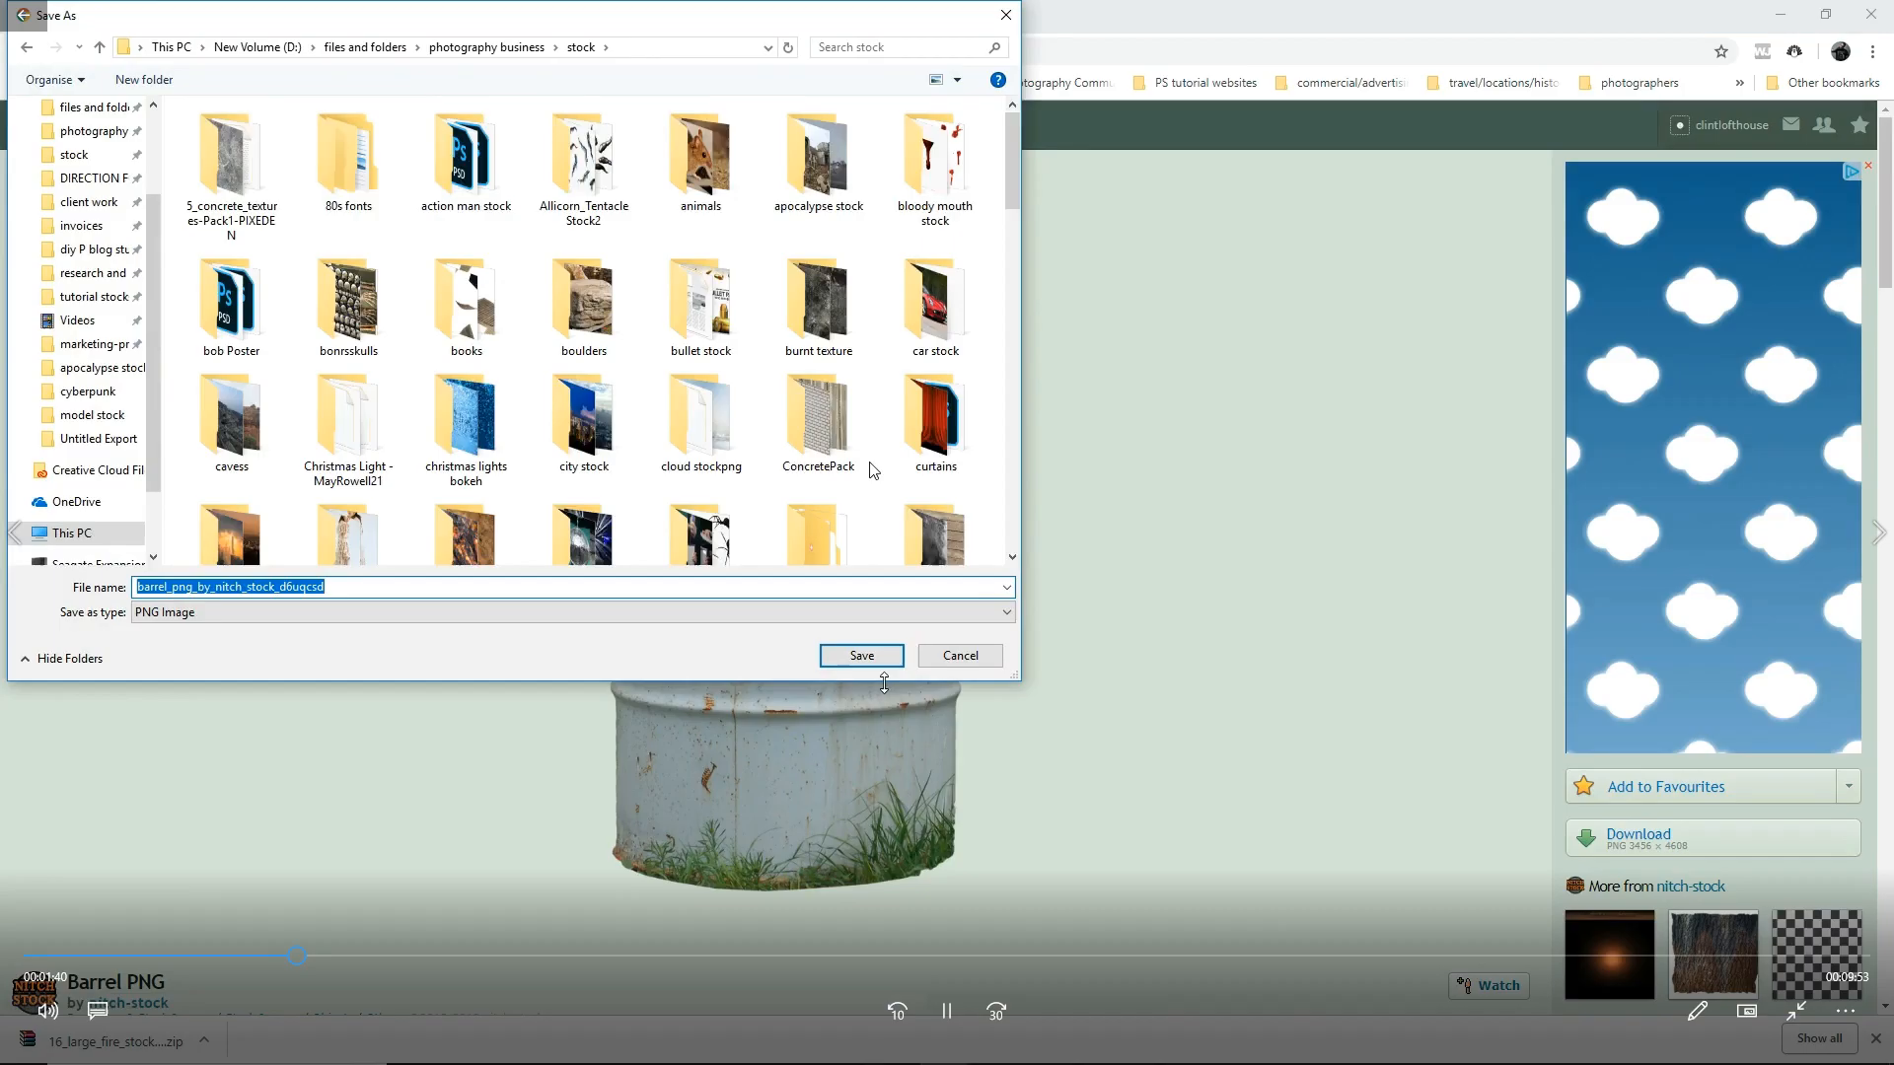
pyautogui.click(858, 655)
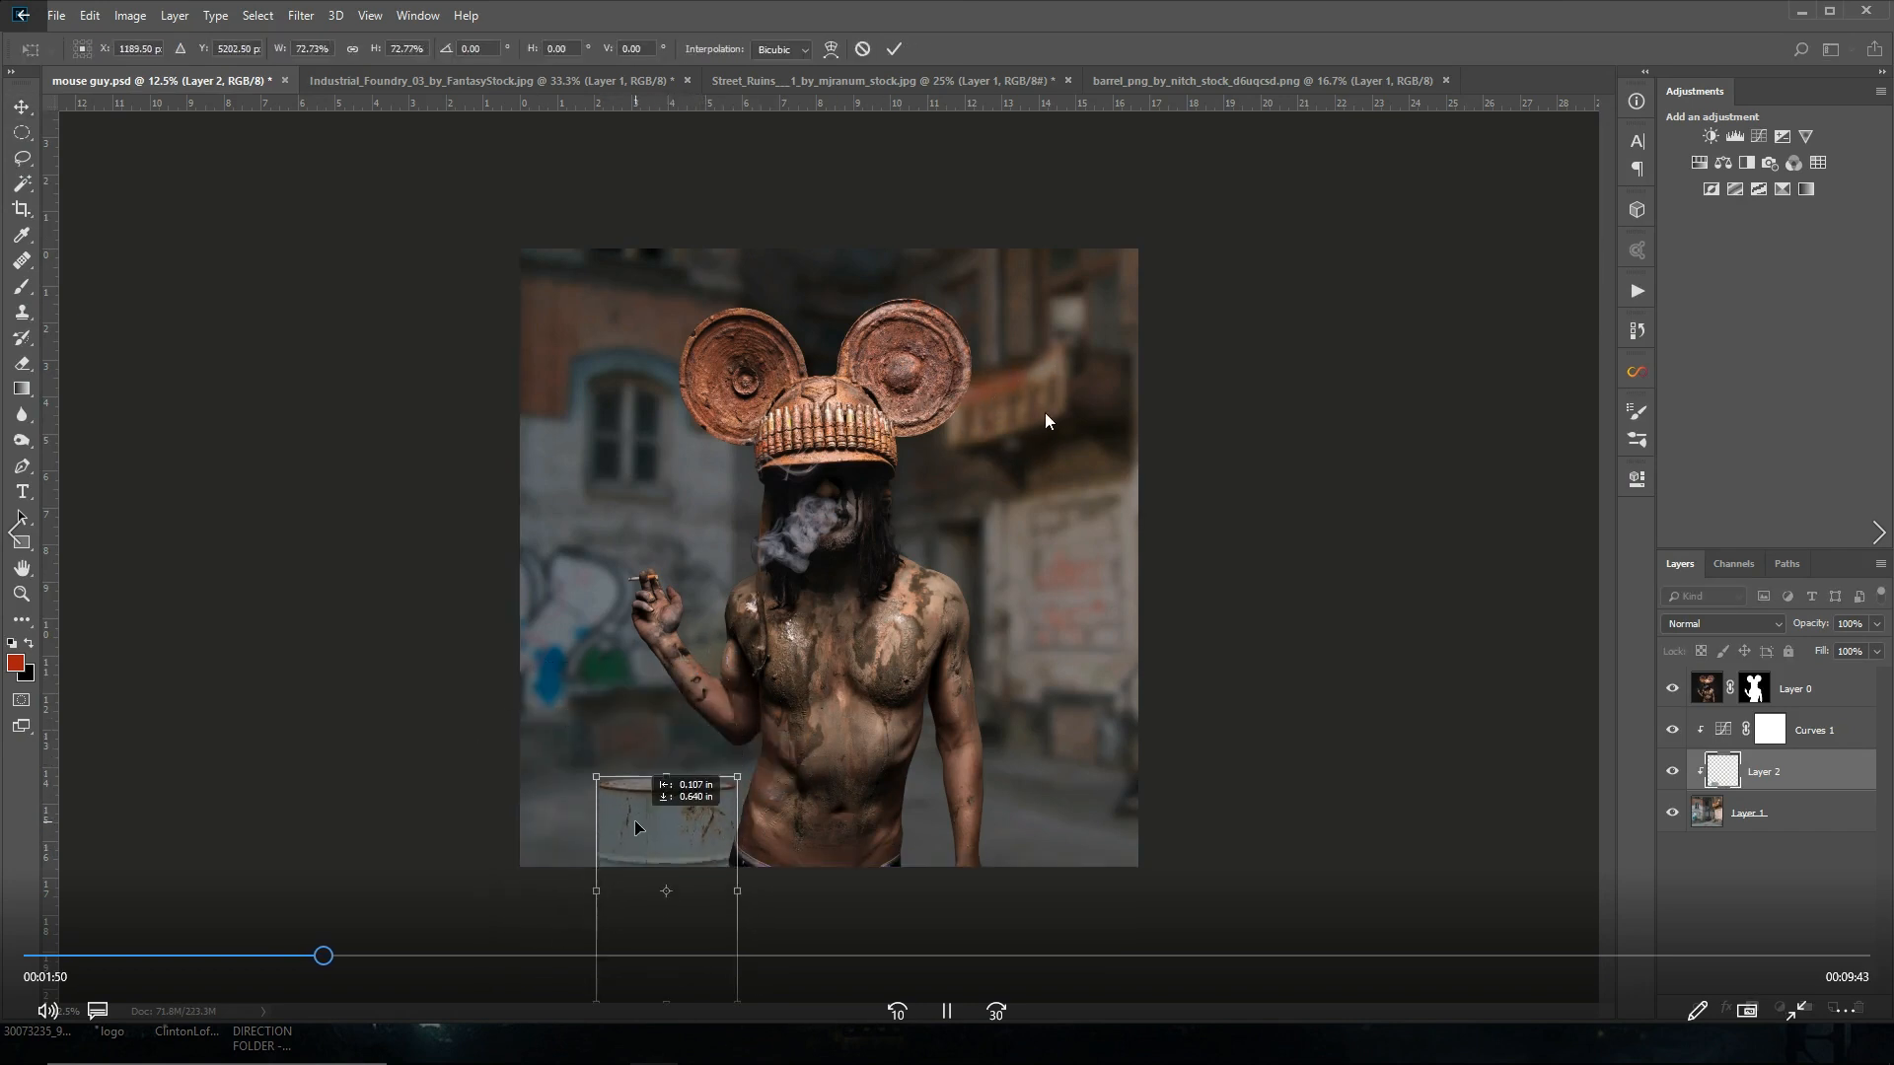
pyautogui.click(300, 14)
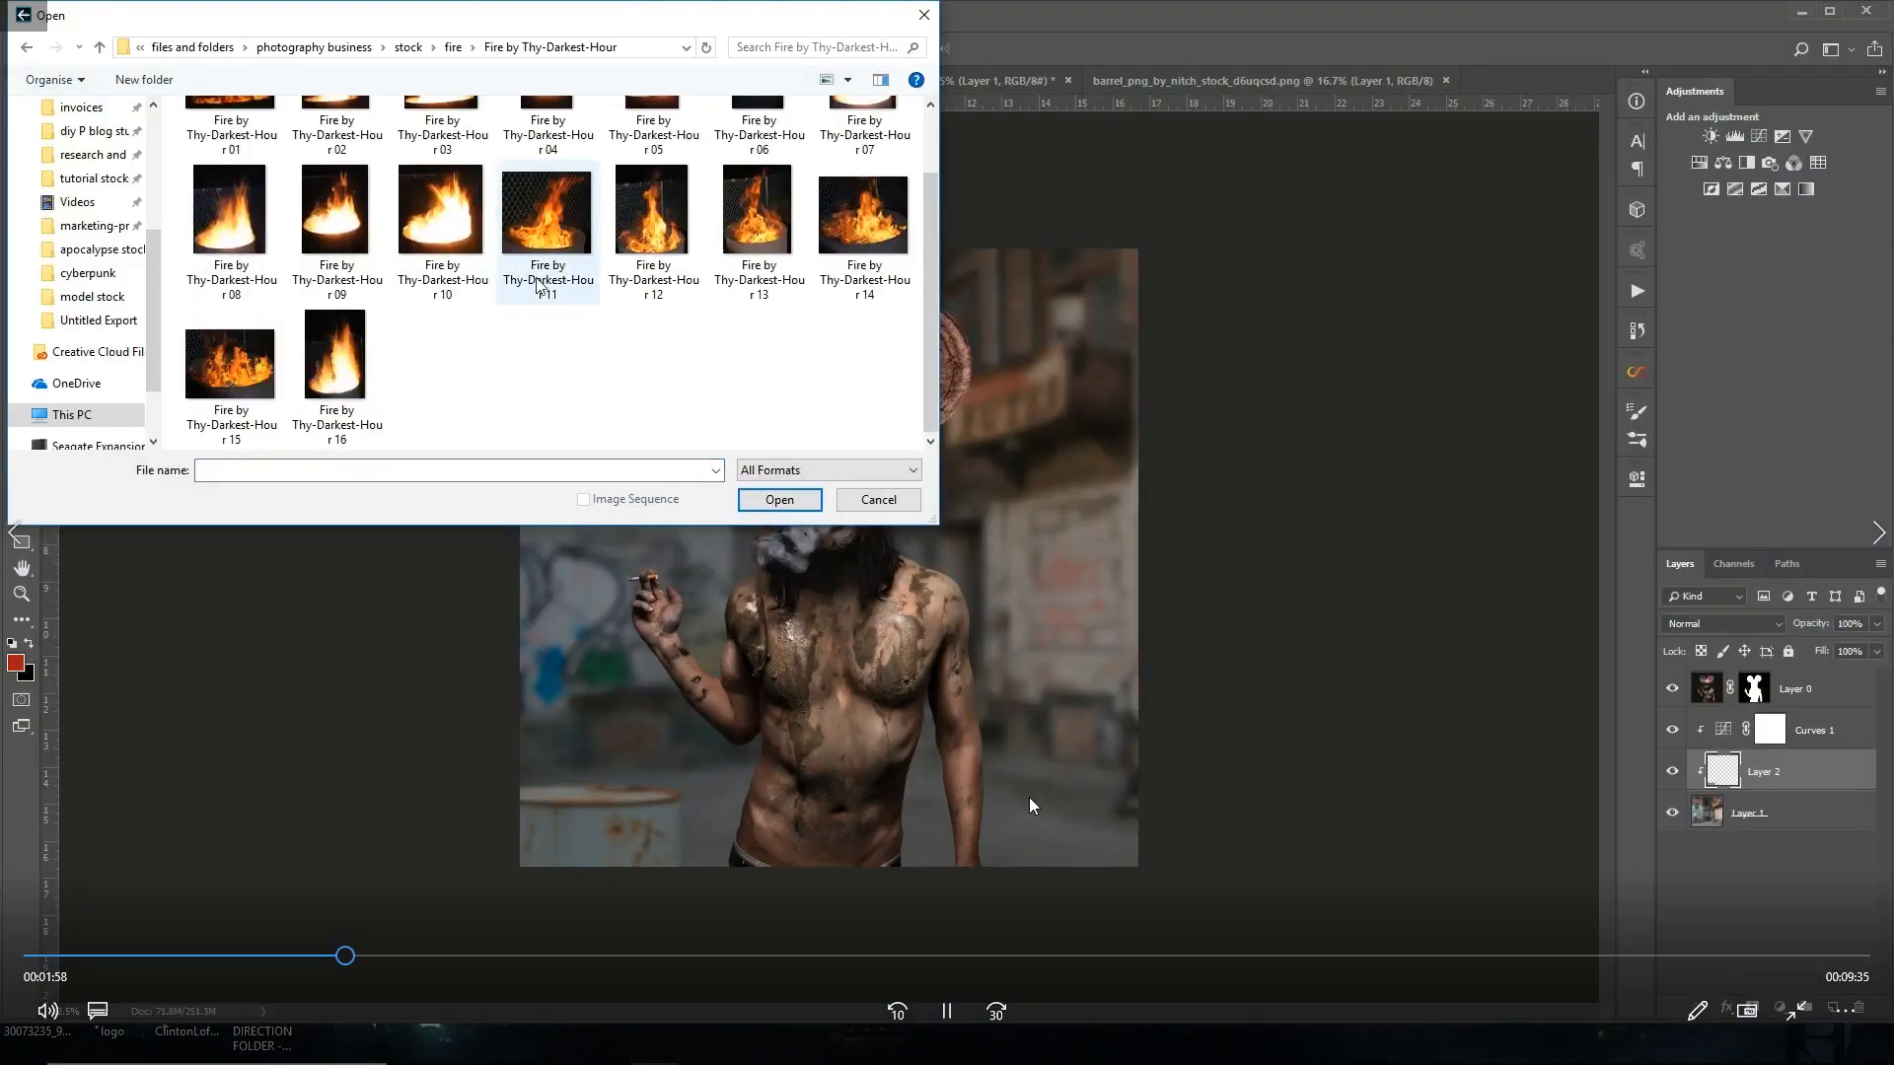
pyautogui.click(780, 500)
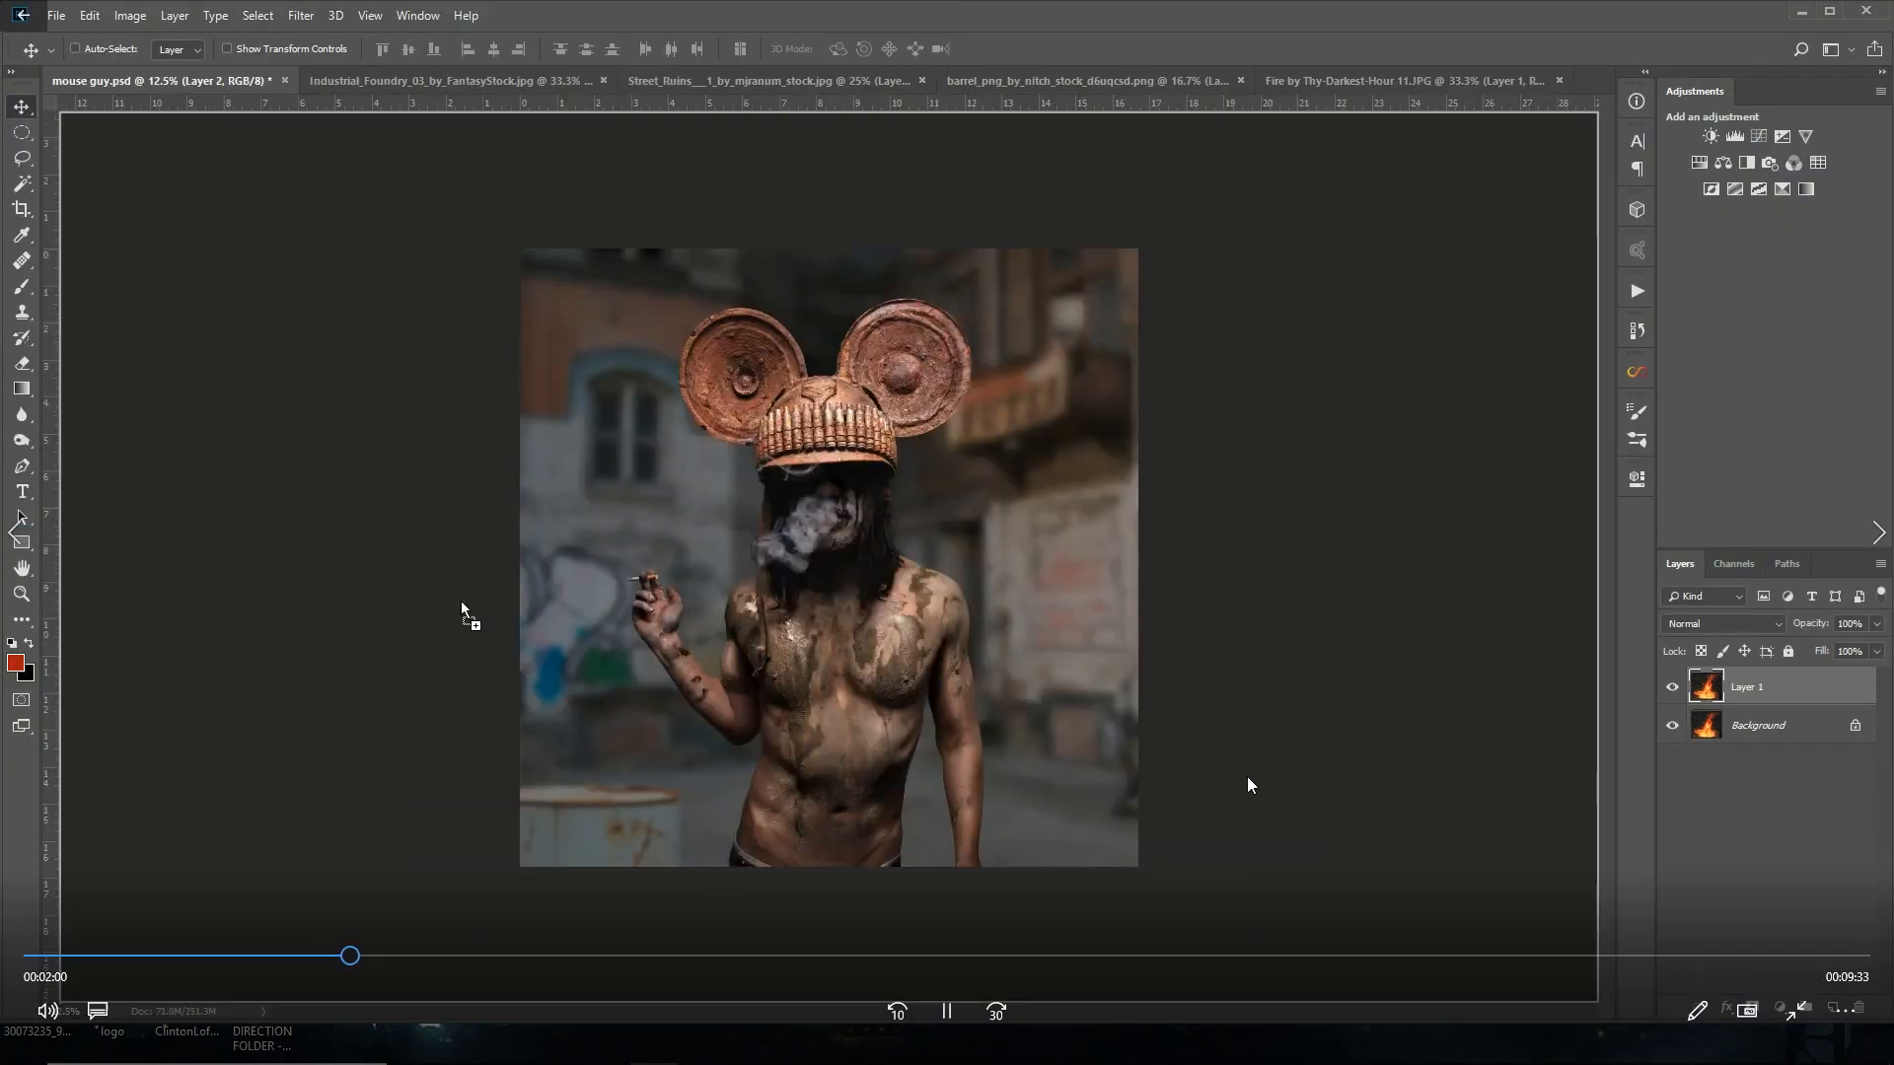
# Step: Paste the fire onto the barrel in Screen mode, skew it into place and mask its edges
pyautogui.click(89, 14)
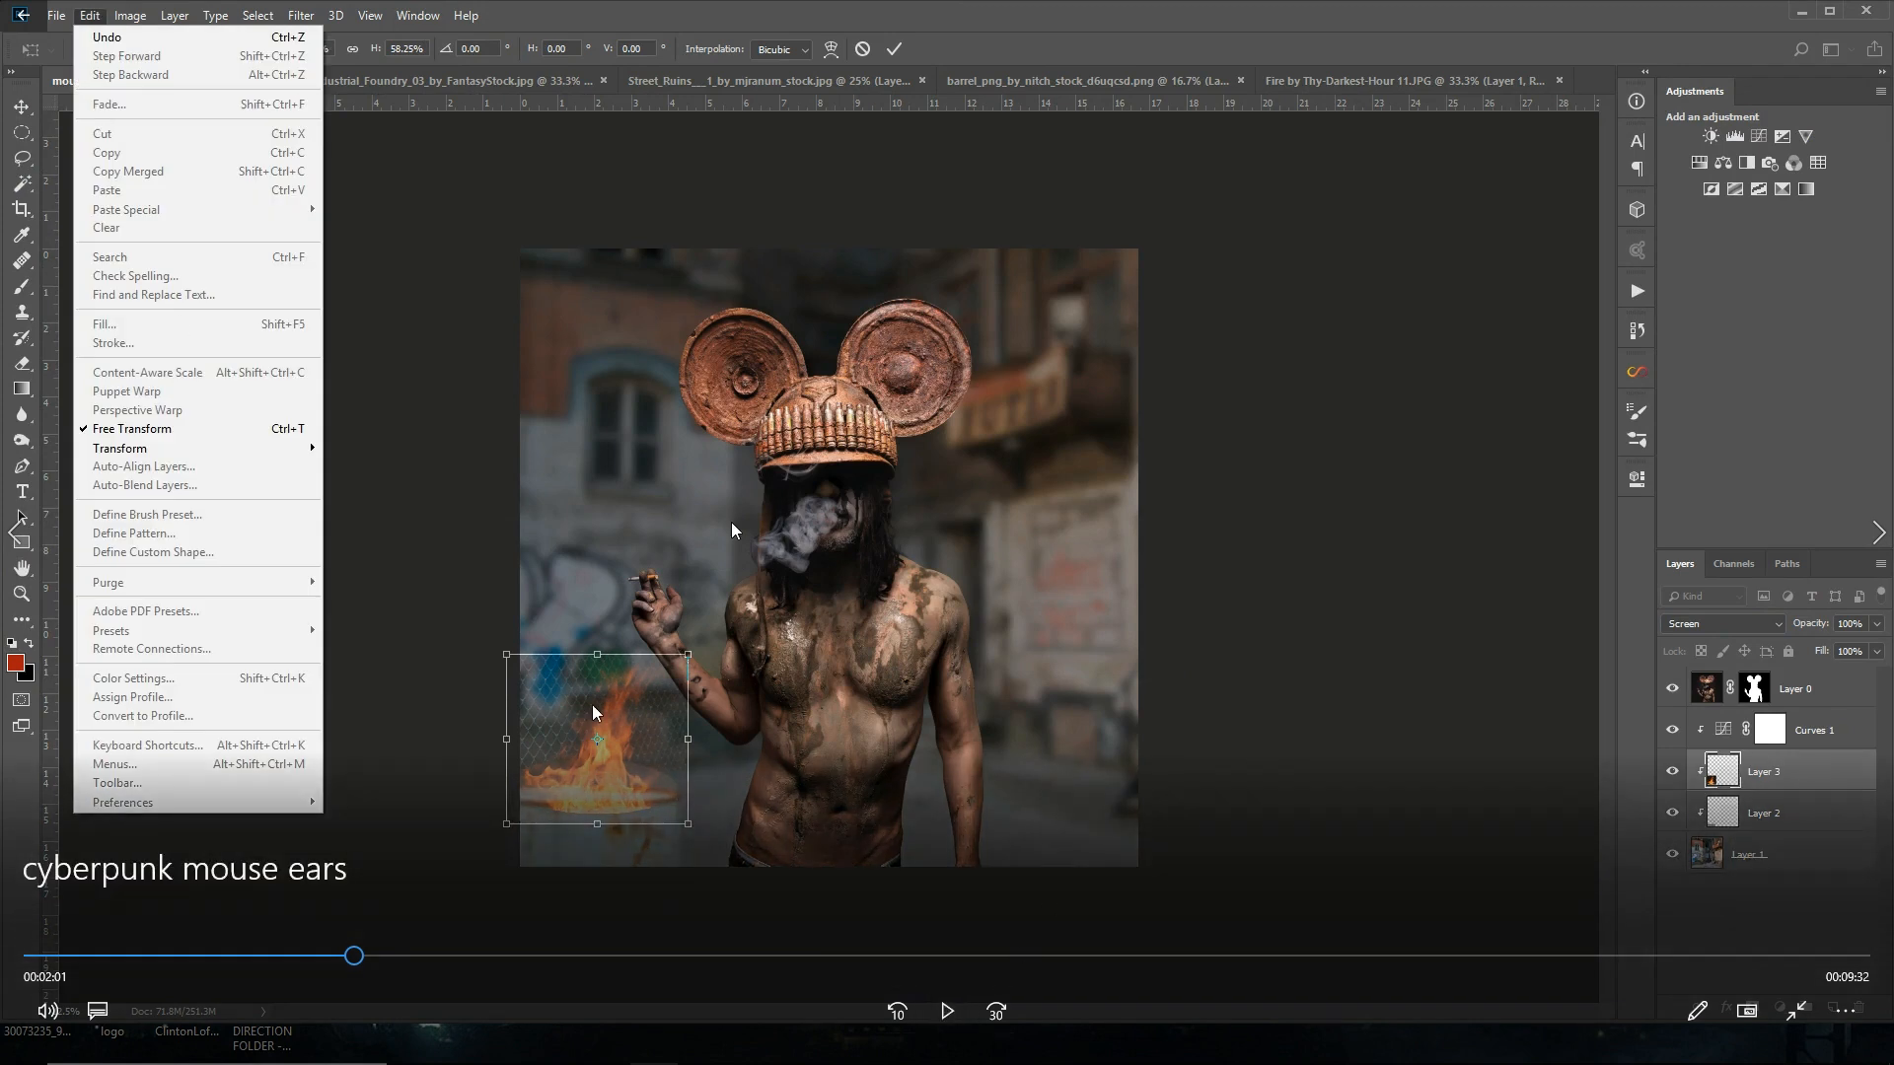
pyautogui.moveTo(626, 703)
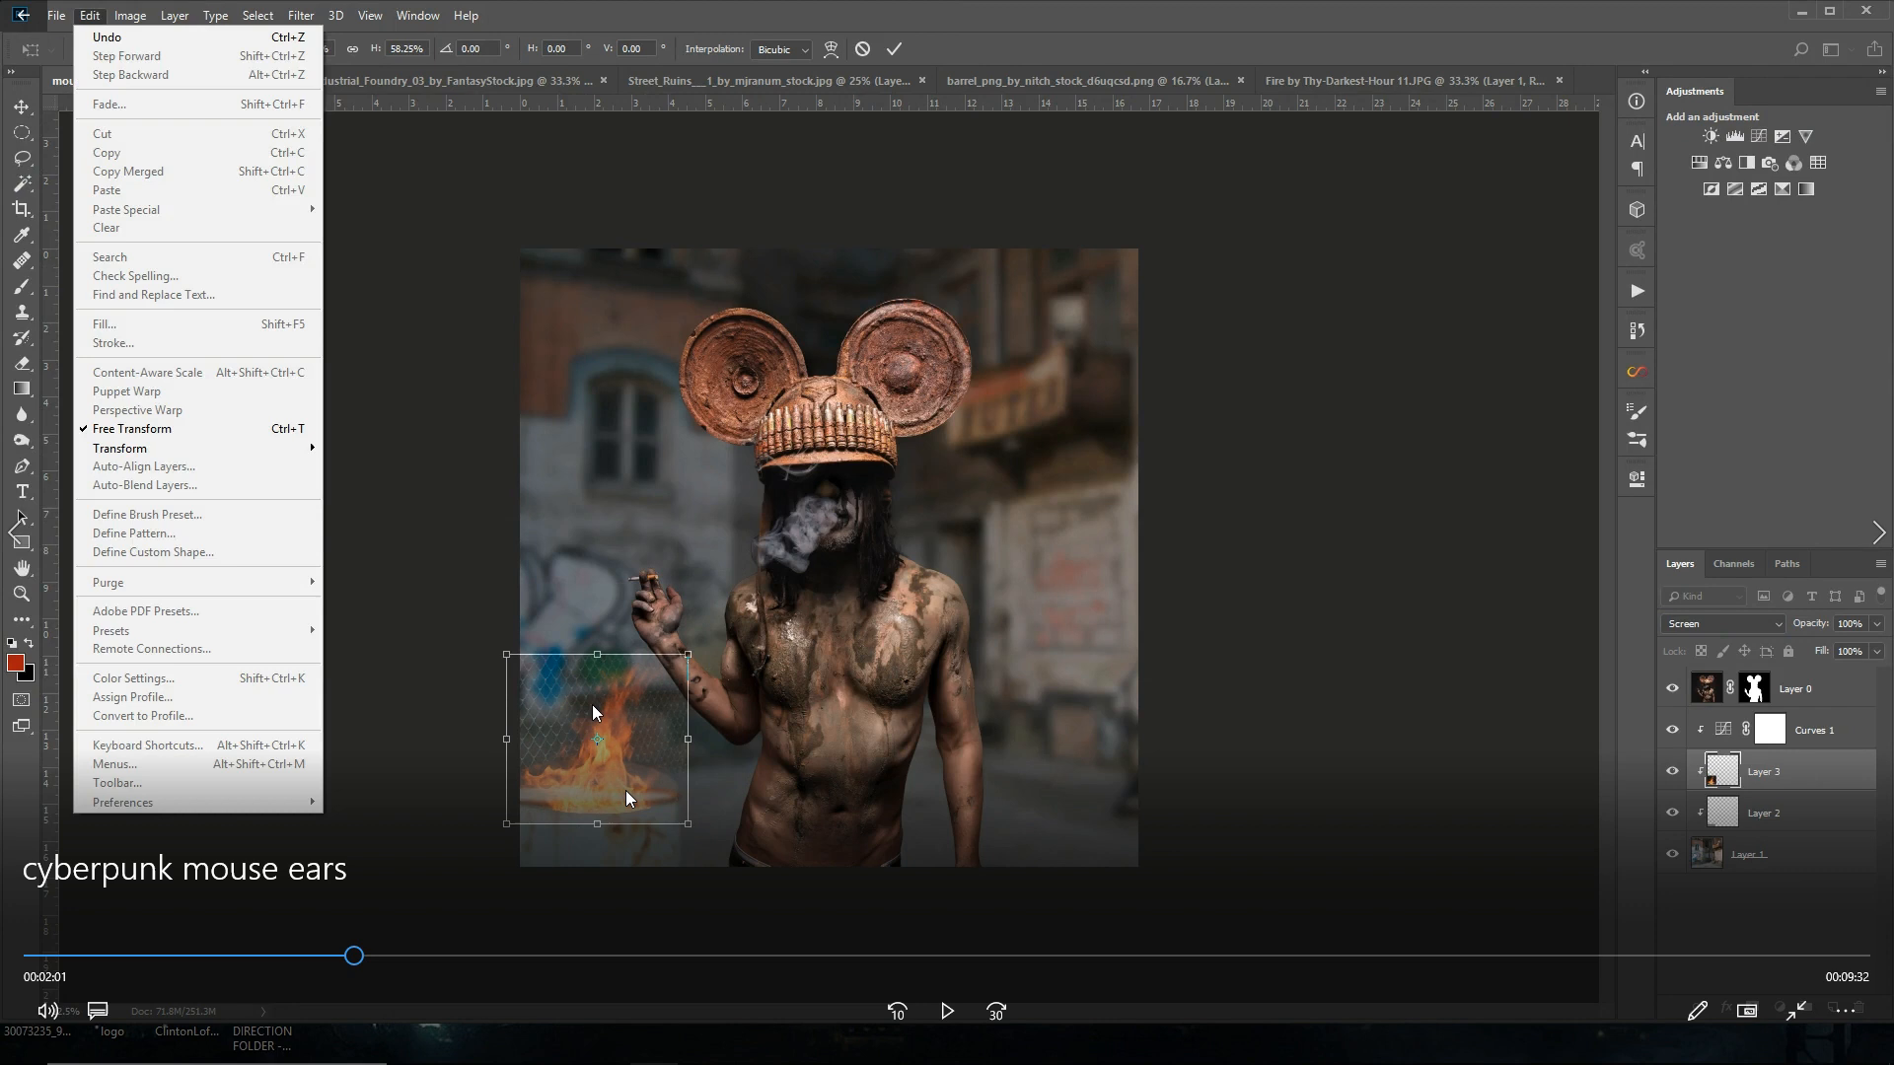
pyautogui.moveTo(628, 750)
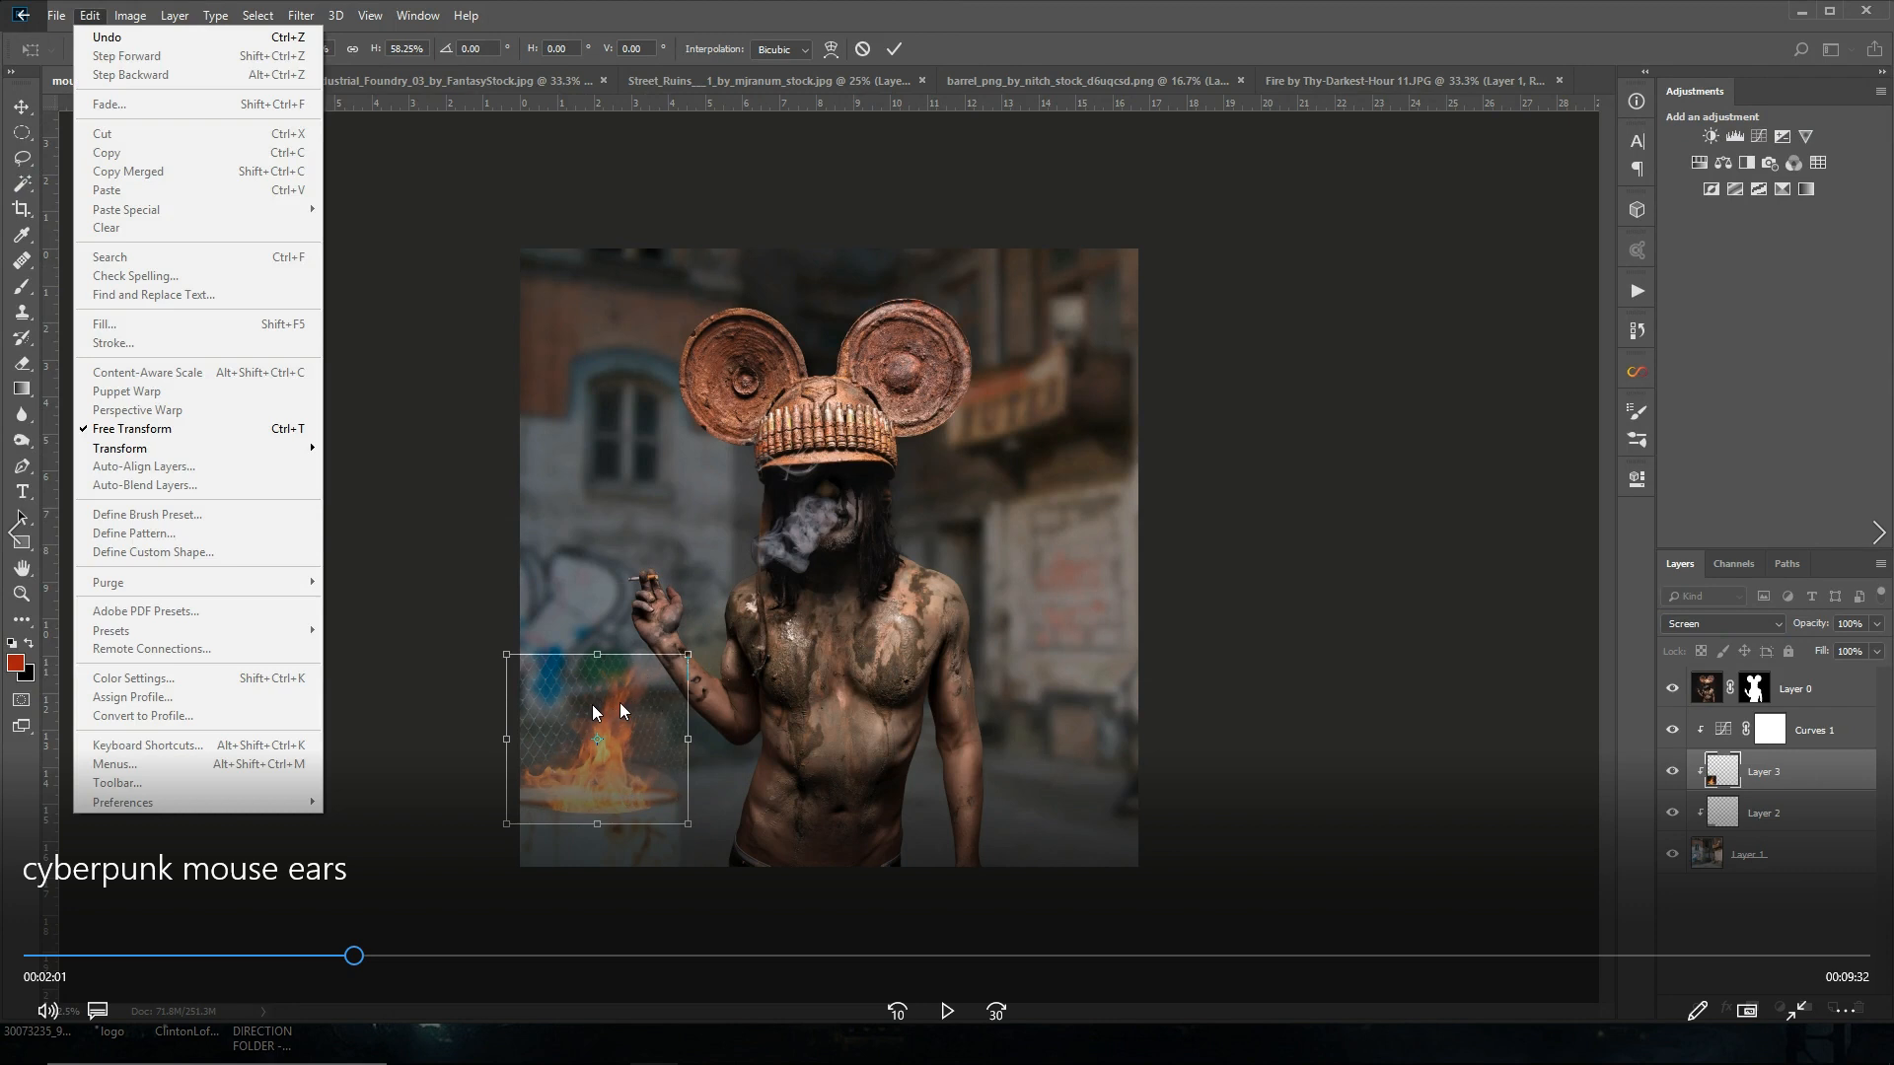
pyautogui.moveTo(618, 697)
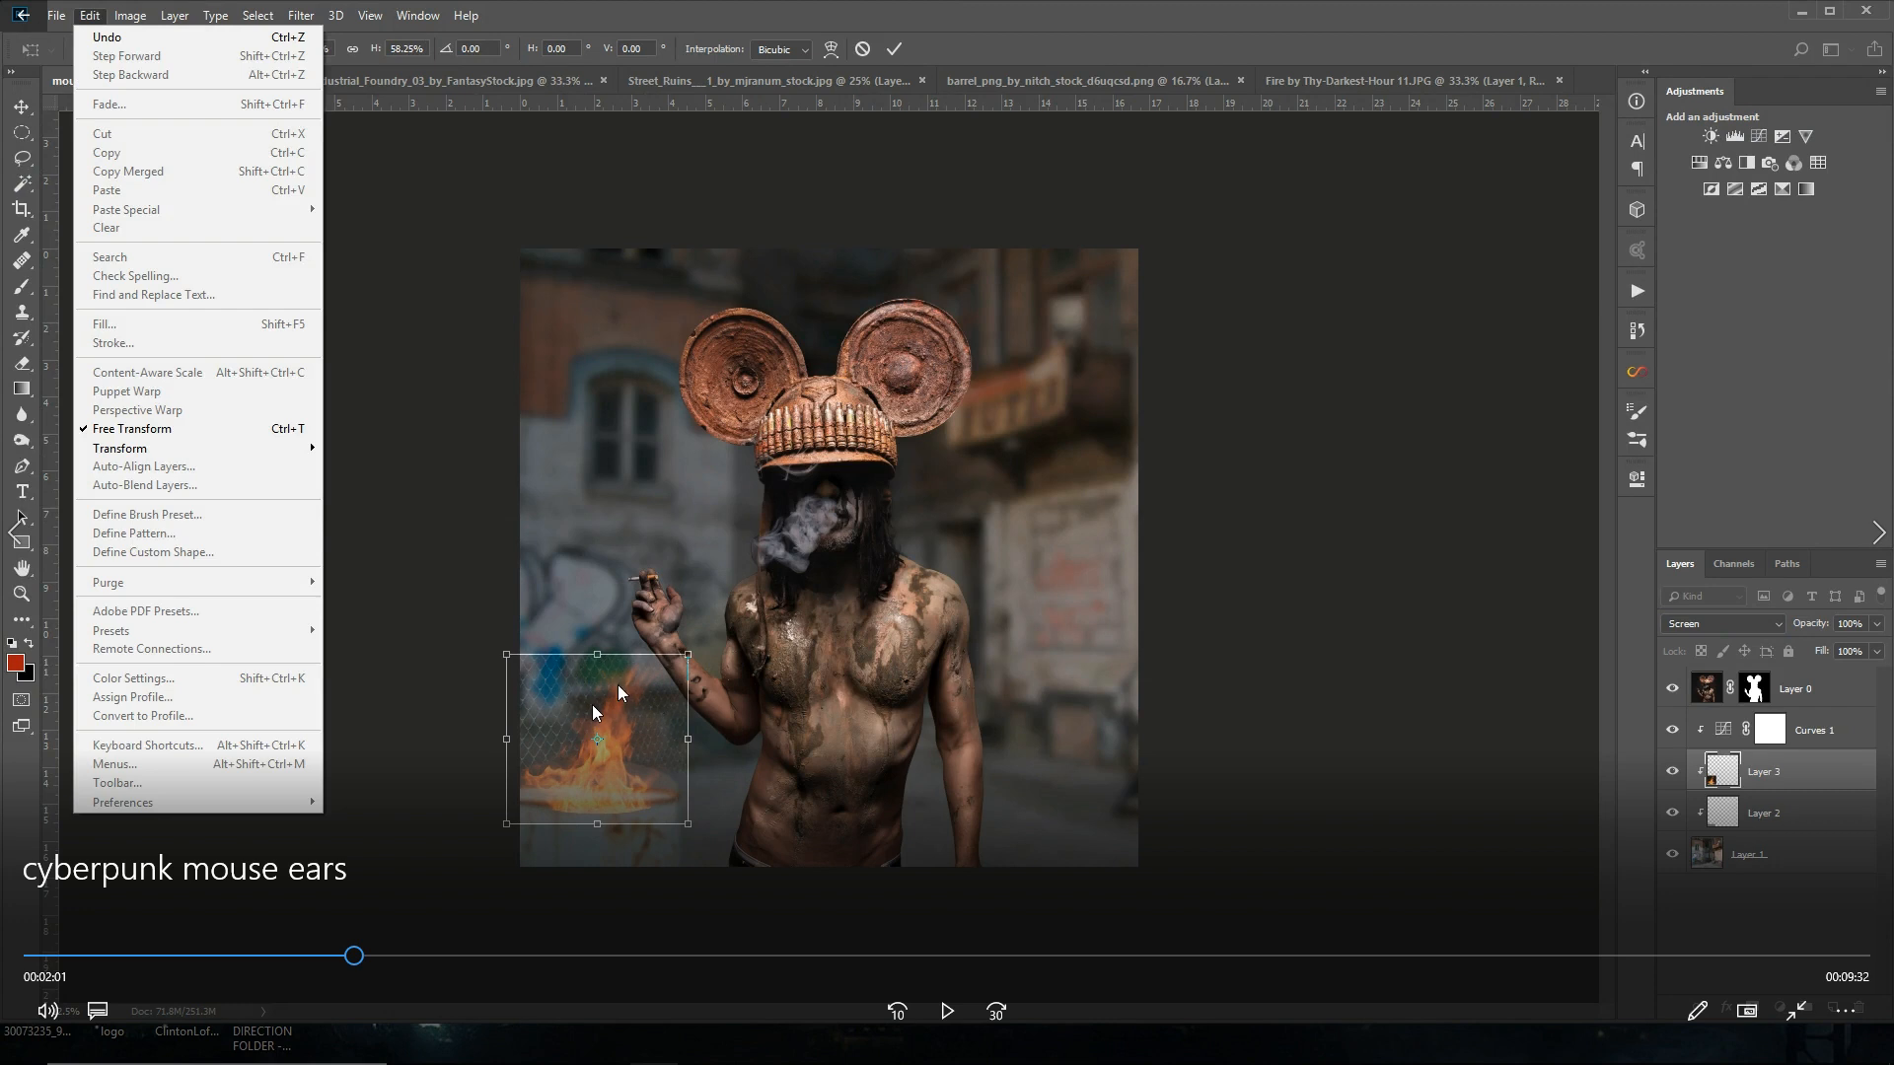
pyautogui.moveTo(604, 722)
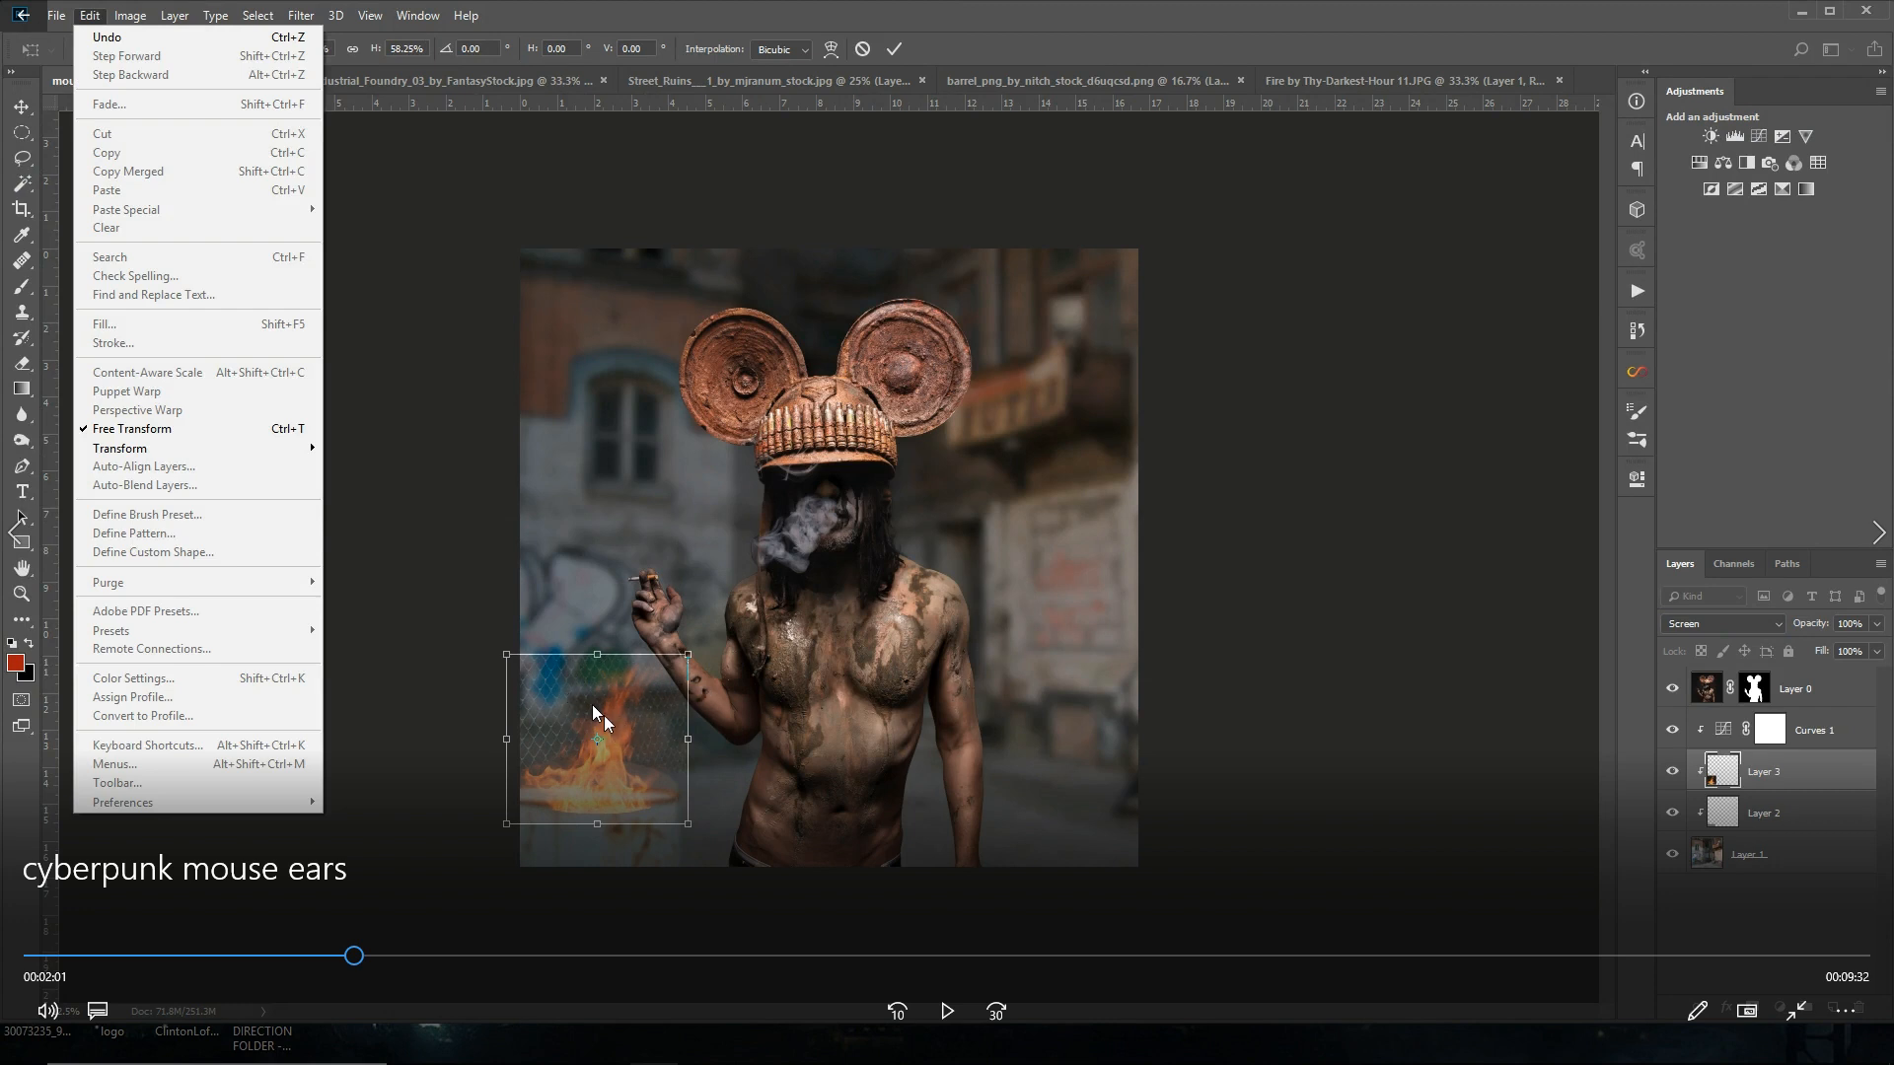
pyautogui.moveTo(608, 736)
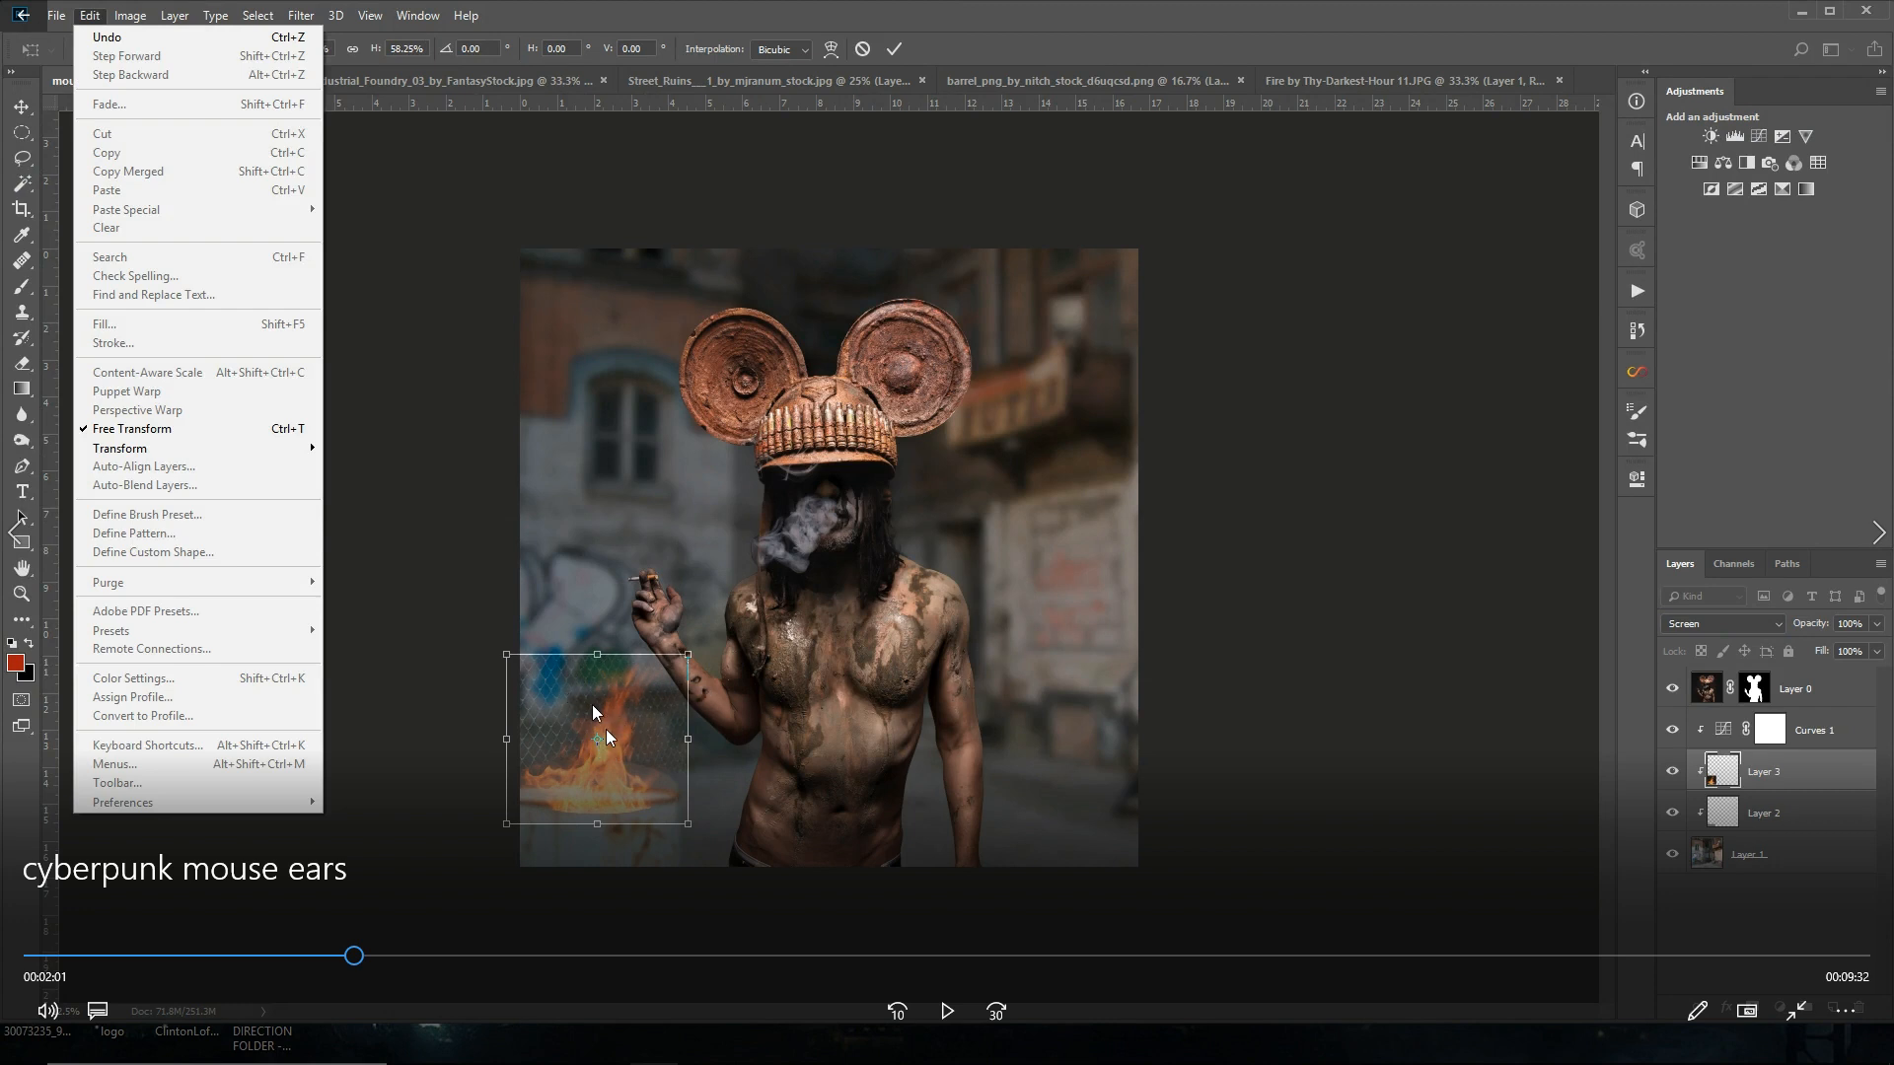
pyautogui.moveTo(582, 771)
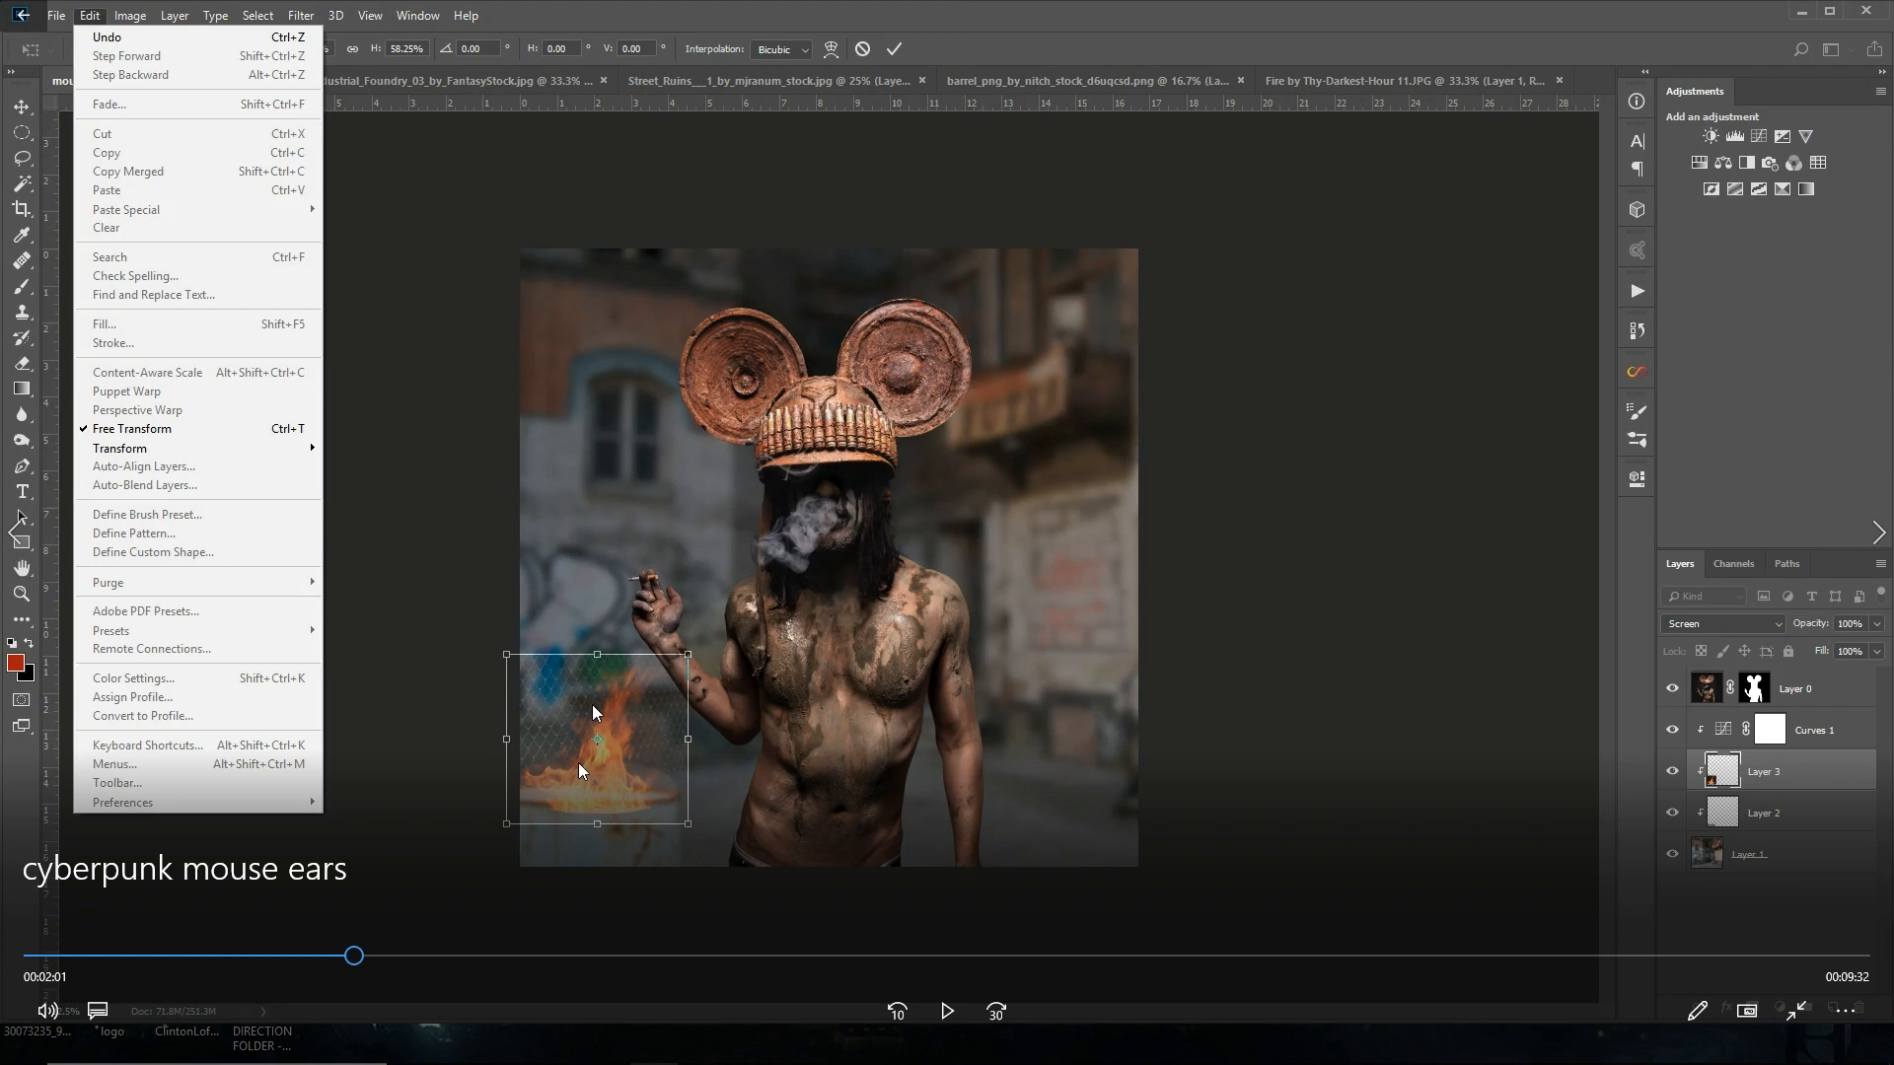
pyautogui.moveTo(604, 756)
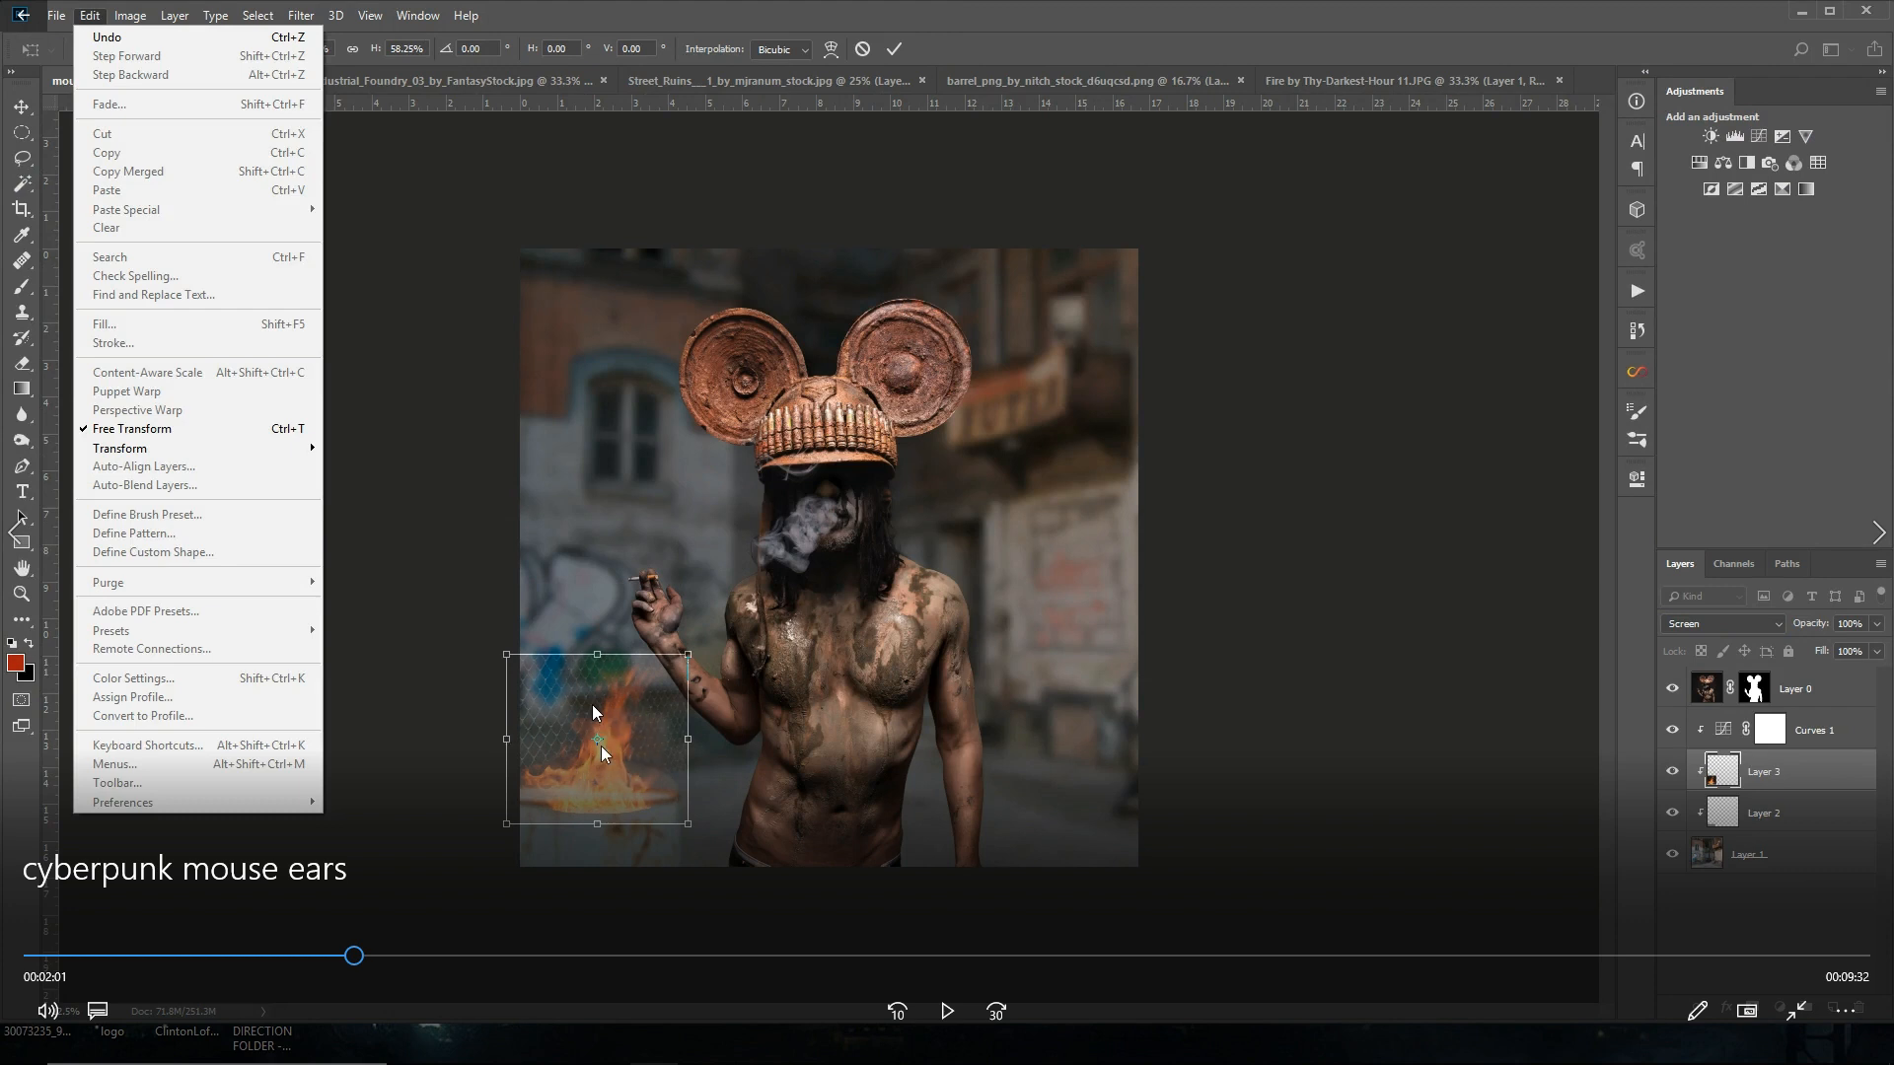
pyautogui.moveTo(649, 740)
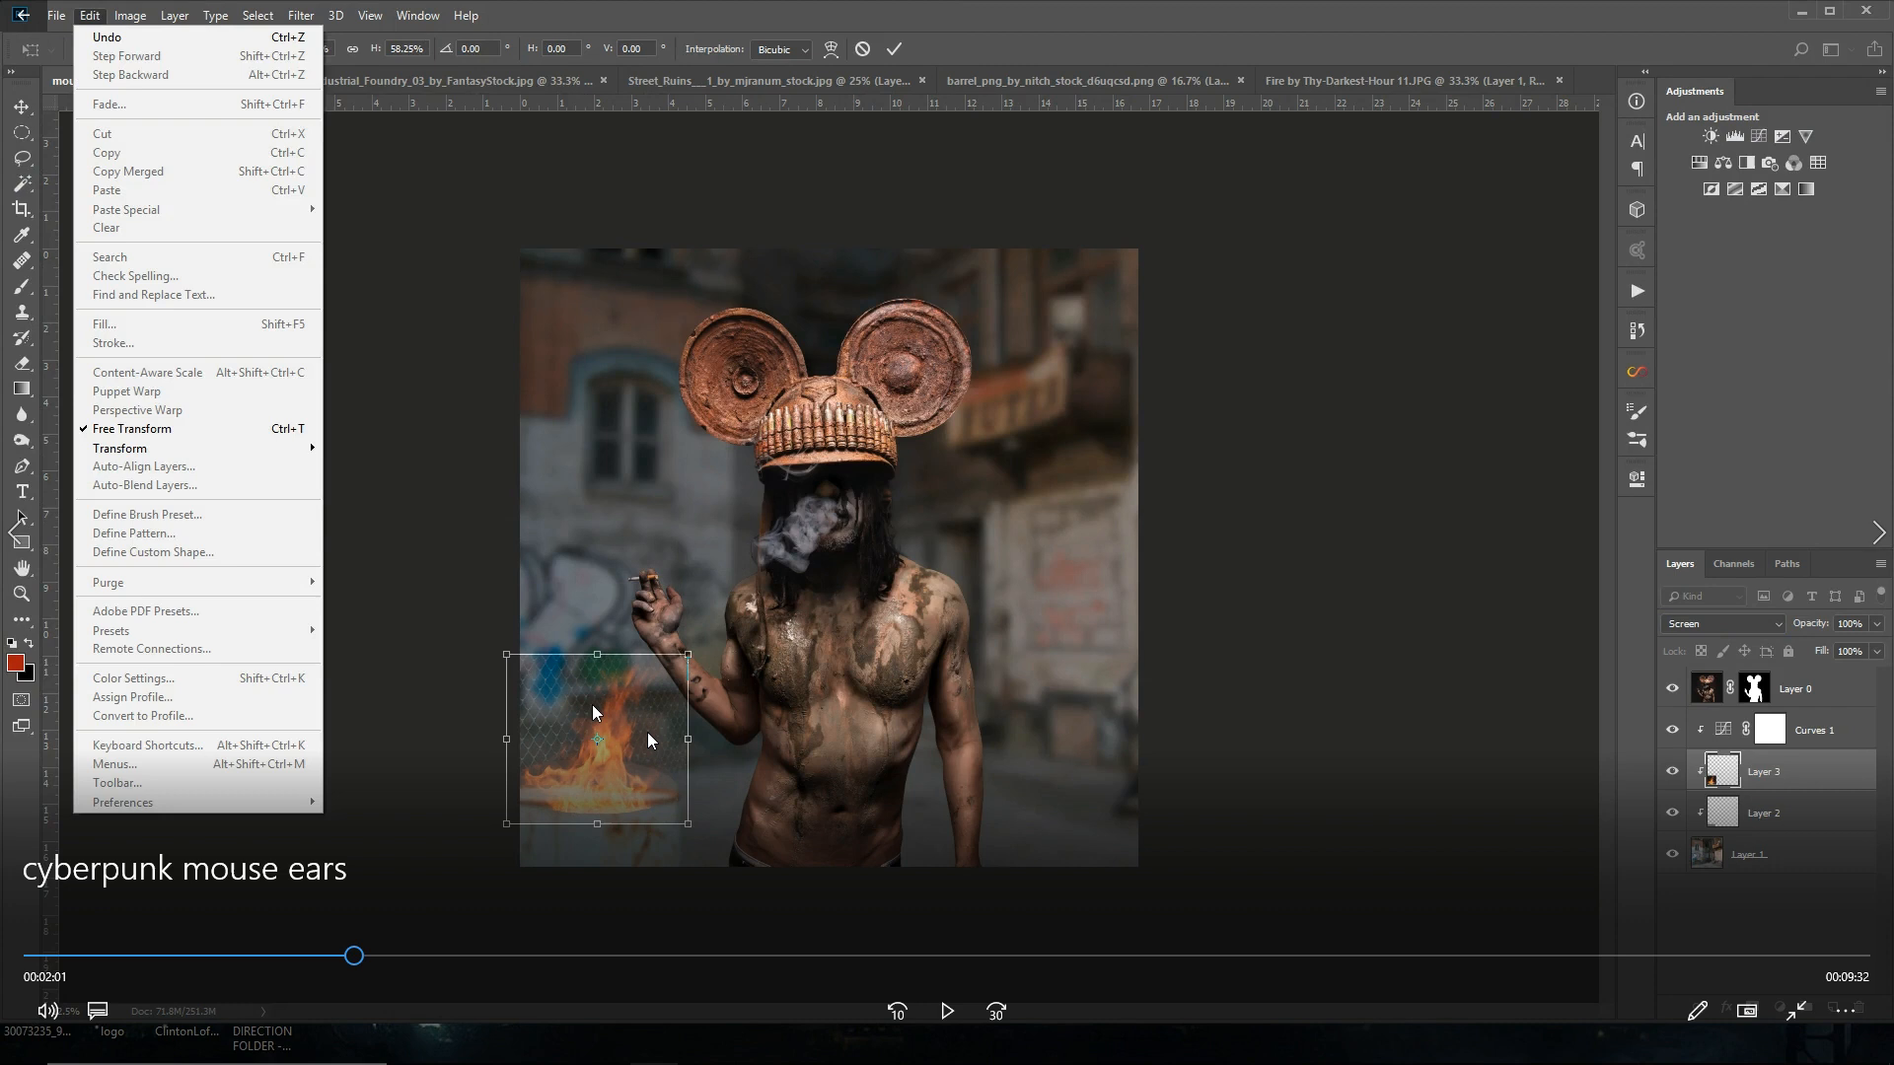
pyautogui.moveTo(1014, 858)
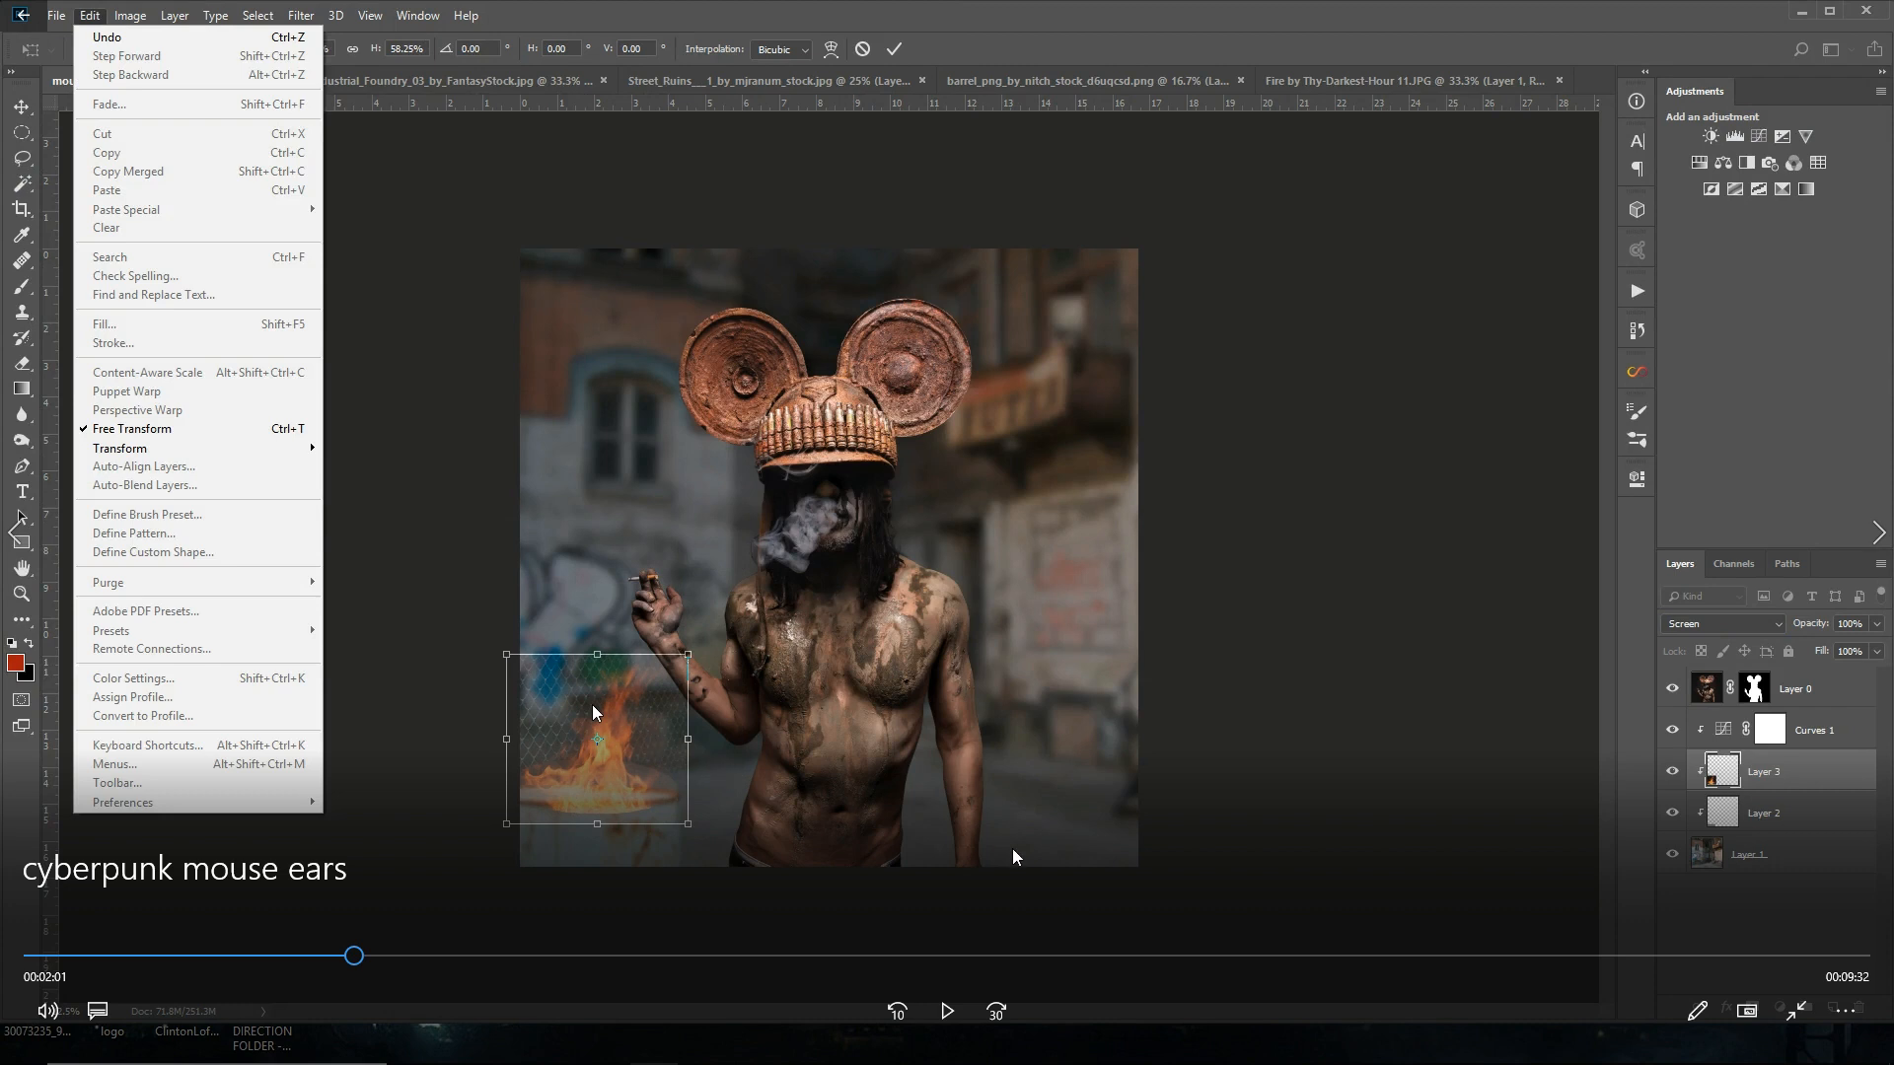
pyautogui.moveTo(649, 815)
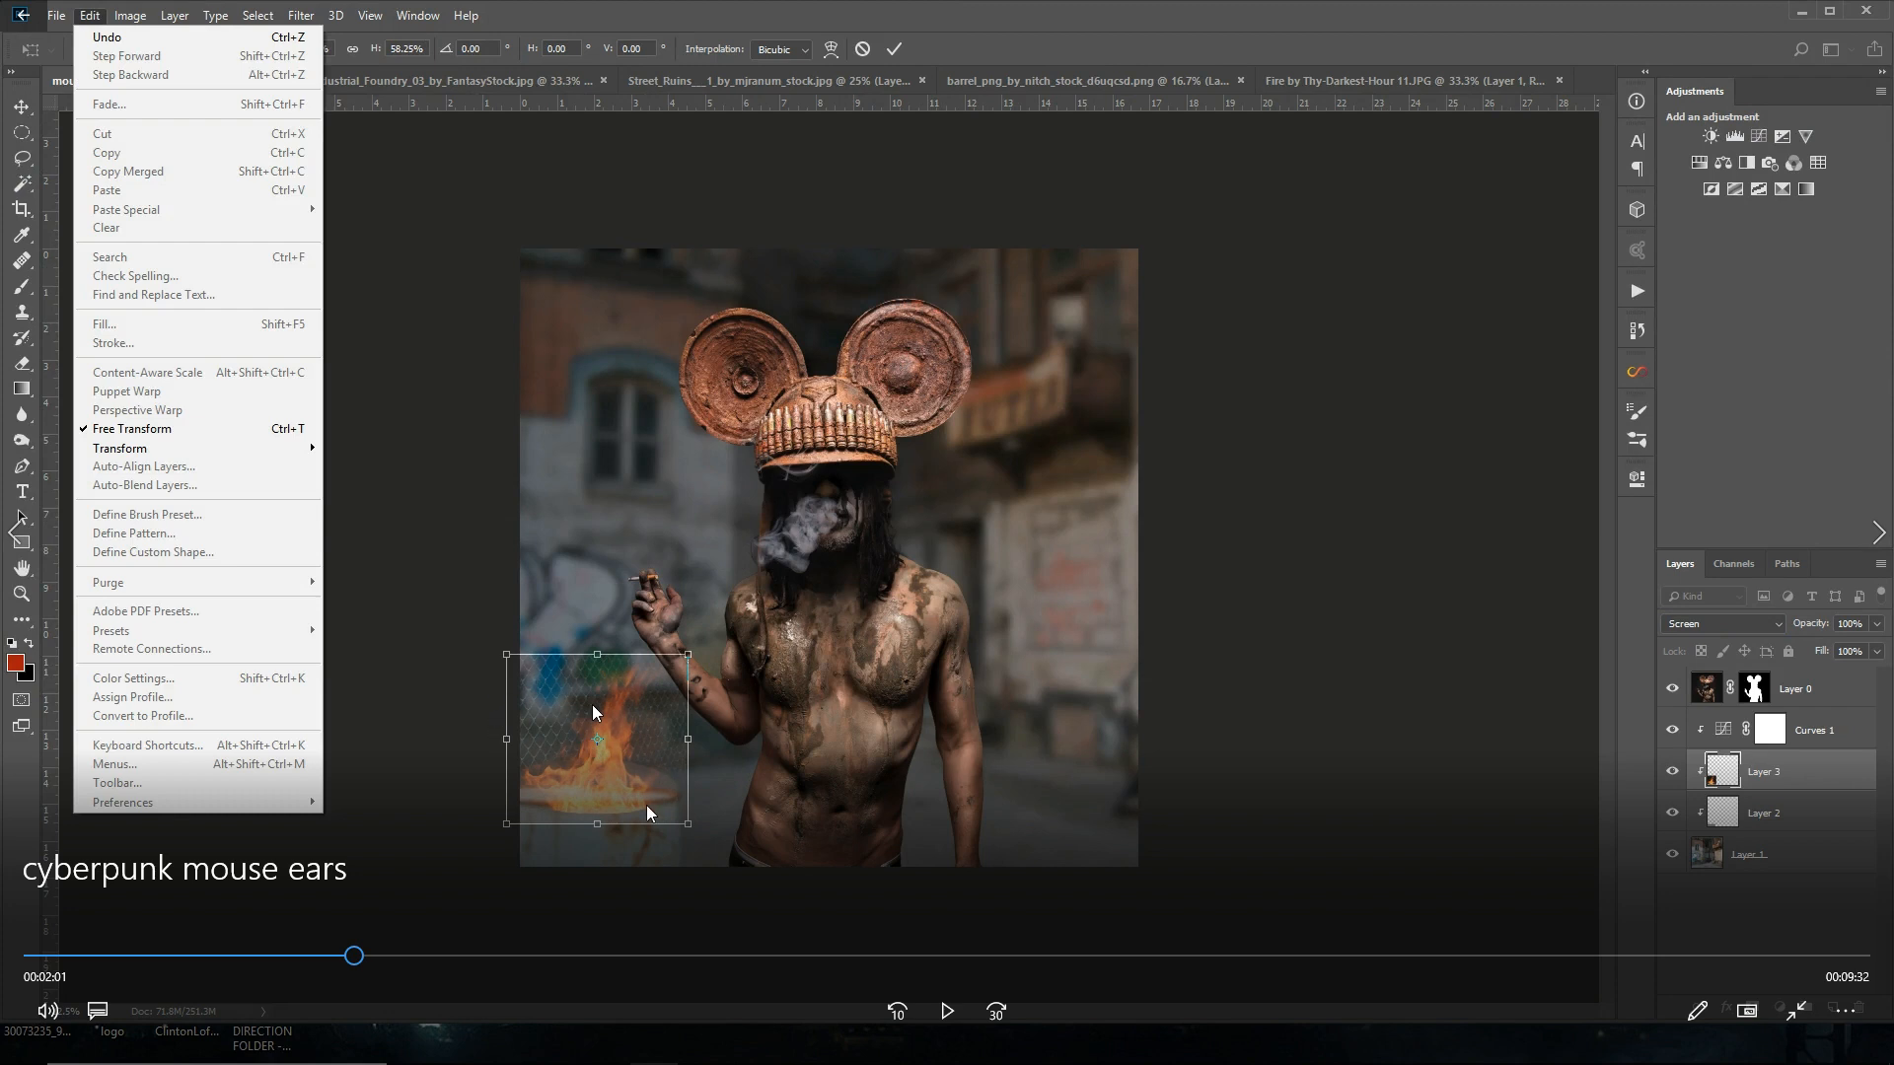
pyautogui.moveTo(665, 694)
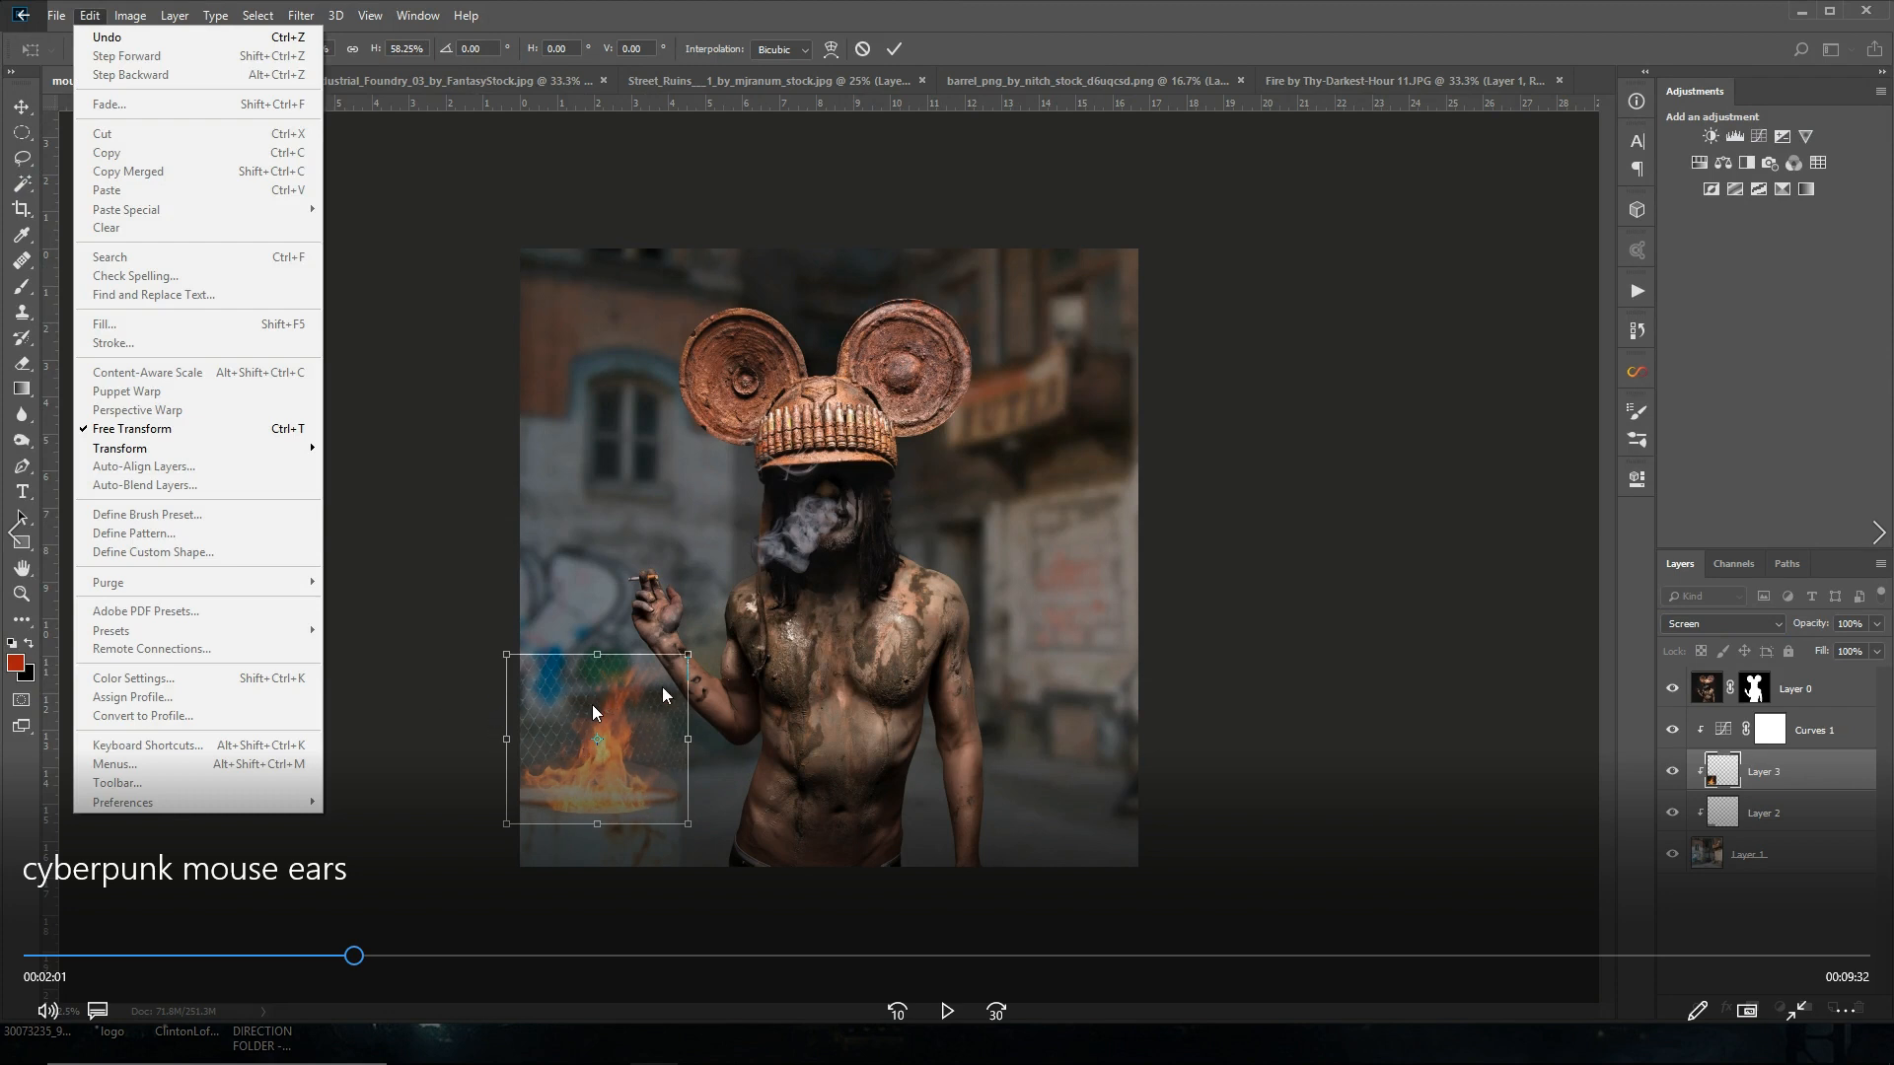
pyautogui.moveTo(886, 819)
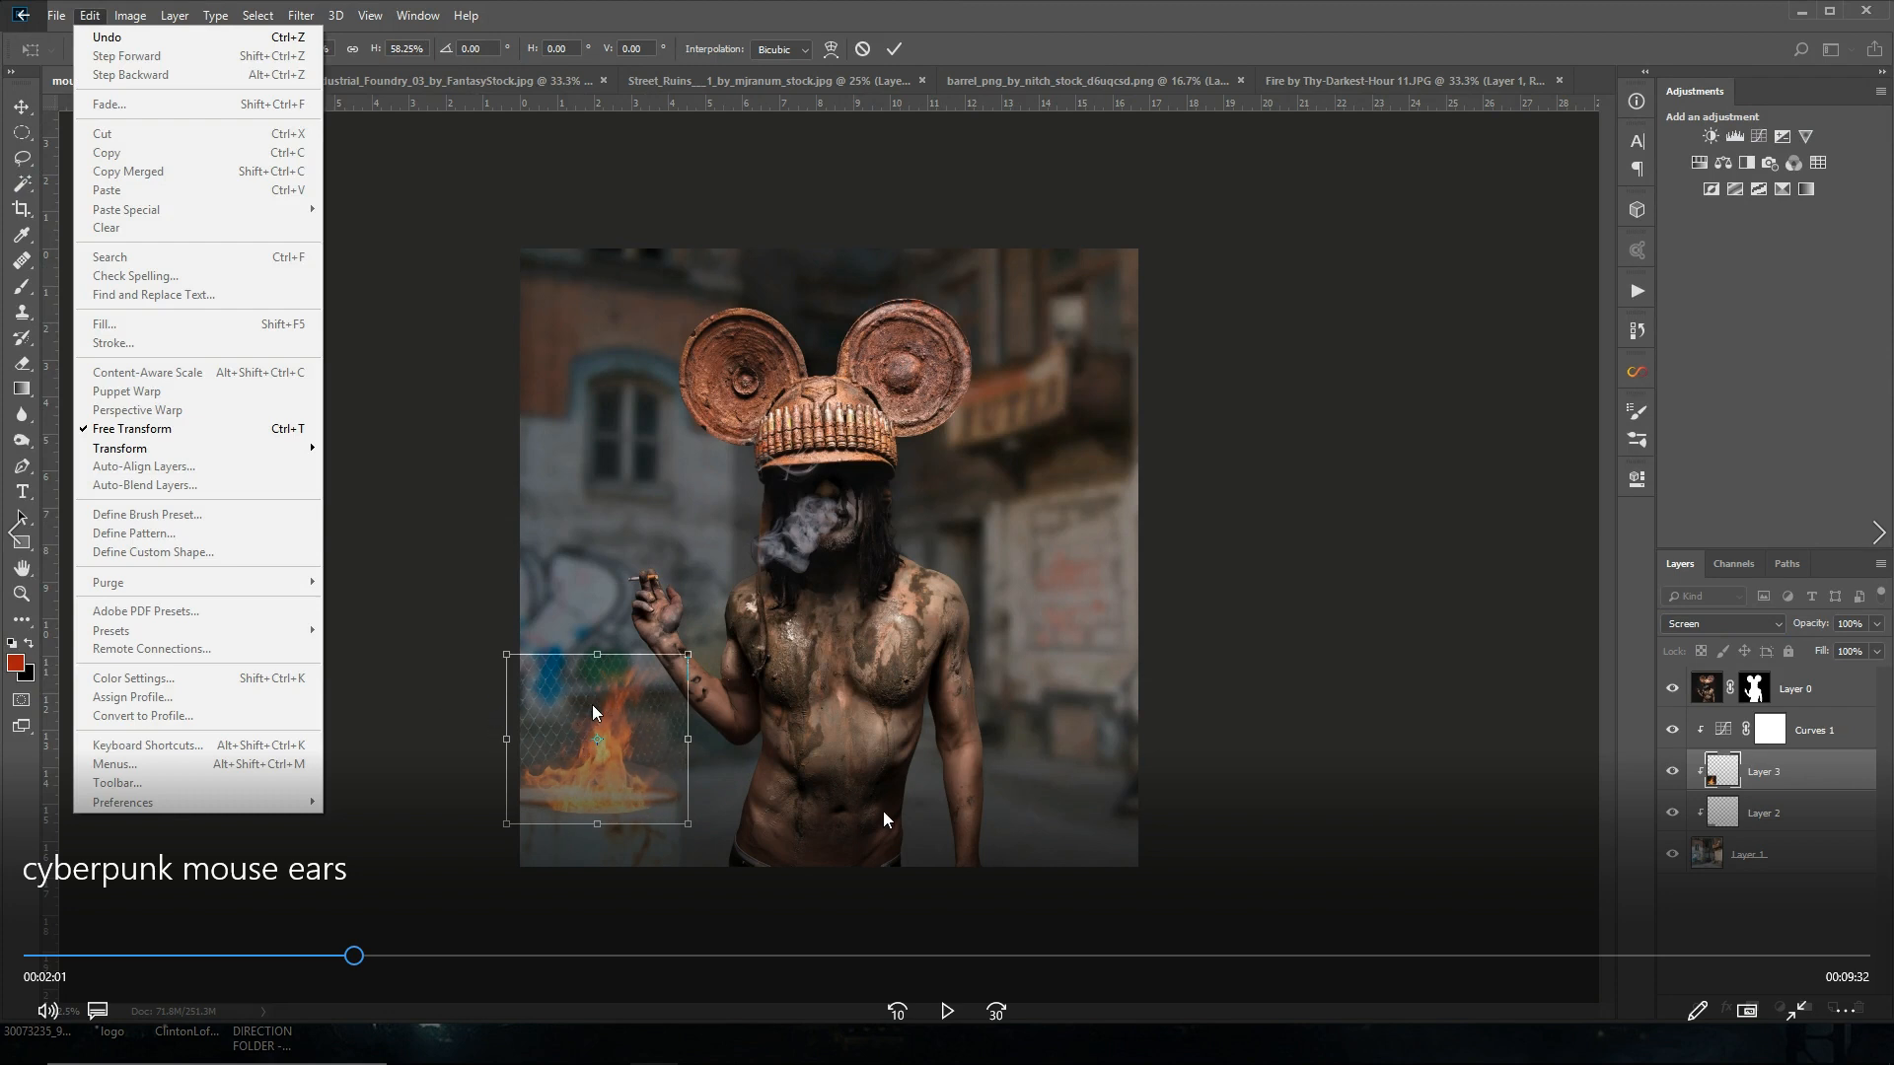
pyautogui.moveTo(773, 808)
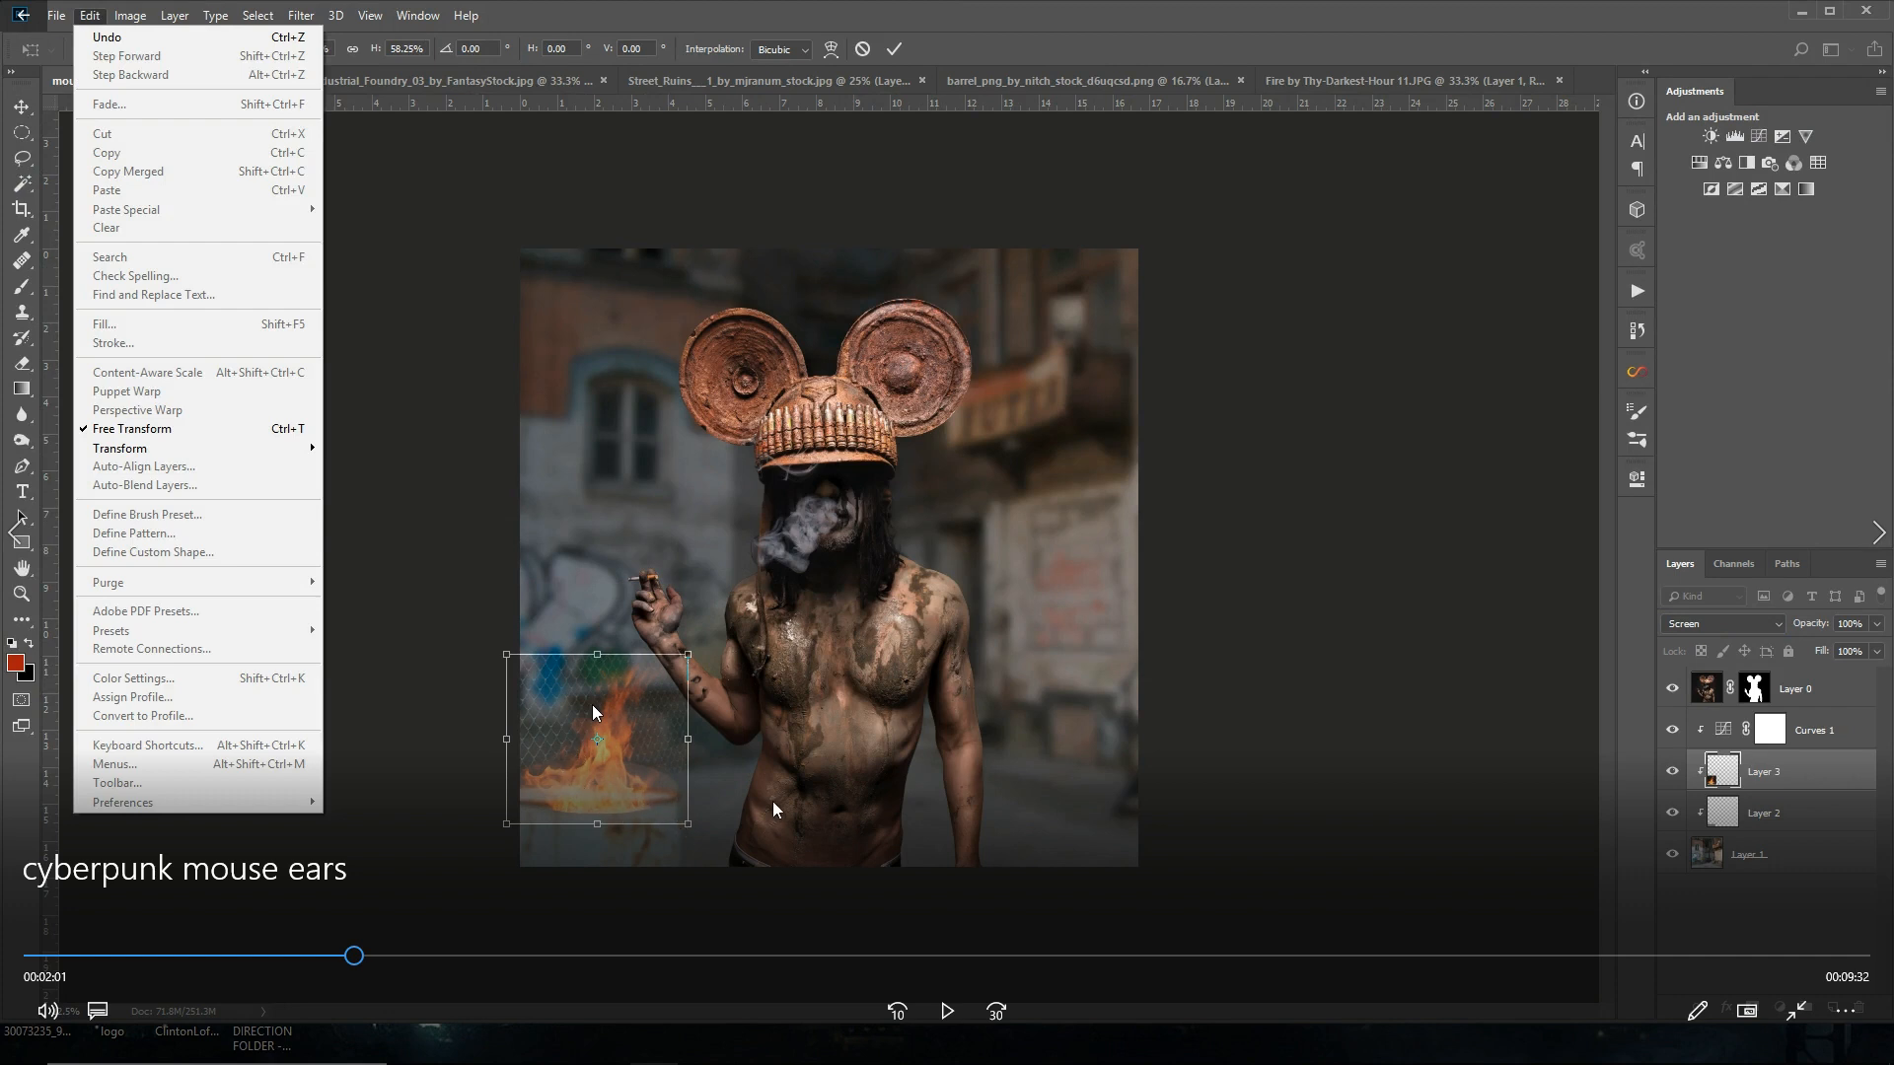
pyautogui.click(947, 1010)
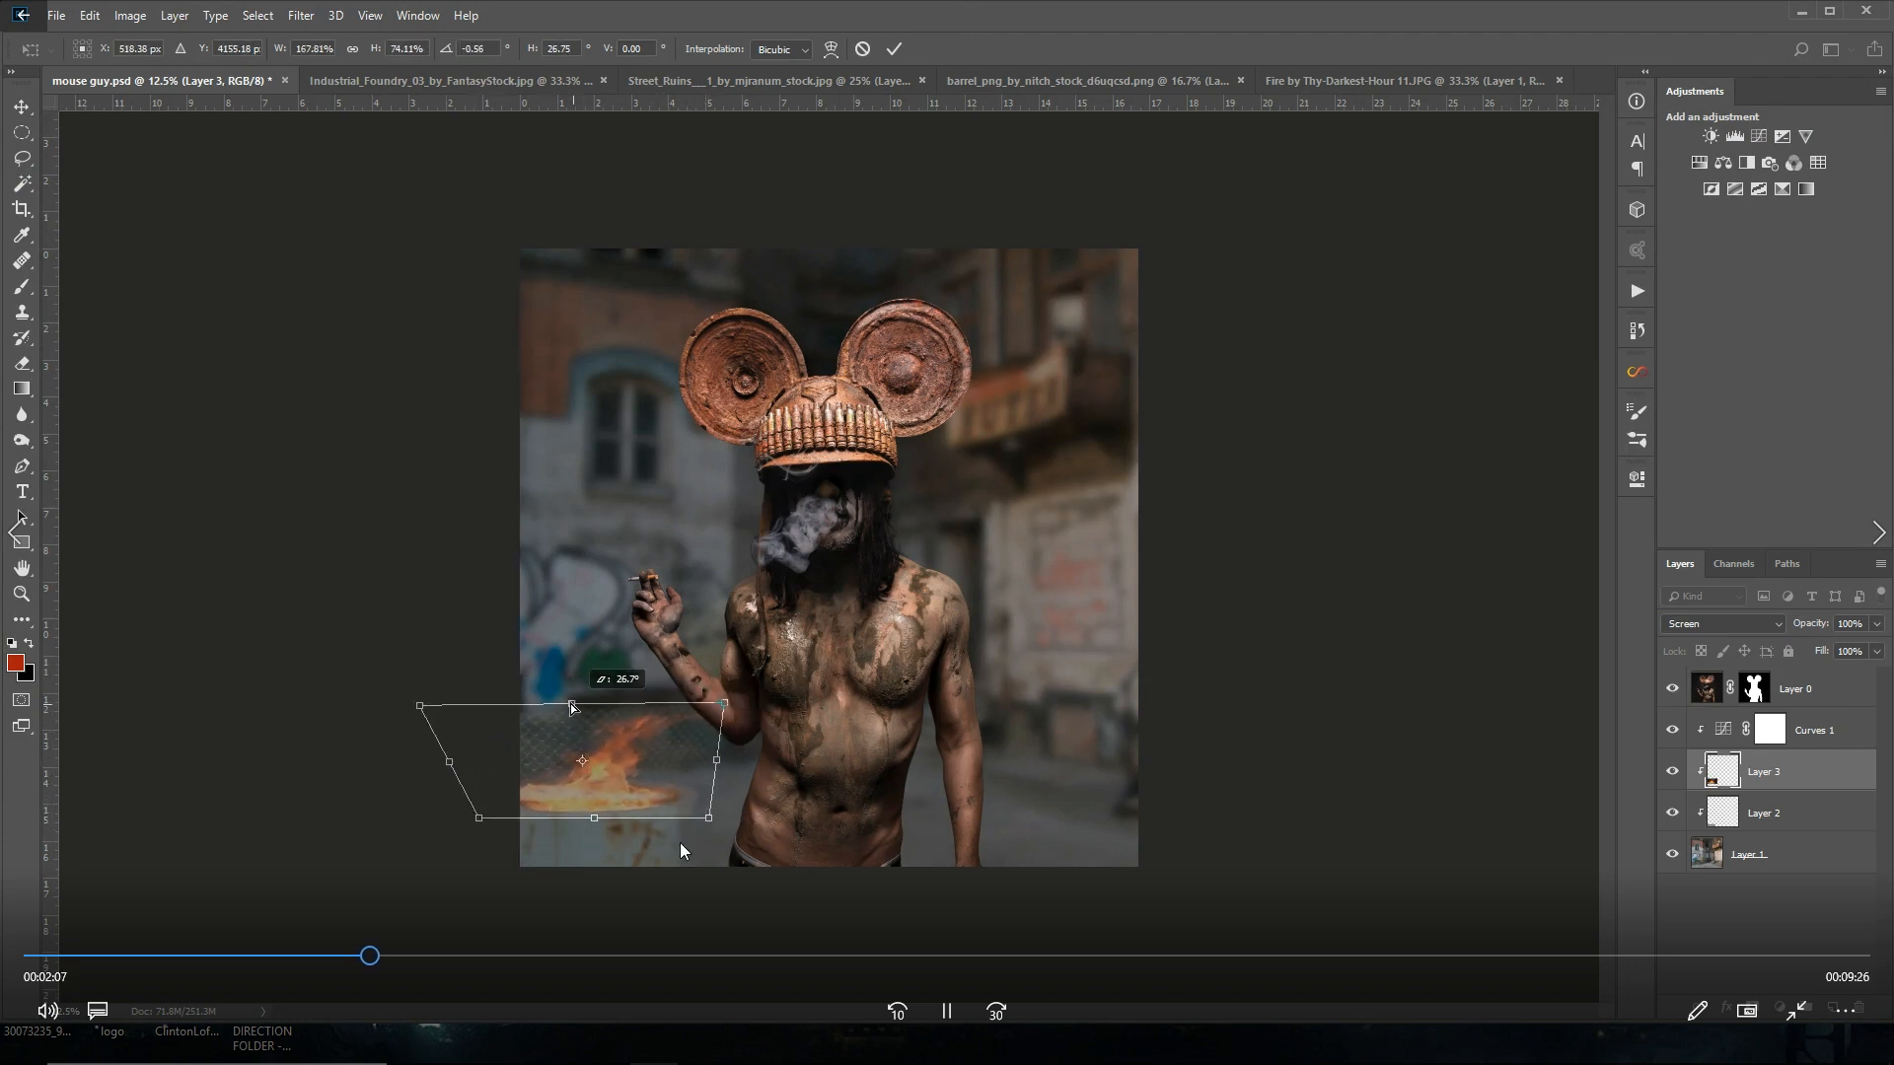
pyautogui.click(894, 47)
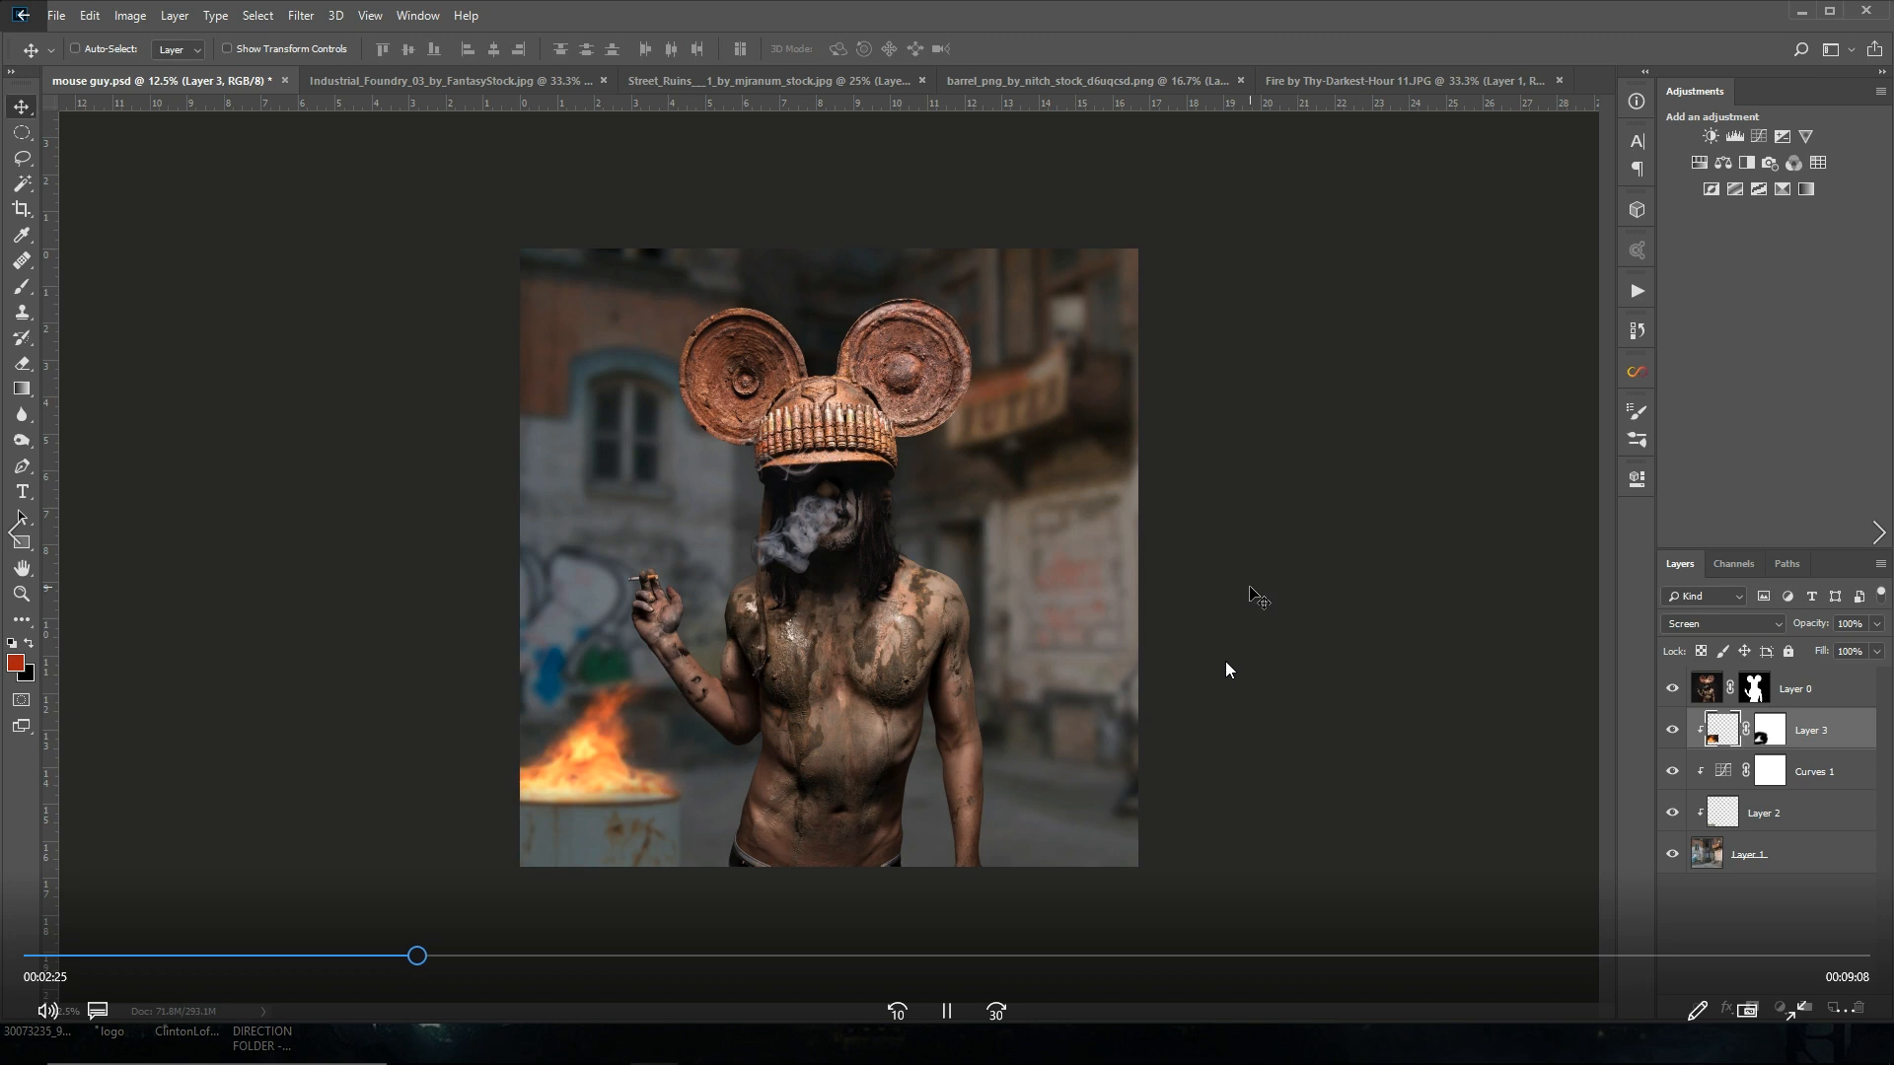
pyautogui.moveTo(1105, 719)
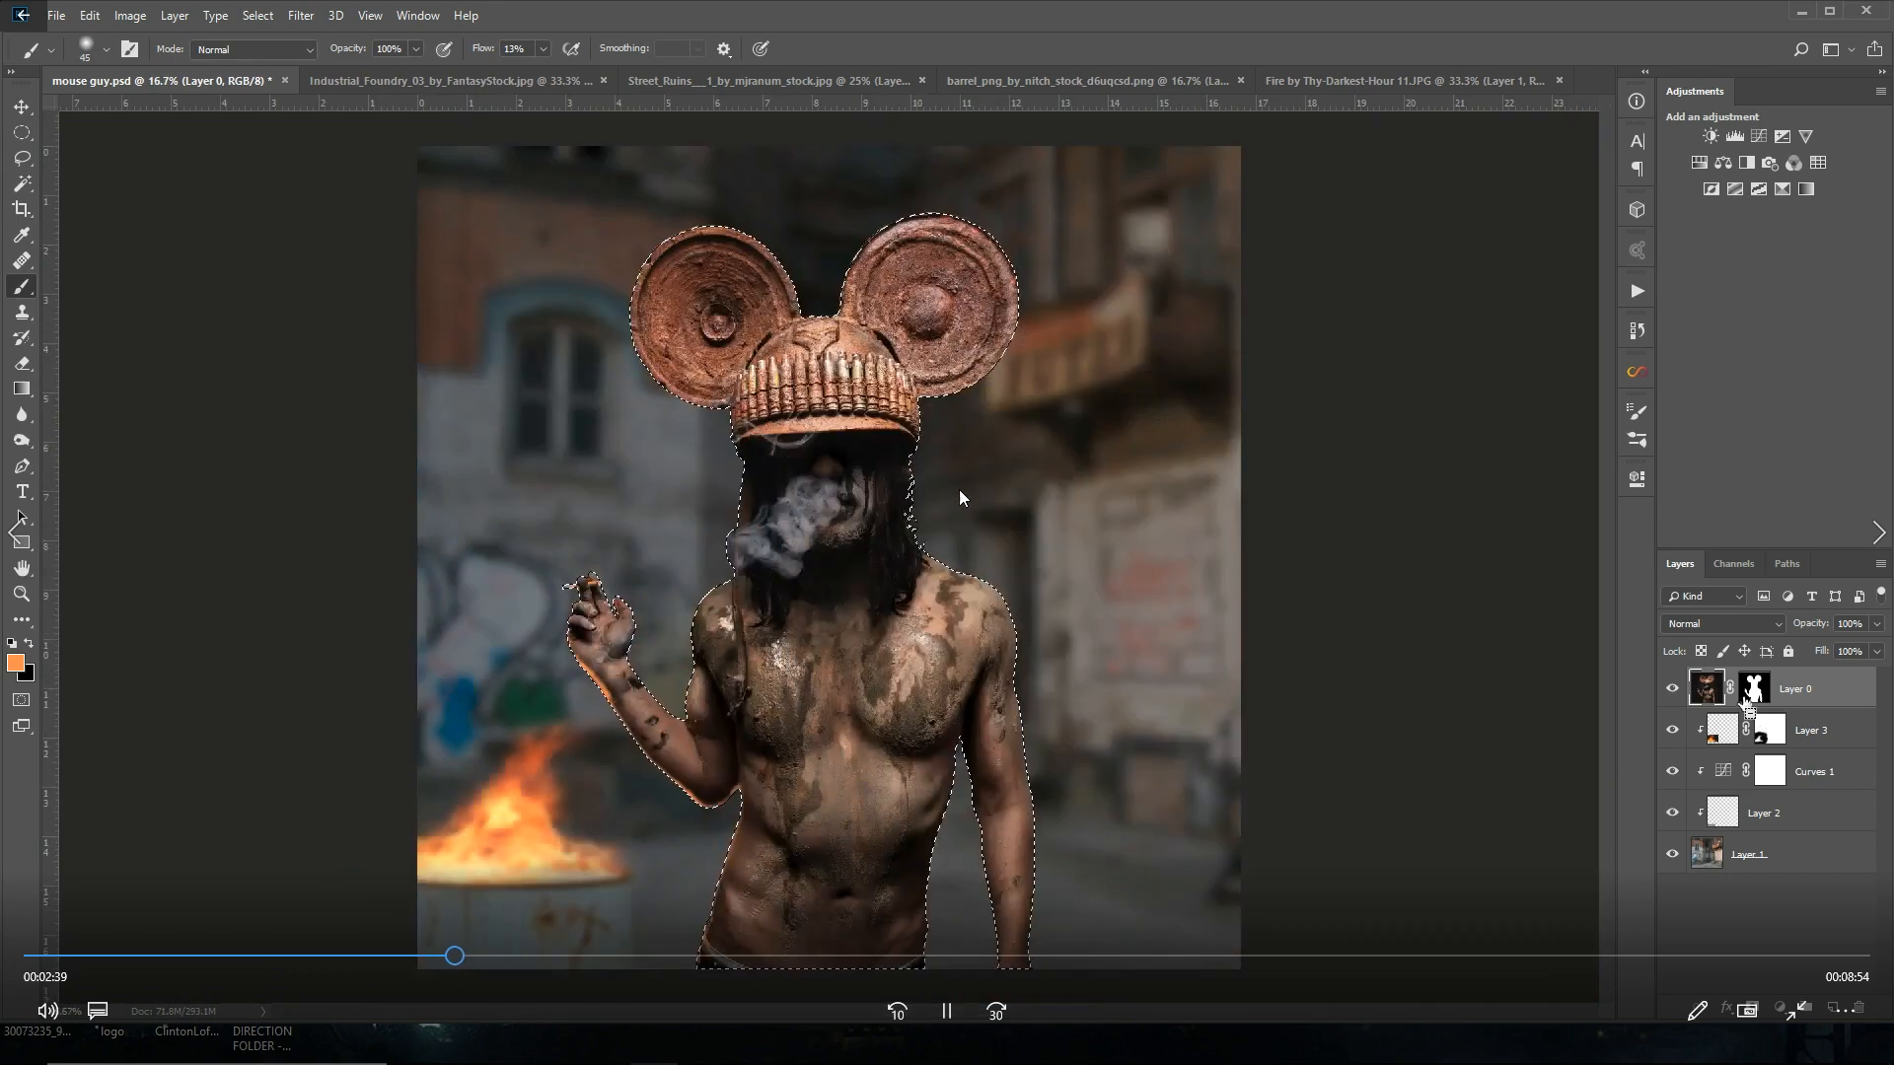
pyautogui.moveTo(1725, 728)
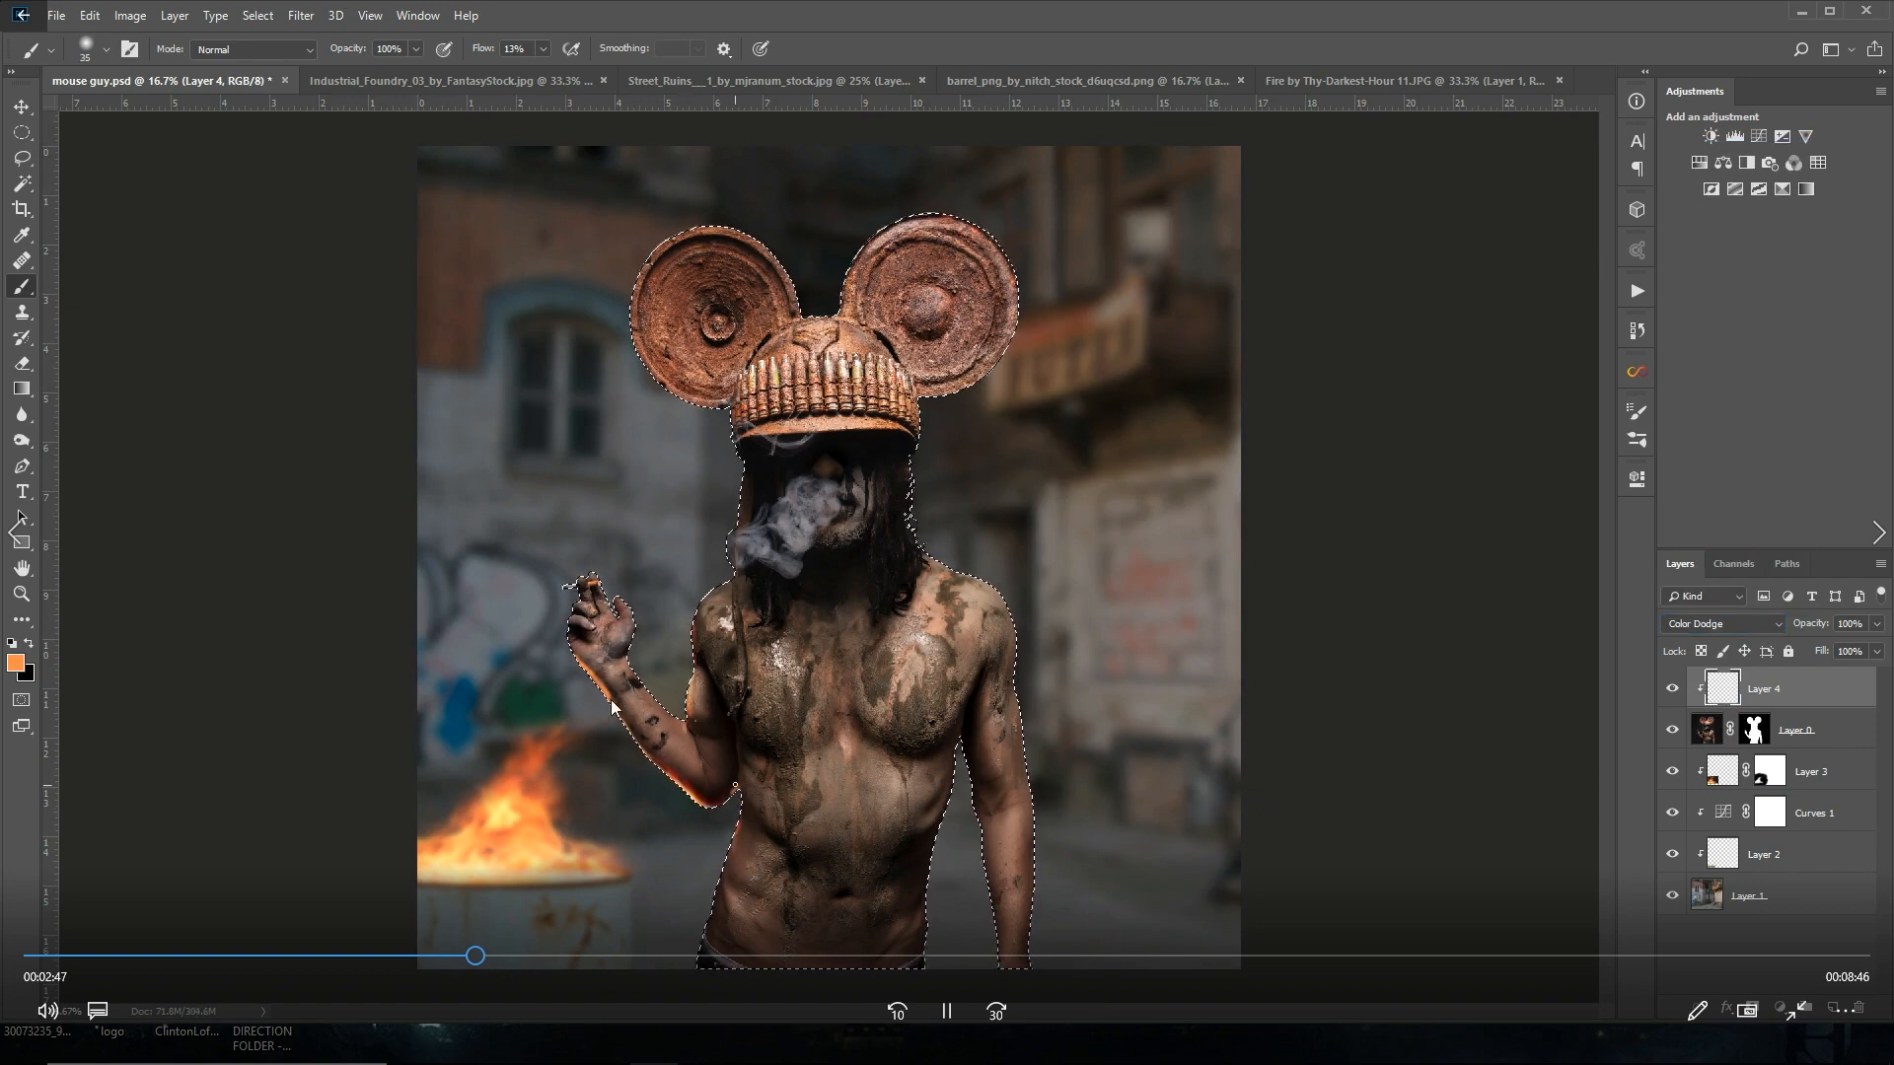
# Step: Soften the painted orange firelight layer with a ~15 px Gaussian Blur
pyautogui.click(300, 16)
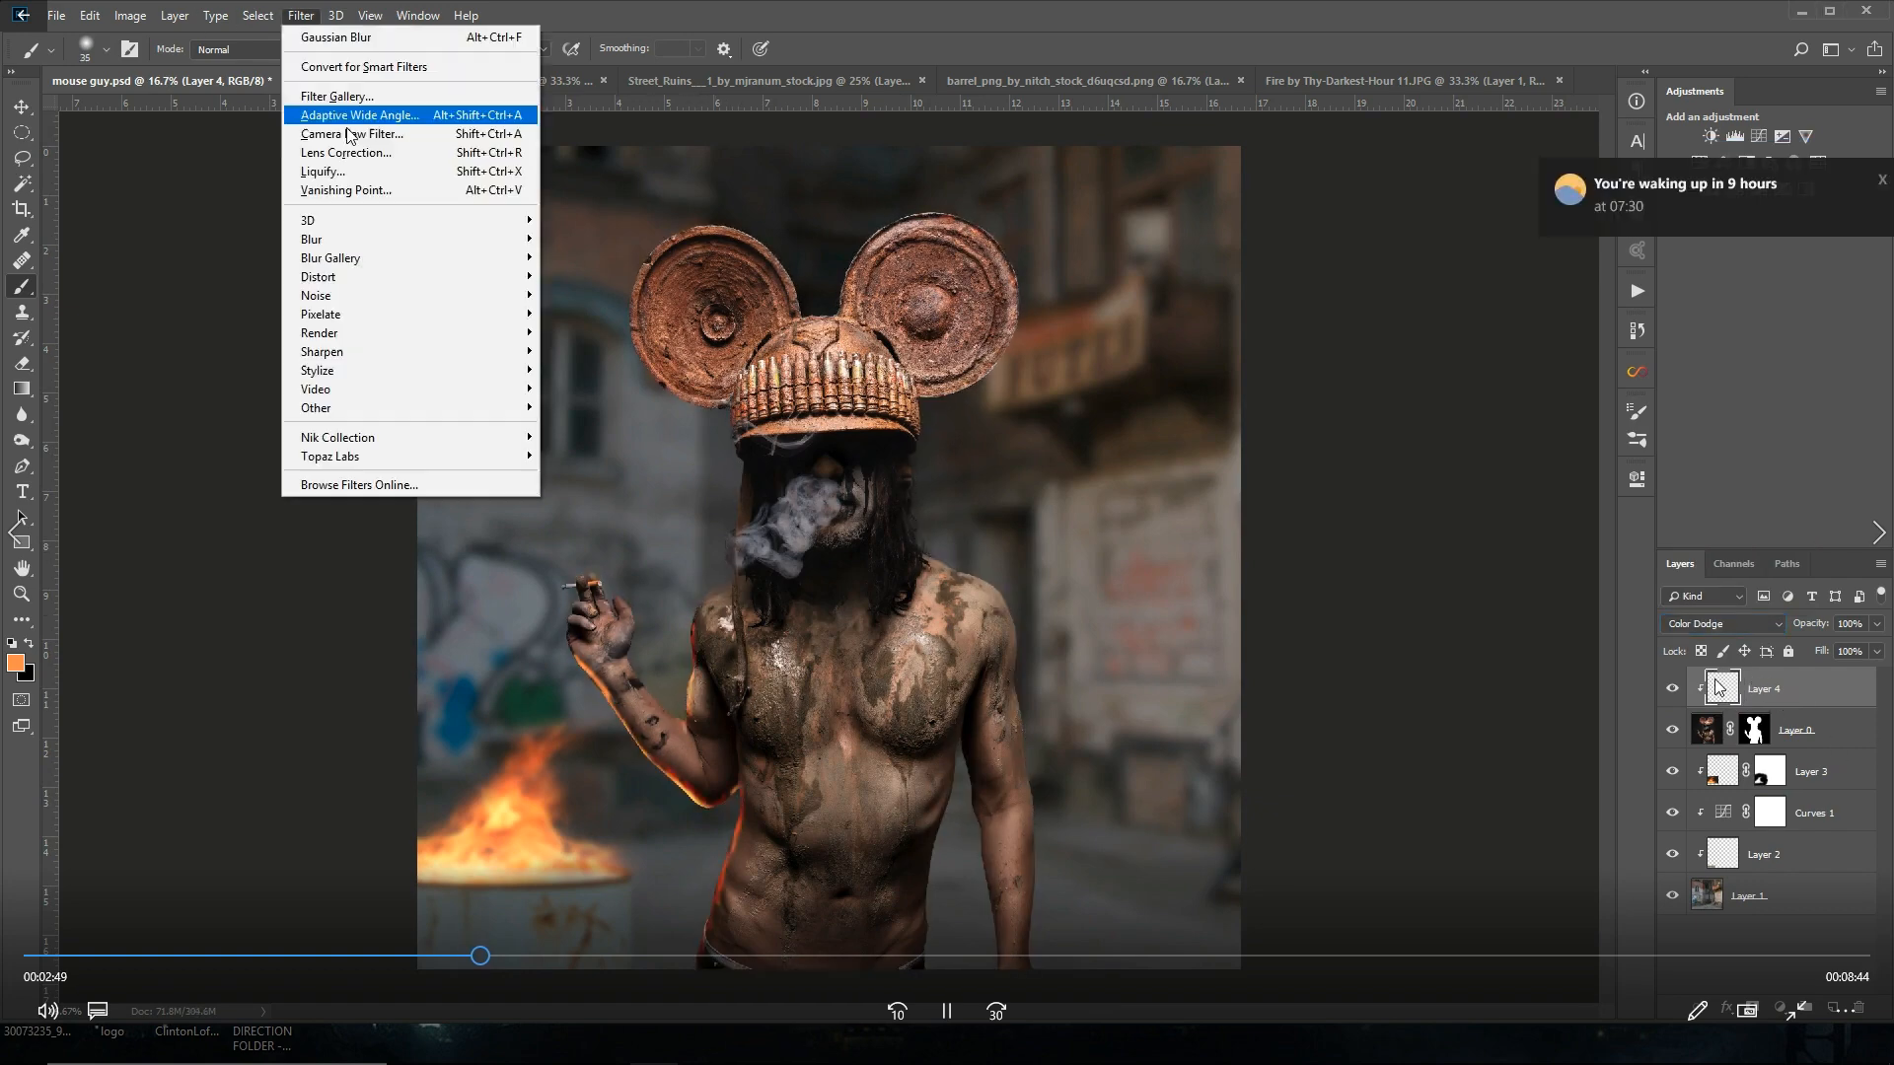
pyautogui.click(335, 36)
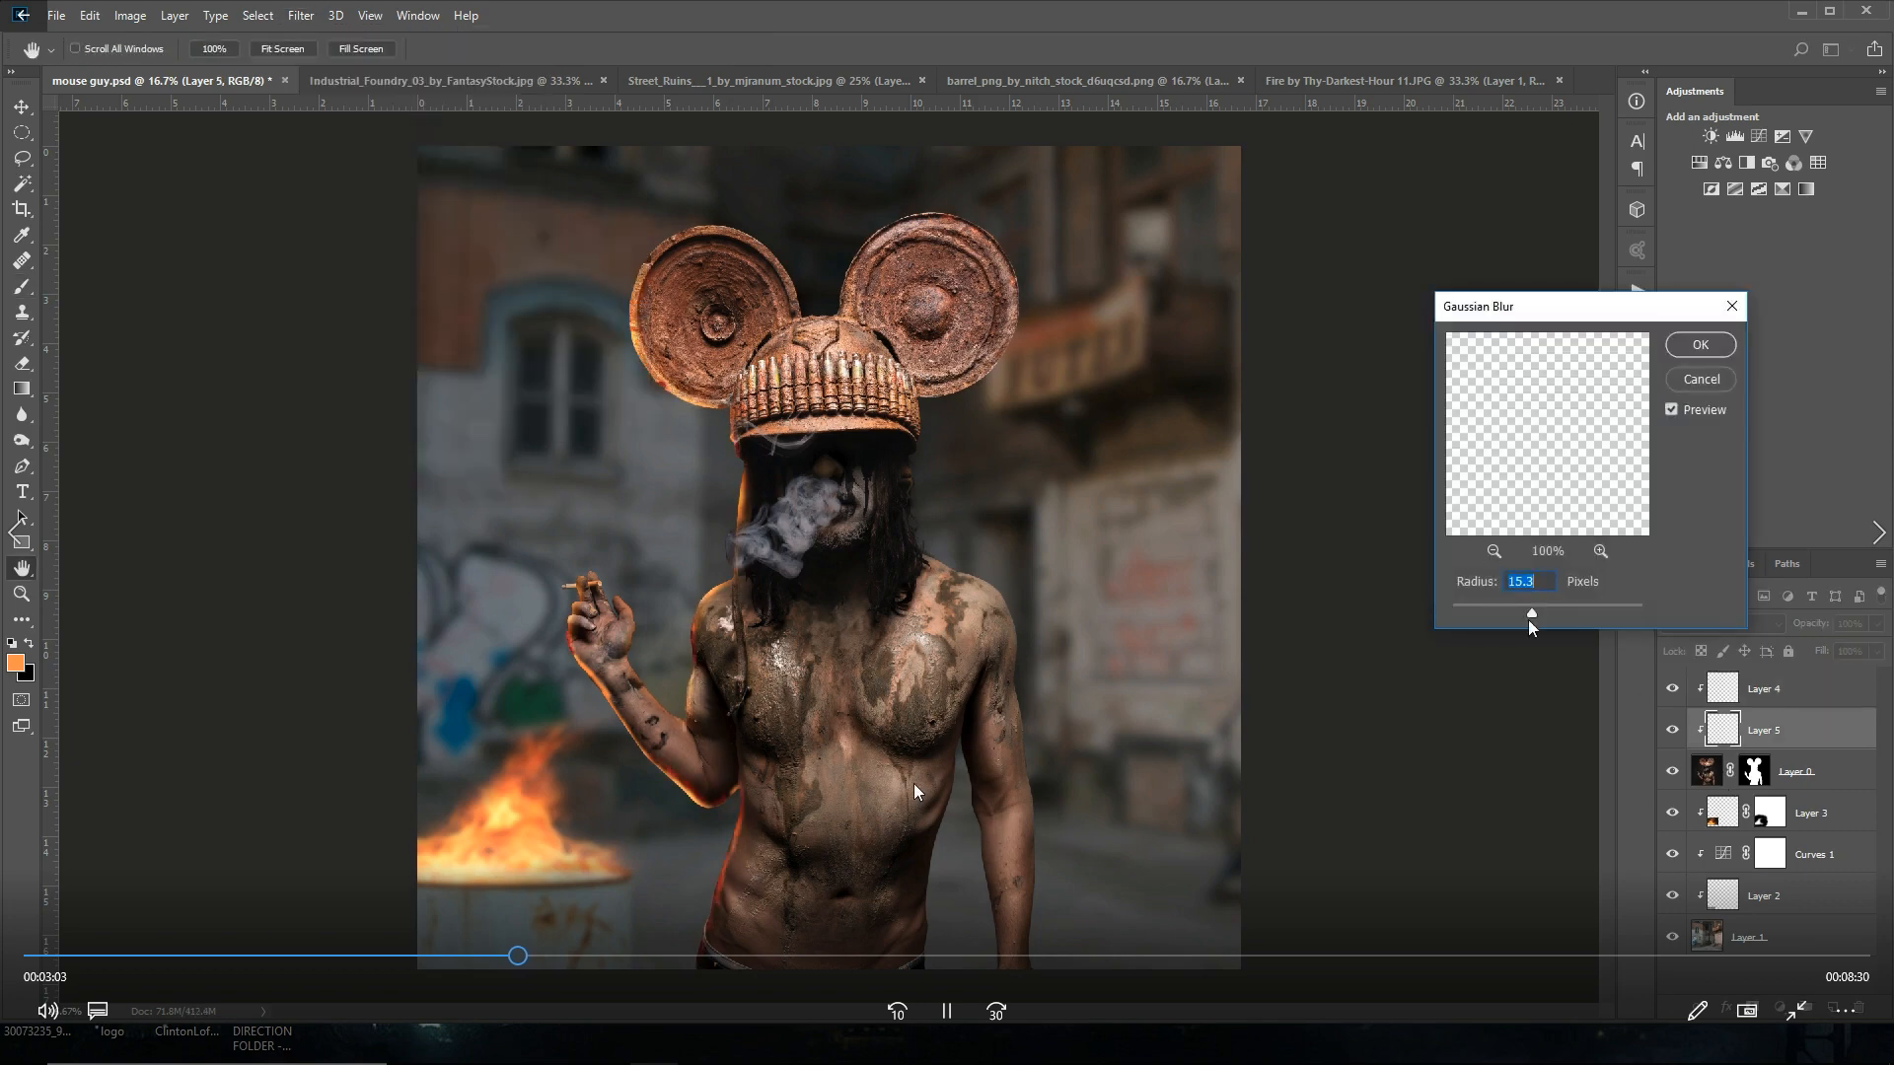
pyautogui.click(1699, 343)
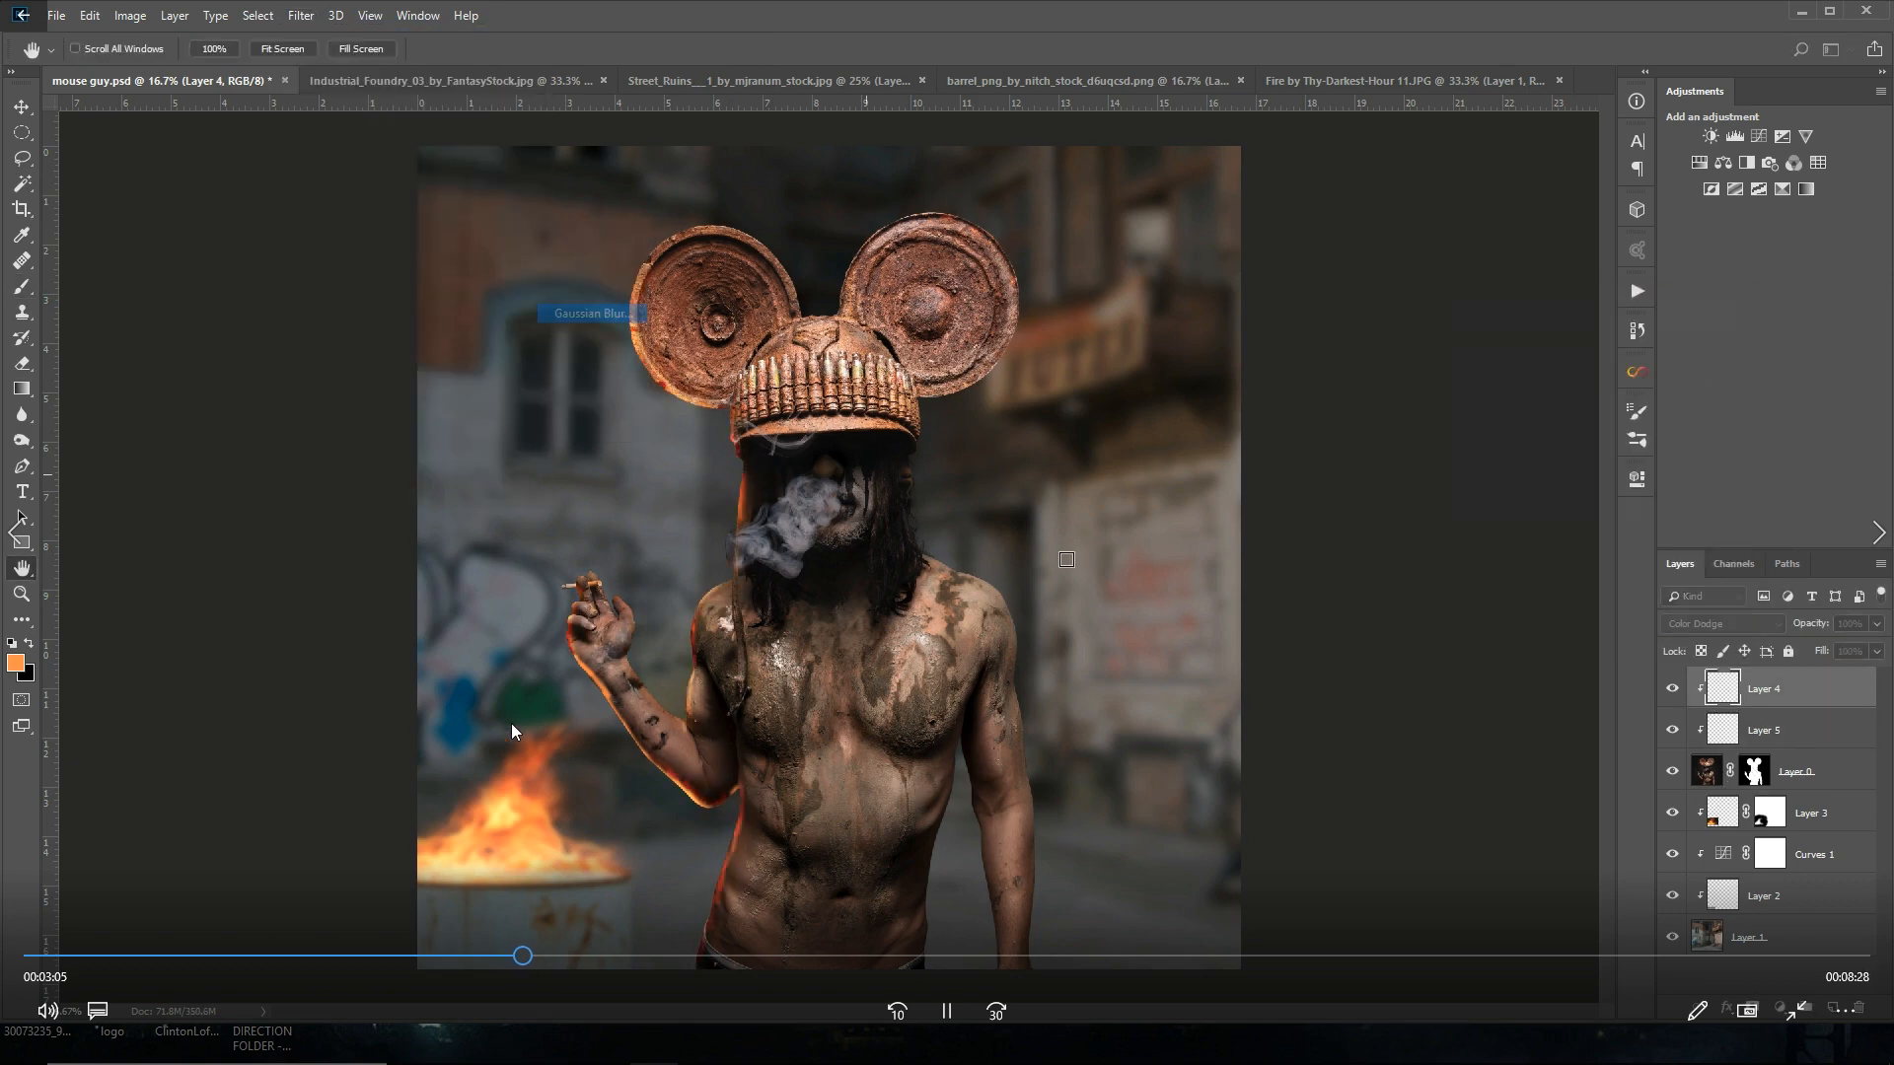
# Step: Paint warm Color Dodge rim light along the man's arm and side facing the fire
pyautogui.click(22, 288)
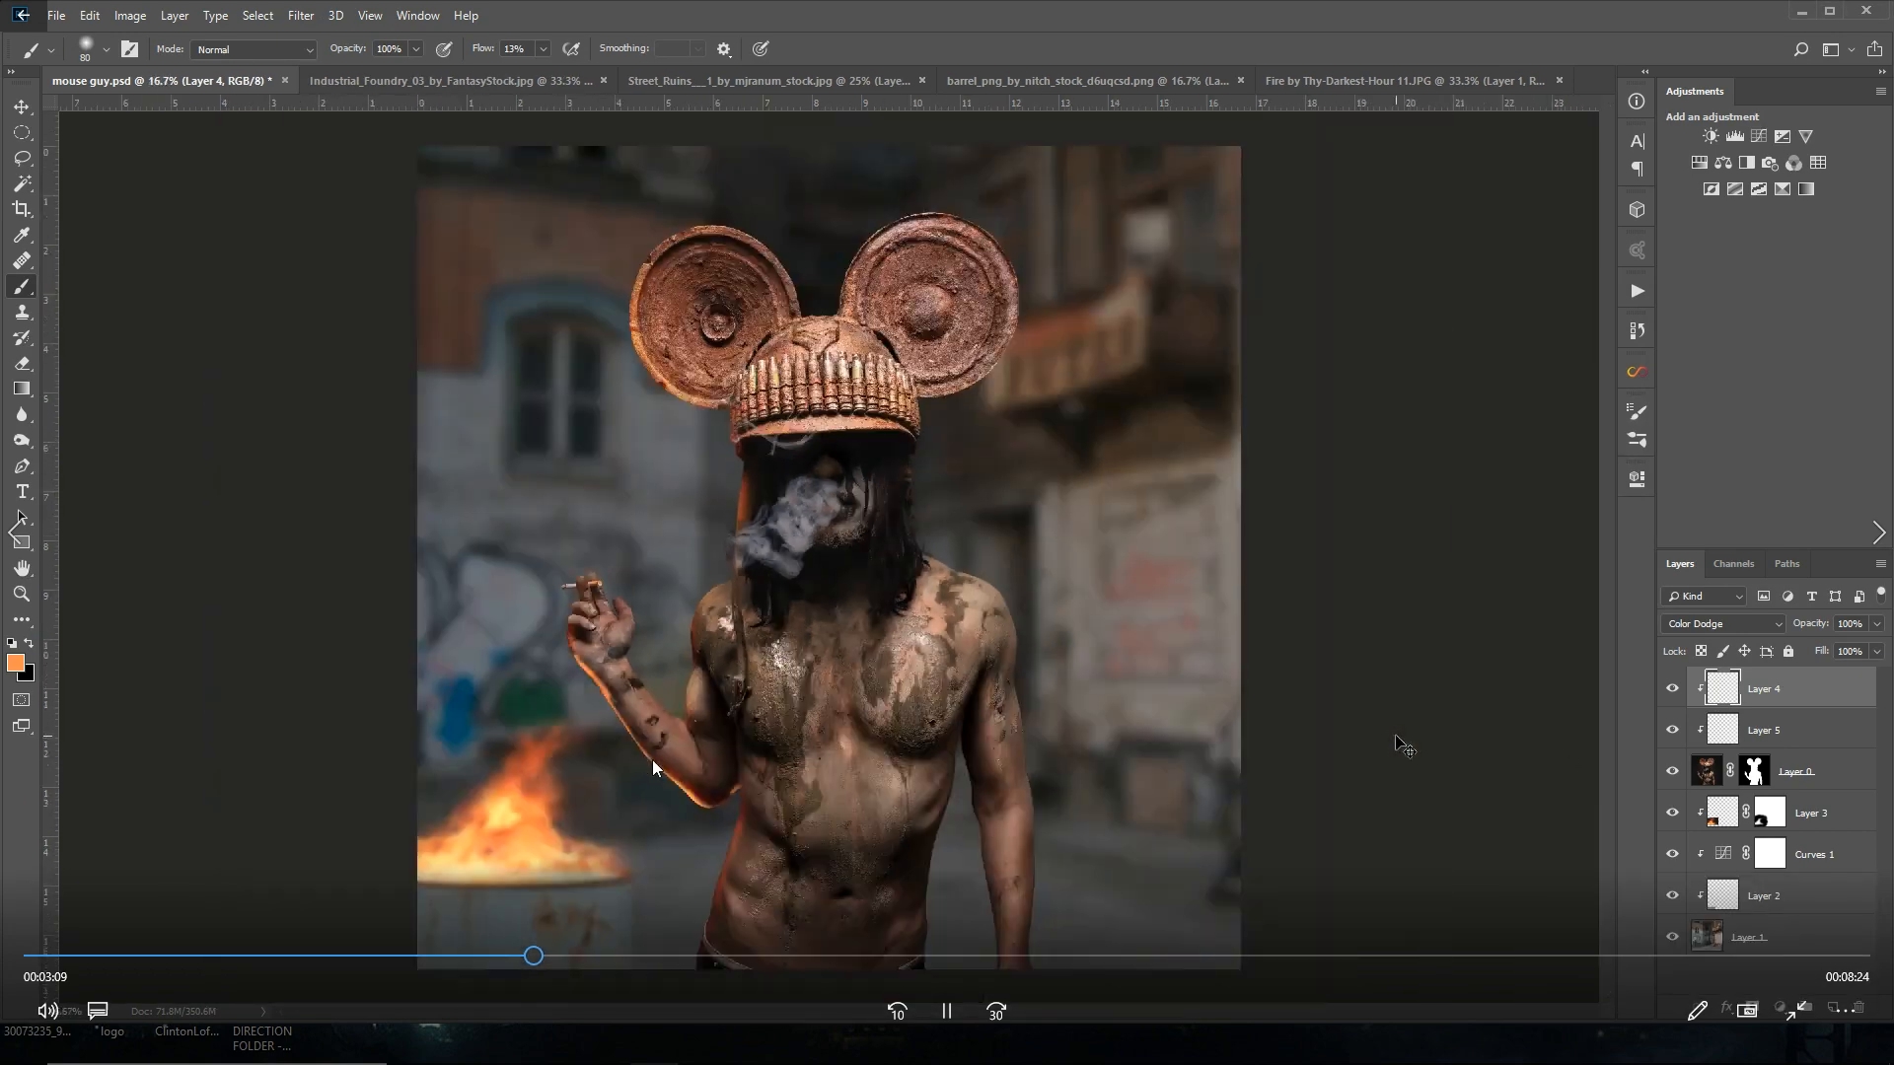
pyautogui.click(1764, 730)
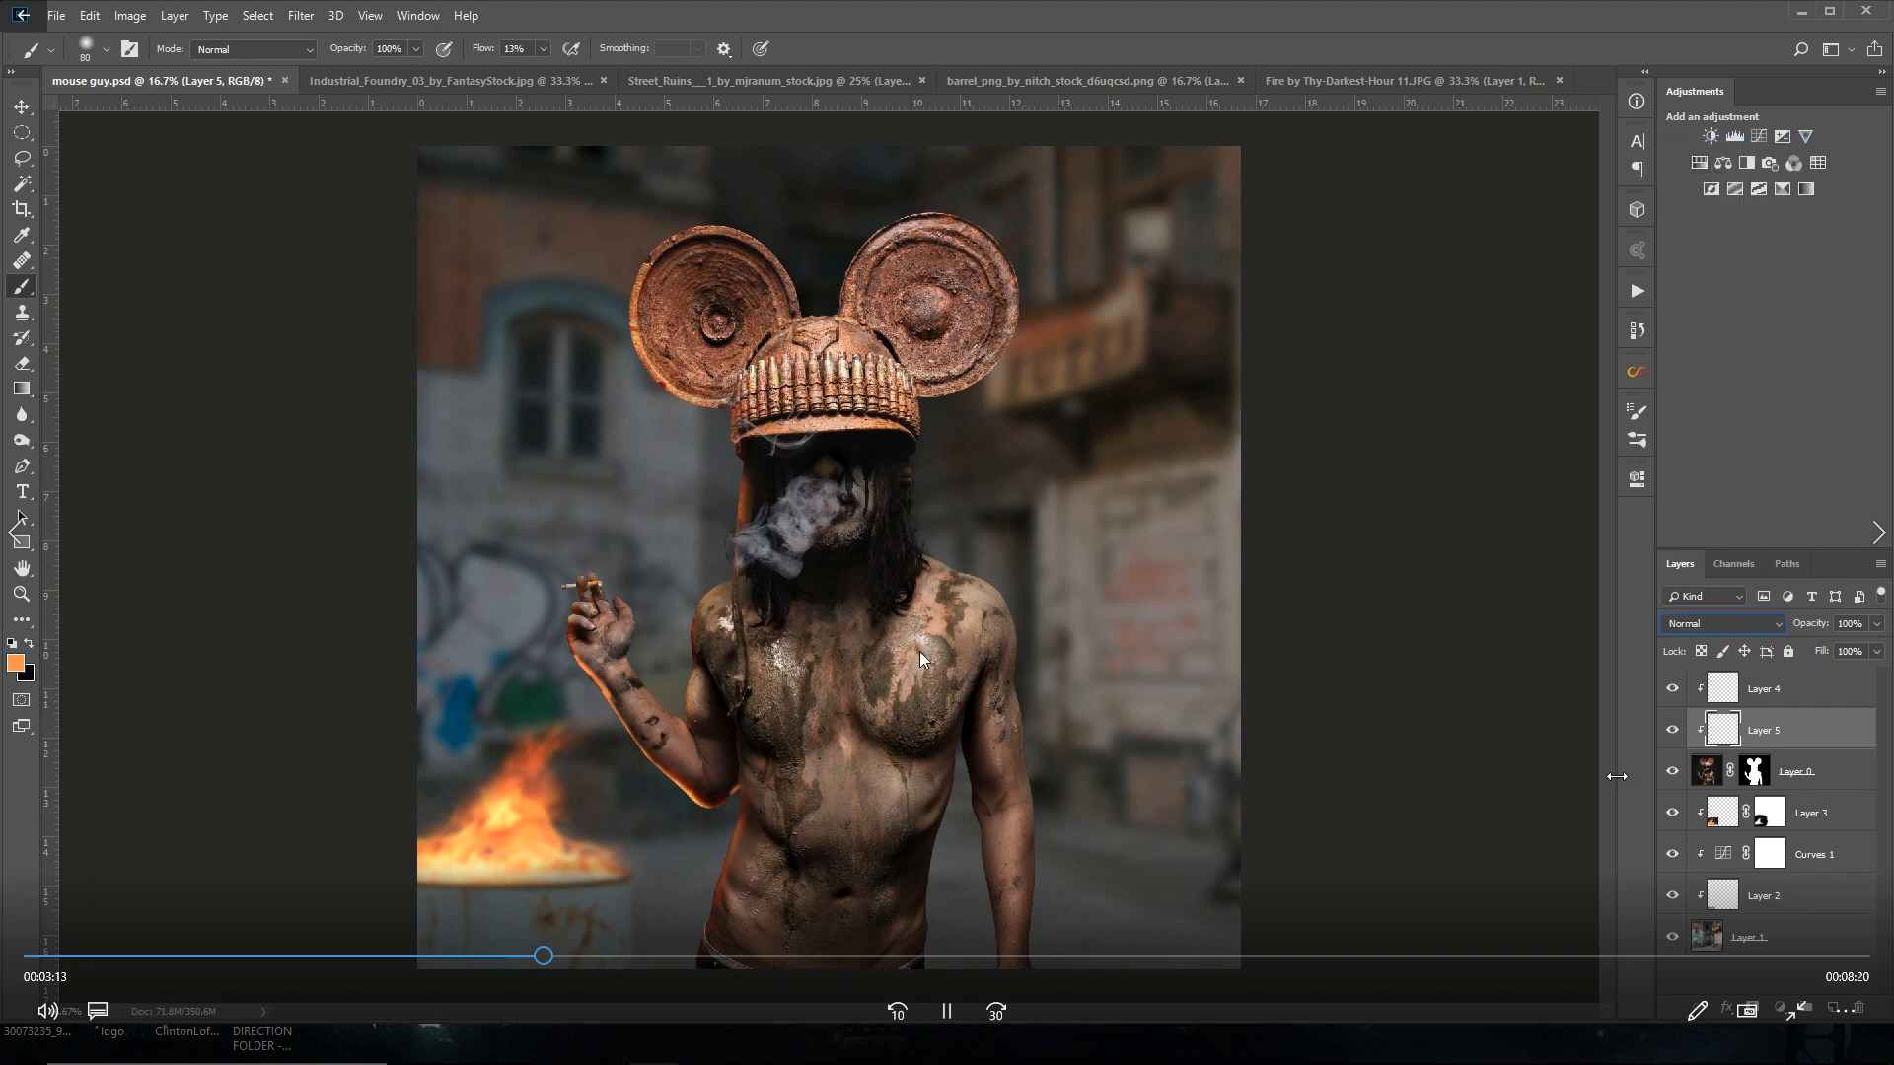
pyautogui.click(1764, 688)
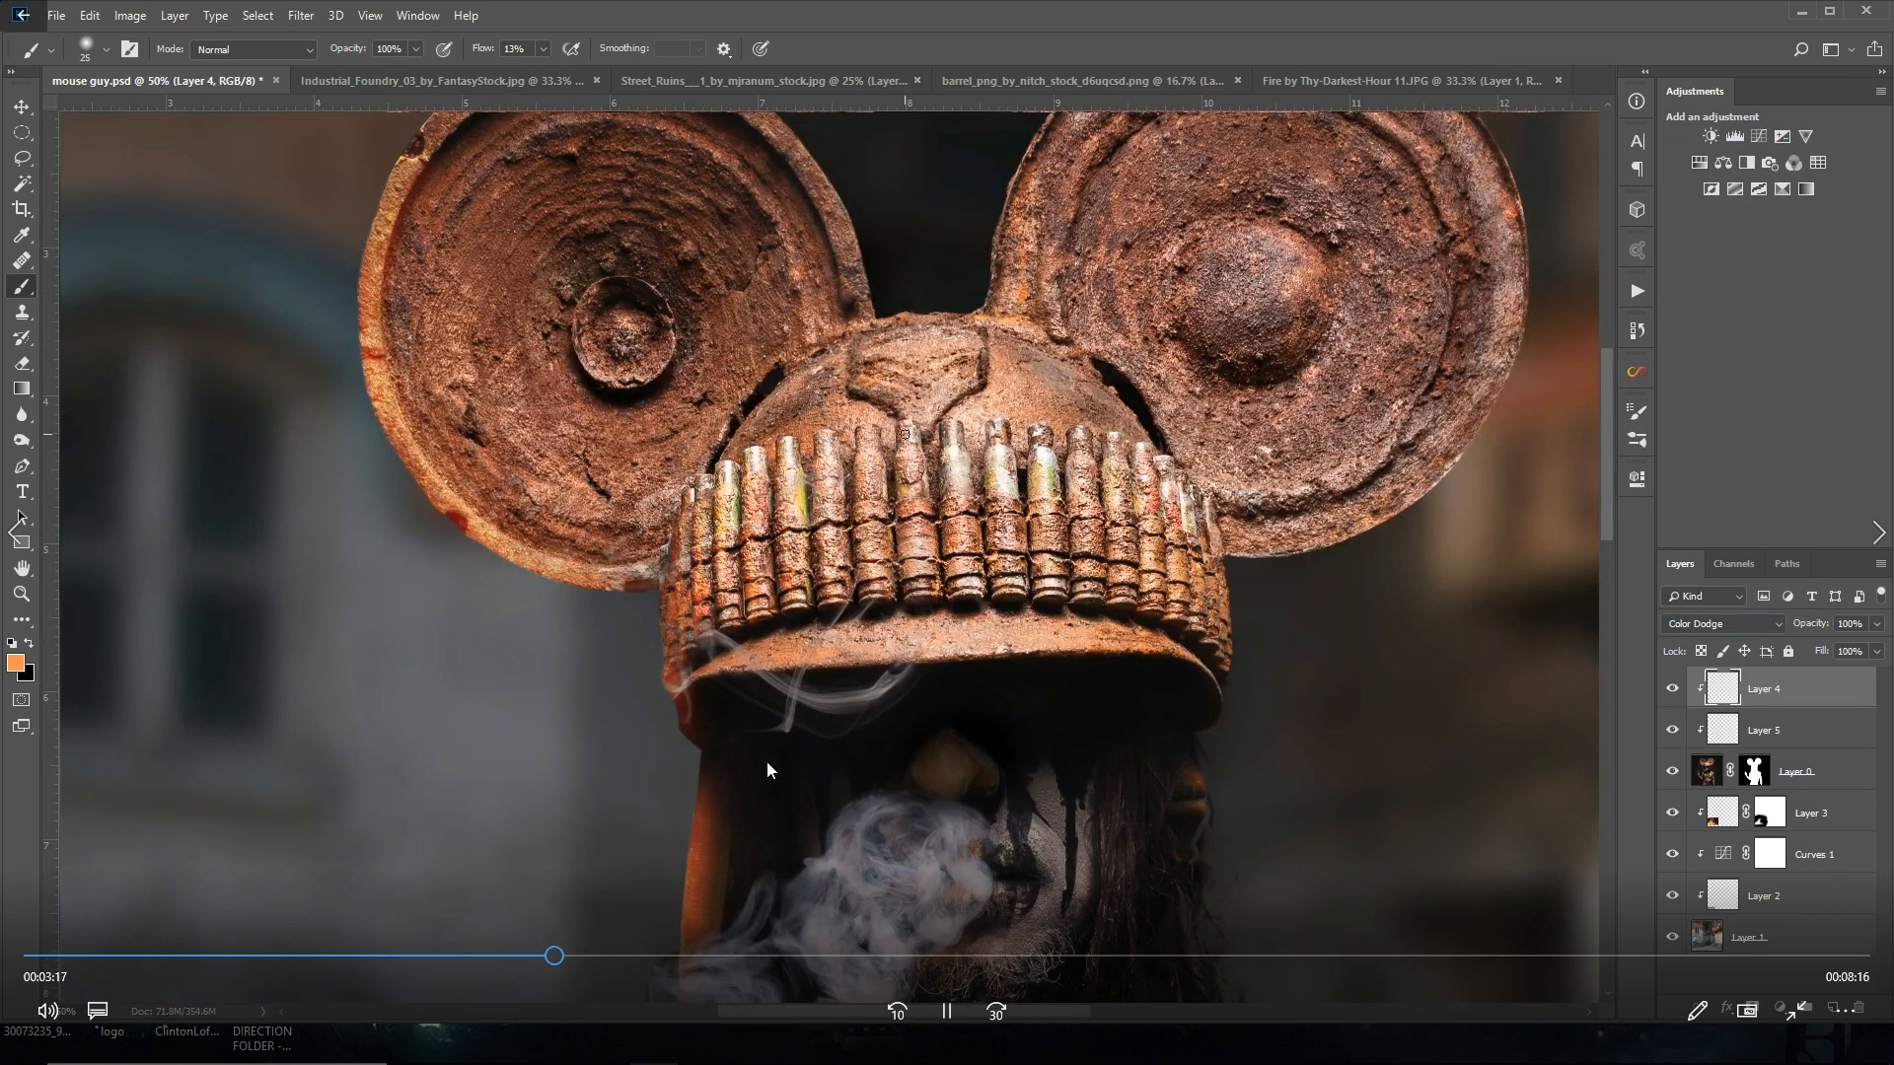
pyautogui.click(1764, 730)
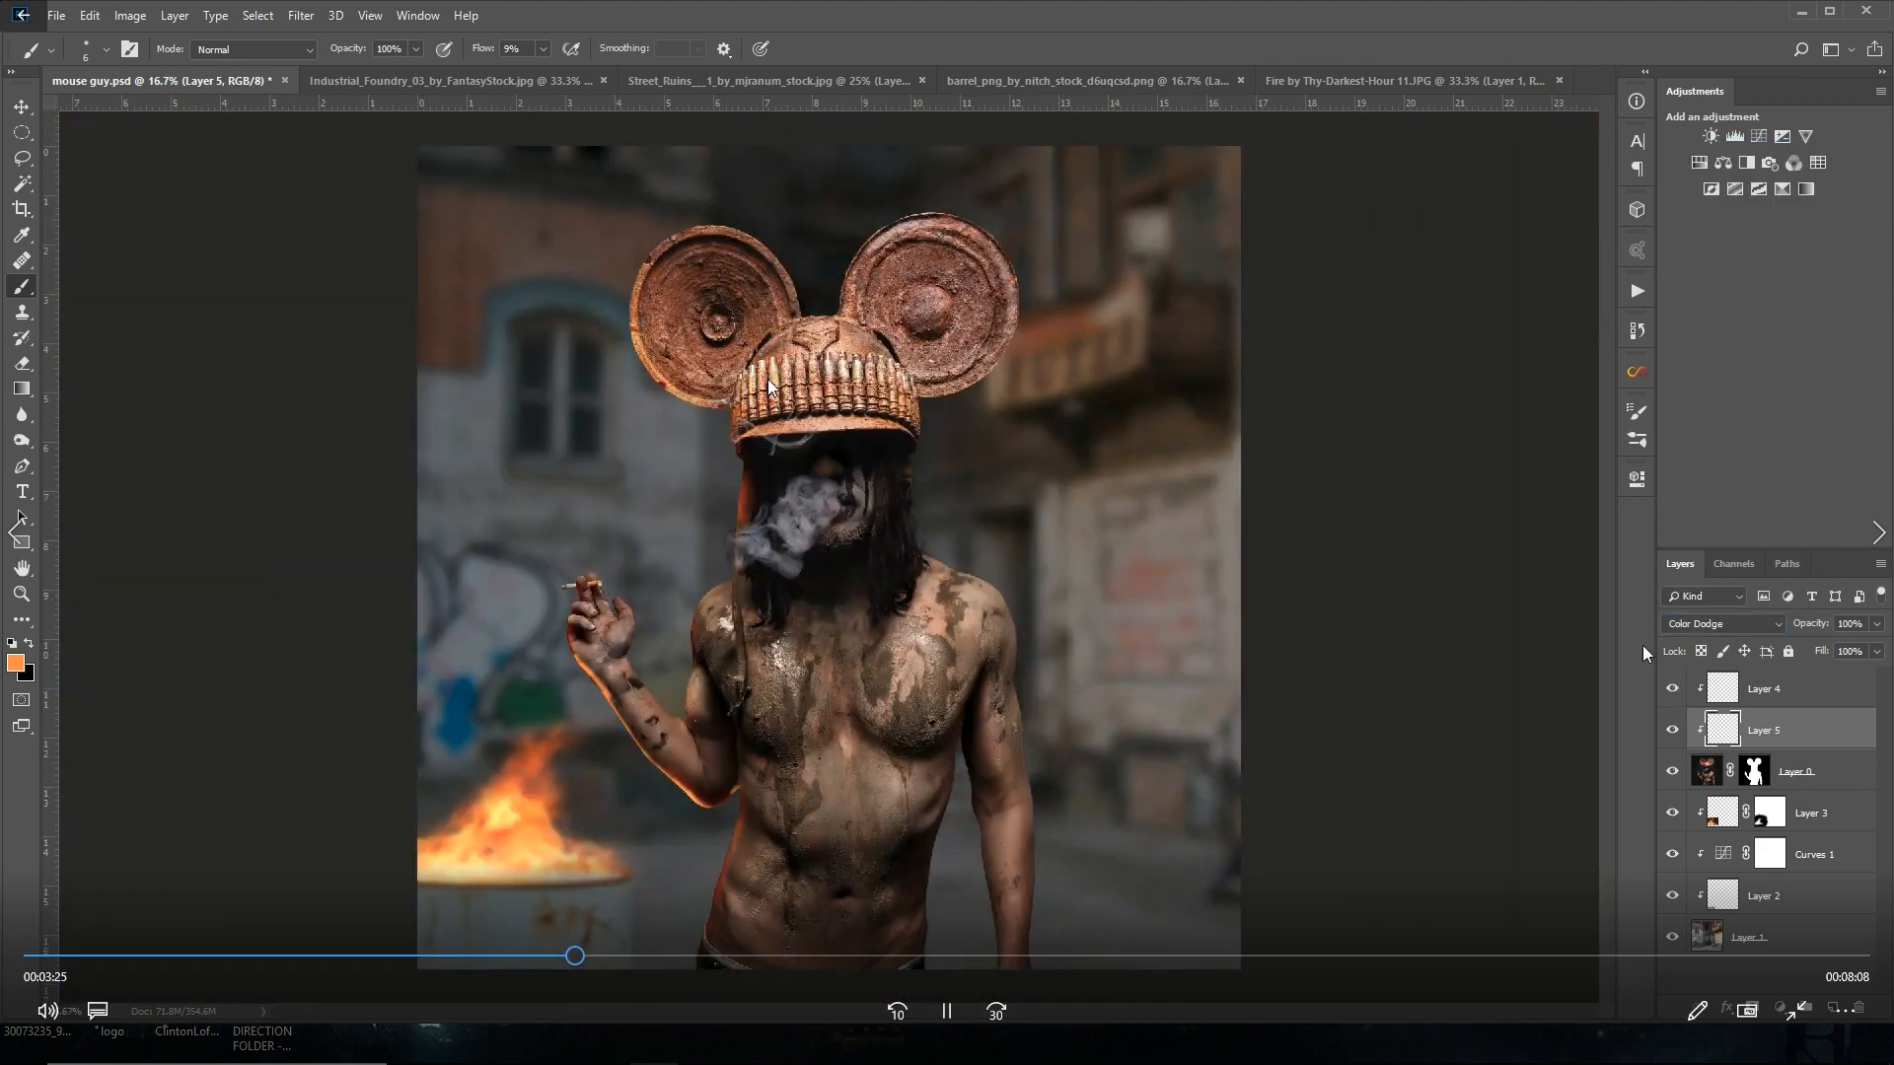
# Step: Paint the pink neon sign on a Linear Dodge layer and blur its clipped pink glow layer
pyautogui.click(1805, 686)
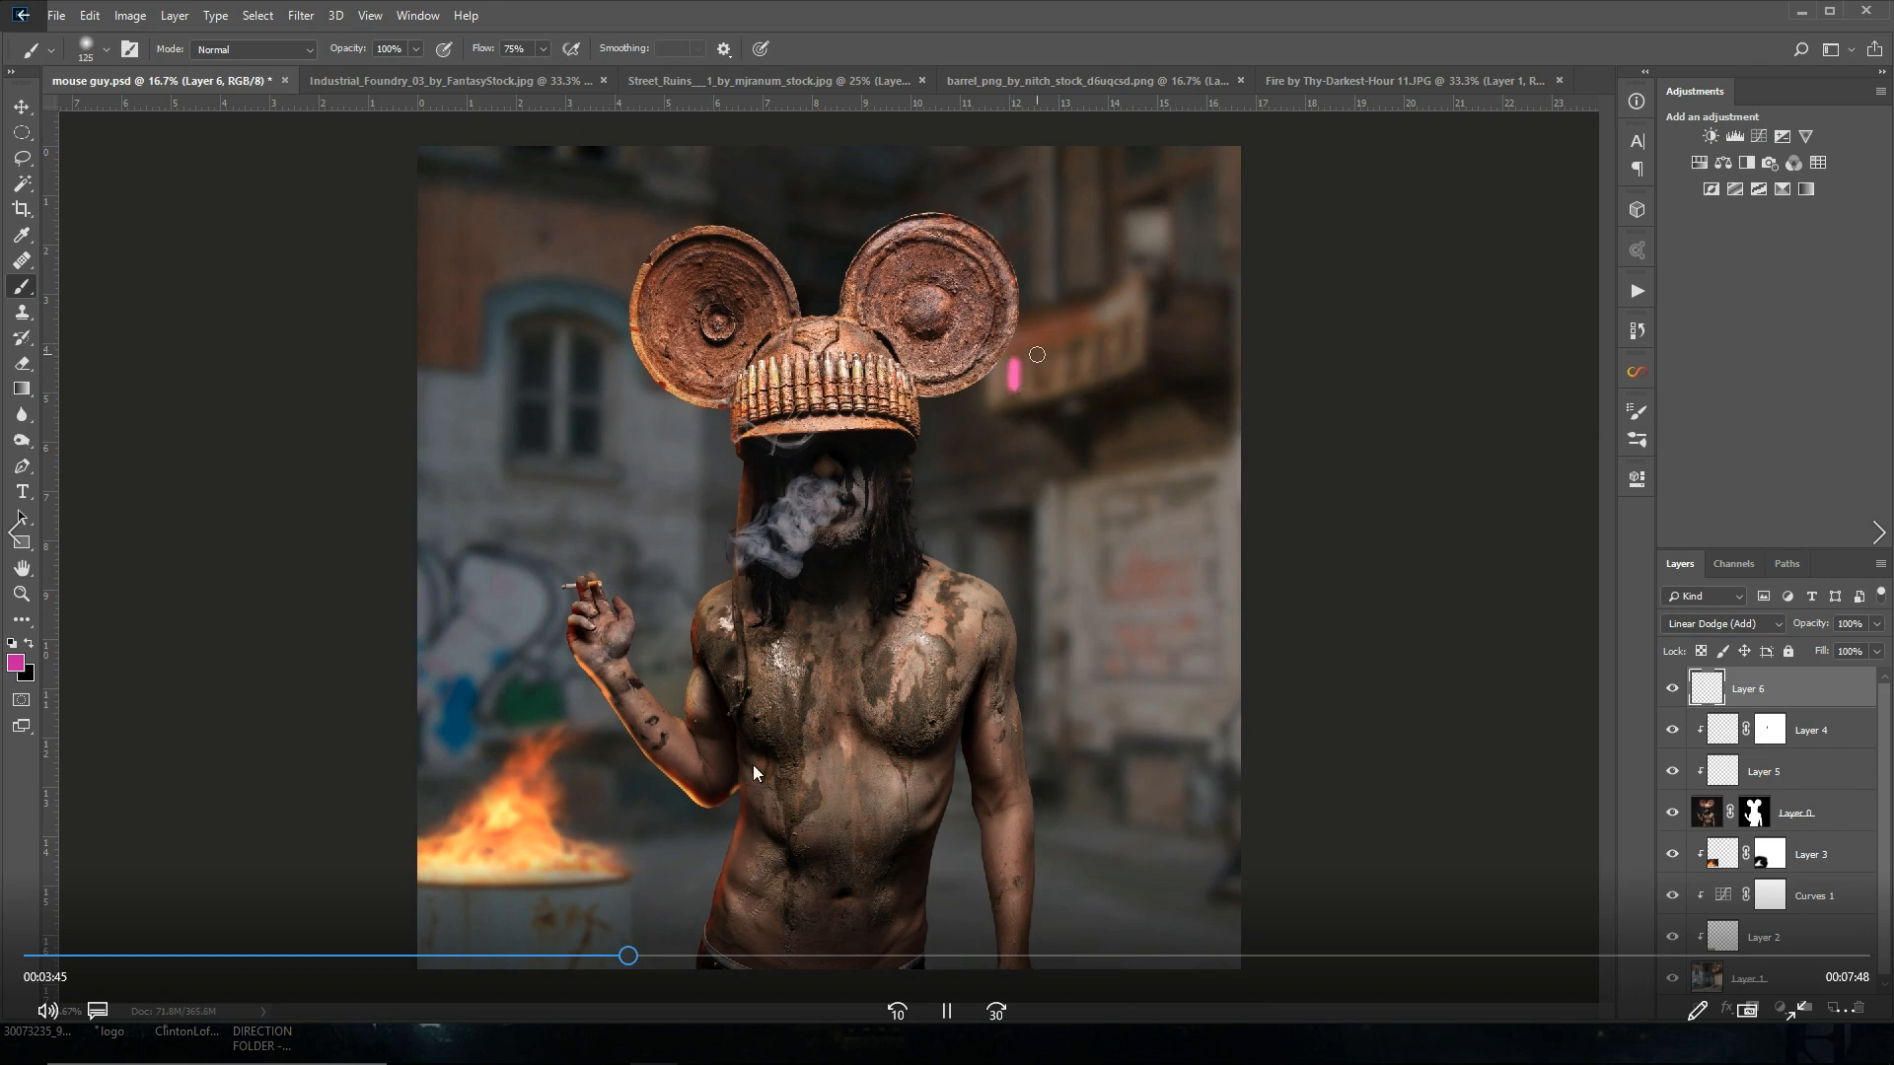
pyautogui.click(1721, 623)
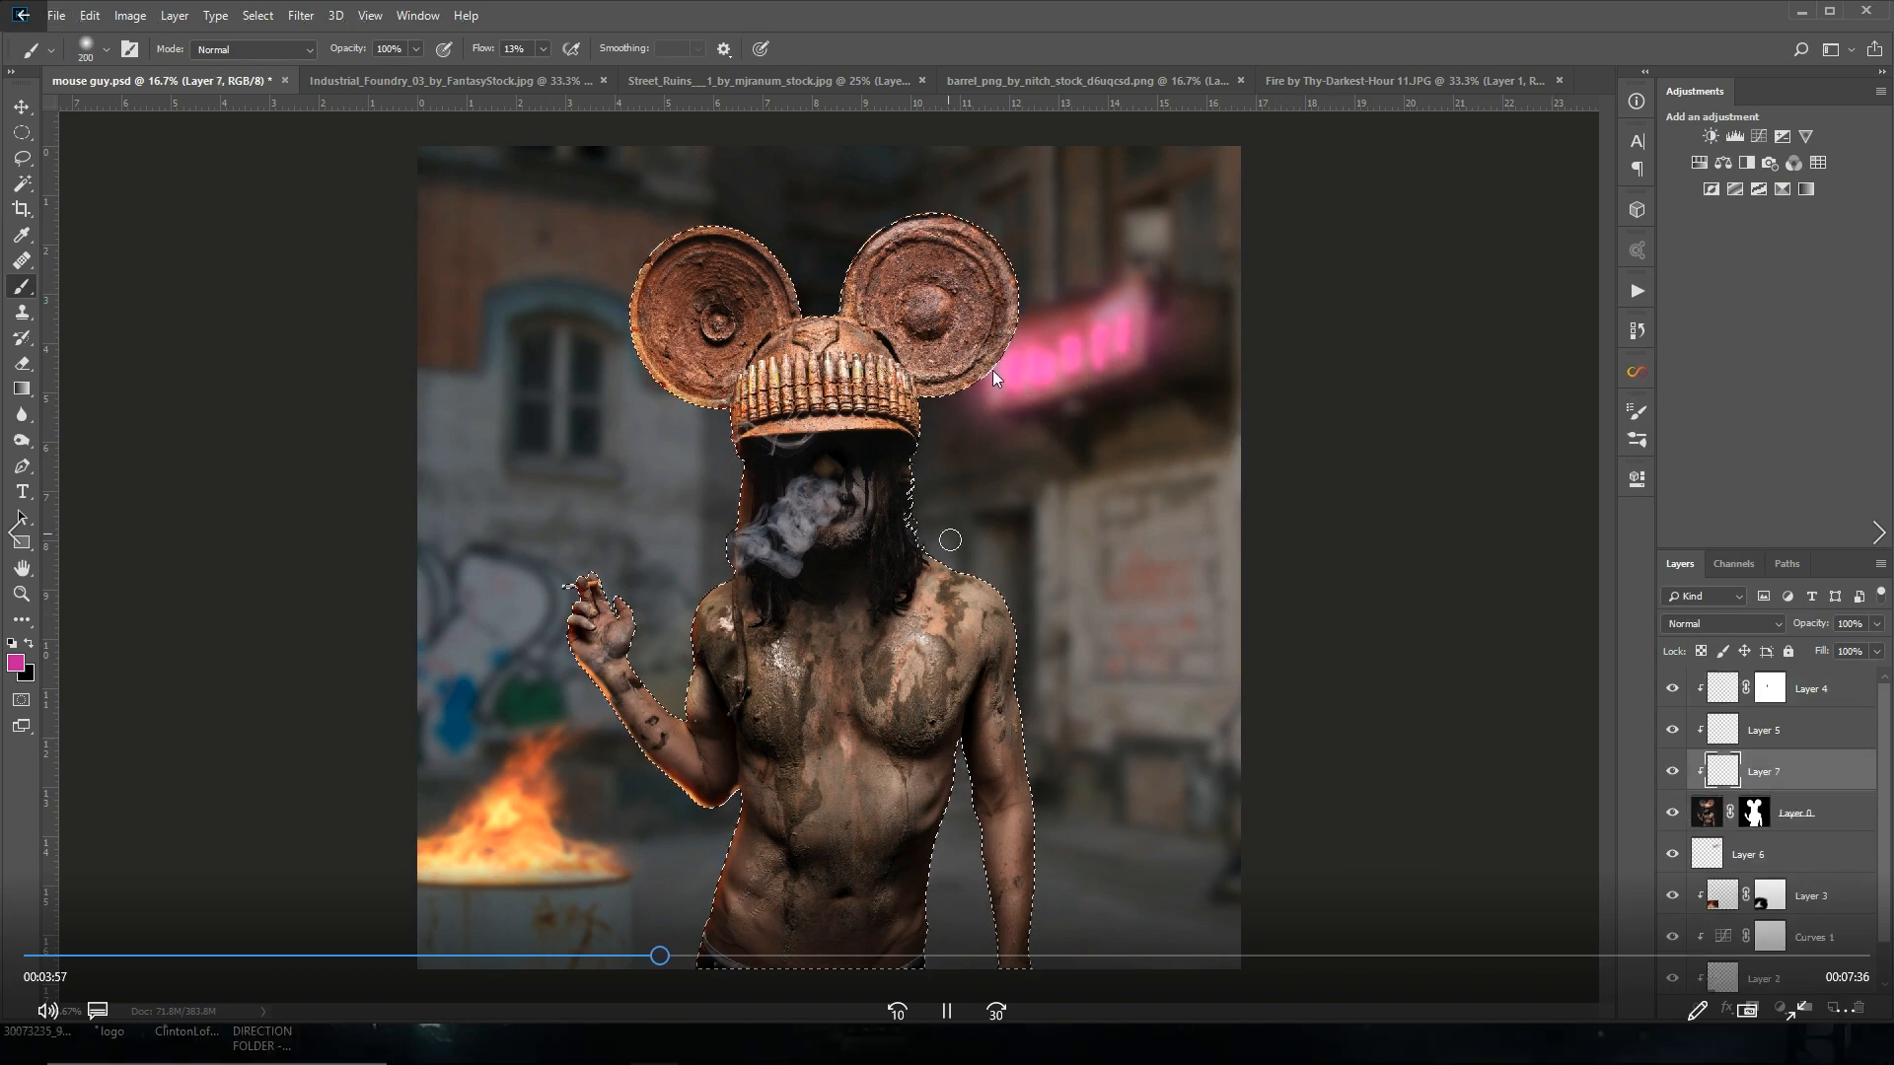
pyautogui.click(1721, 624)
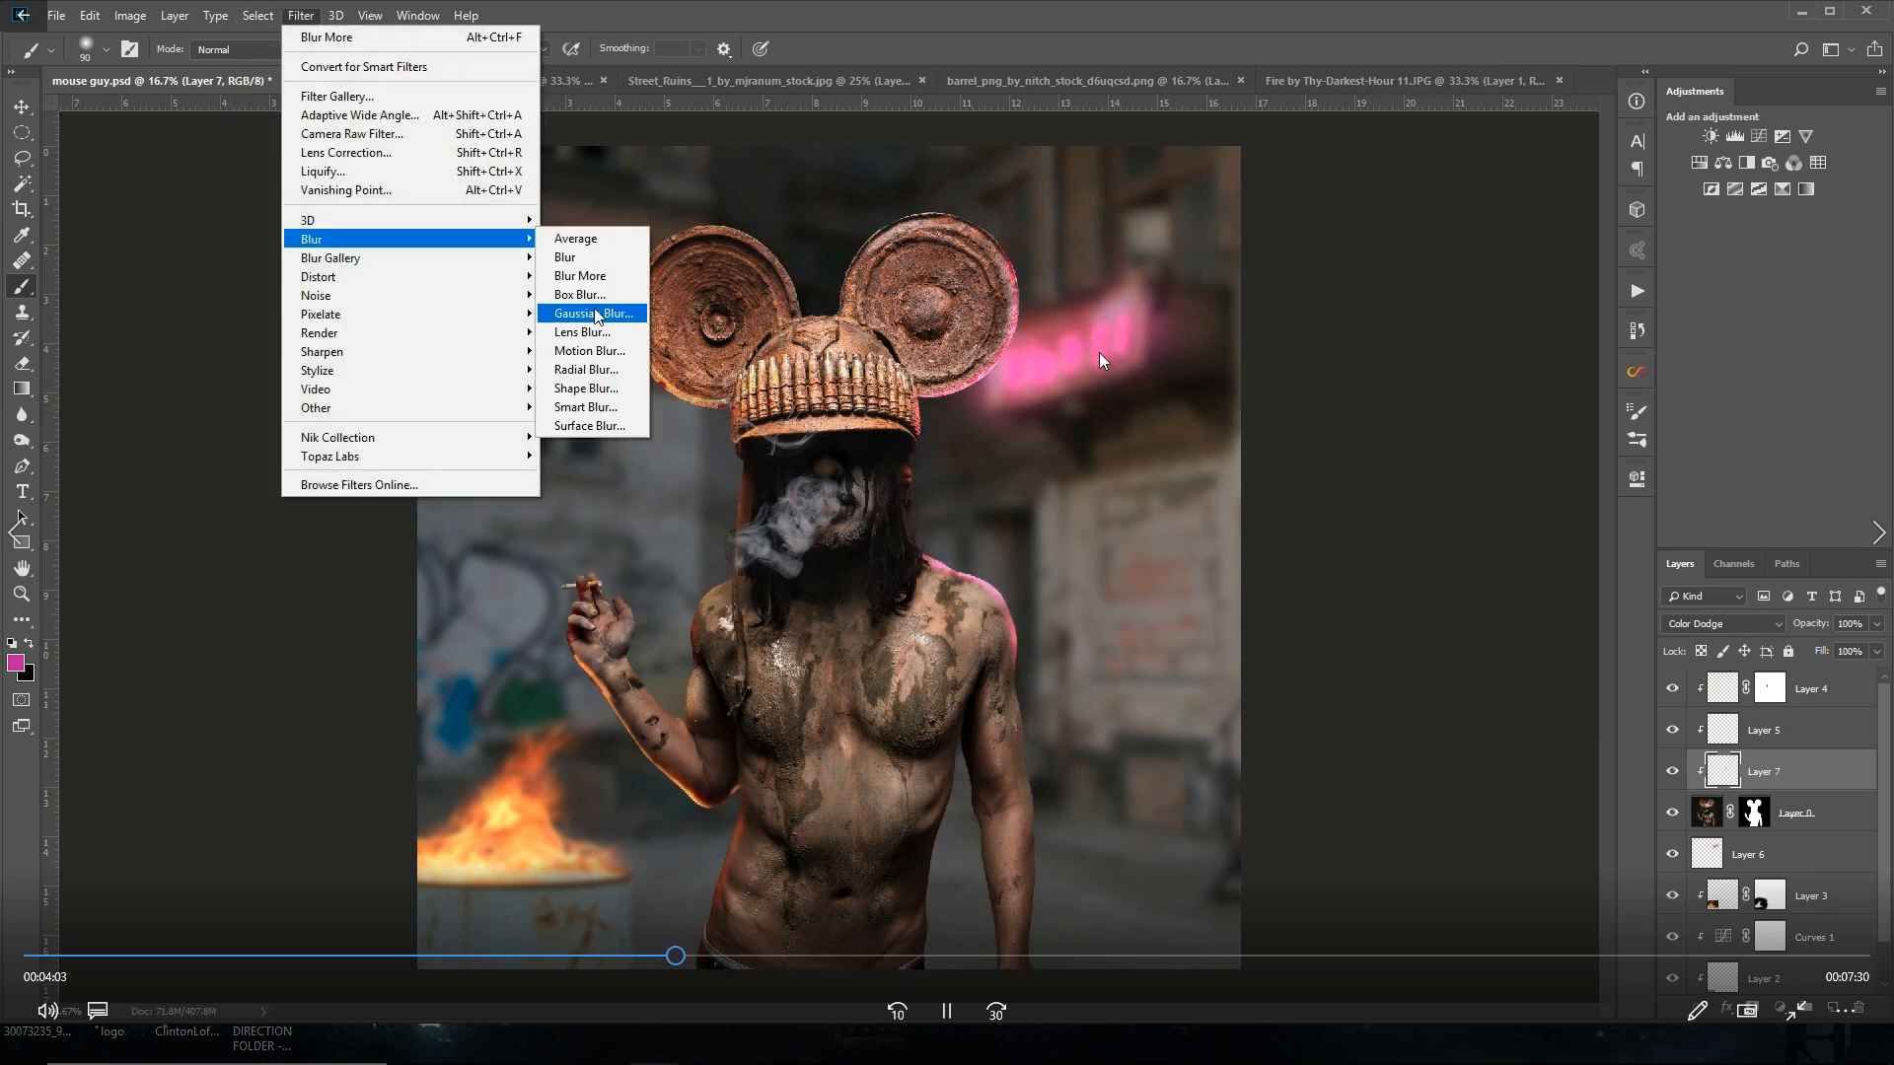
pyautogui.click(590, 314)
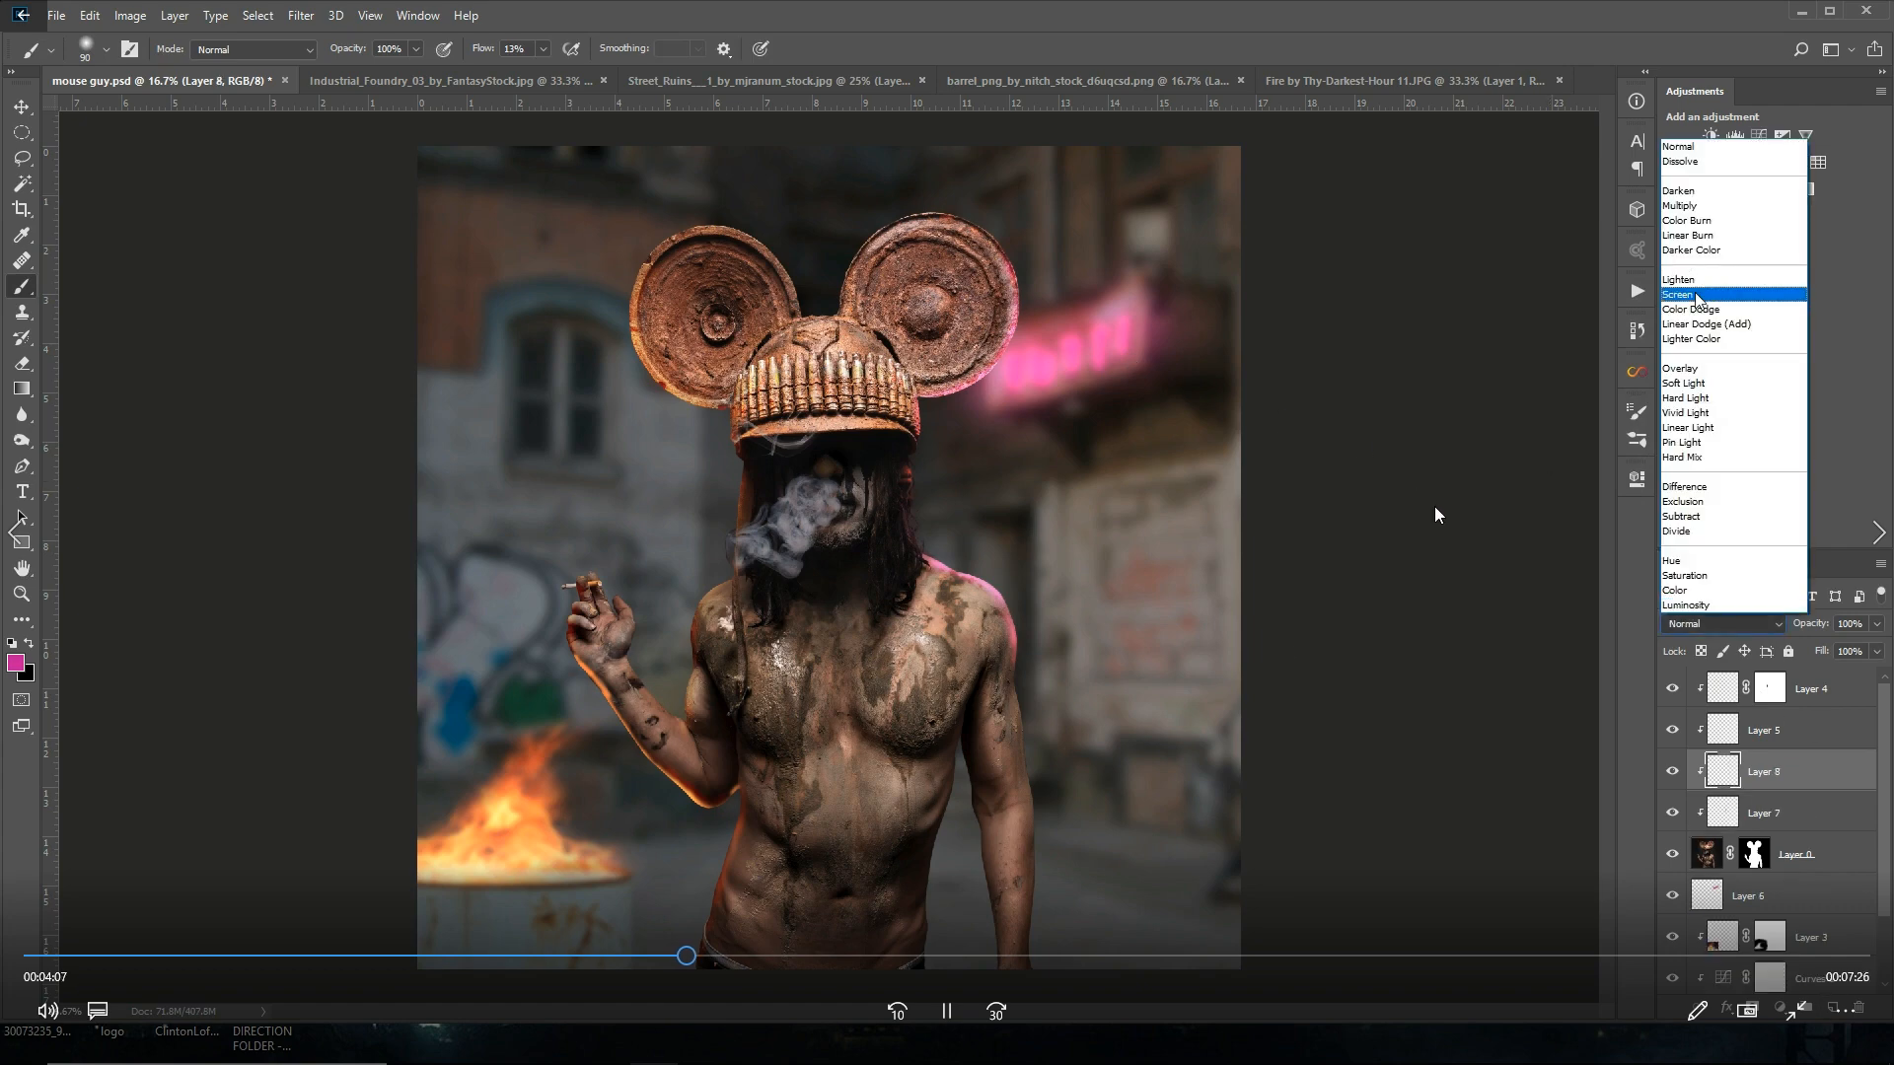
# Step: Set the glow layer to Screen and paint pink rim light along the shoulder and hat edge
pyautogui.click(1681, 294)
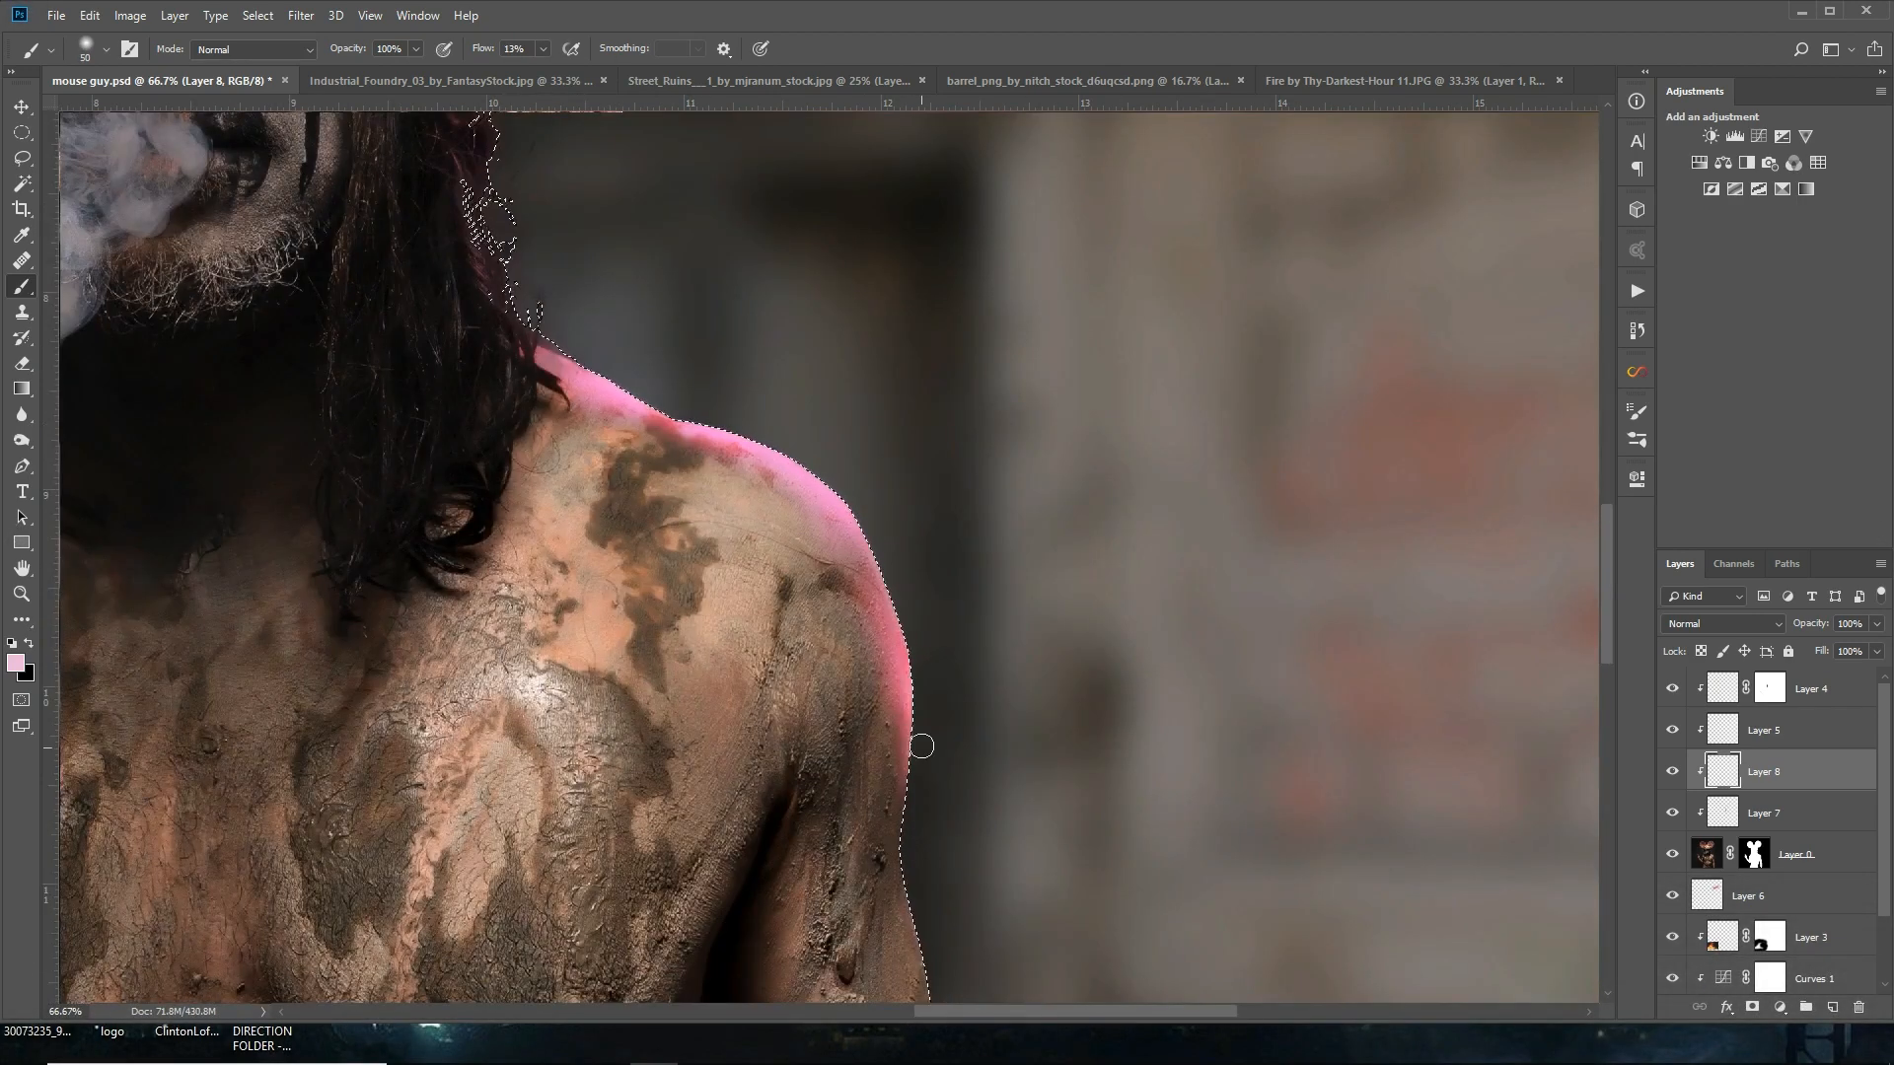
pyautogui.click(1762, 811)
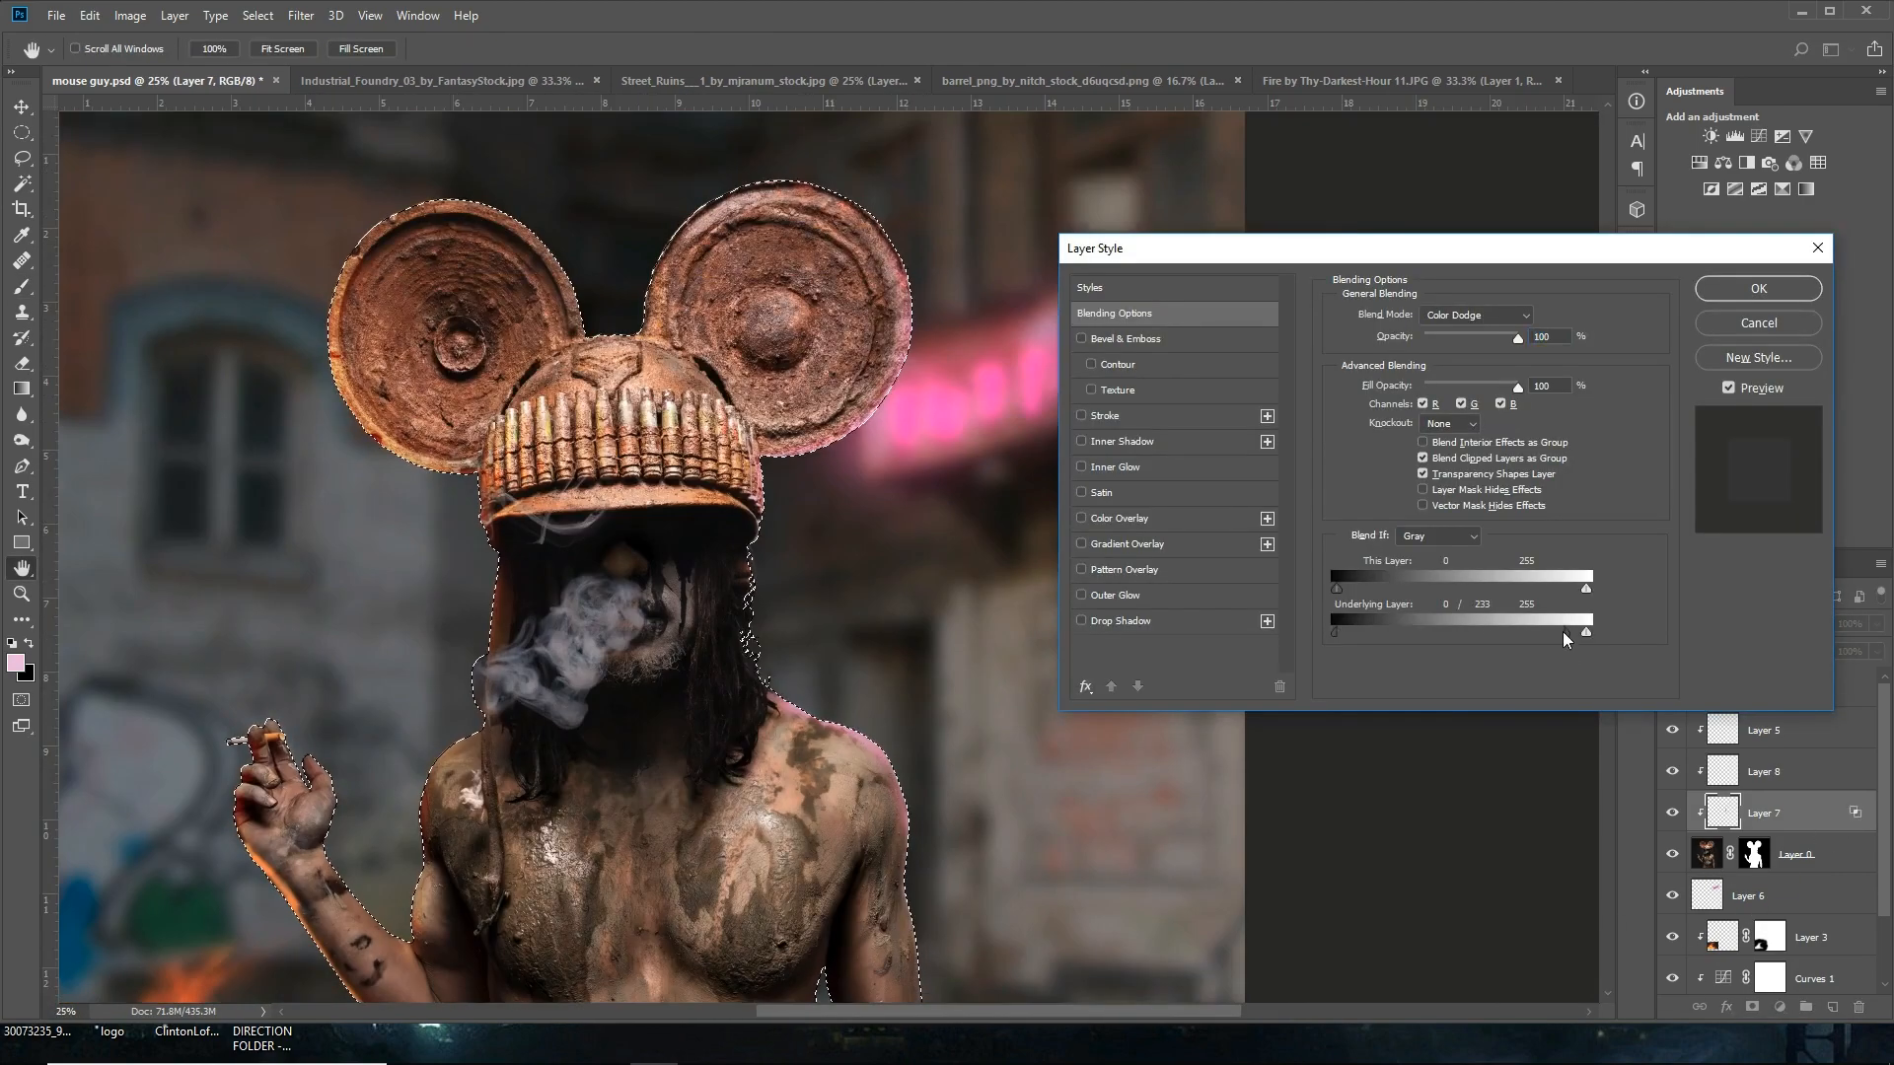
pyautogui.click(1756, 288)
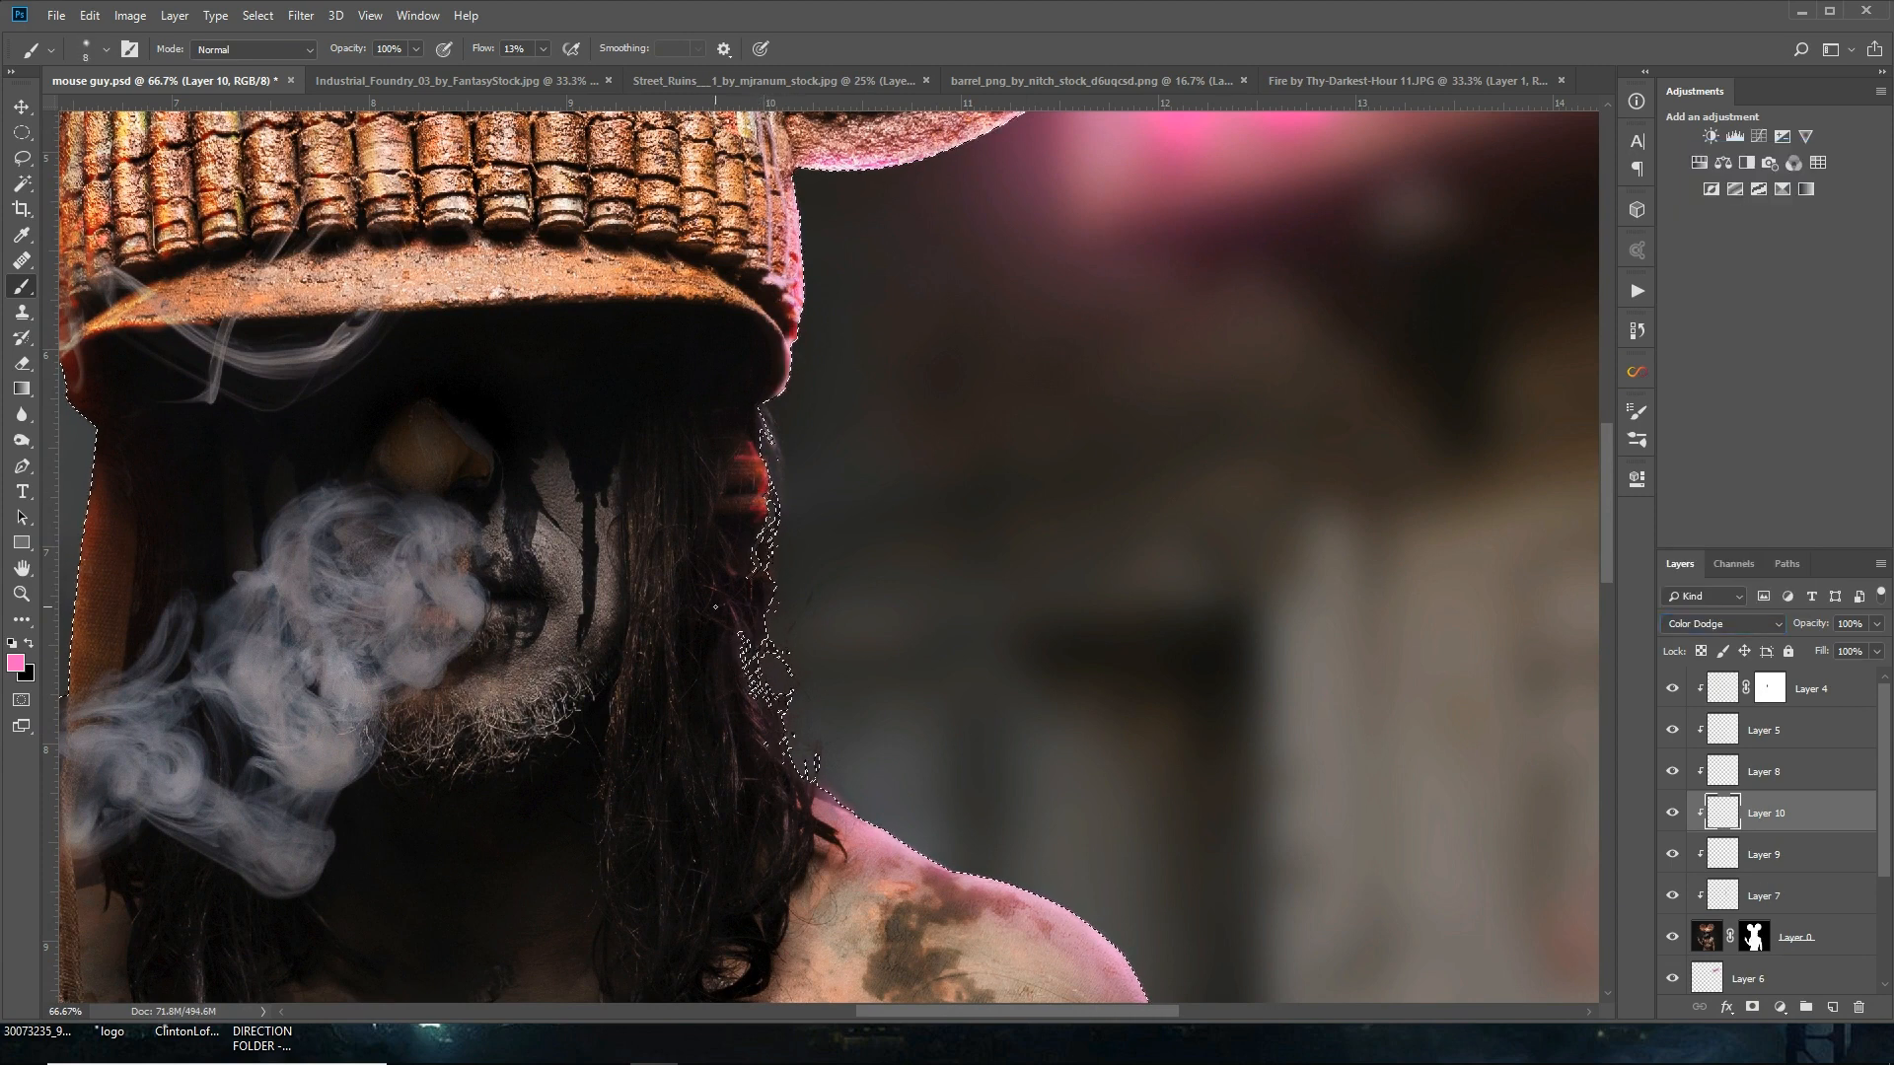
pyautogui.click(1720, 623)
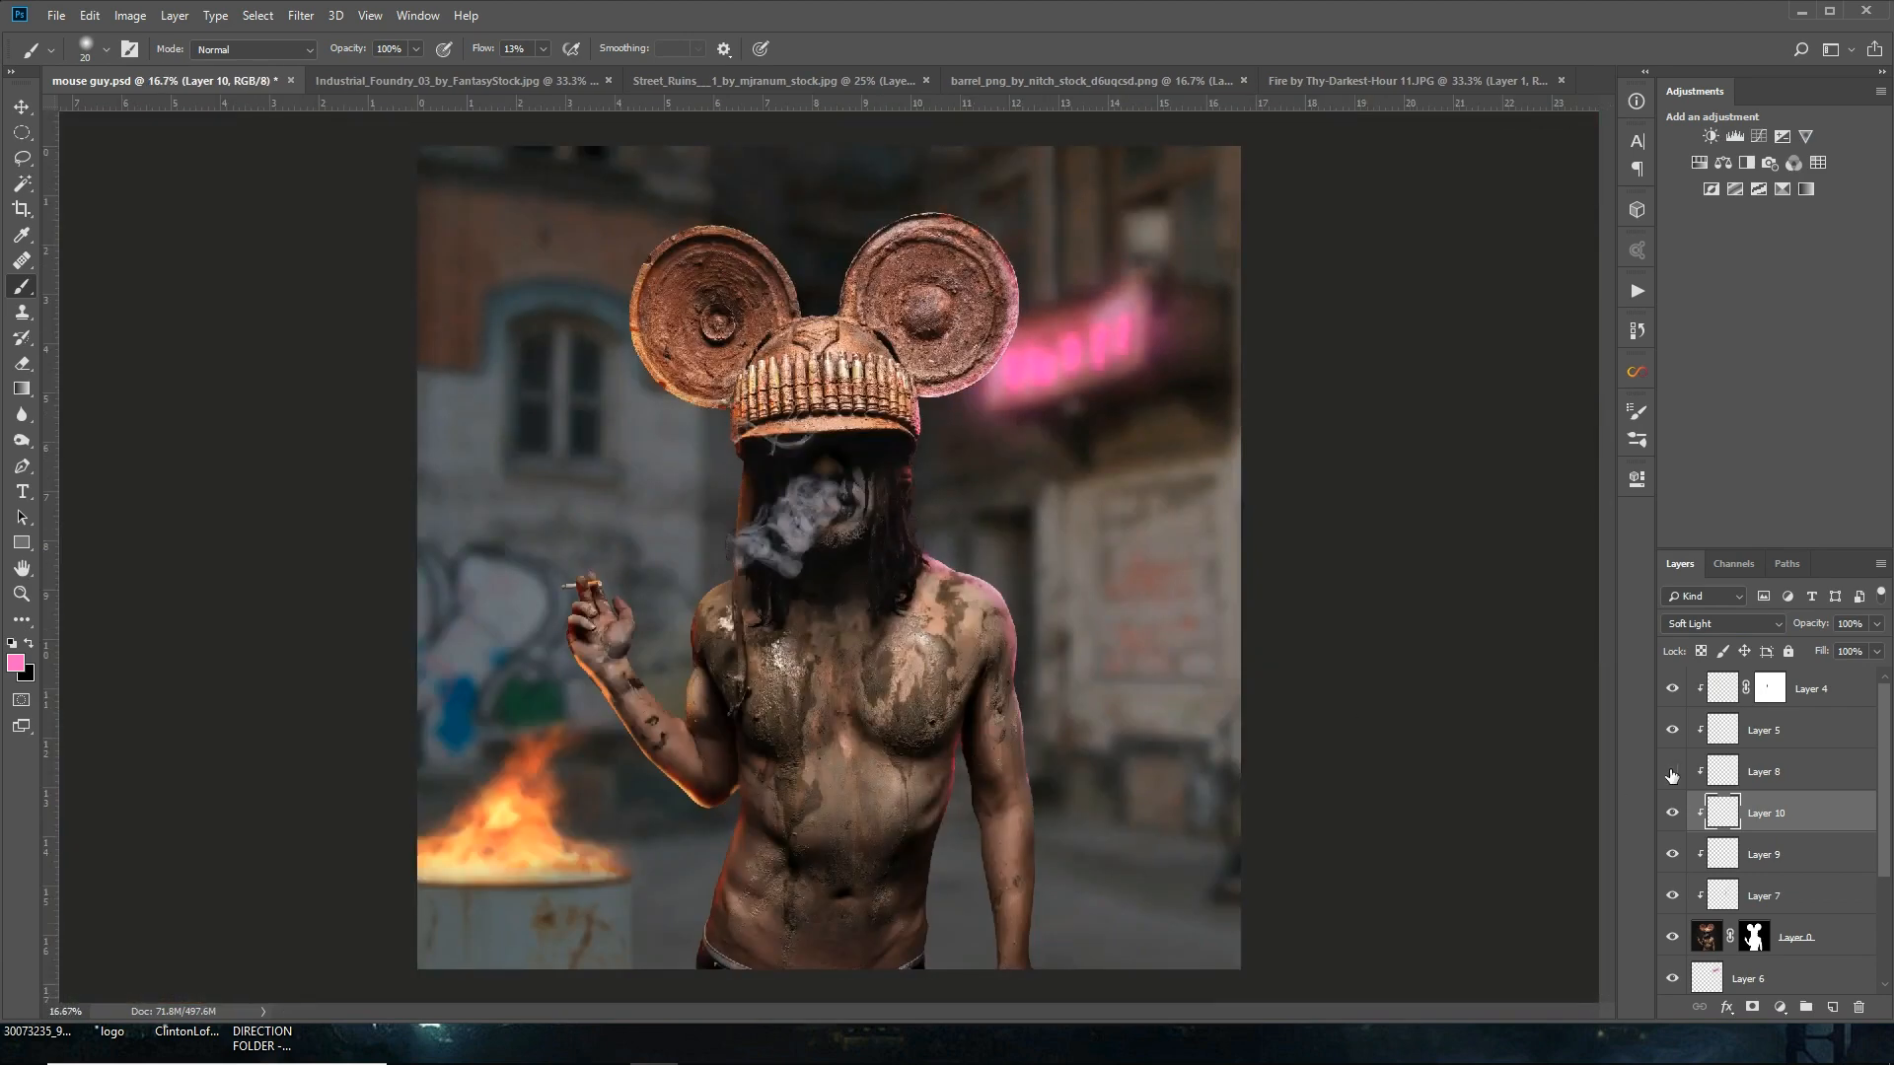
# Step: Pick a pink foreground tone and paint more neon glow onto the man's shoulder
pyautogui.click(1764, 771)
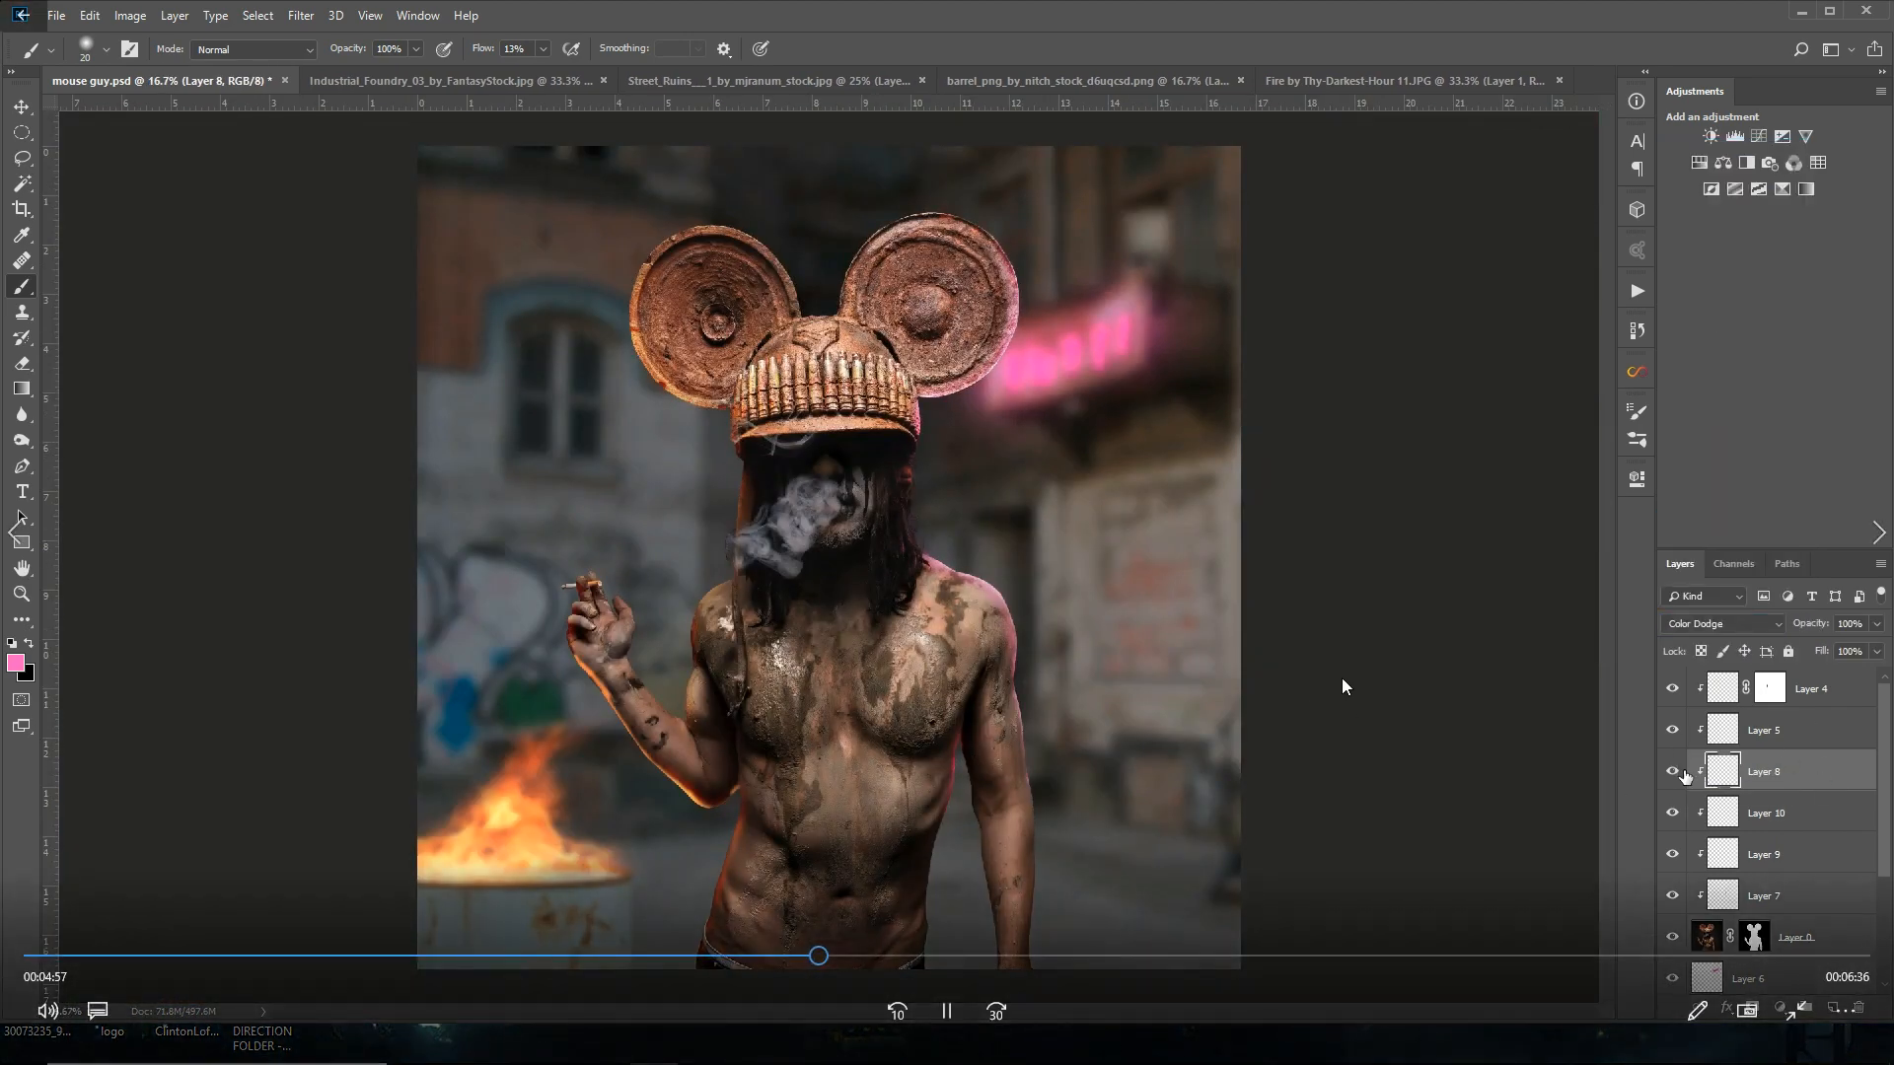
pyautogui.click(17, 655)
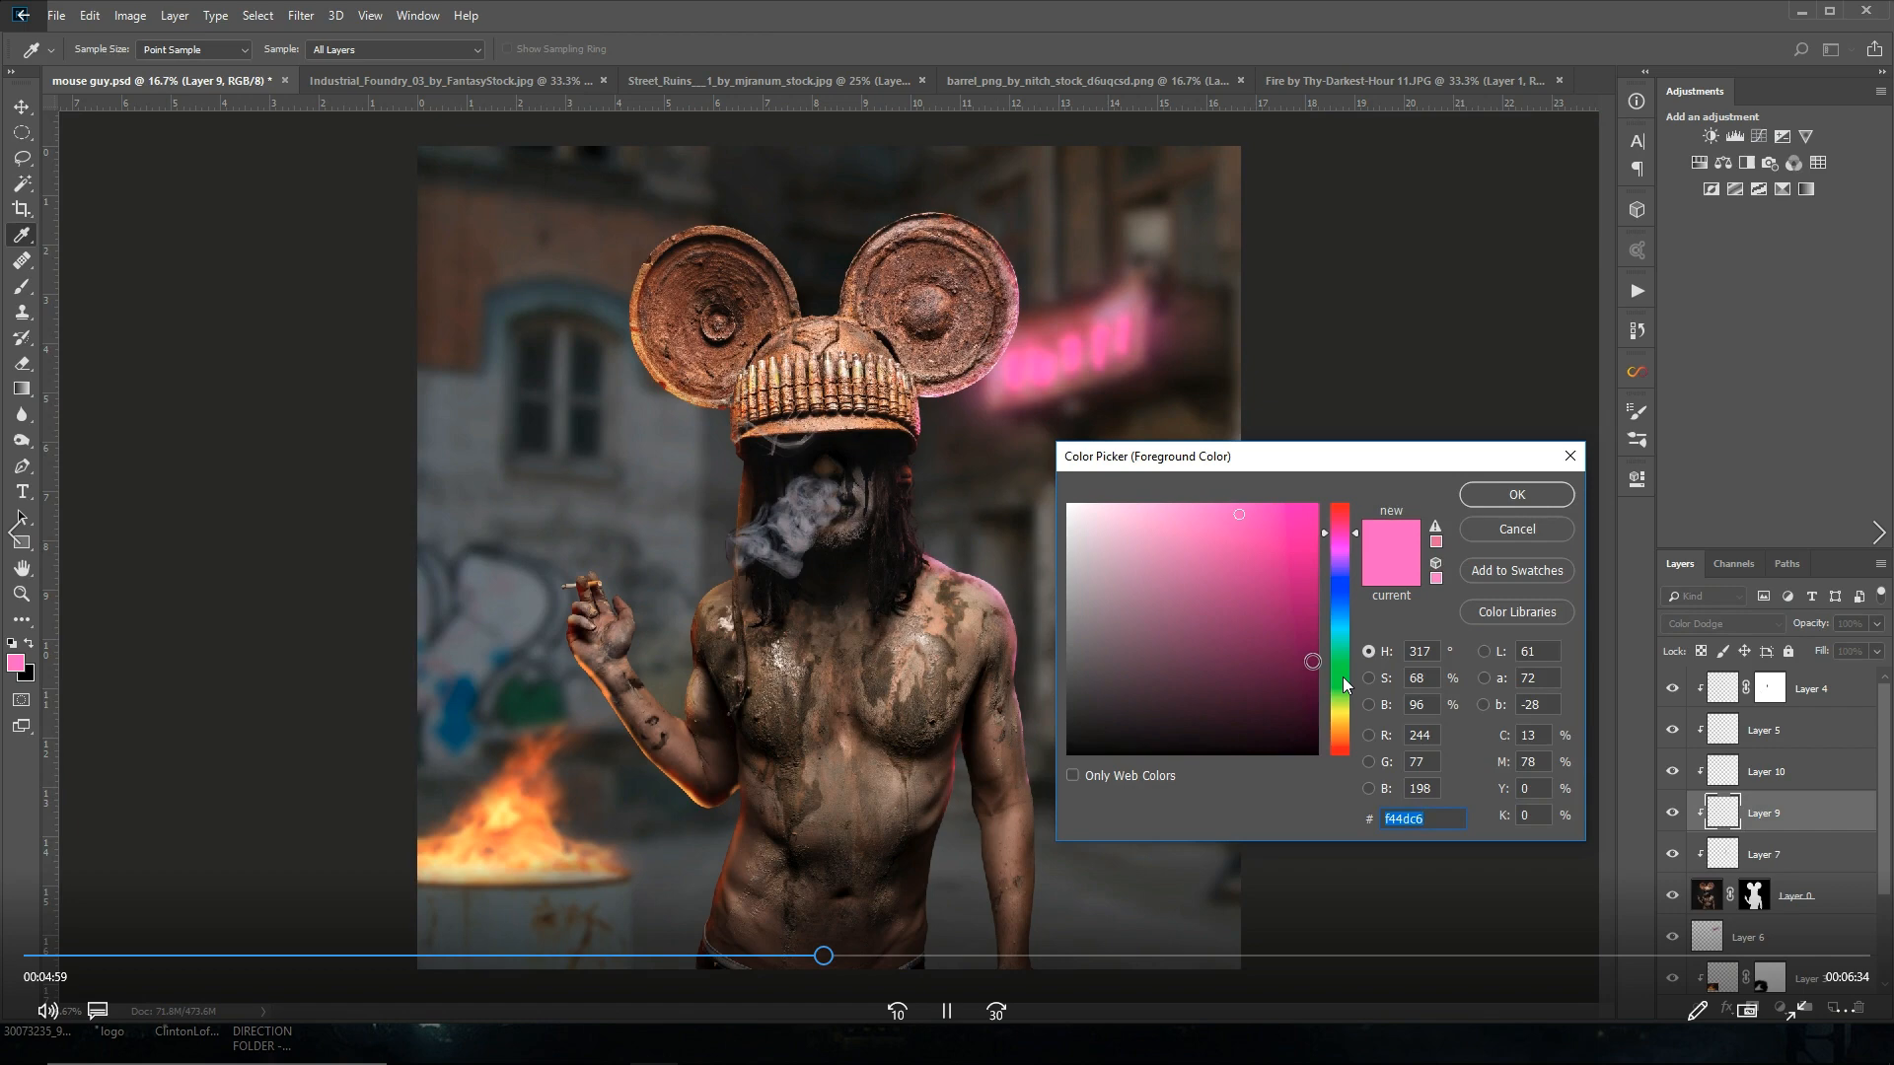
pyautogui.click(1515, 493)
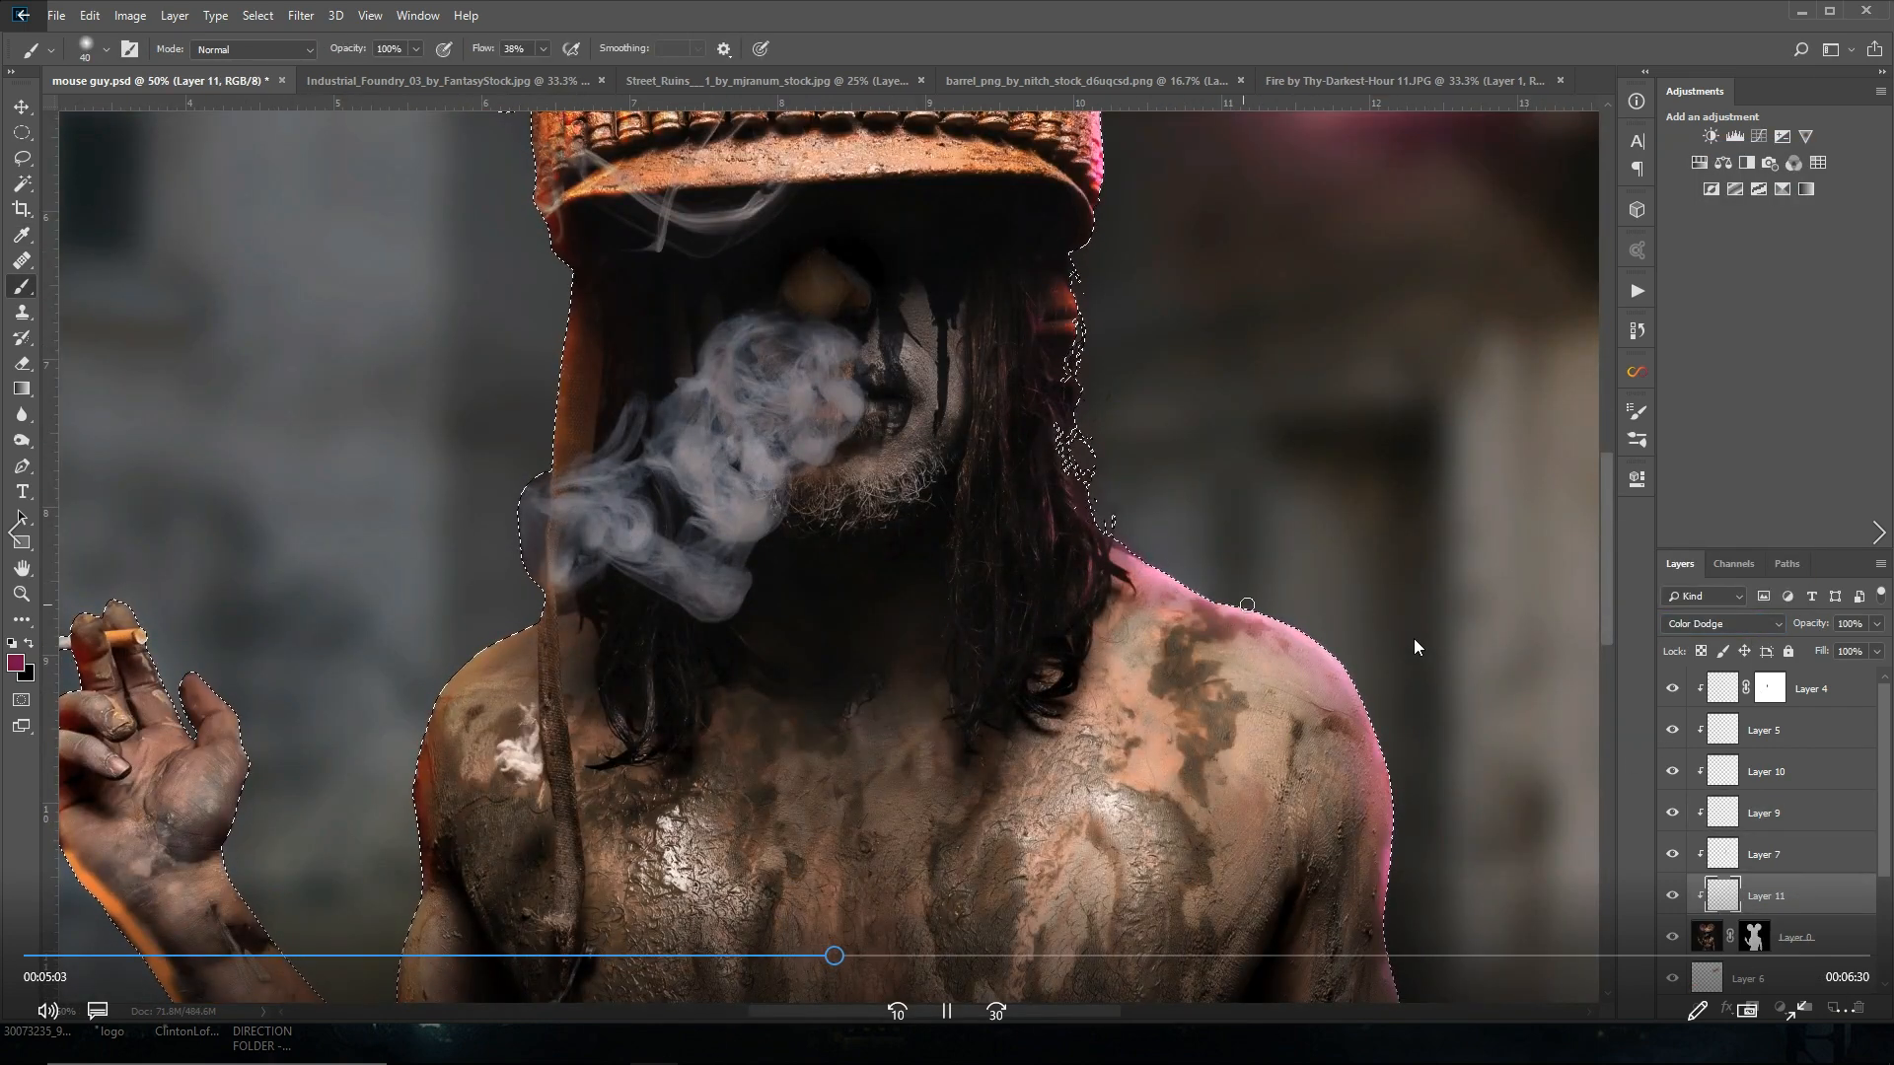
pyautogui.click(300, 14)
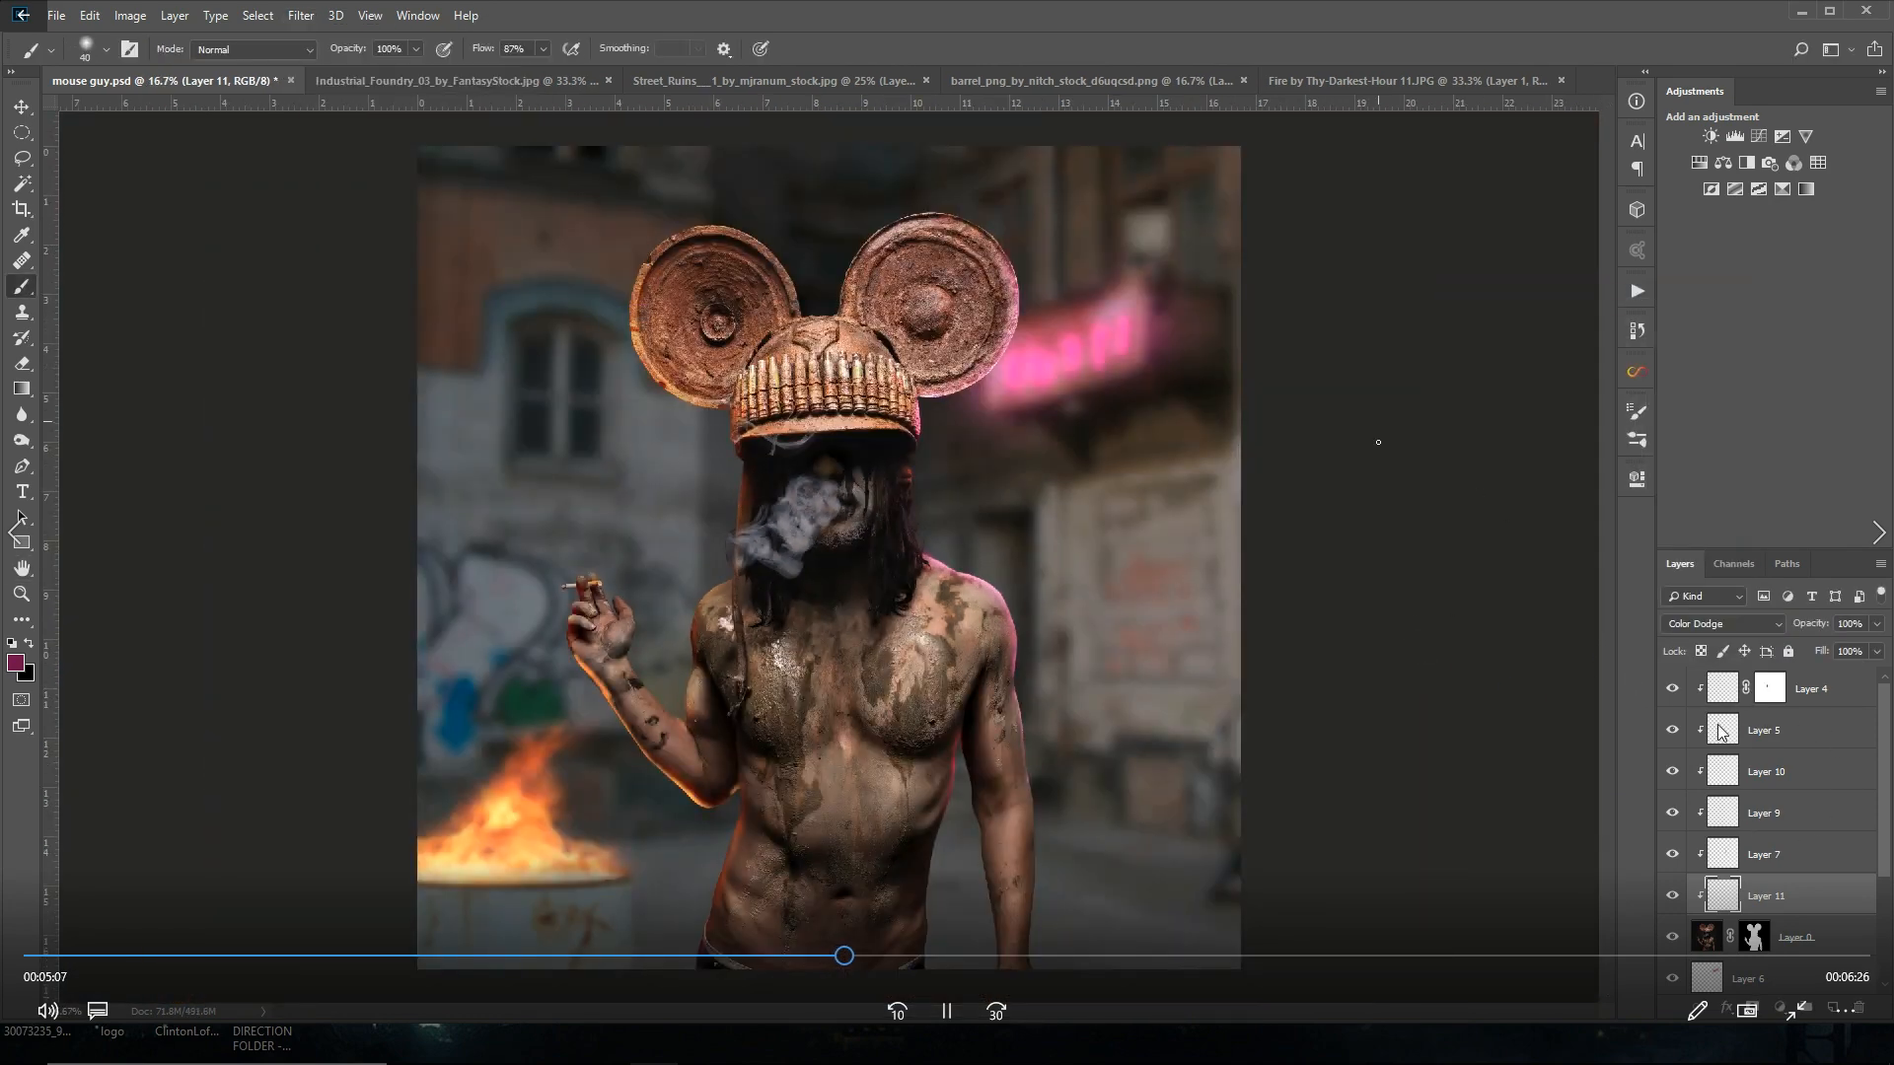
pyautogui.scroll(-3)
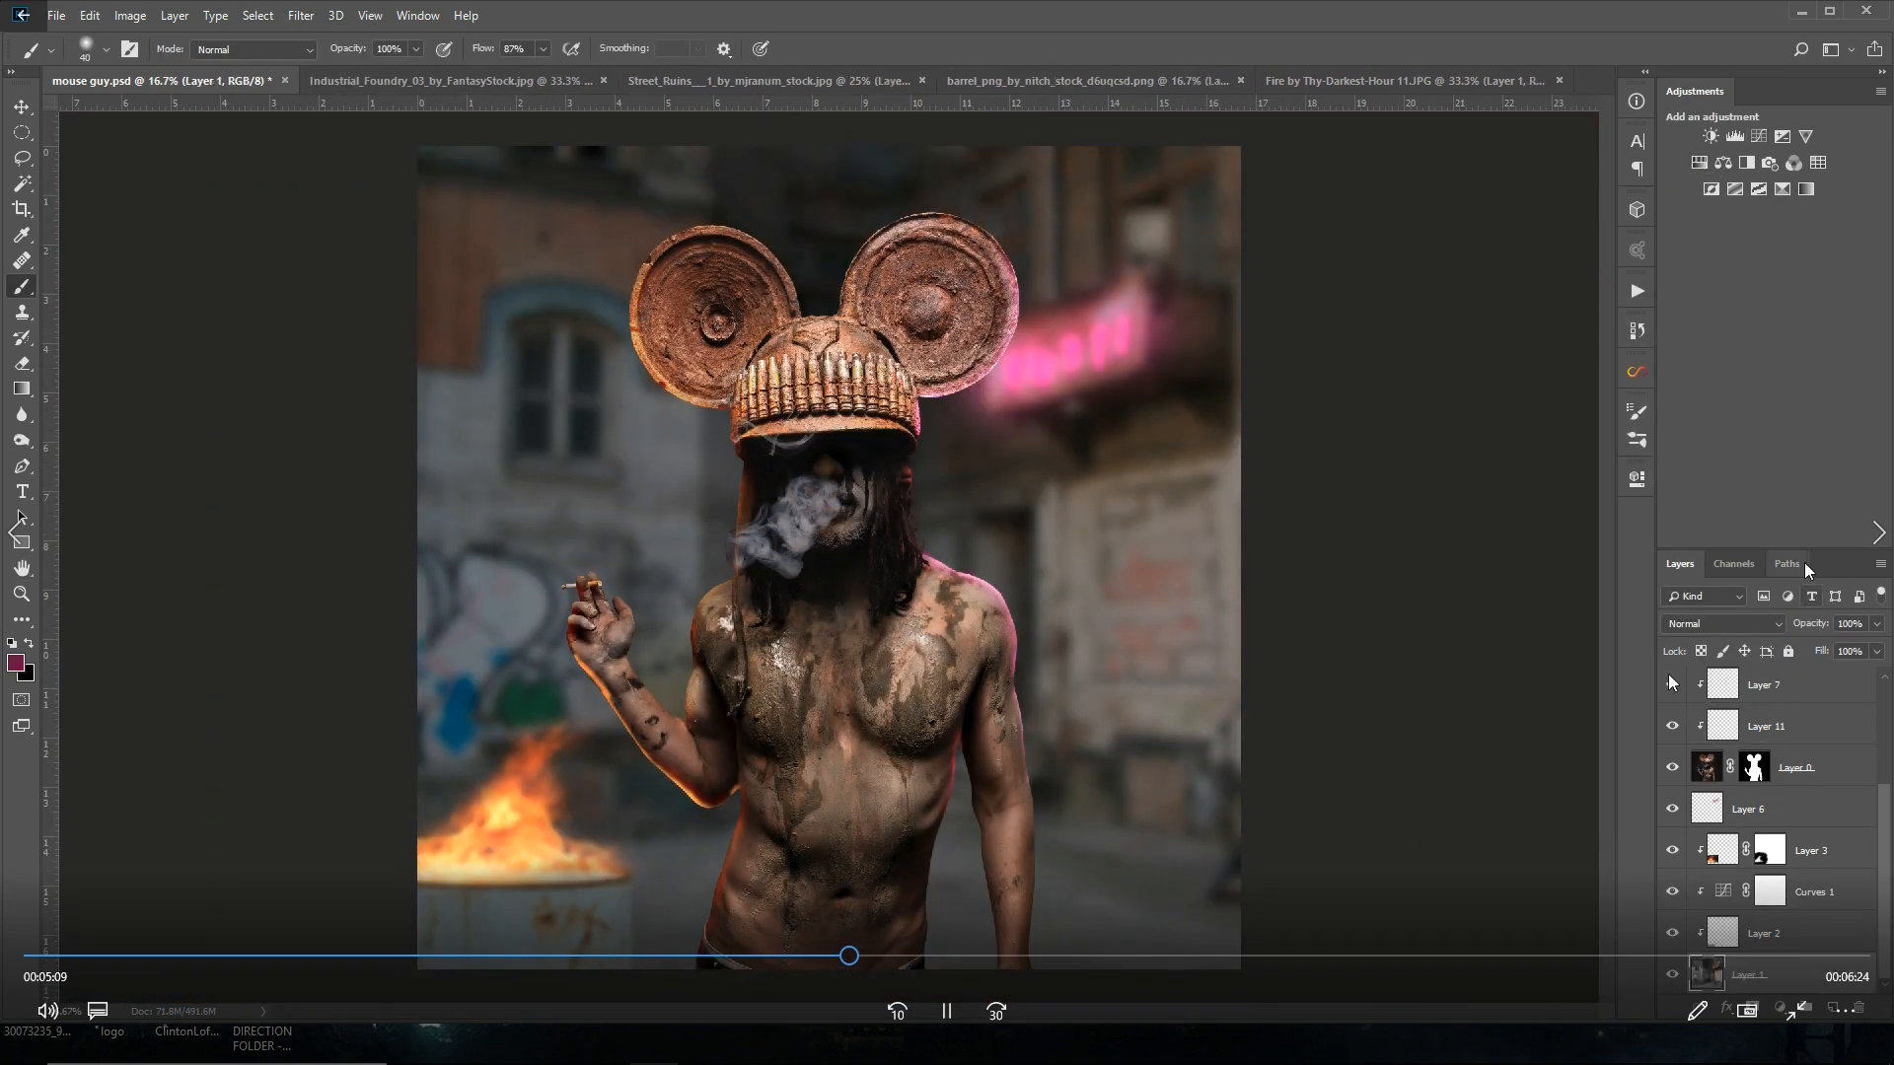
# Step: Push shadows toward cyan/blue with Color Balance adjustments over background, man and hat
pyautogui.click(945, 1046)
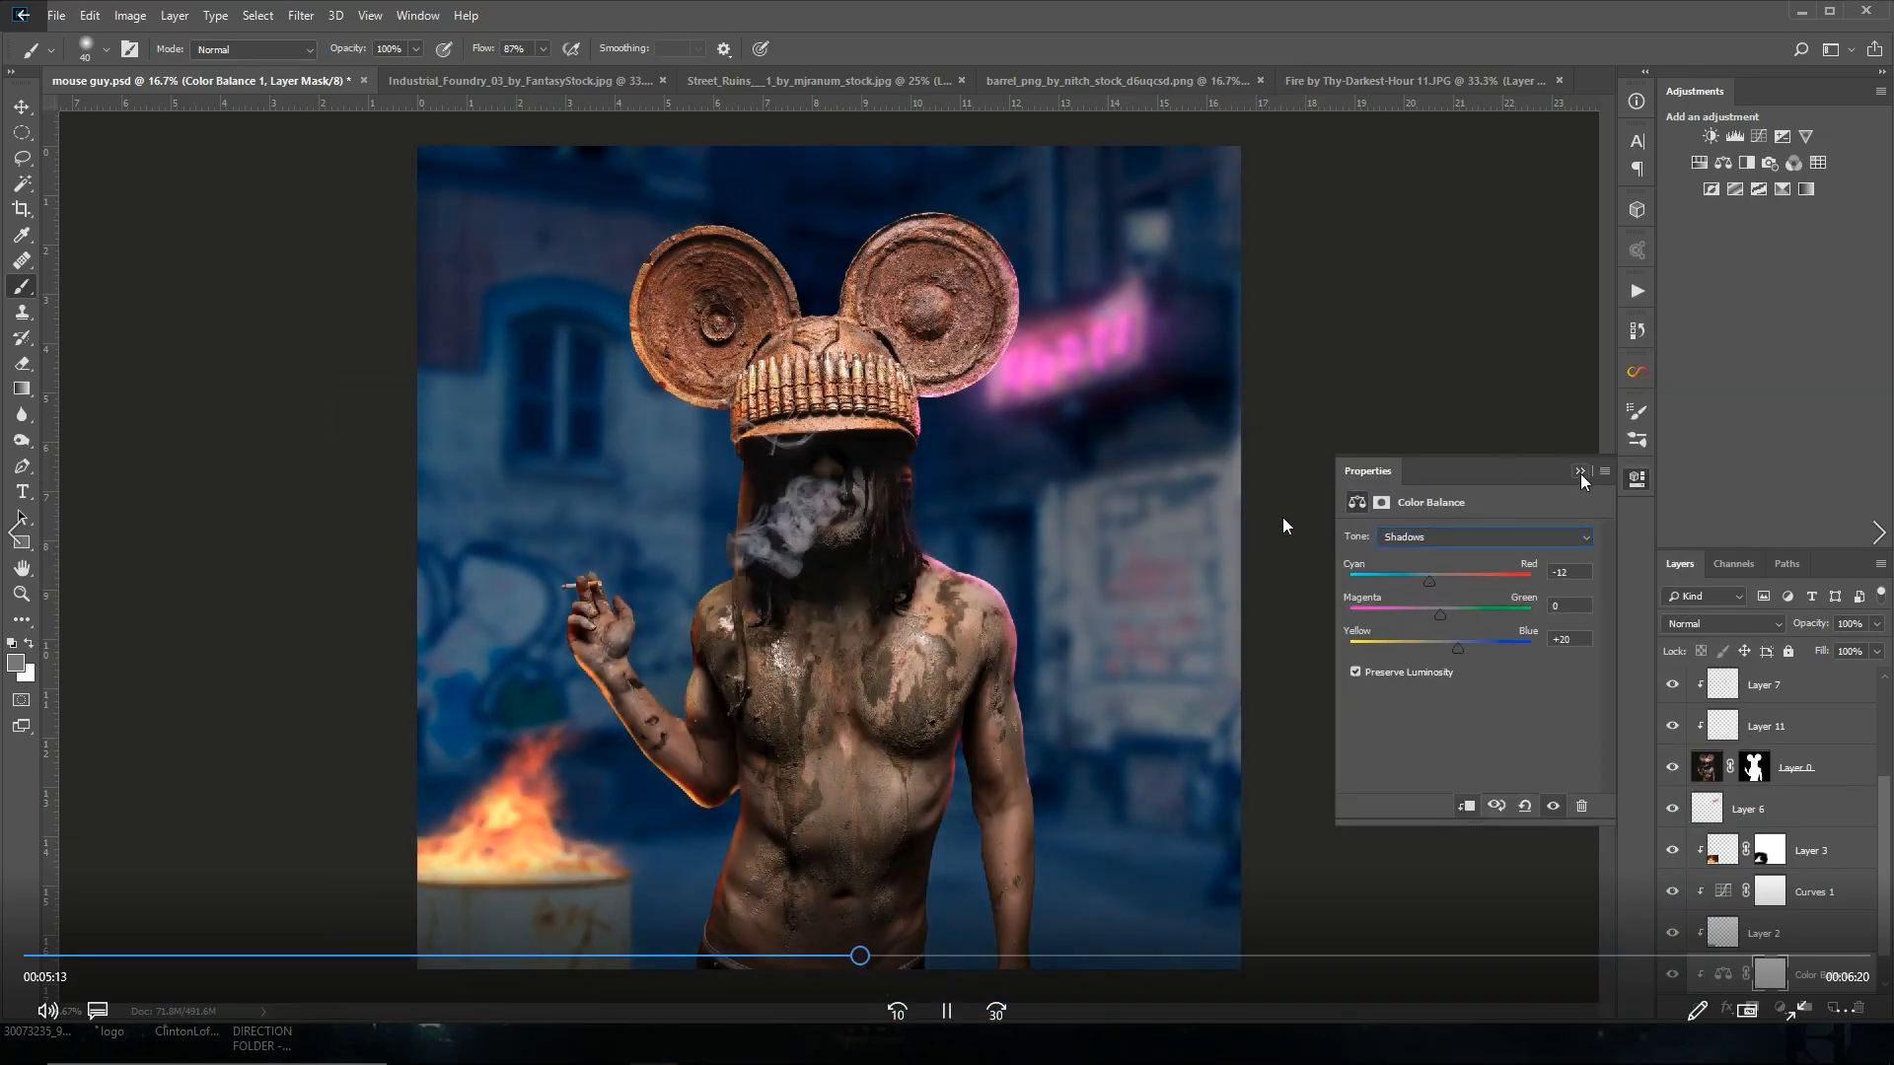
pyautogui.click(1579, 471)
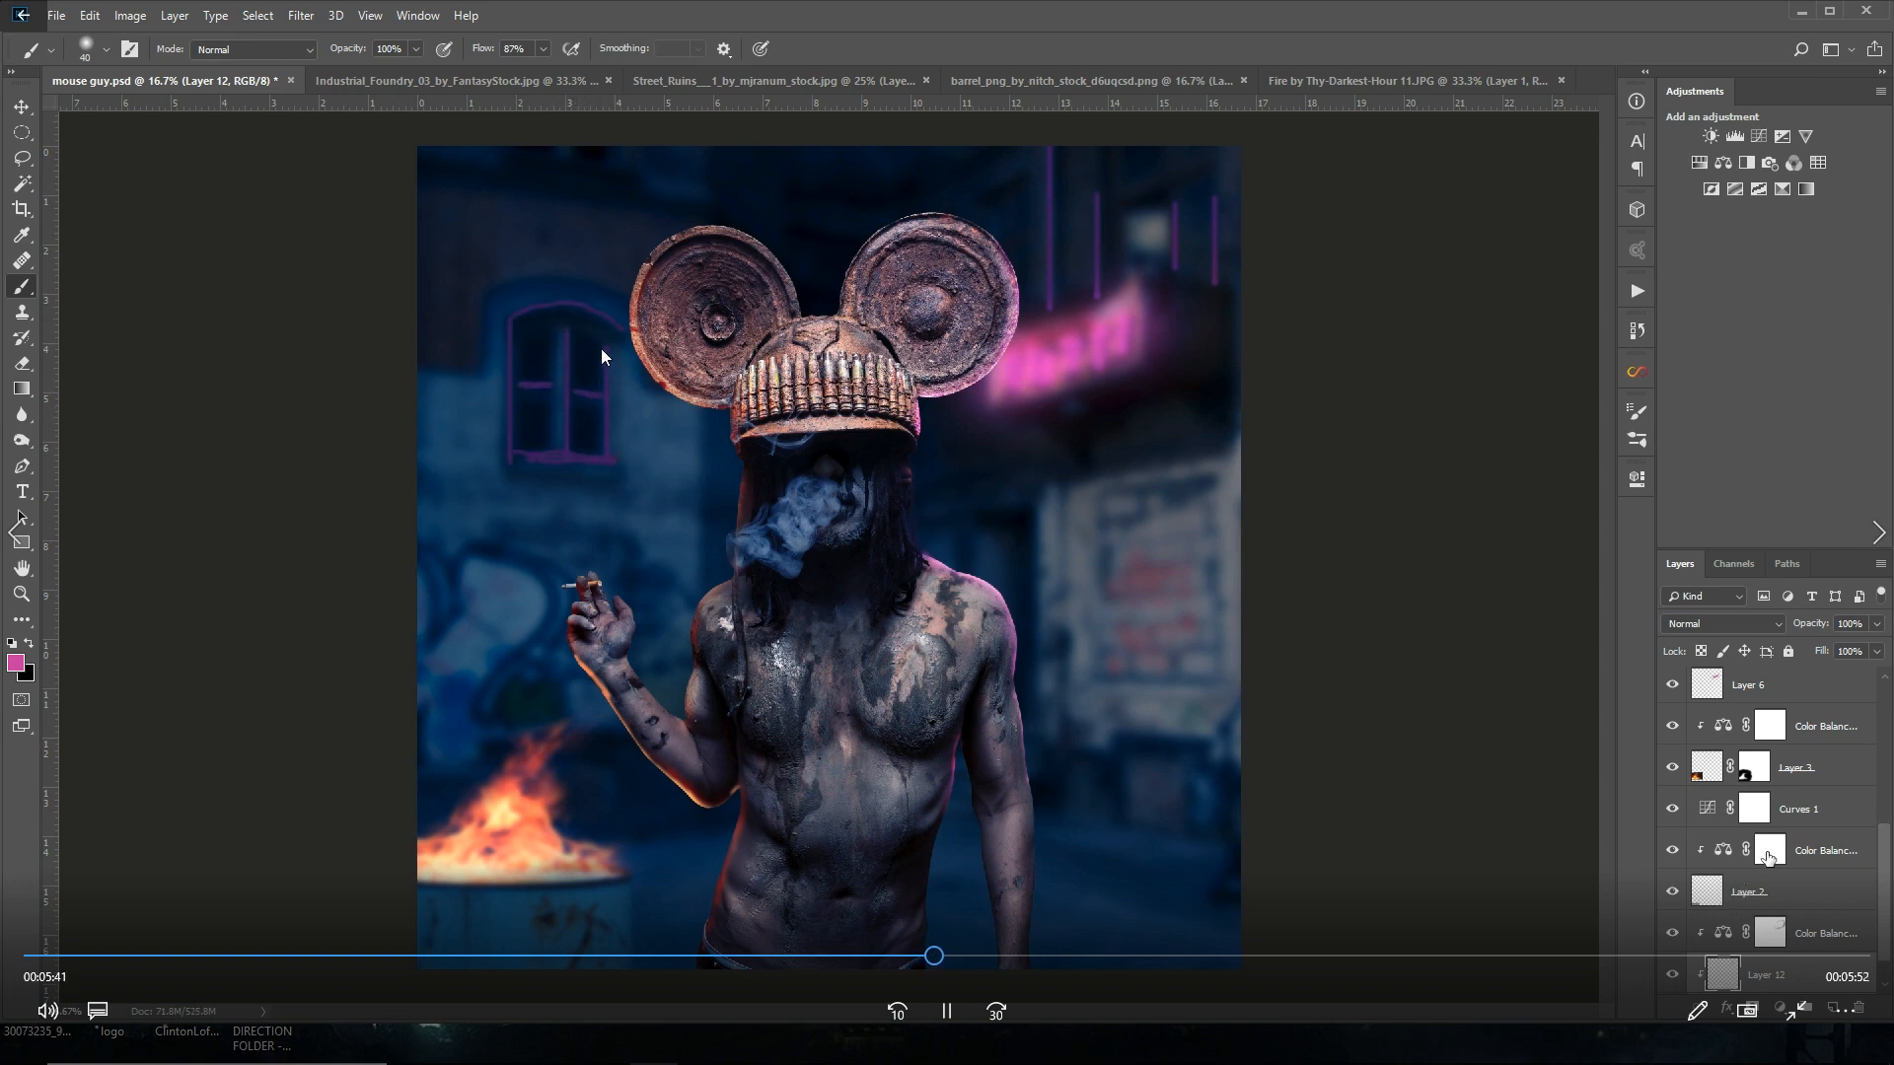
# Step: Paste the sparks by the barrel in Screen mode and Gaussian-blur them
pyautogui.click(300, 14)
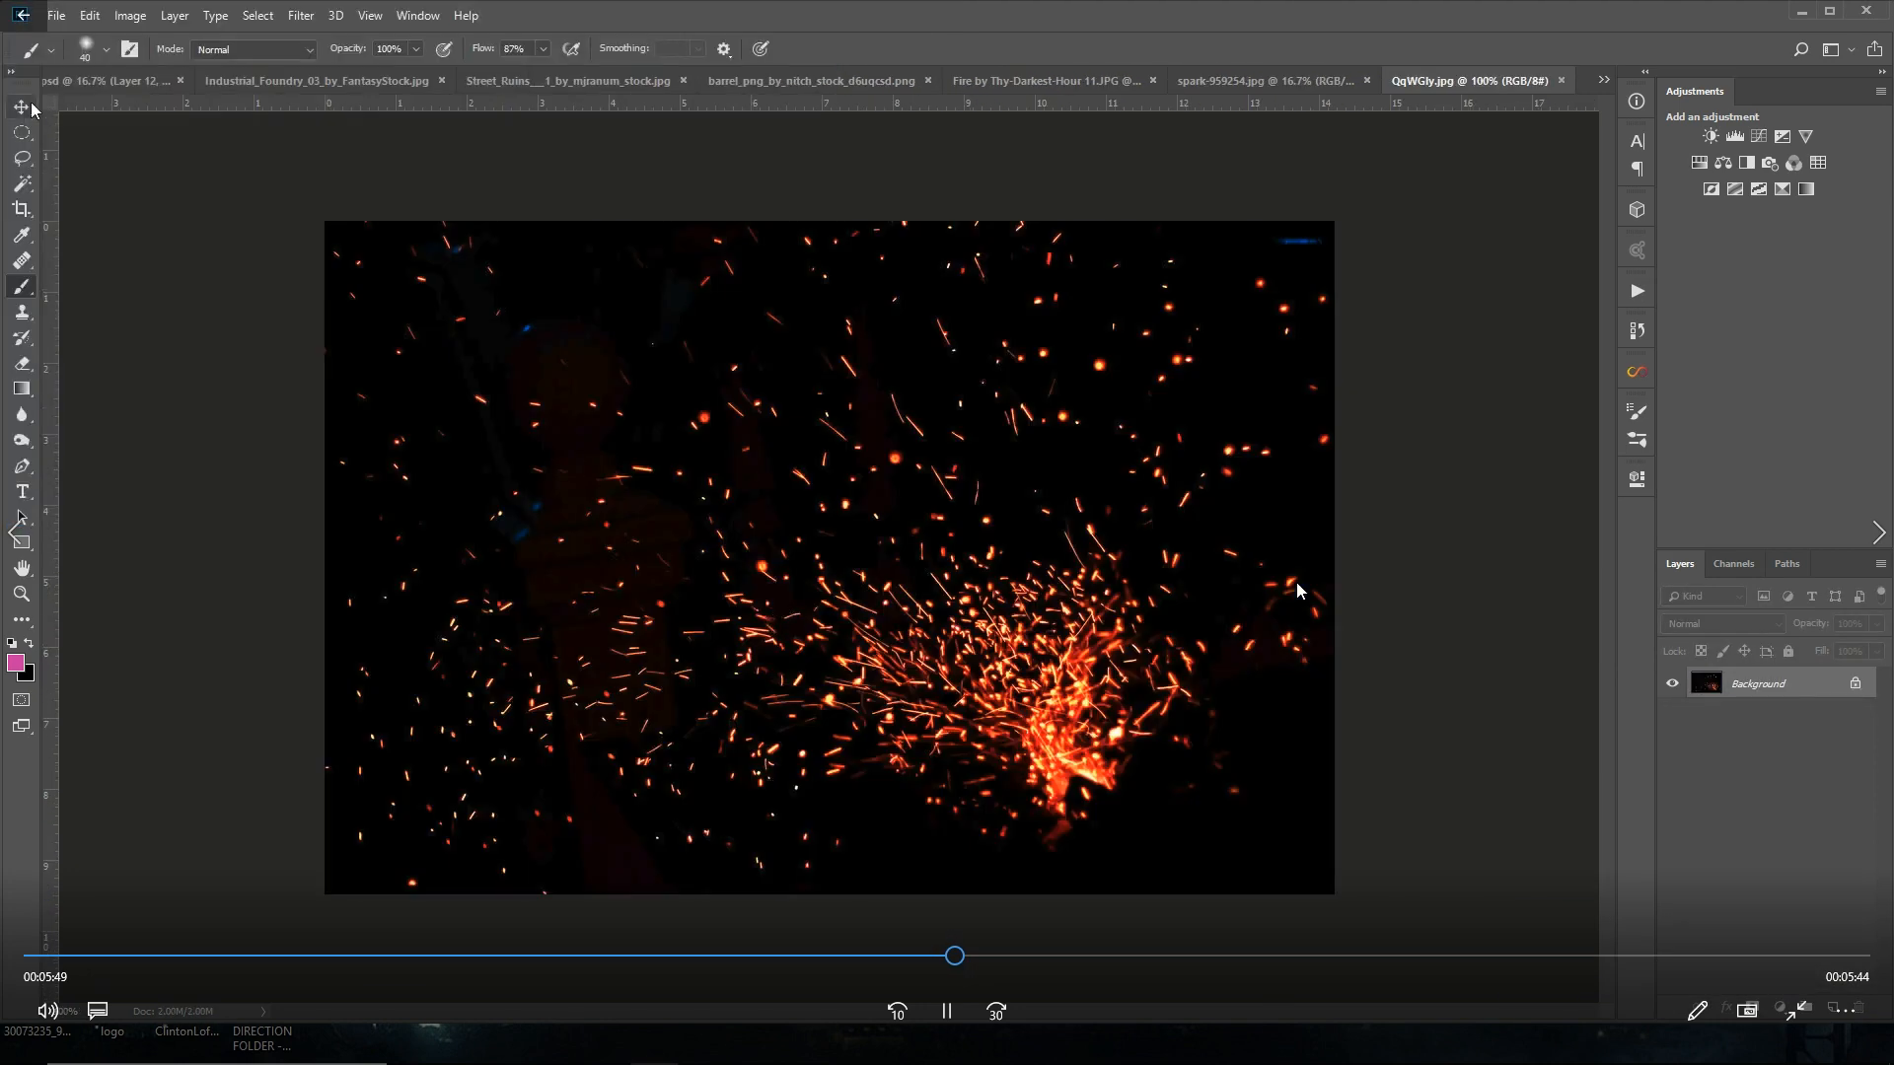
pyautogui.click(121, 81)
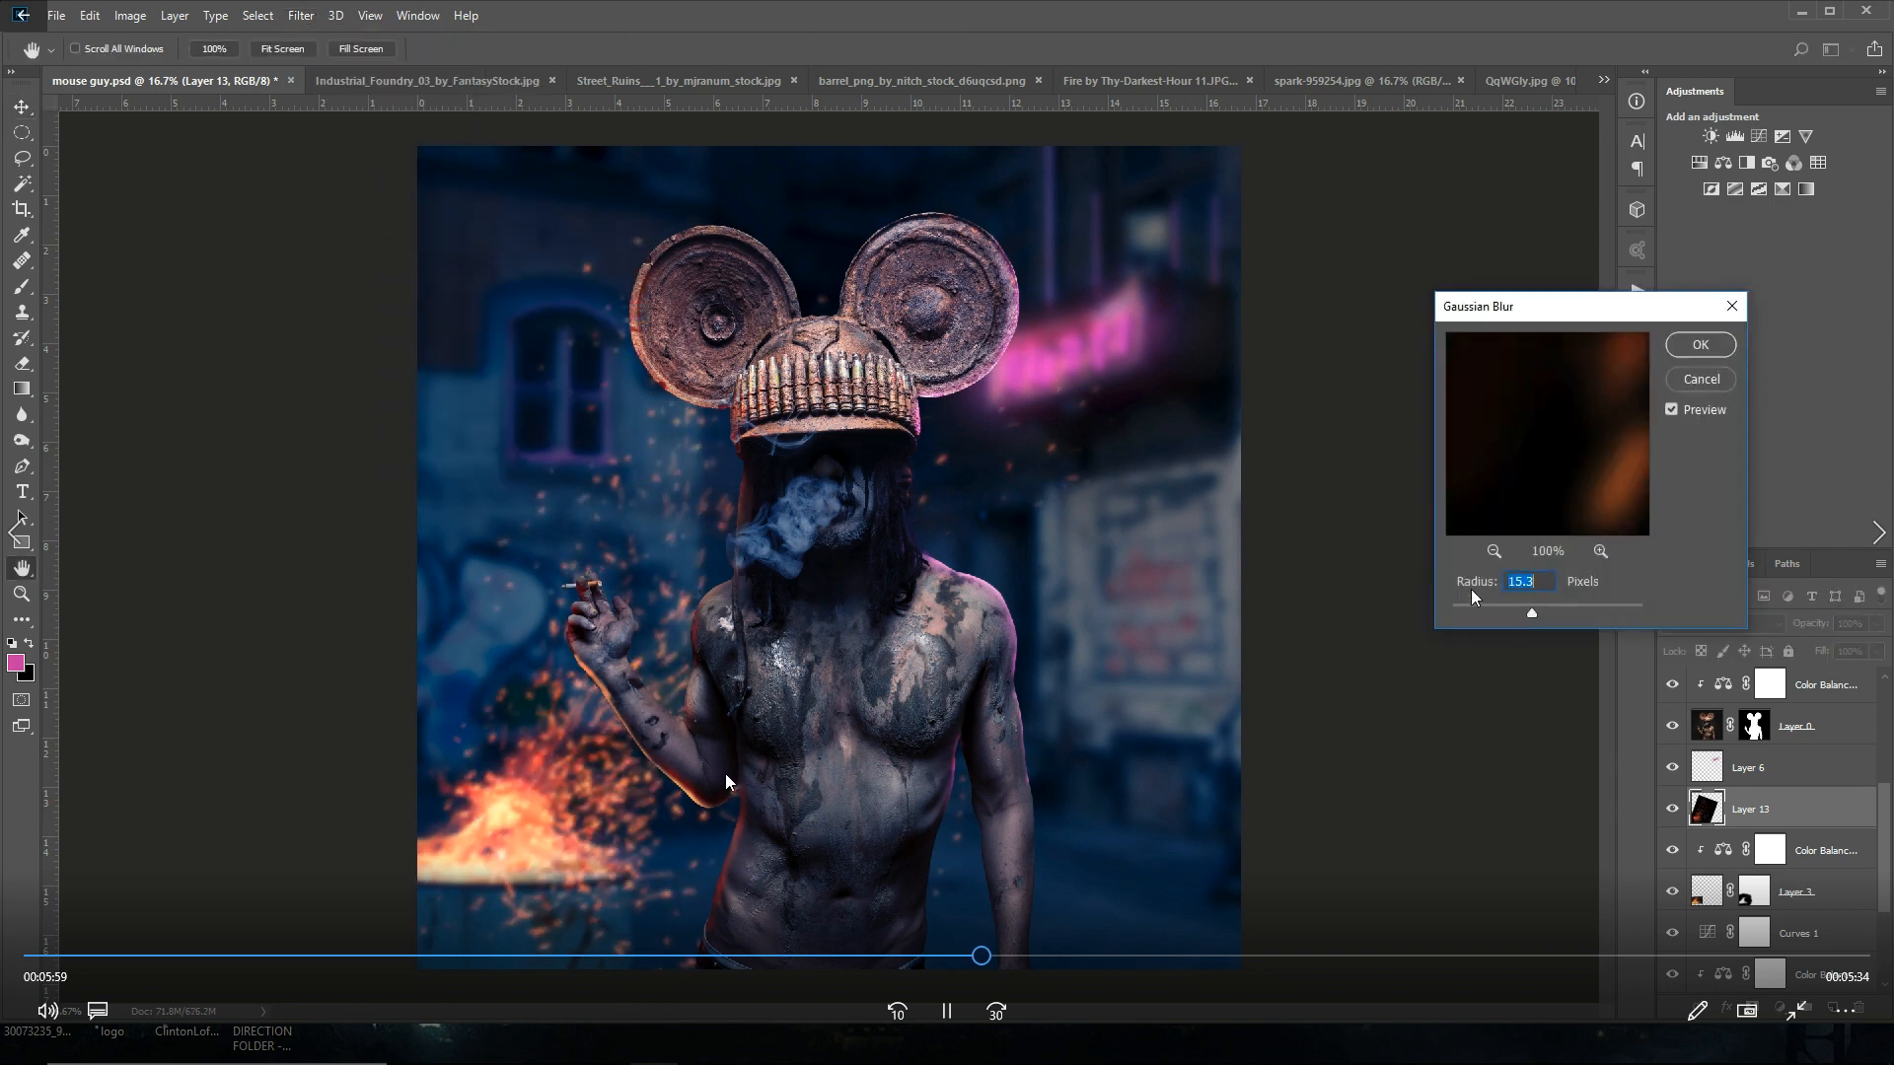
pyautogui.click(1699, 344)
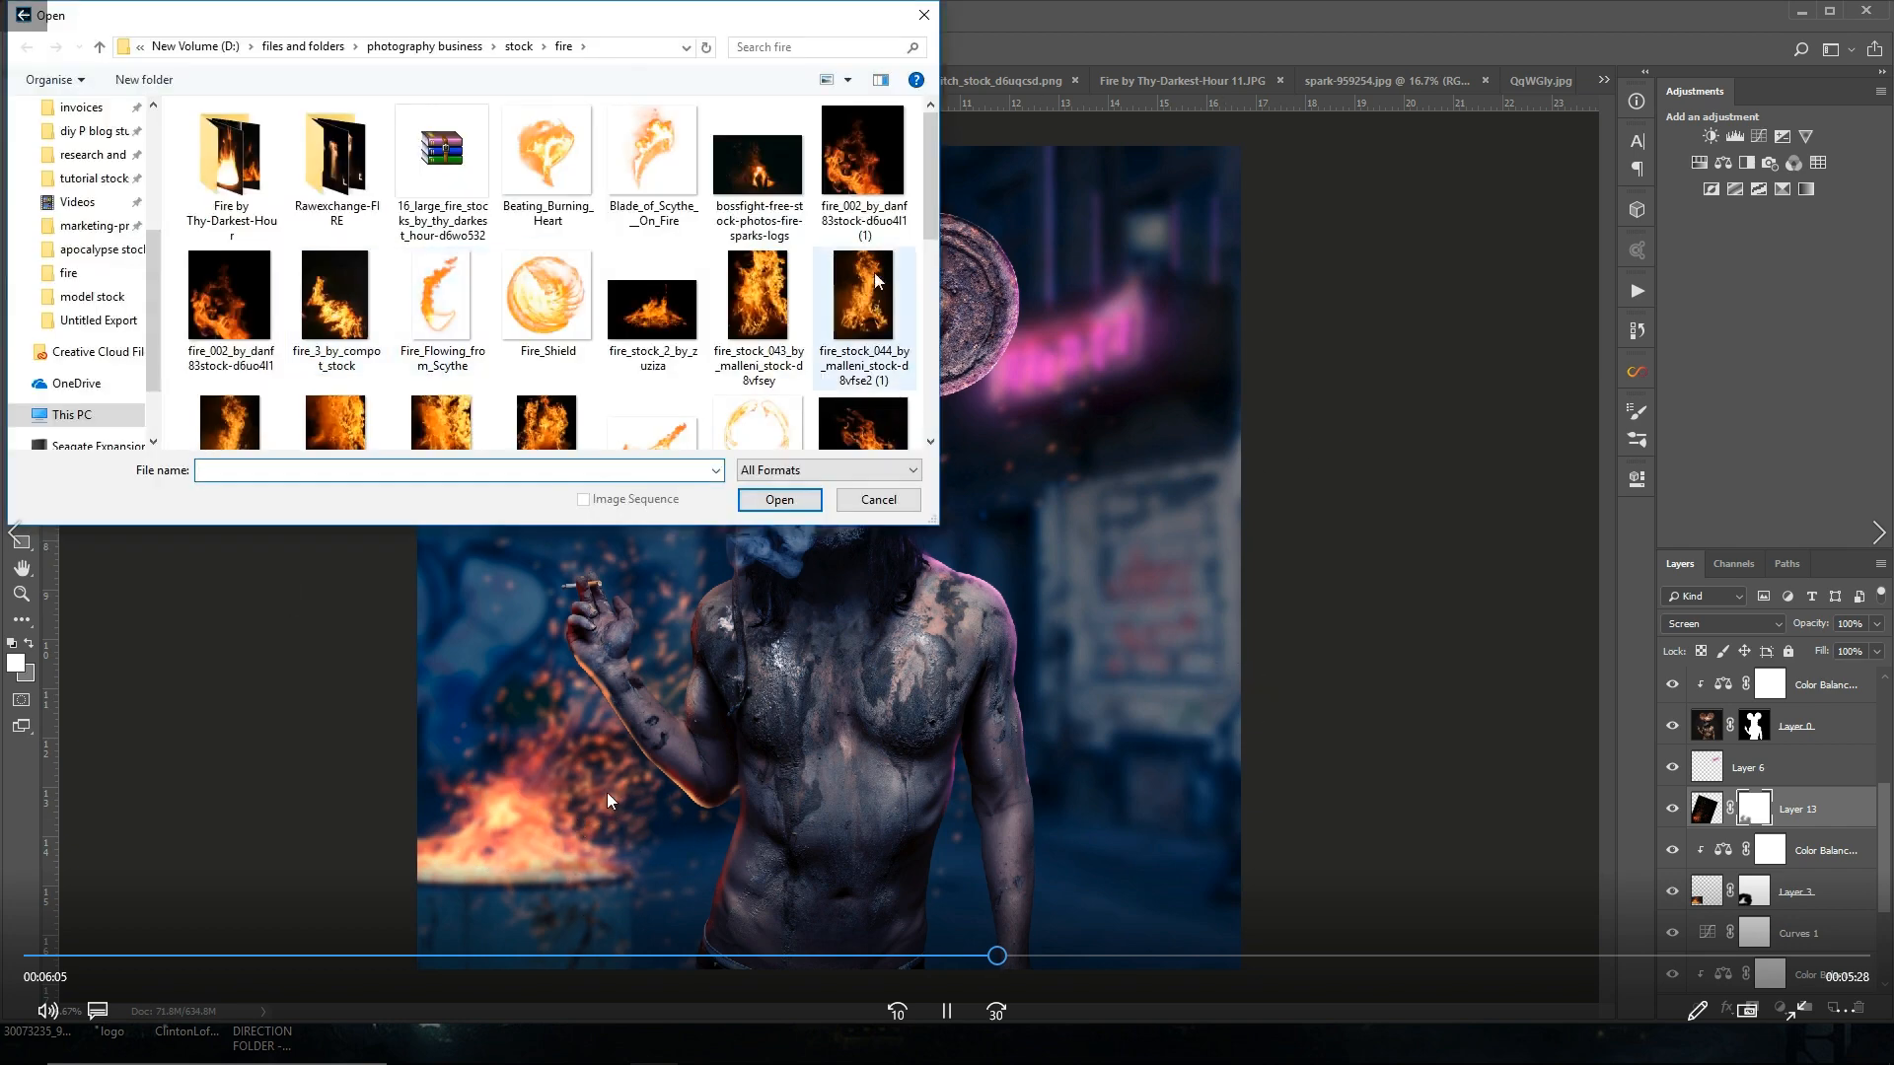
pyautogui.moveTo(876, 279)
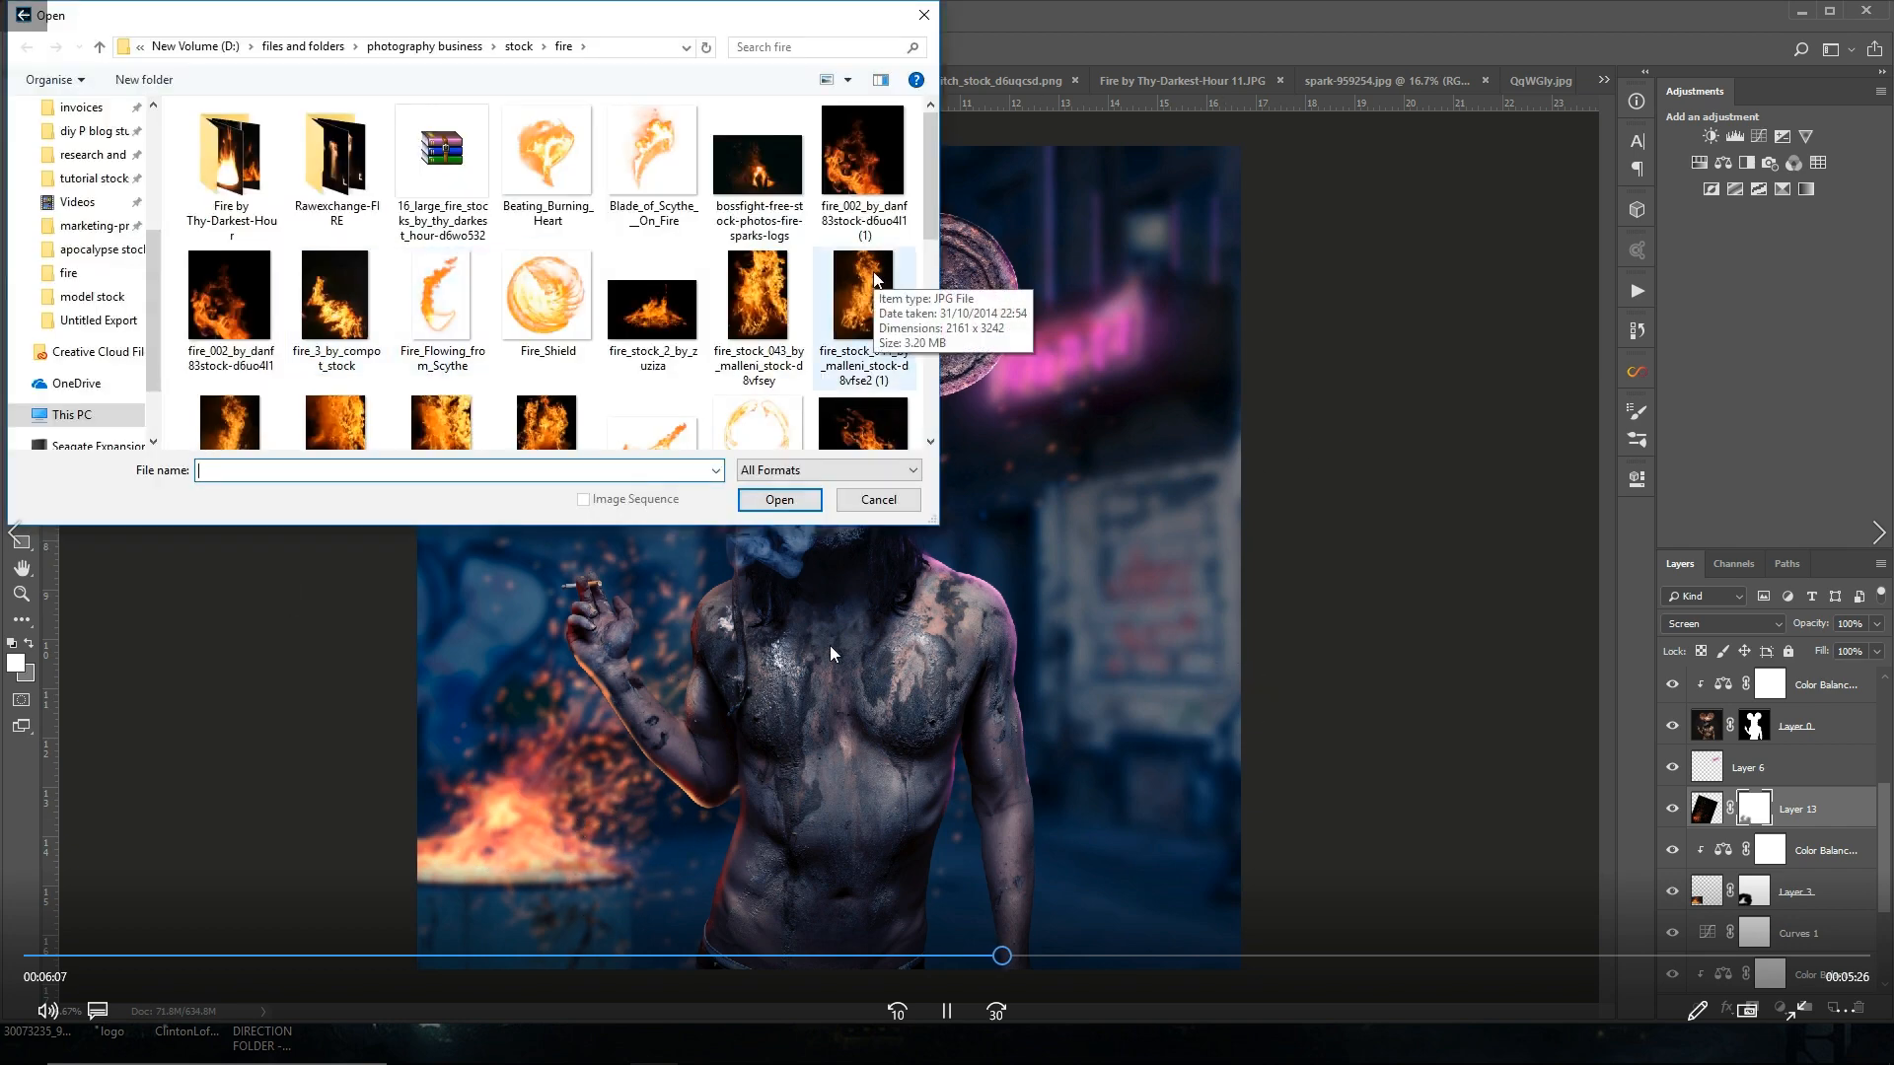
# Step: Sample the fire's orange and paint Linear Dodge firelight across the ground around the barrel
pyautogui.click(580, 45)
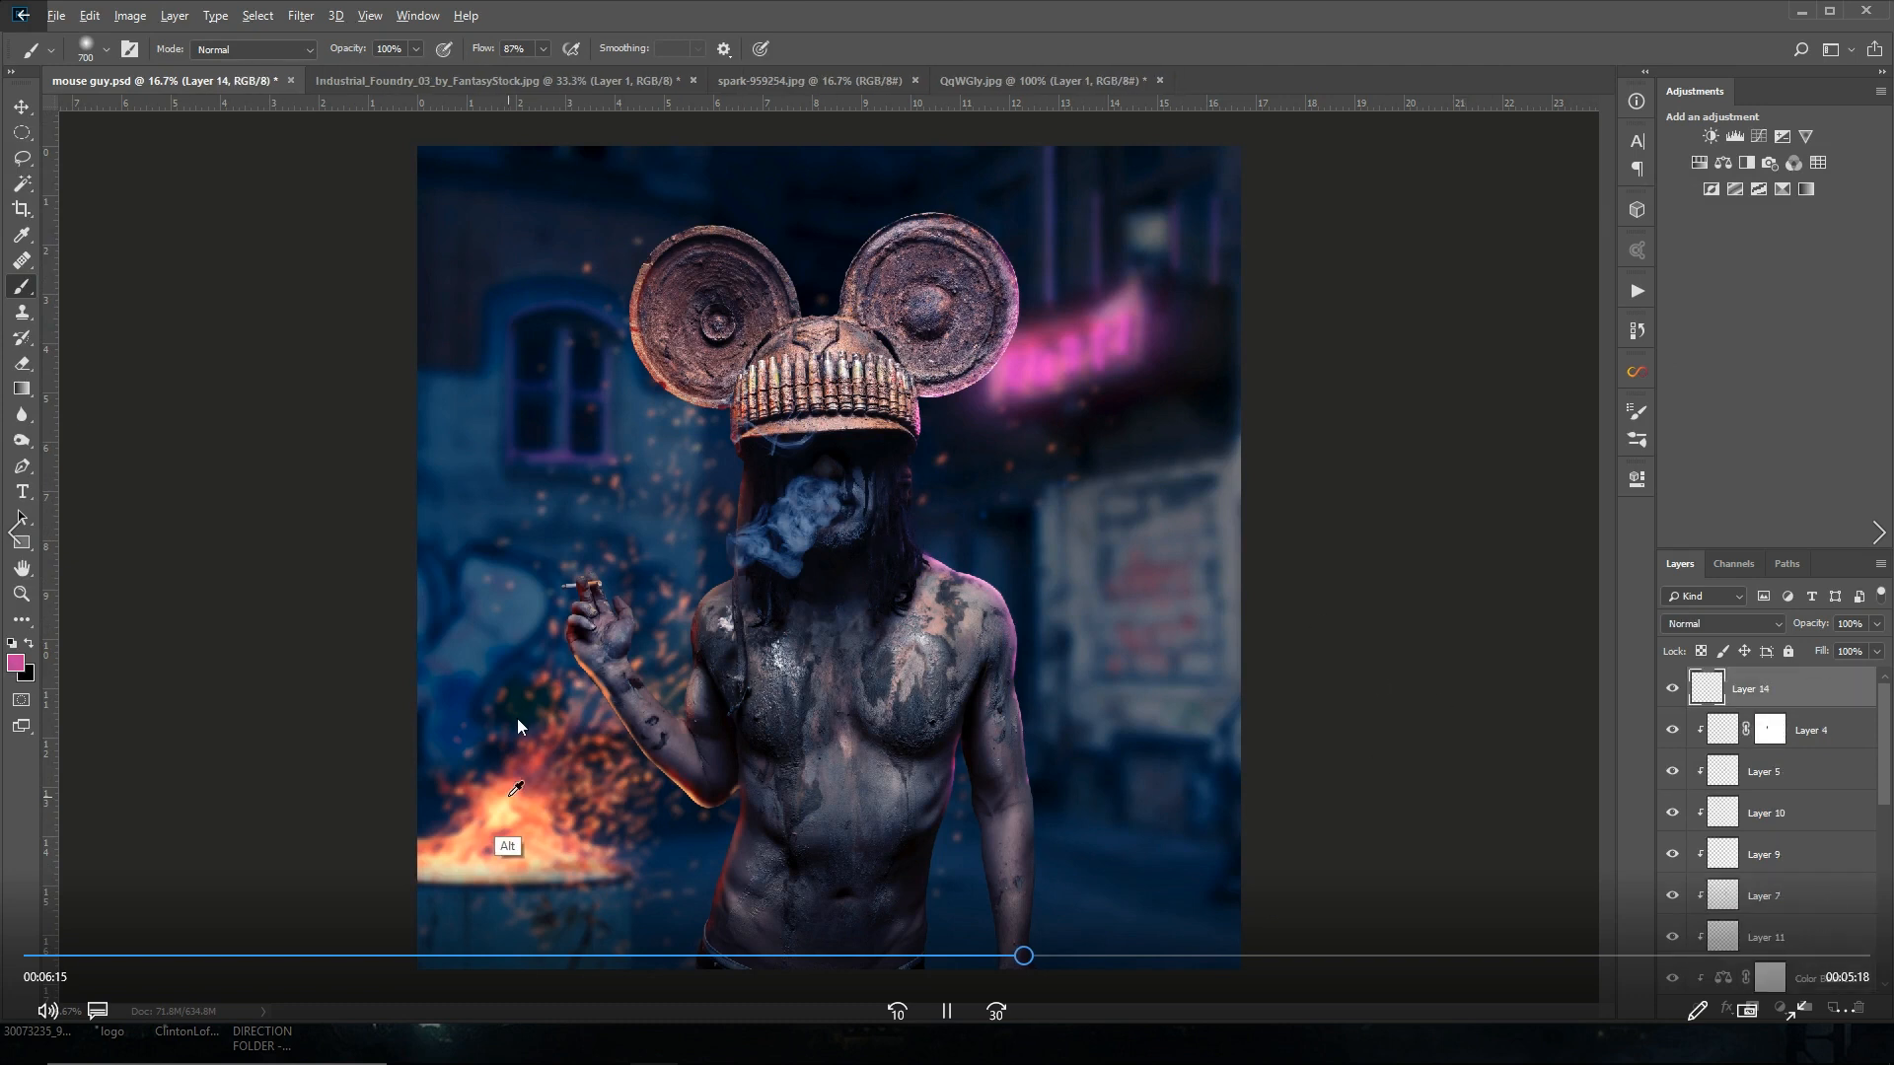
pyautogui.click(1720, 623)
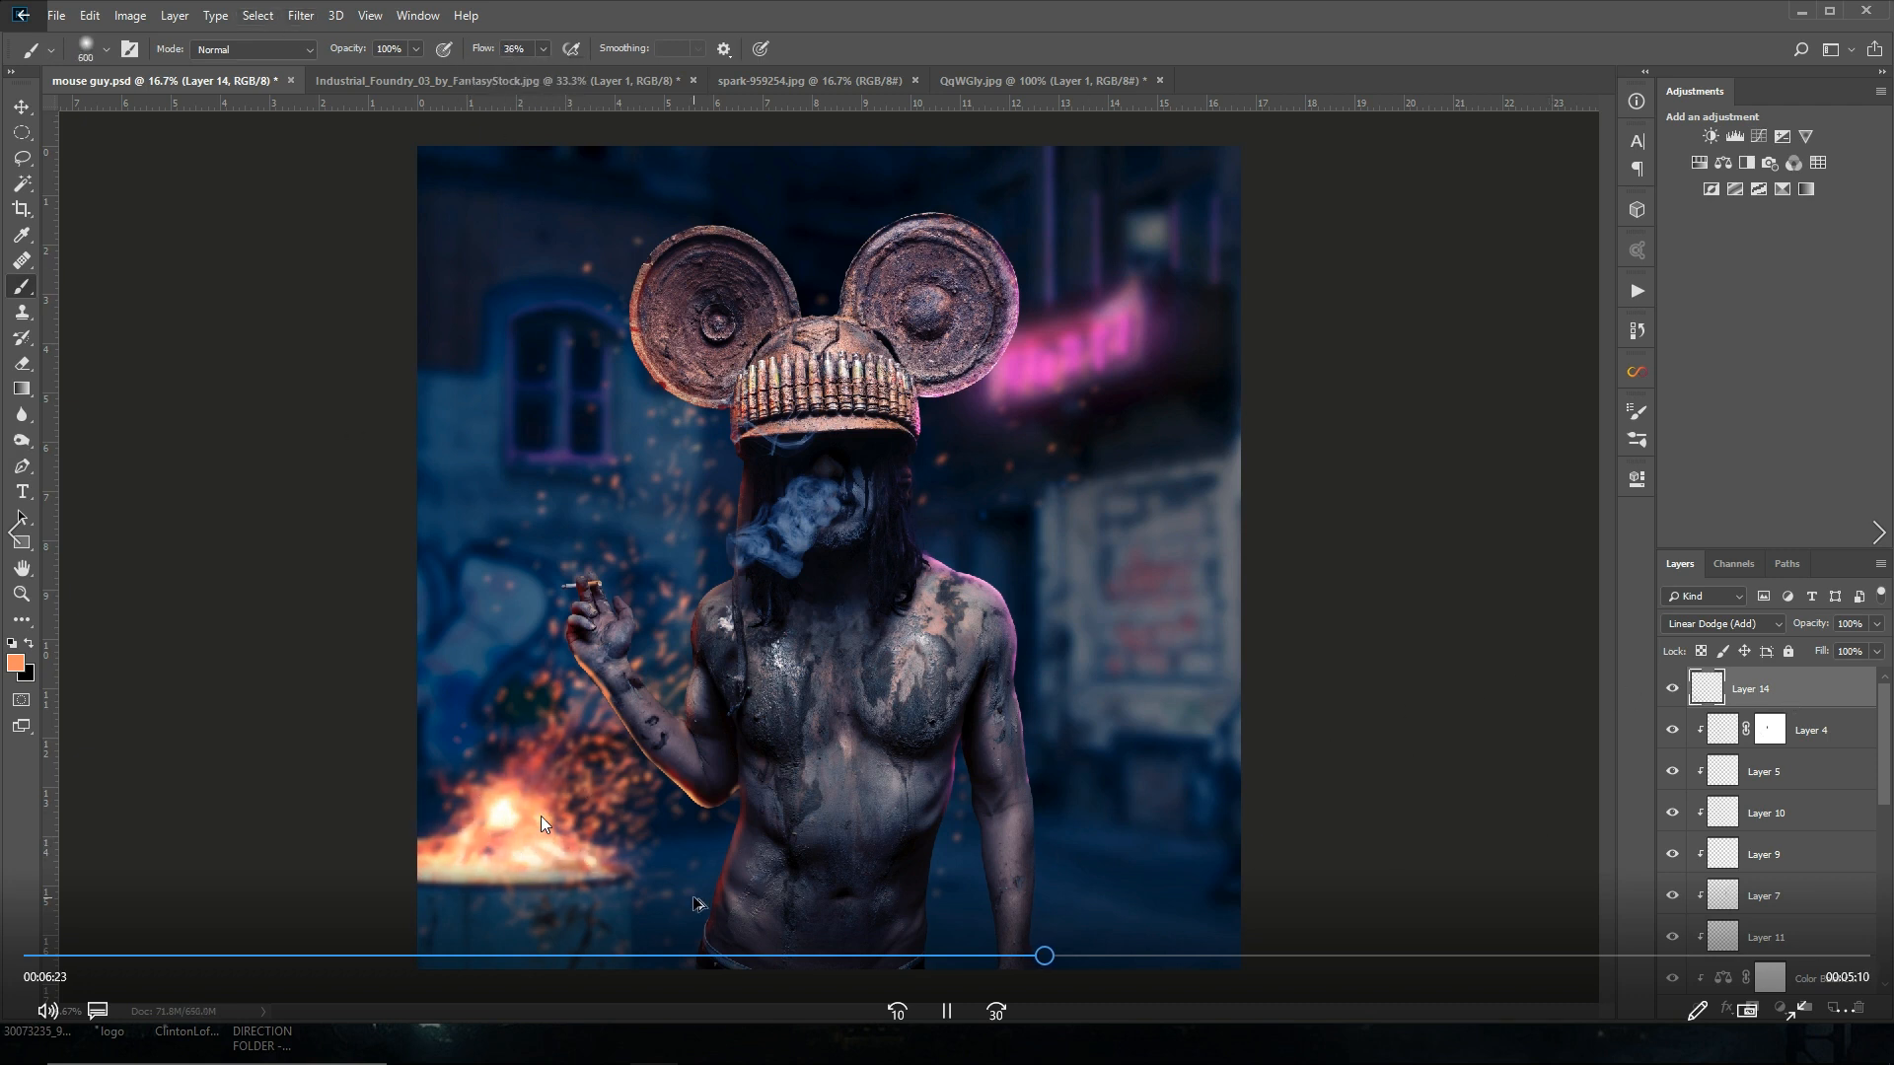
pyautogui.click(13, 663)
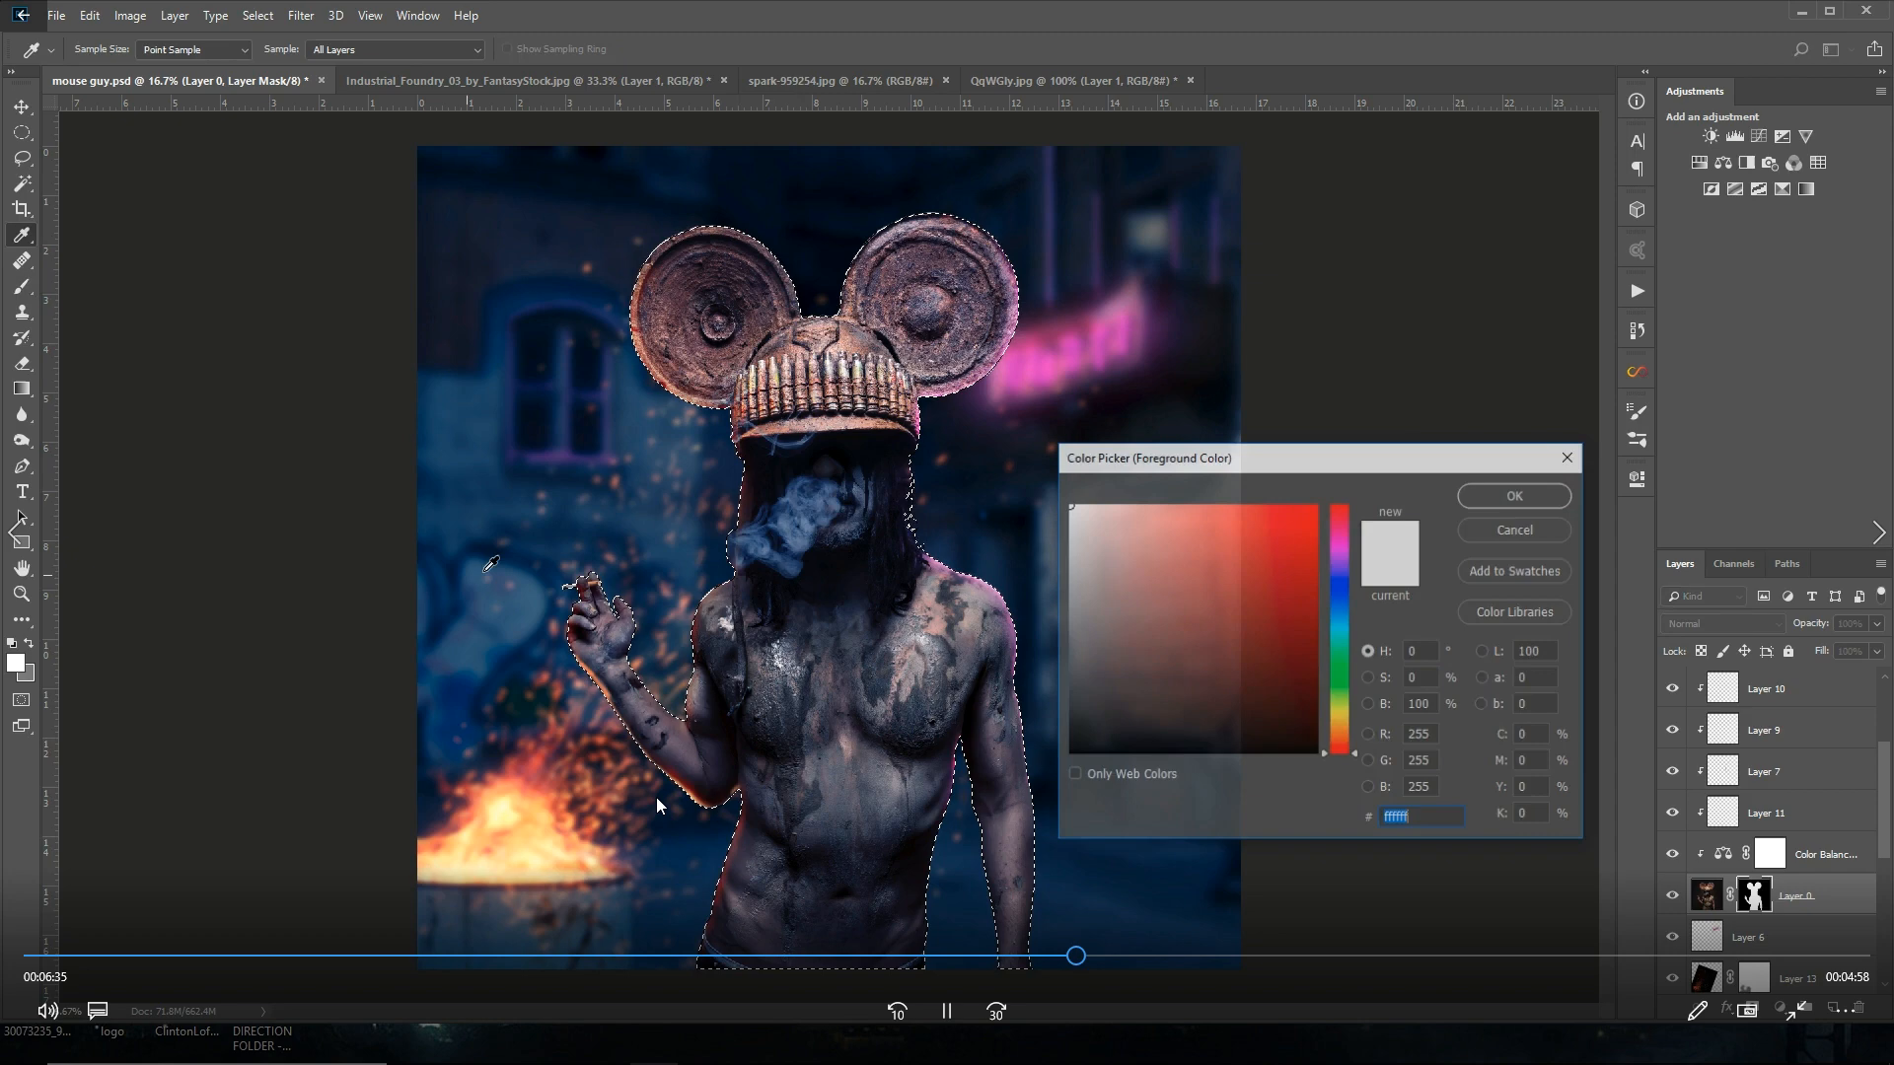
pyautogui.click(1513, 495)
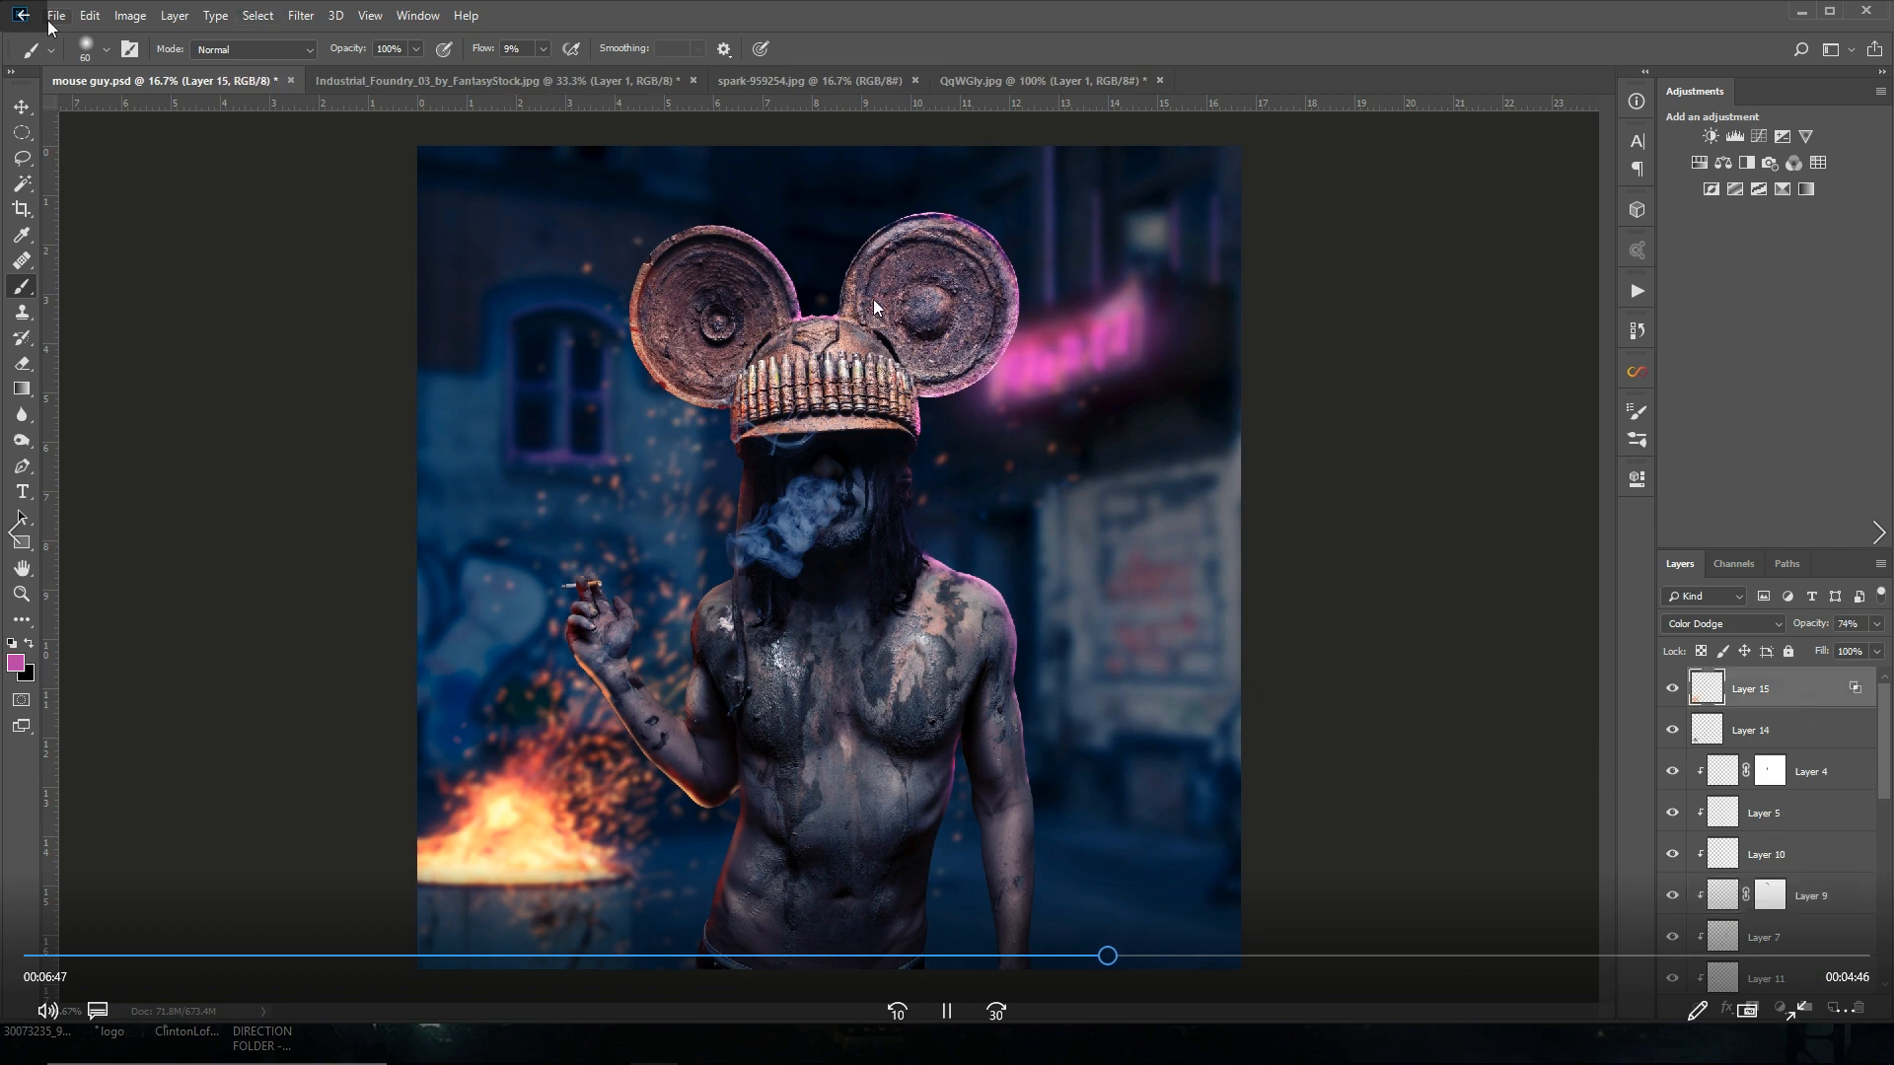
# Step: Bring in the flare stock PNGs as Screen layers from the stock folder
pyautogui.click(56, 14)
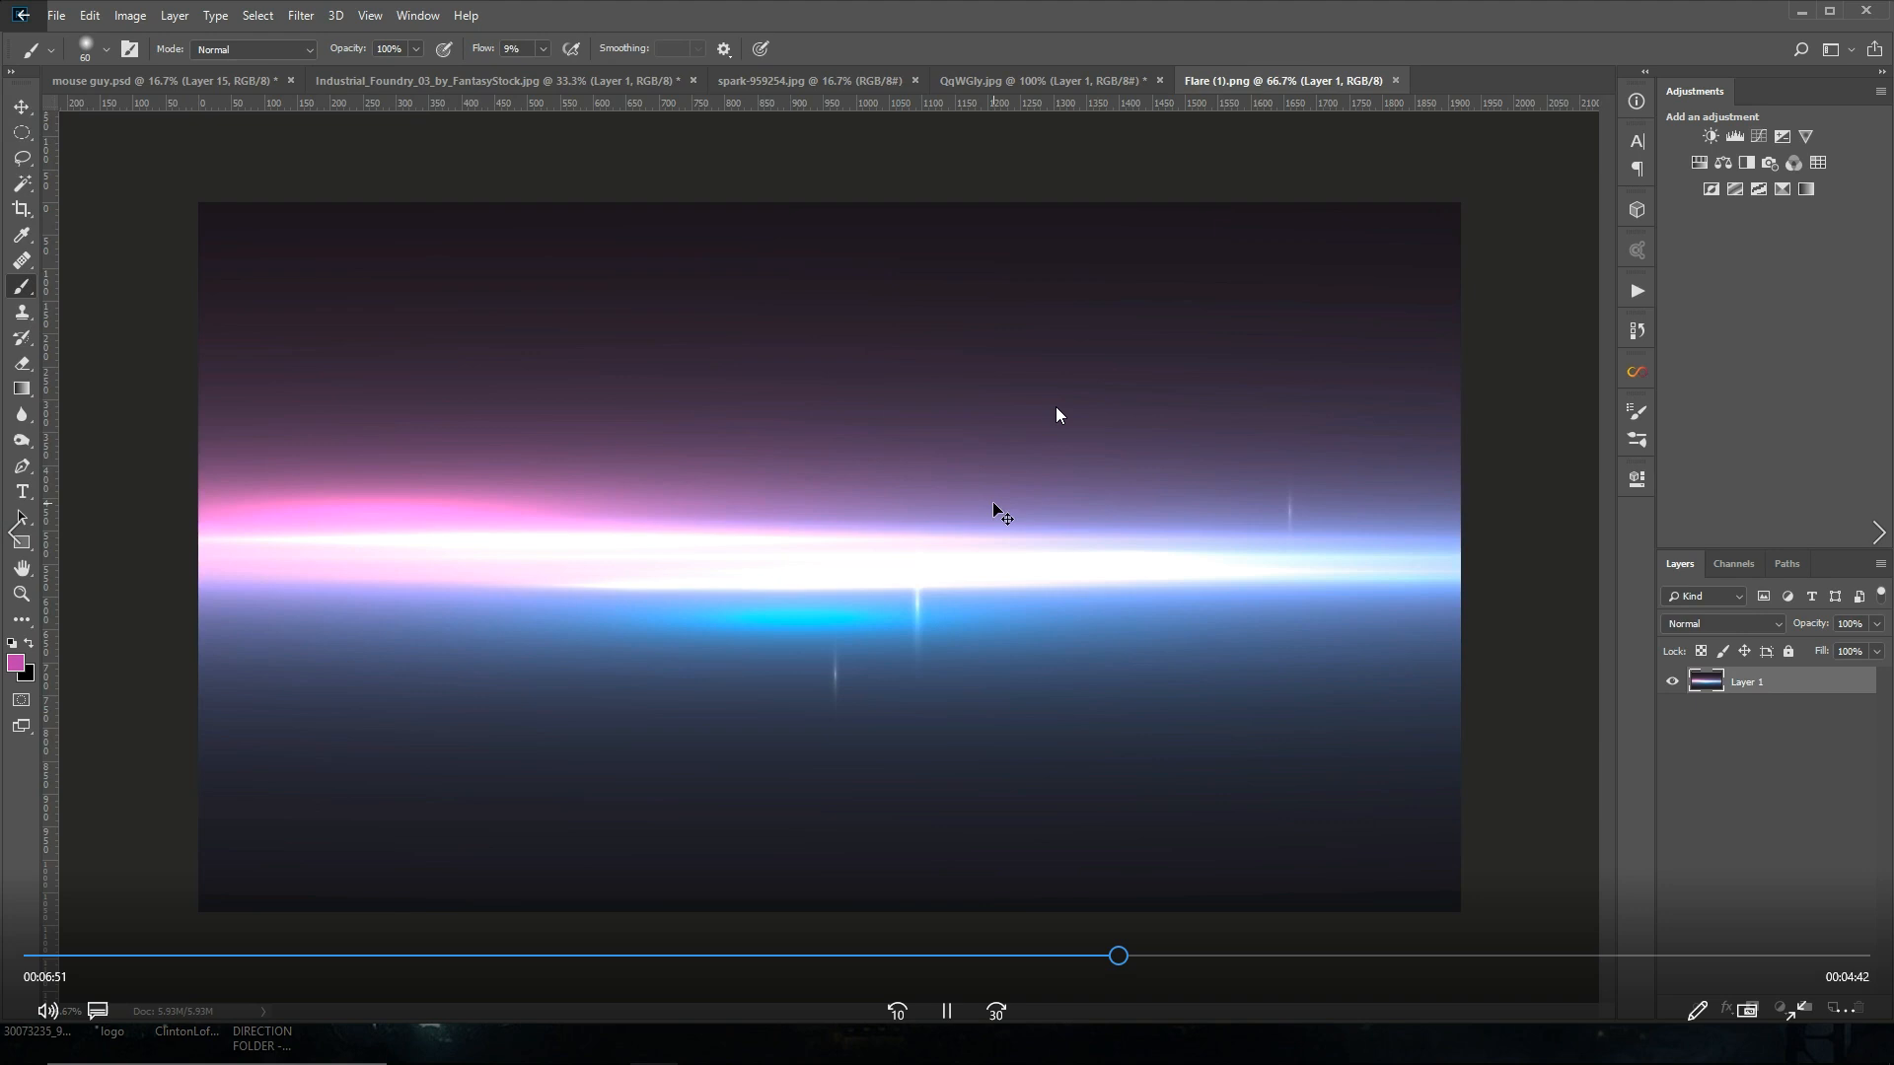
pyautogui.click(158, 79)
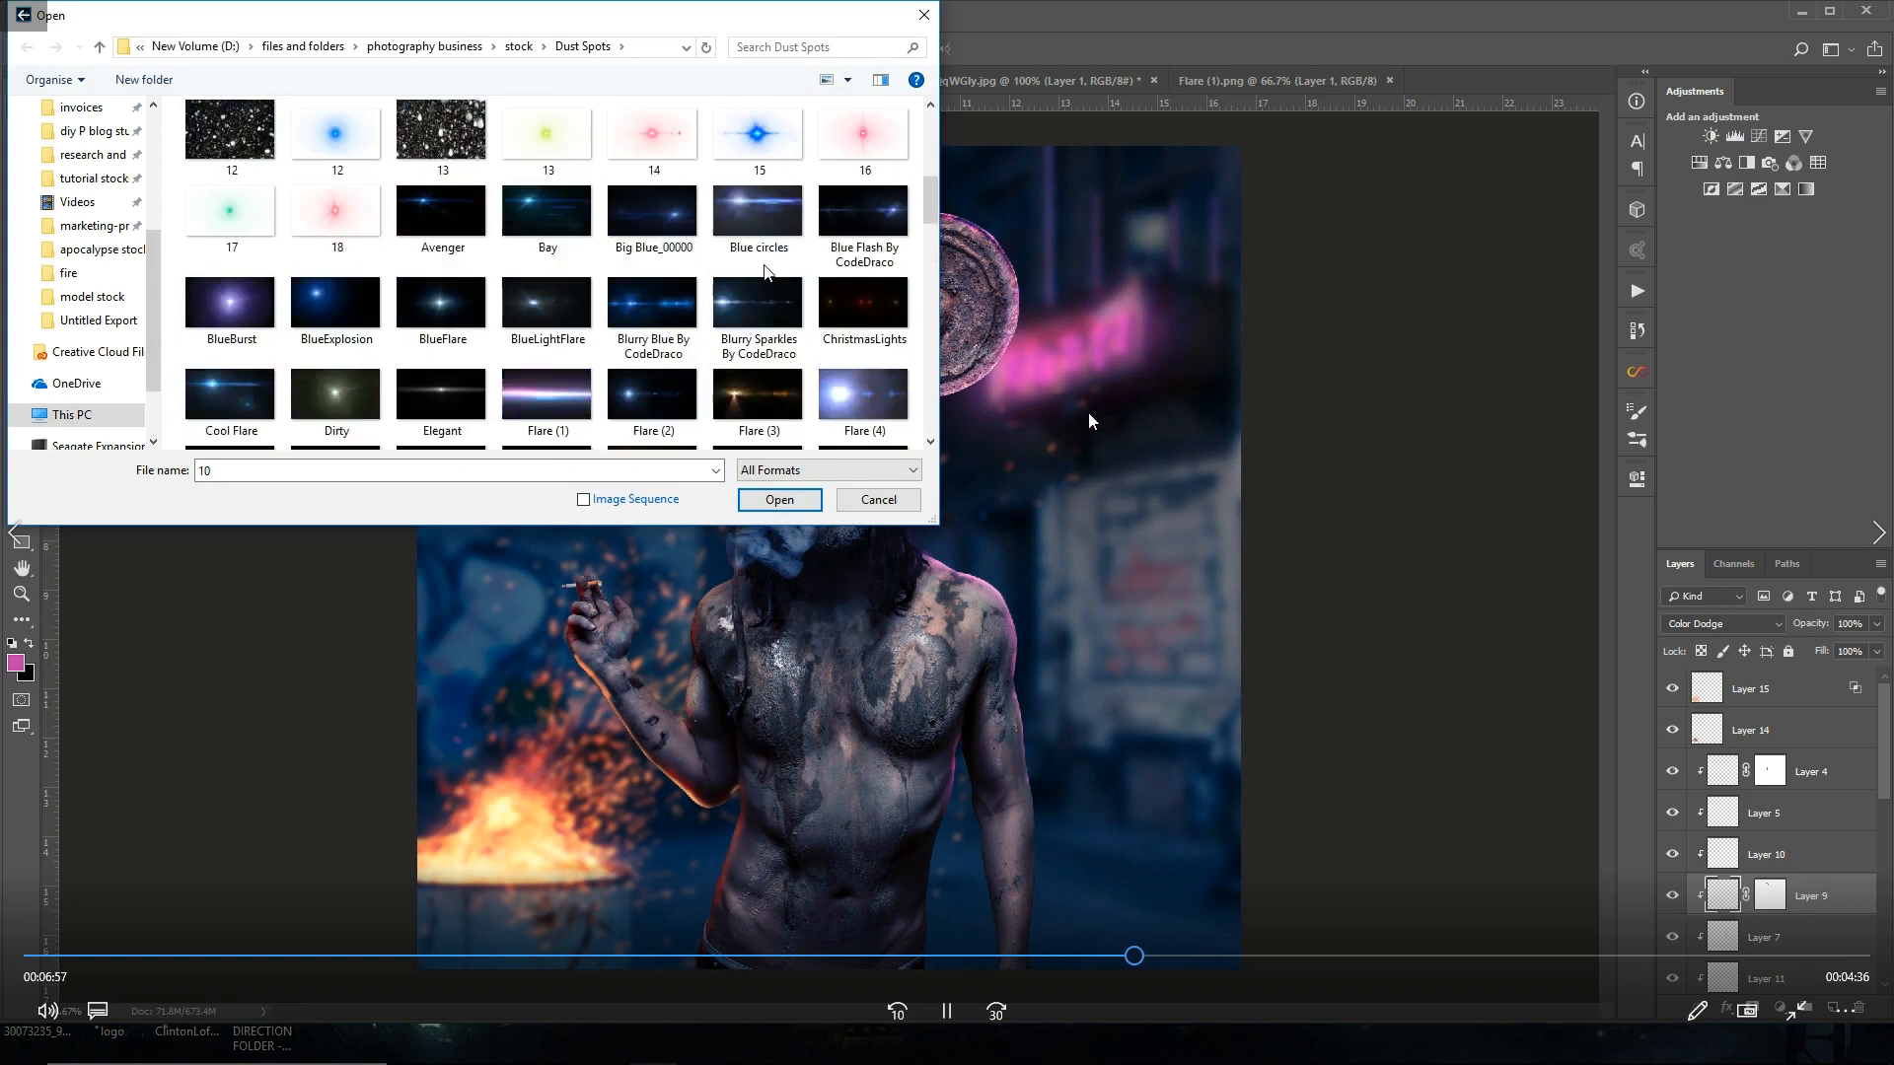
pyautogui.click(779, 499)
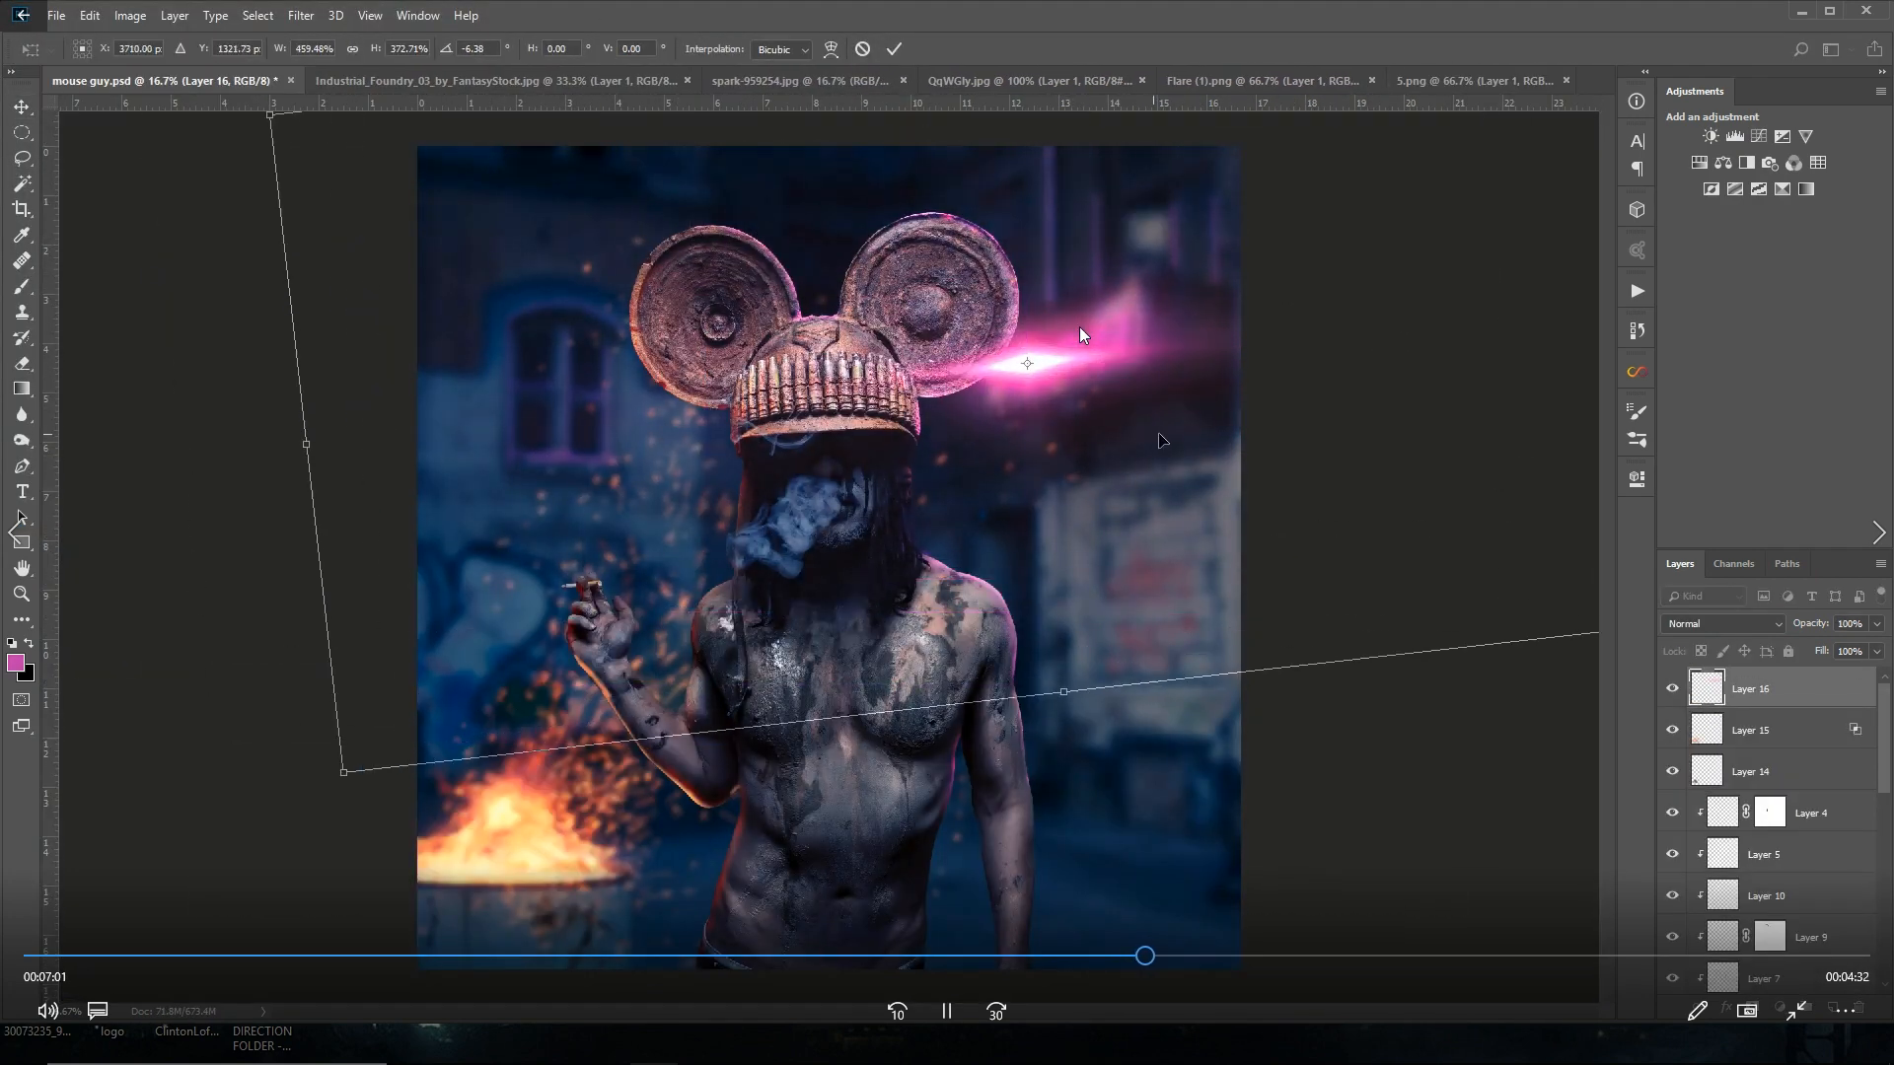
# Step: Transform the pink flare so it streaks from the neon sign past the hat
pyautogui.click(55, 13)
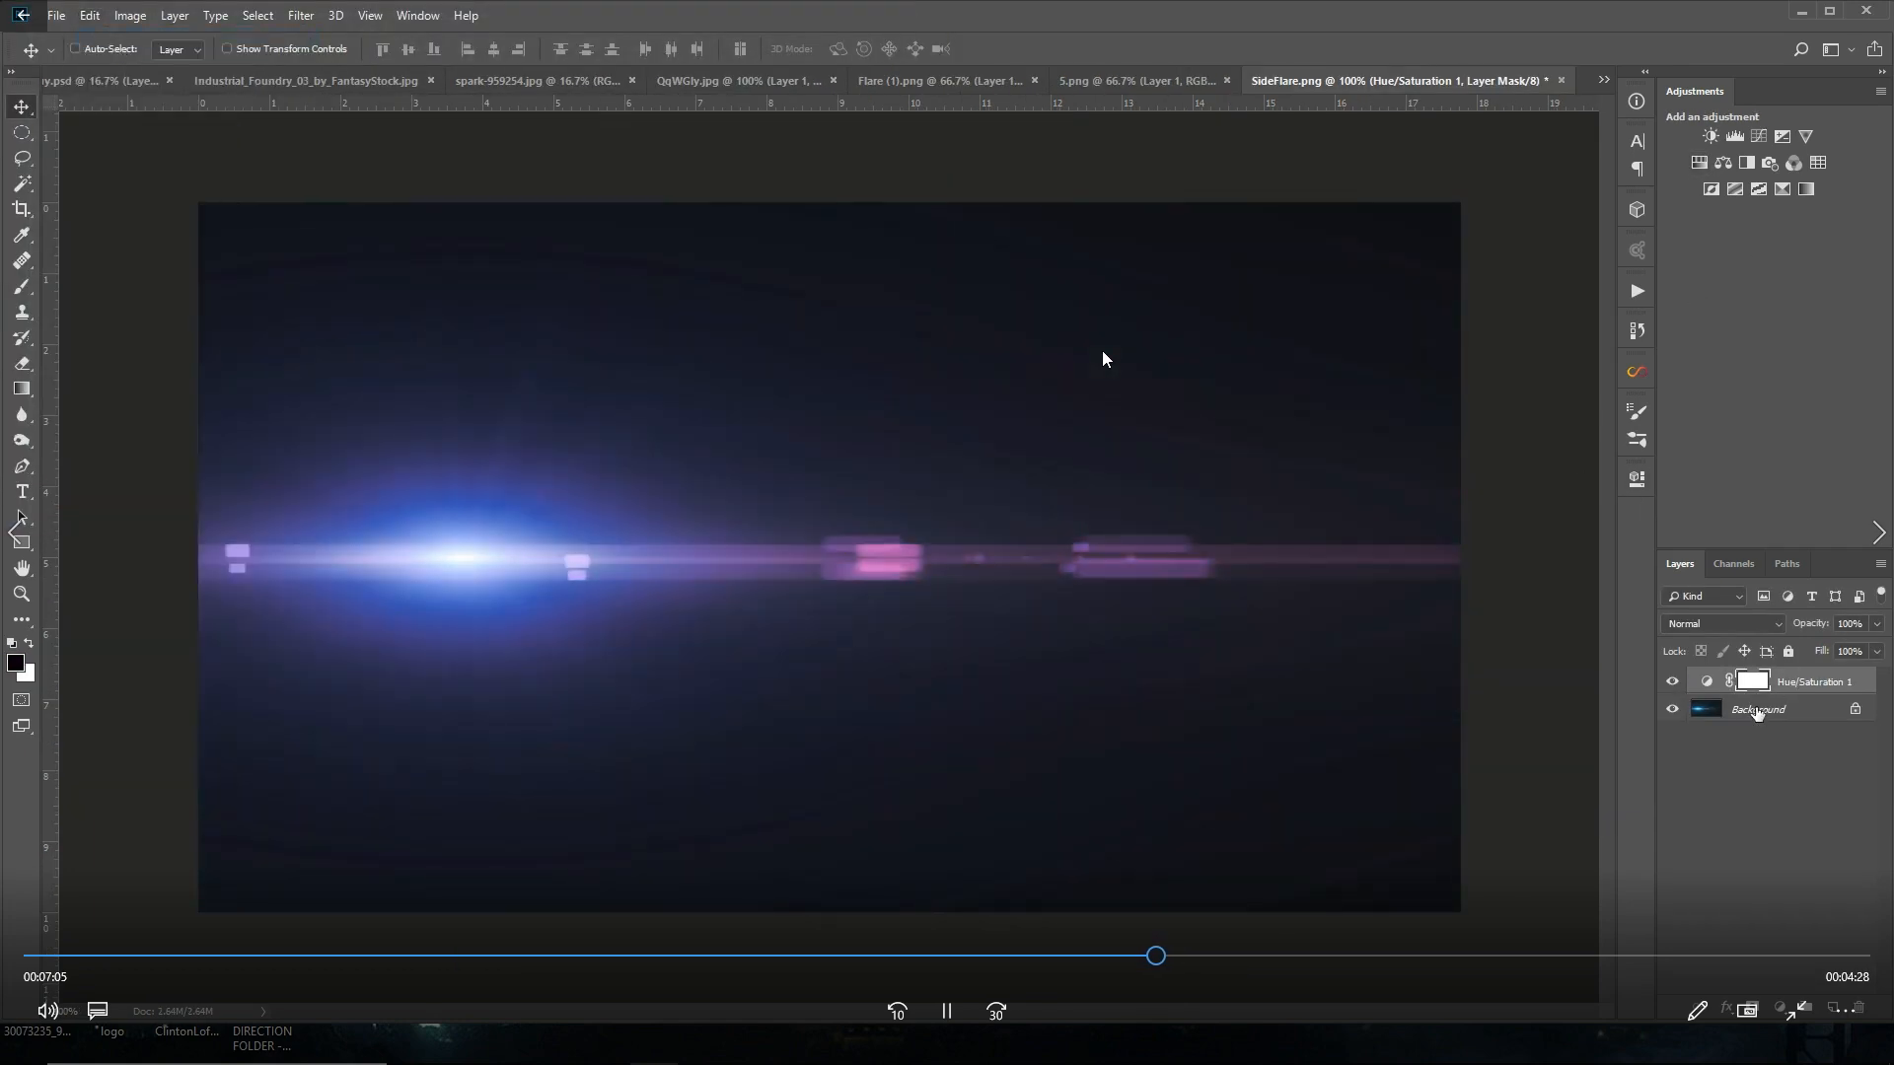
pyautogui.click(91, 79)
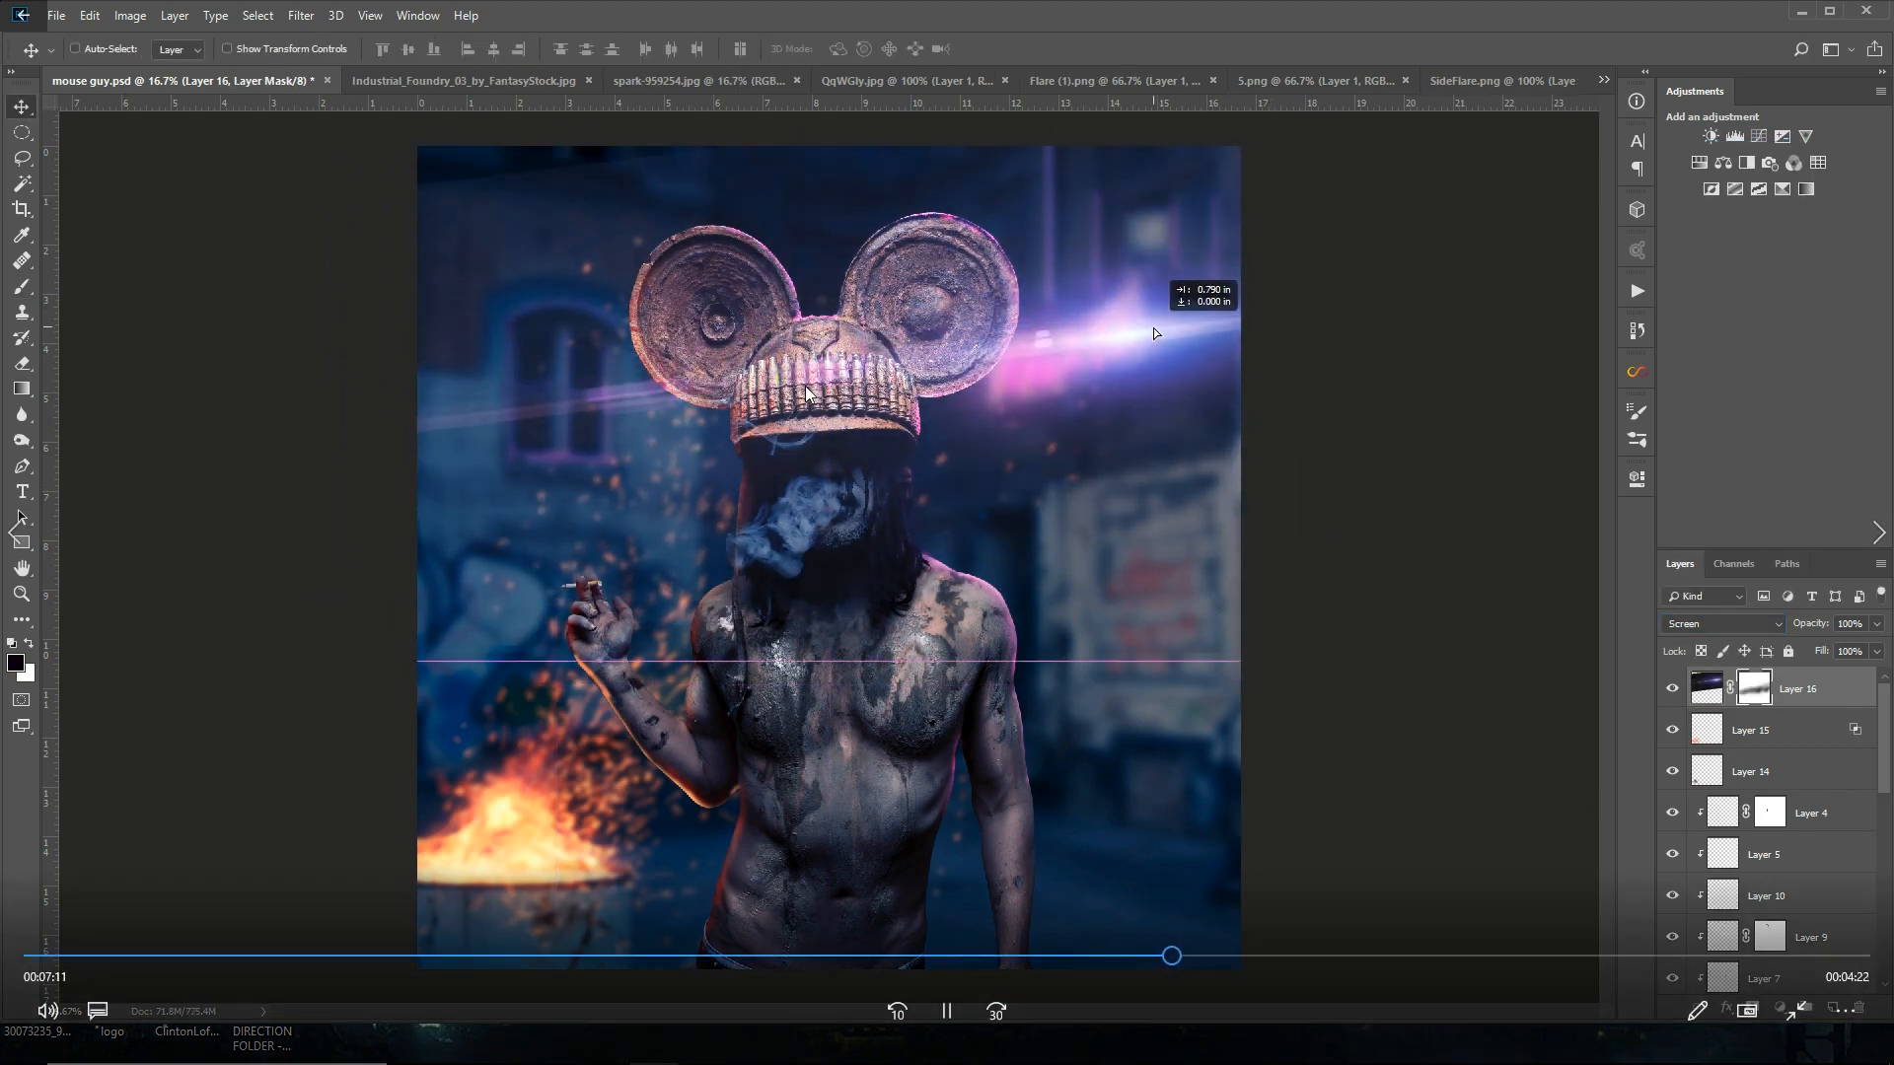
pyautogui.click(21, 288)
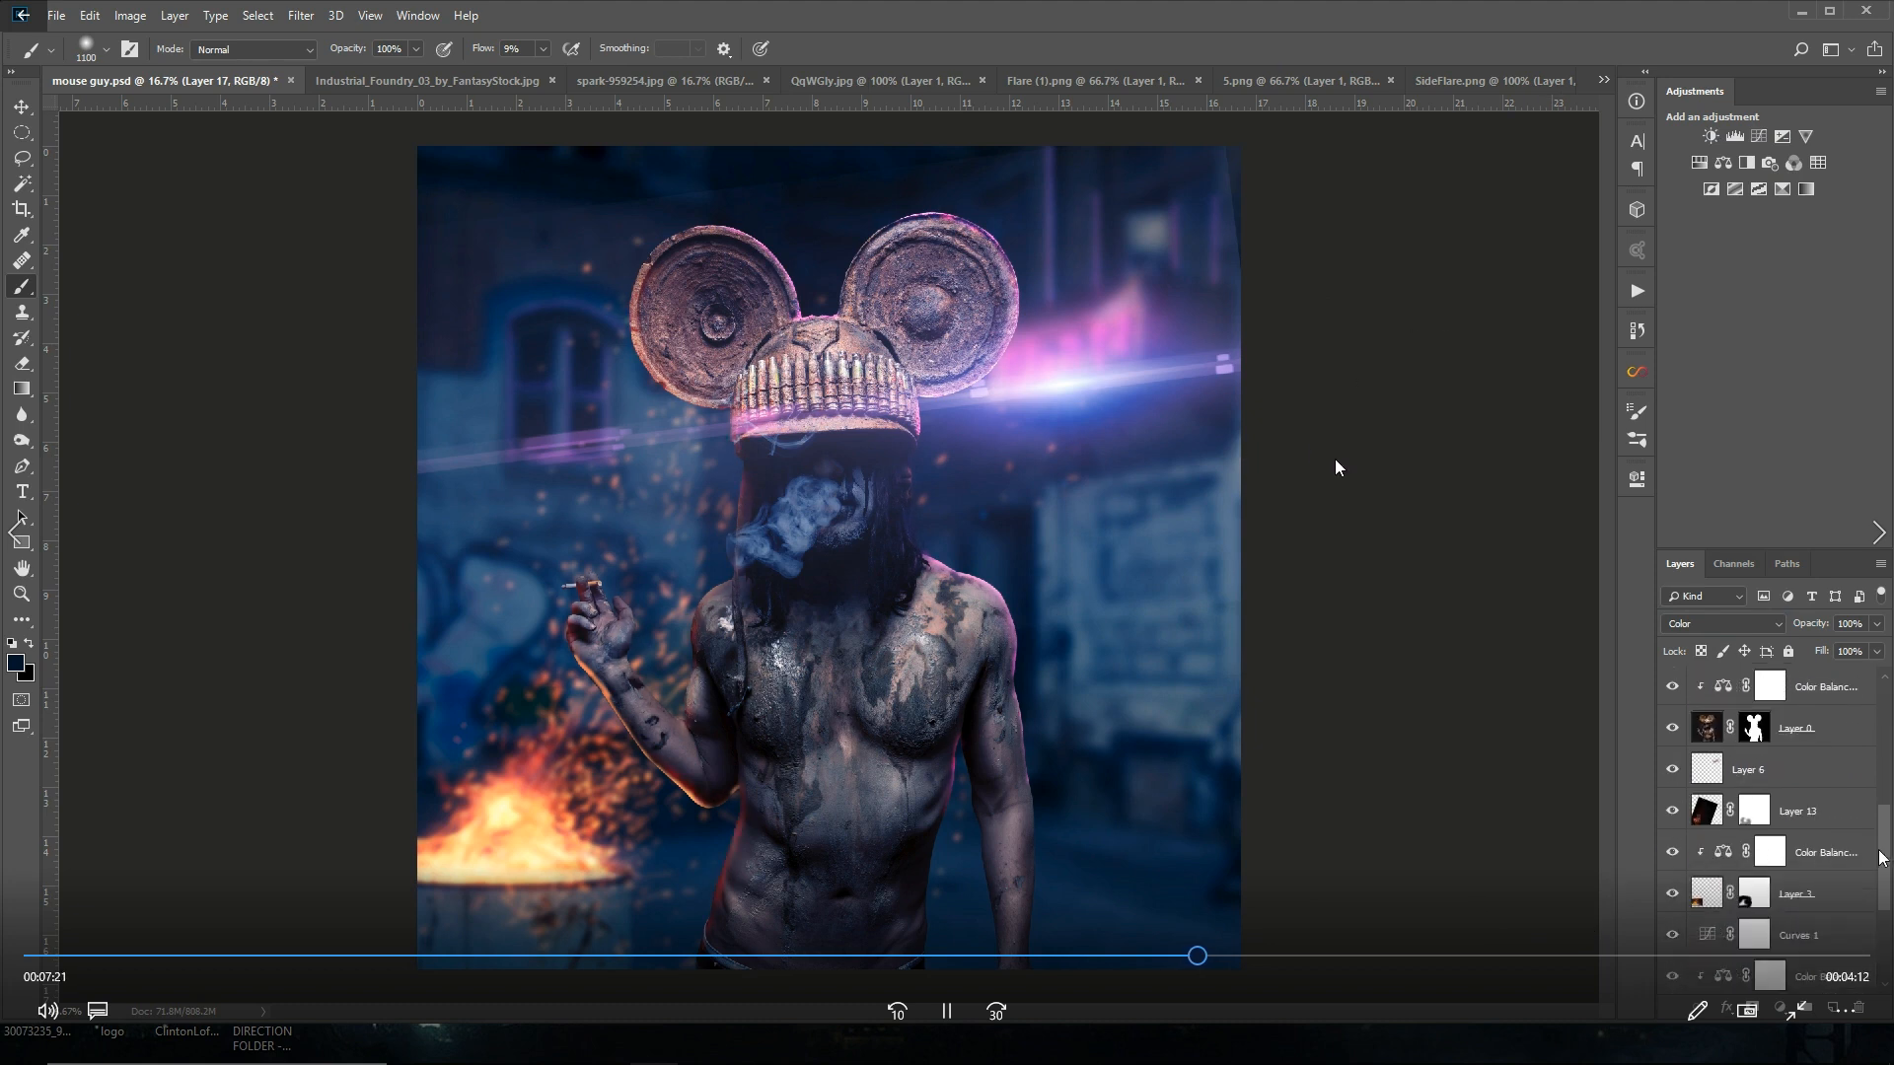
pyautogui.scroll(-3)
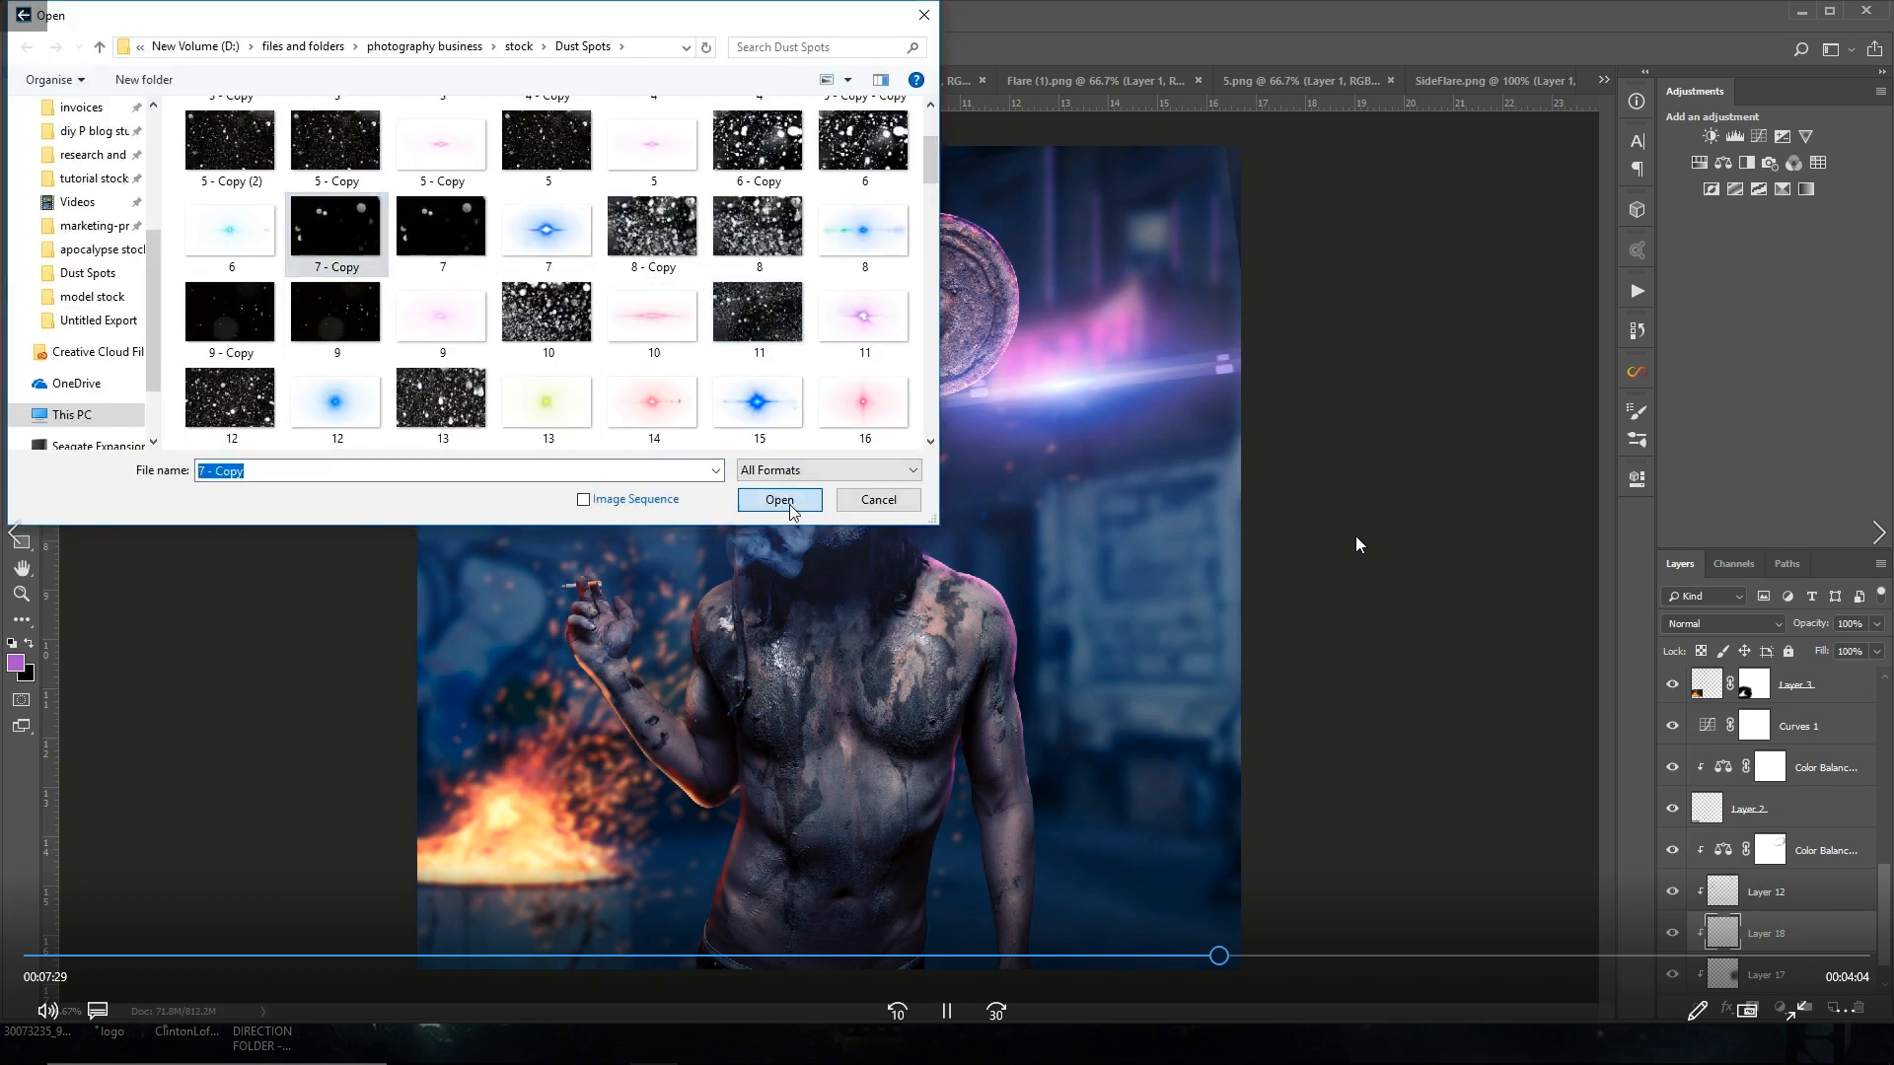
# Step: Add the dust spots image as a Screen layer and fade the flare through its mask
pyautogui.click(779, 499)
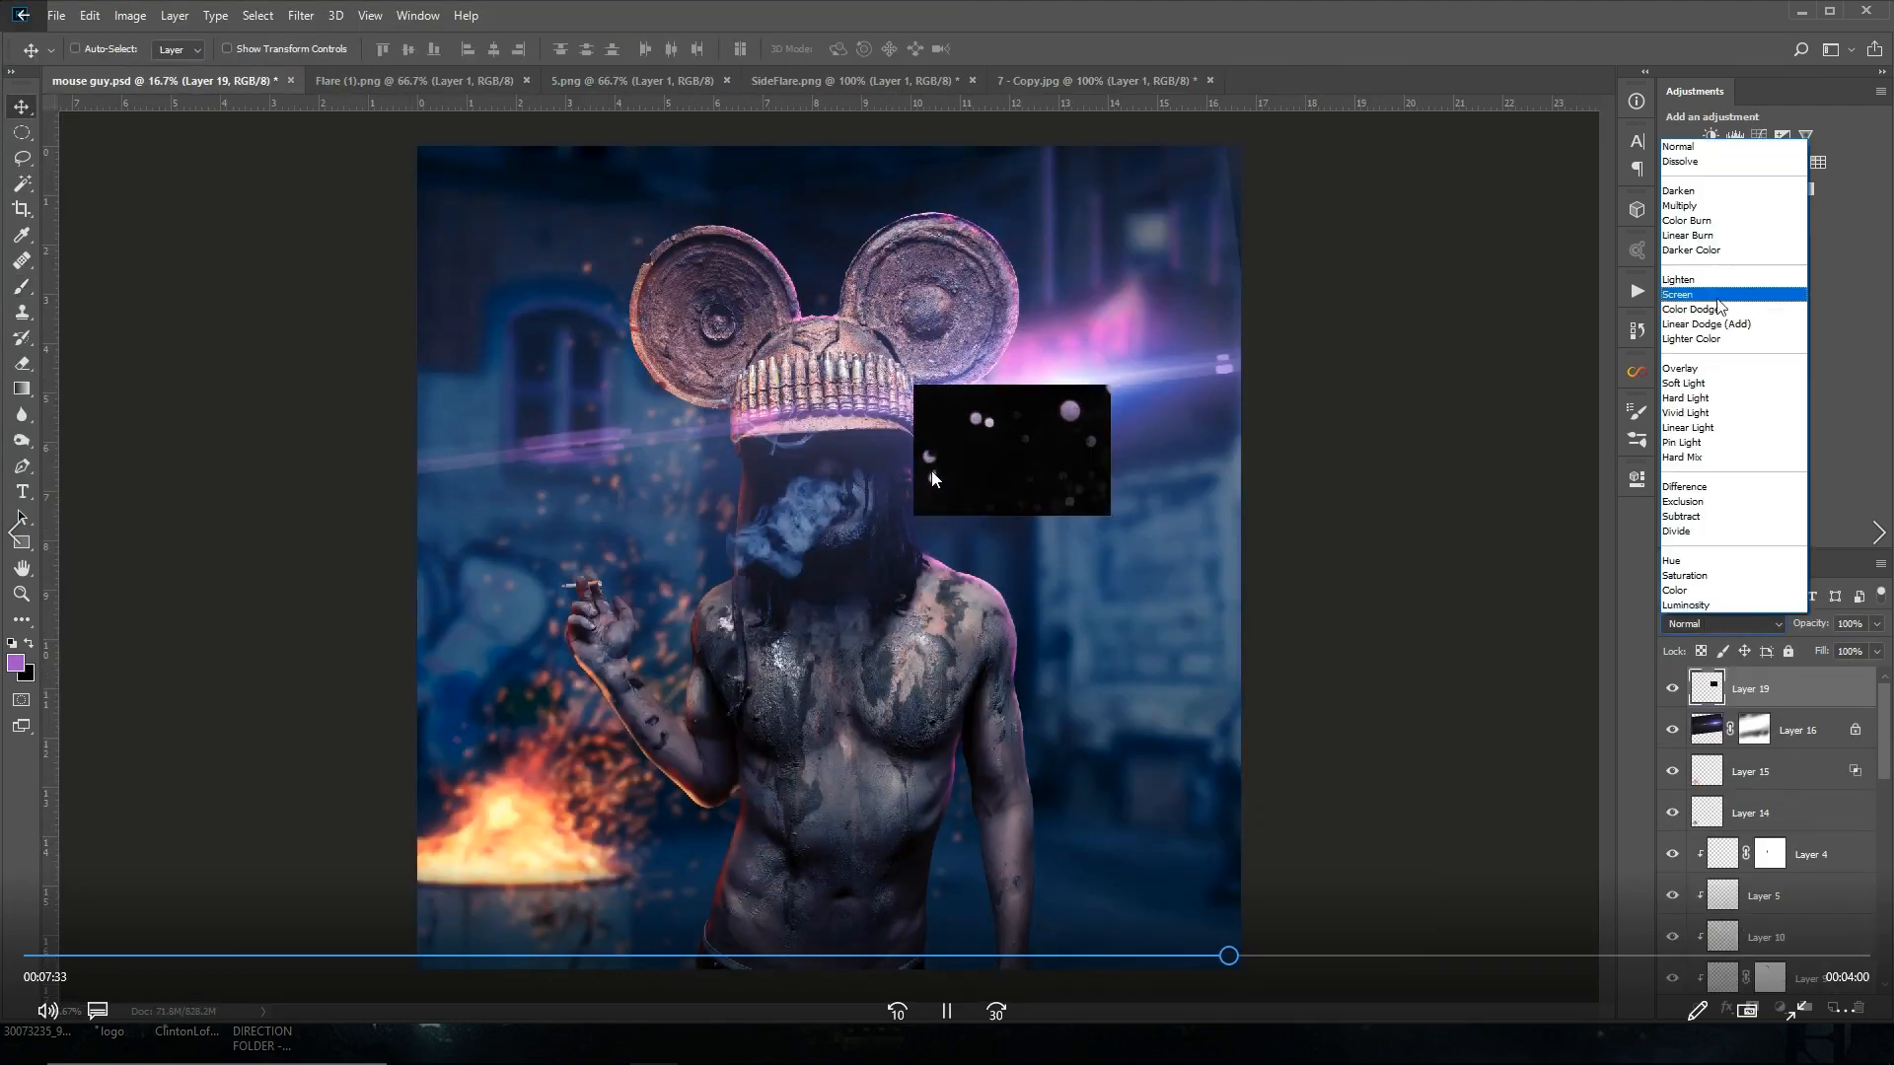
pyautogui.click(1677, 294)
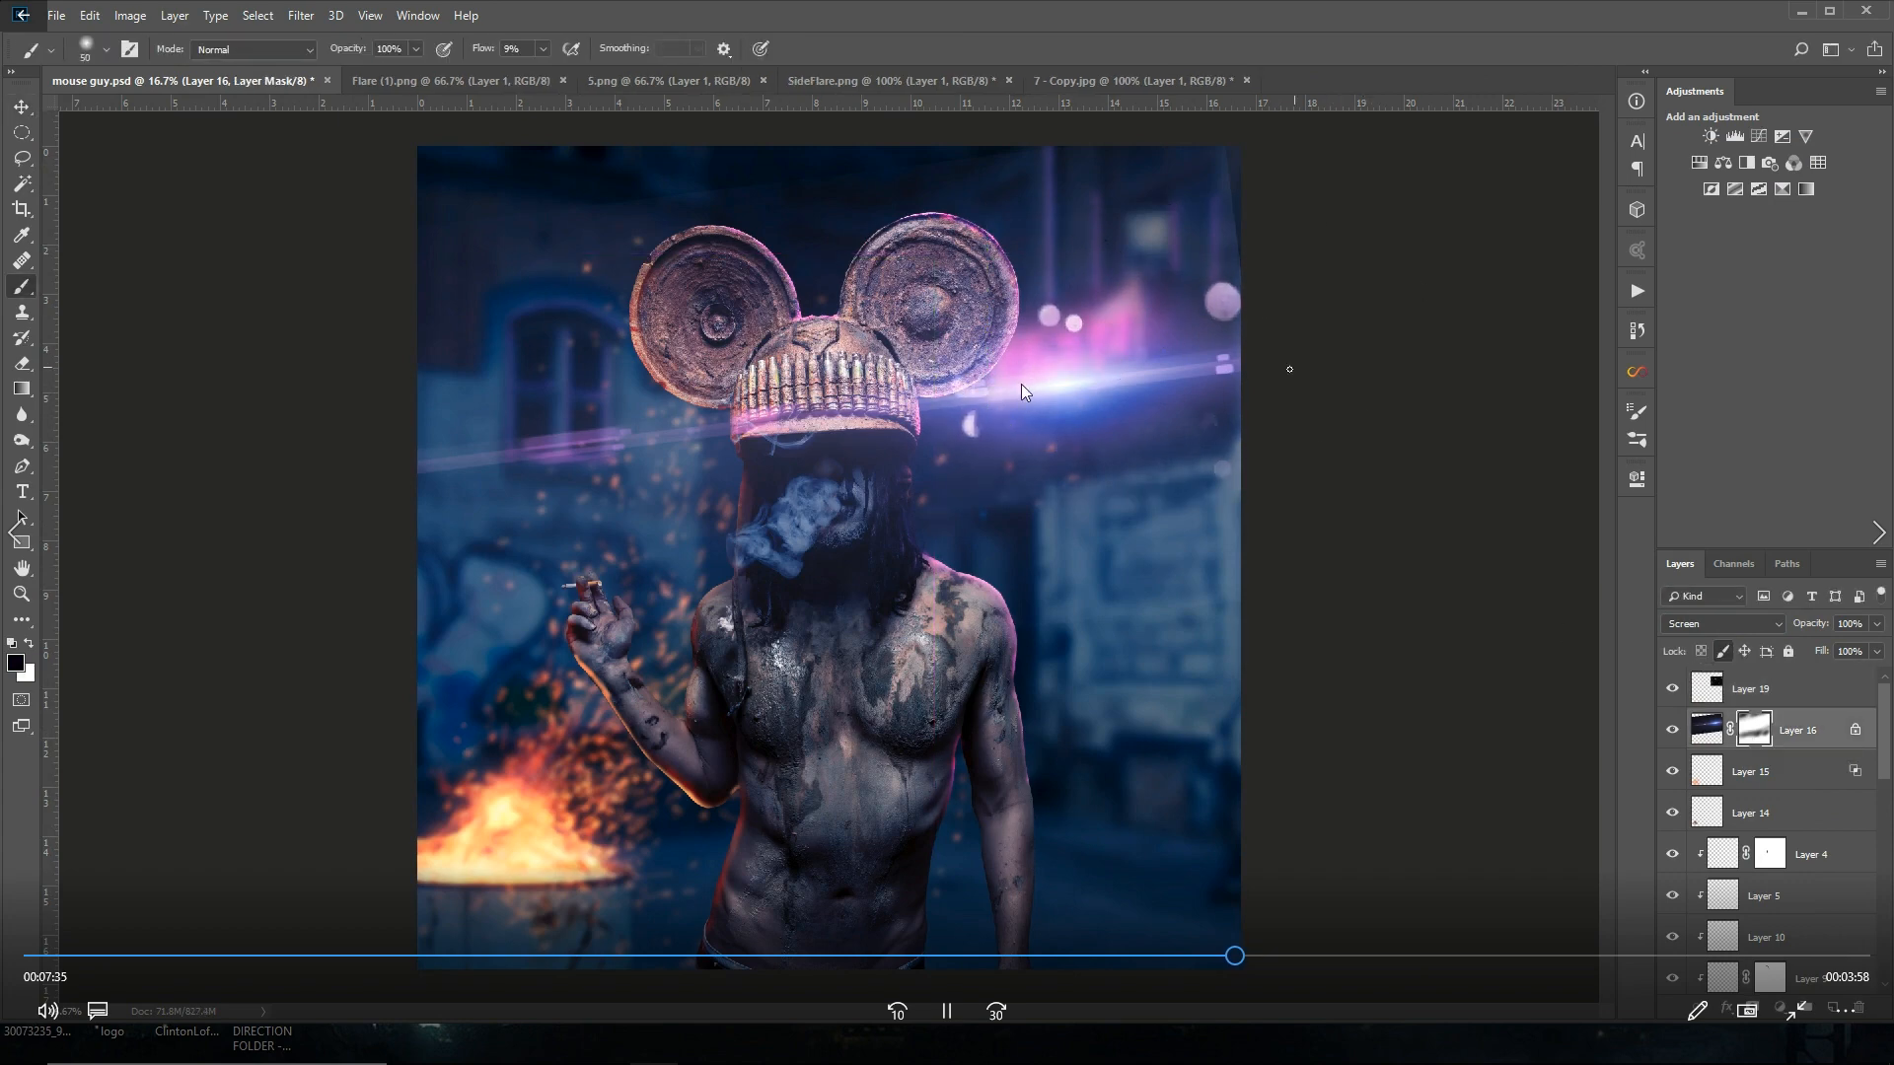
pyautogui.click(55, 14)
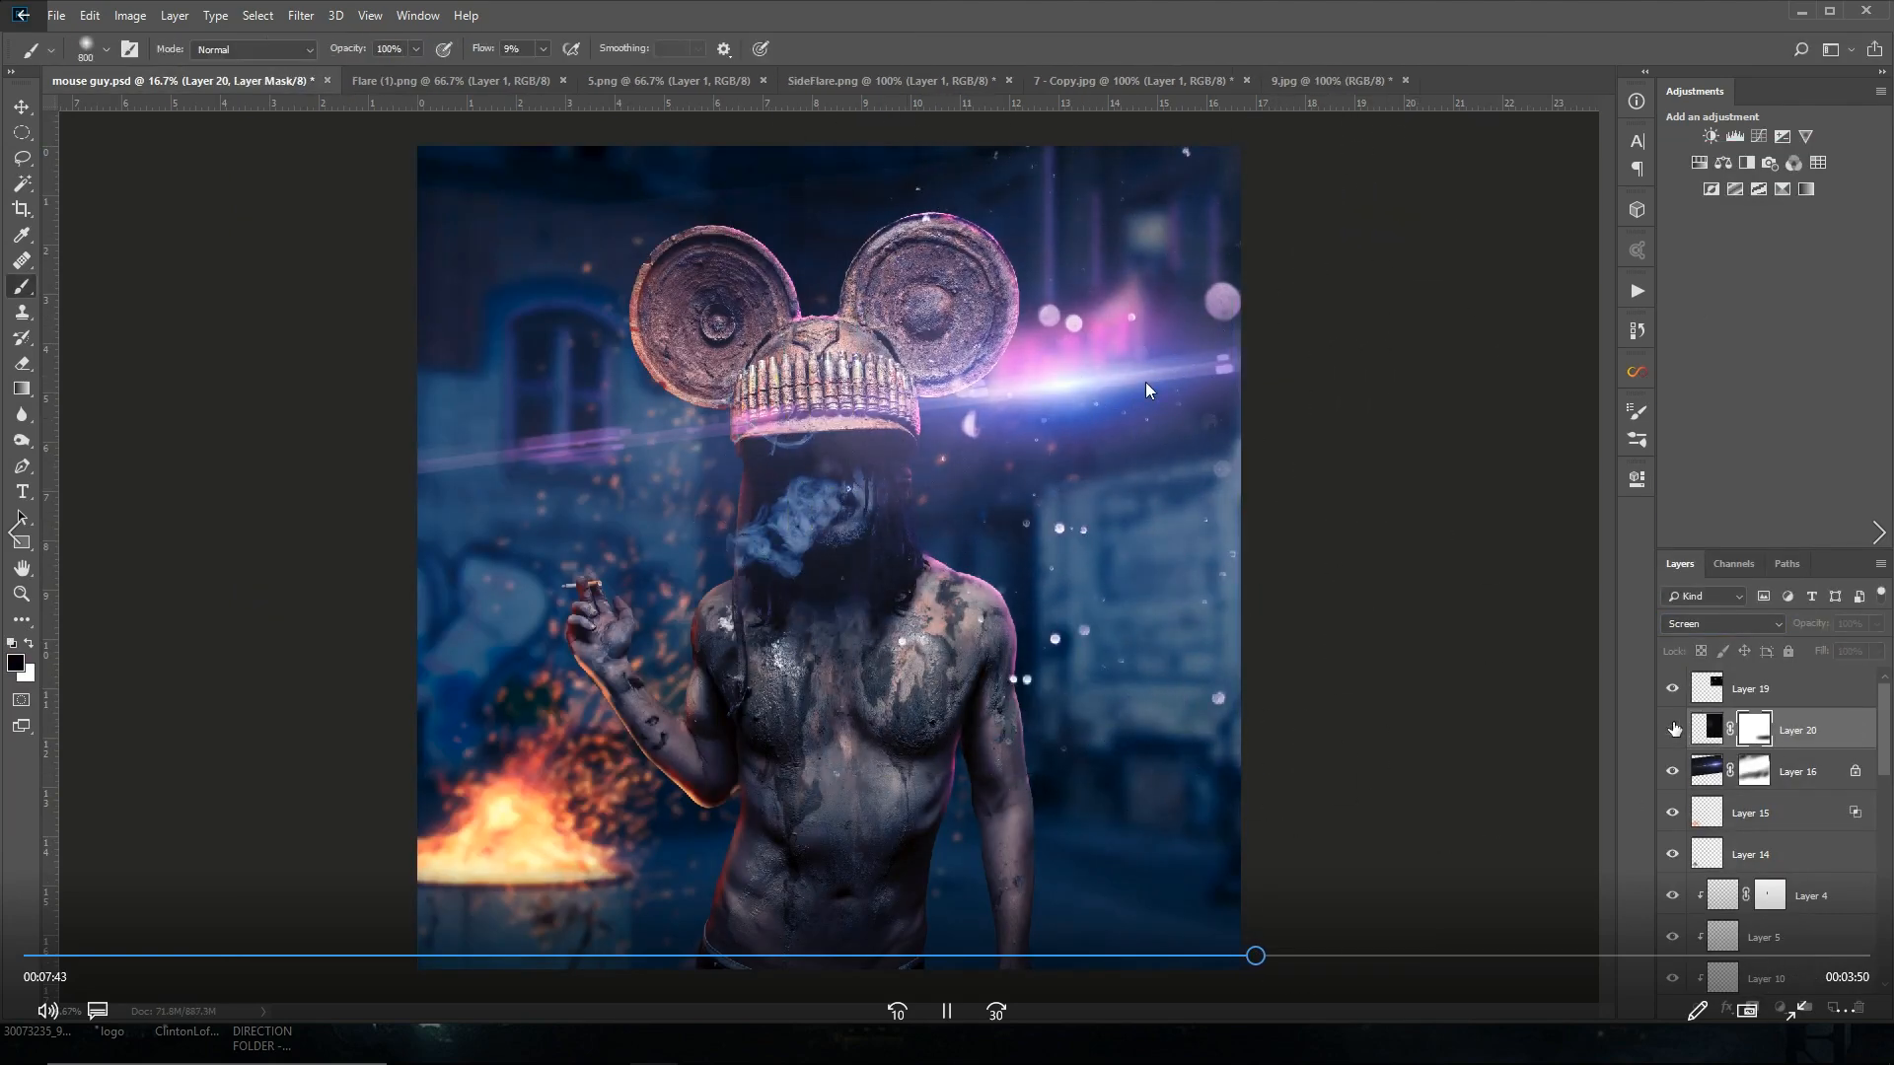
# Step: Soften the dust spots with a Gaussian blur and reach for the next file
pyautogui.click(300, 14)
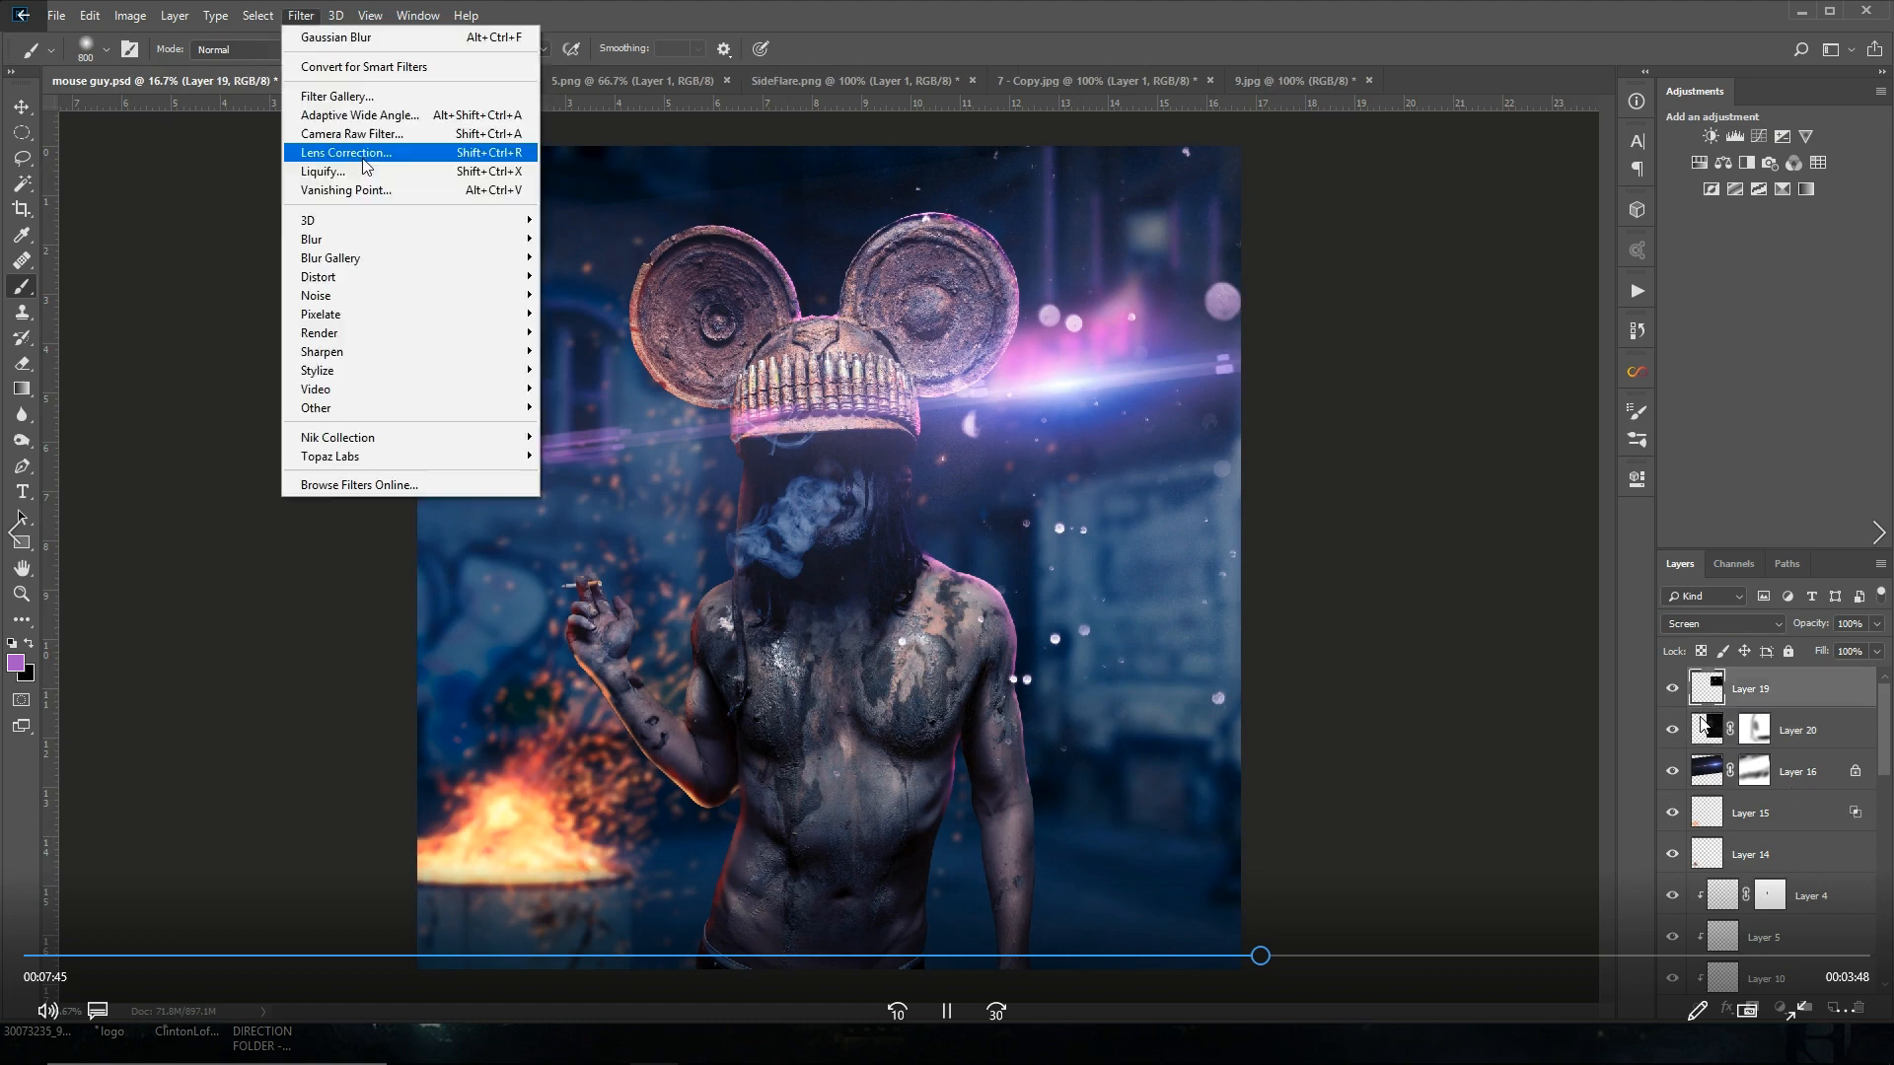
pyautogui.click(336, 36)
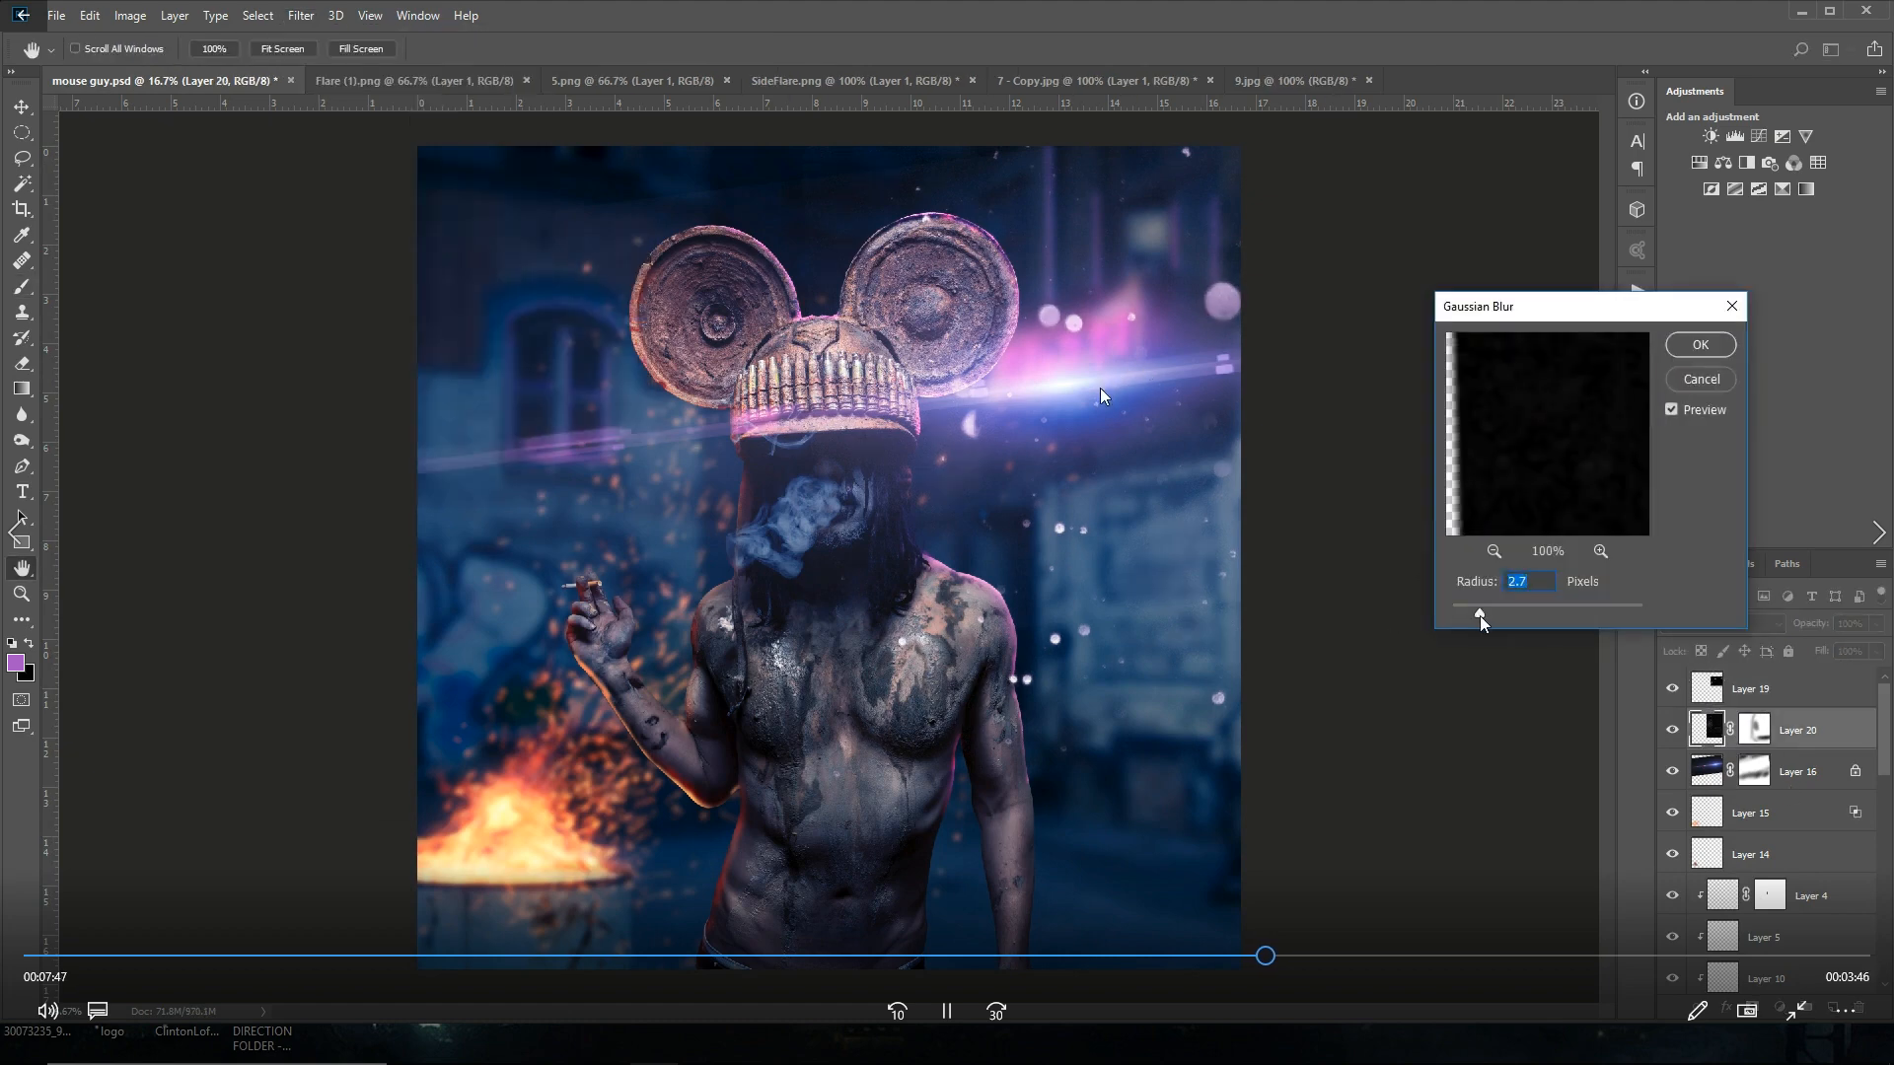
pyautogui.click(55, 16)
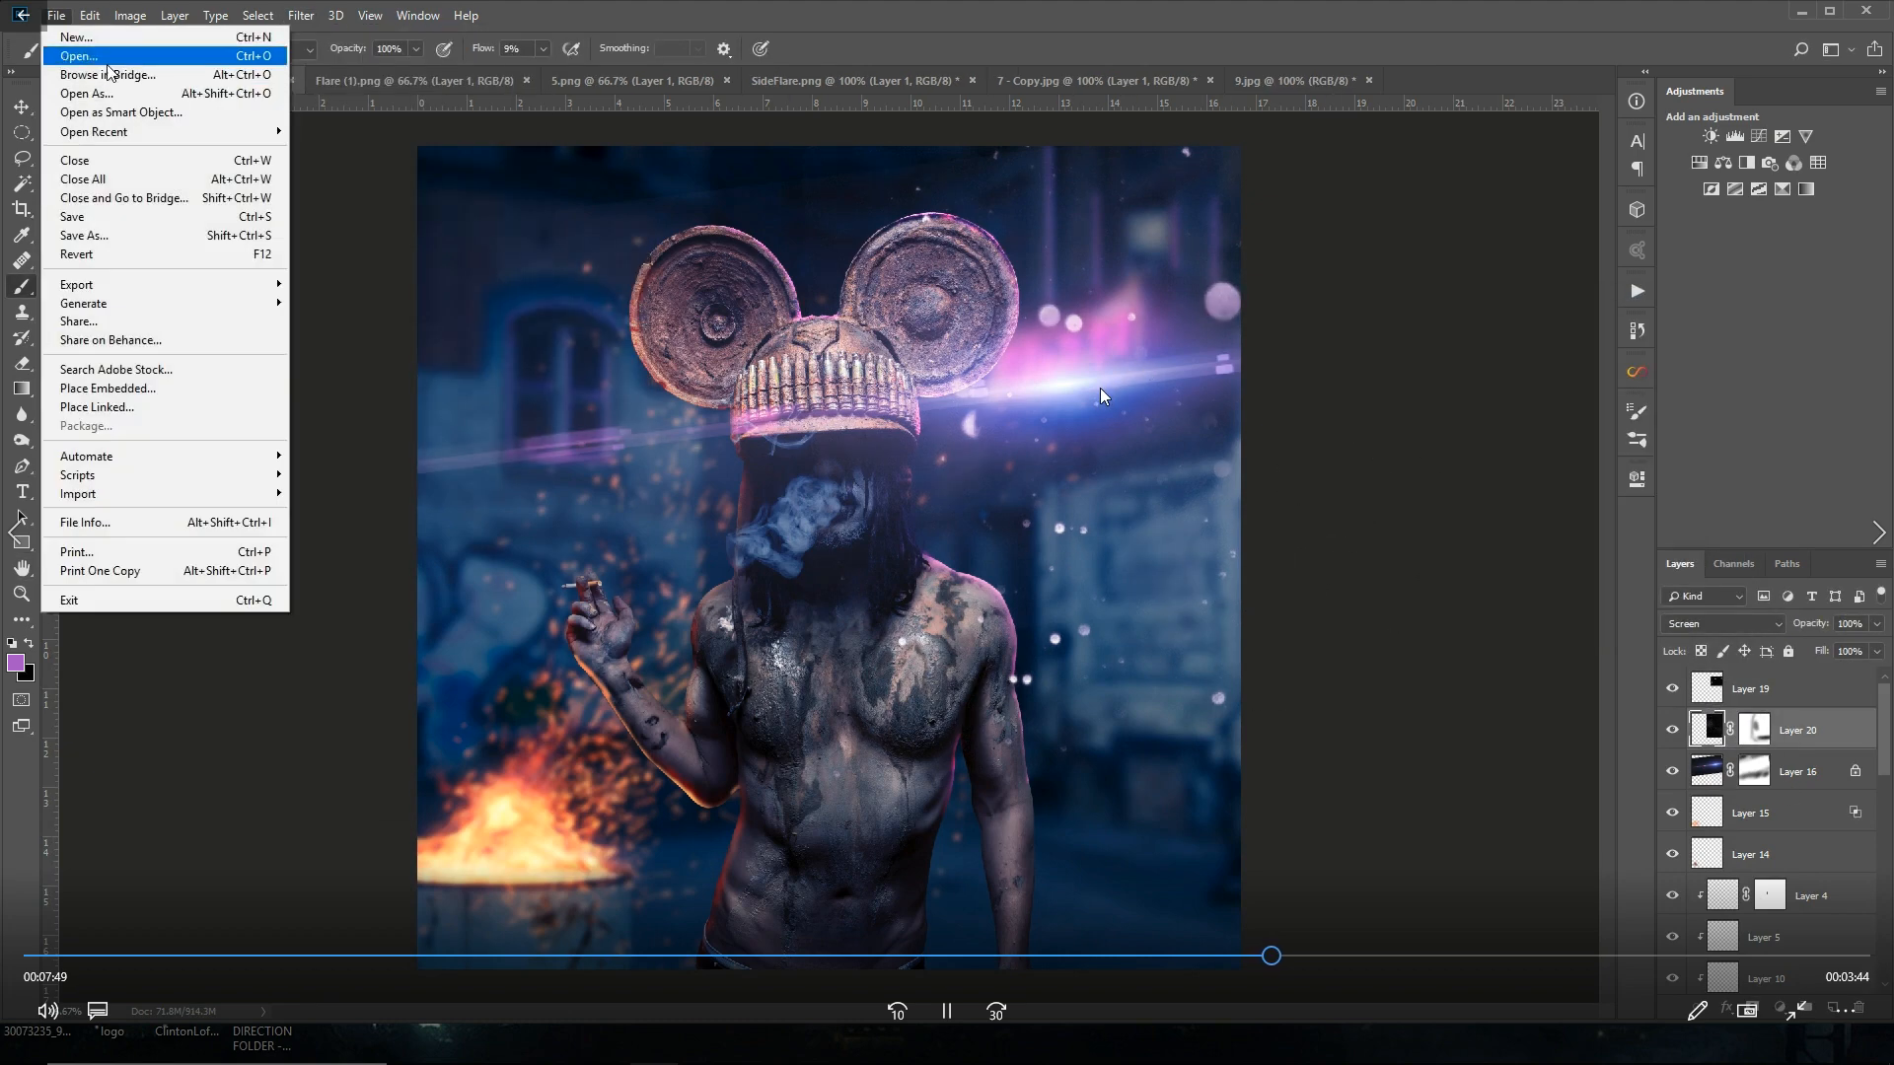
# Step: Add the ember texture as a Screen layer showing only sparks, with a motion blur
pyautogui.click(77, 55)
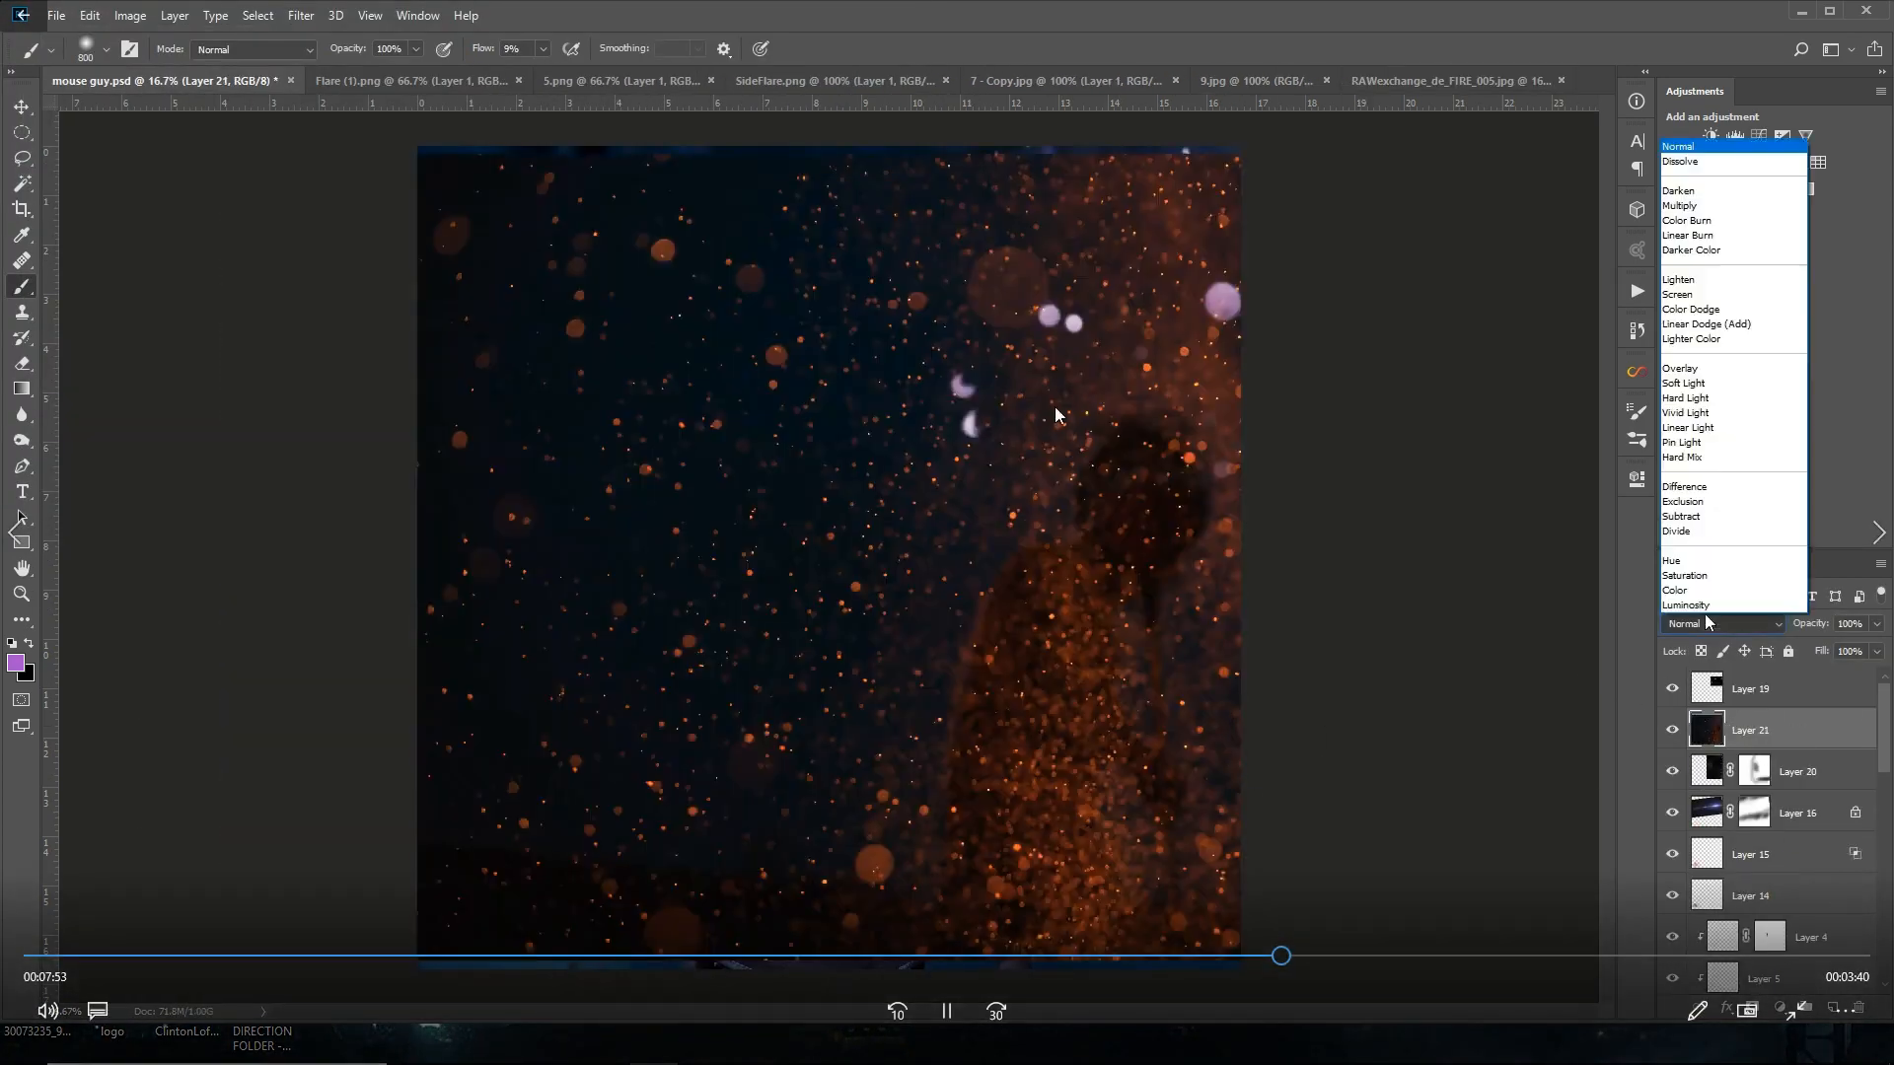
pyautogui.click(1677, 294)
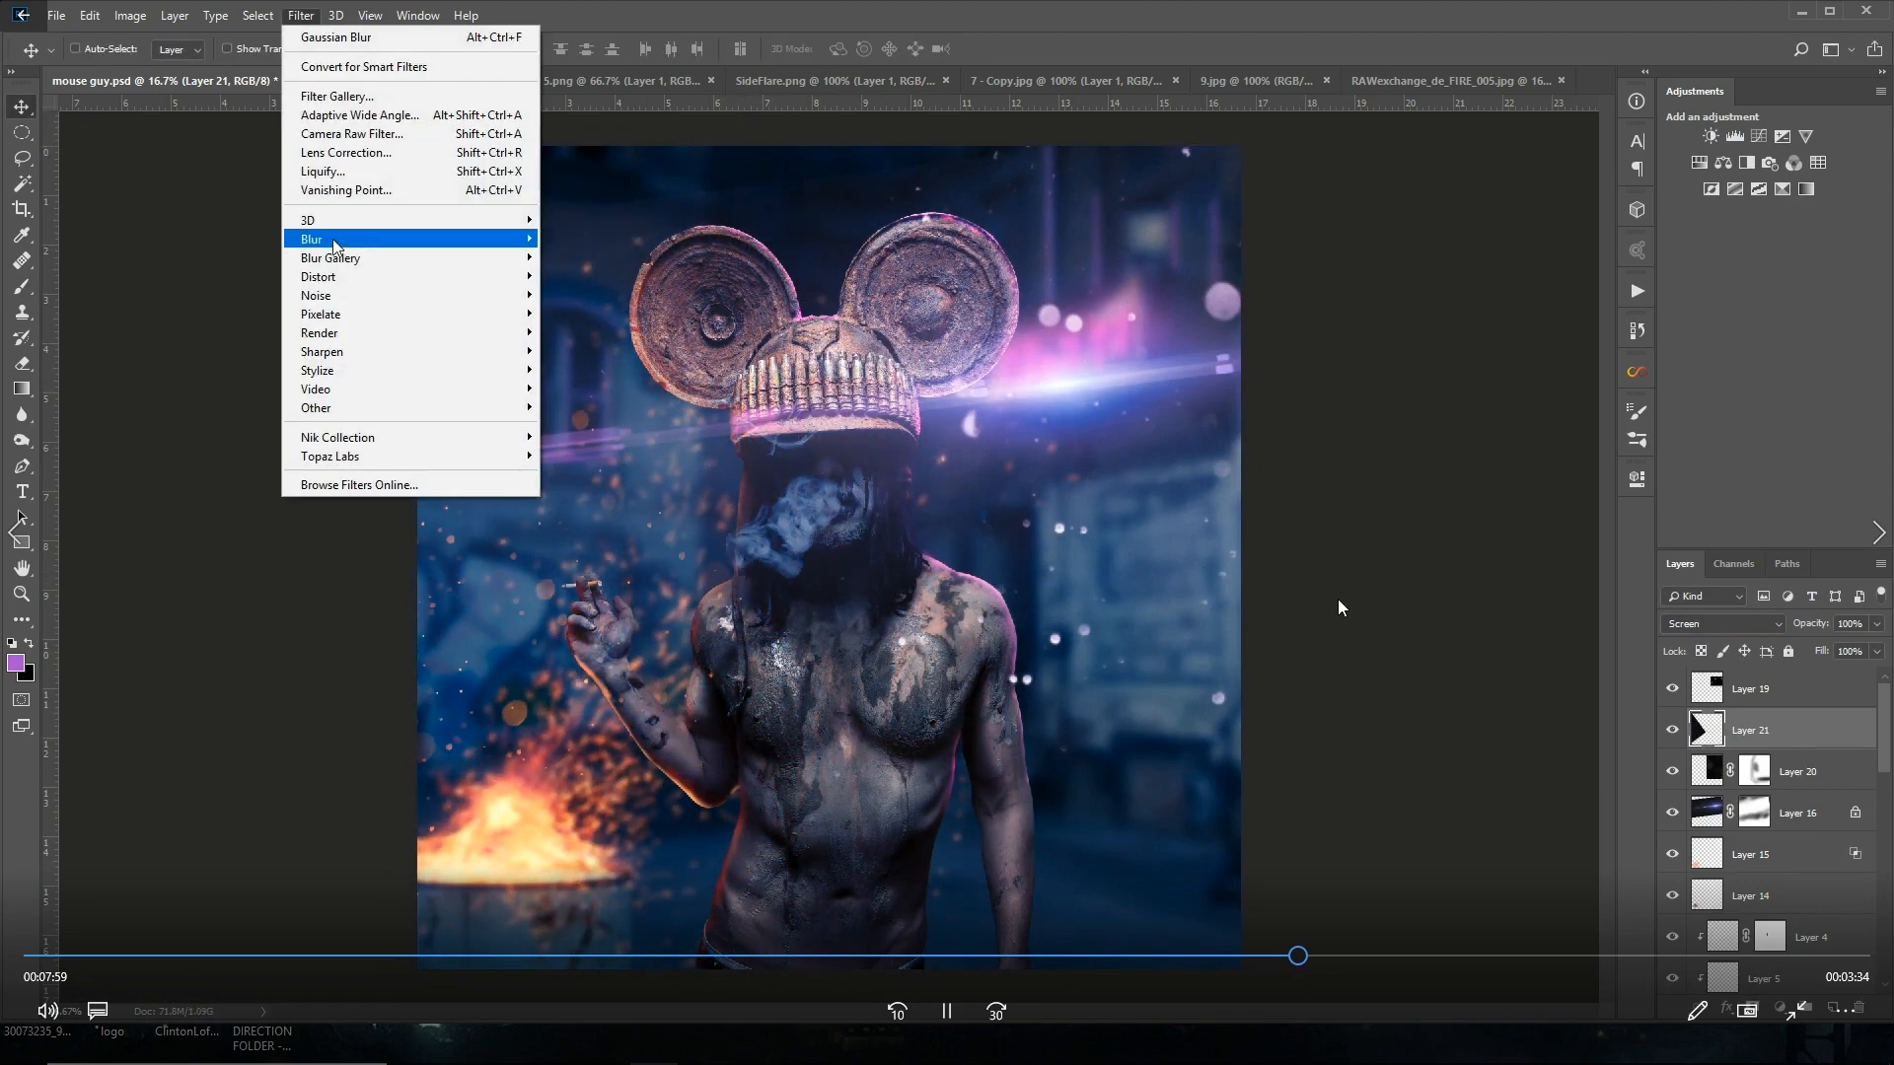
pyautogui.click(335, 36)
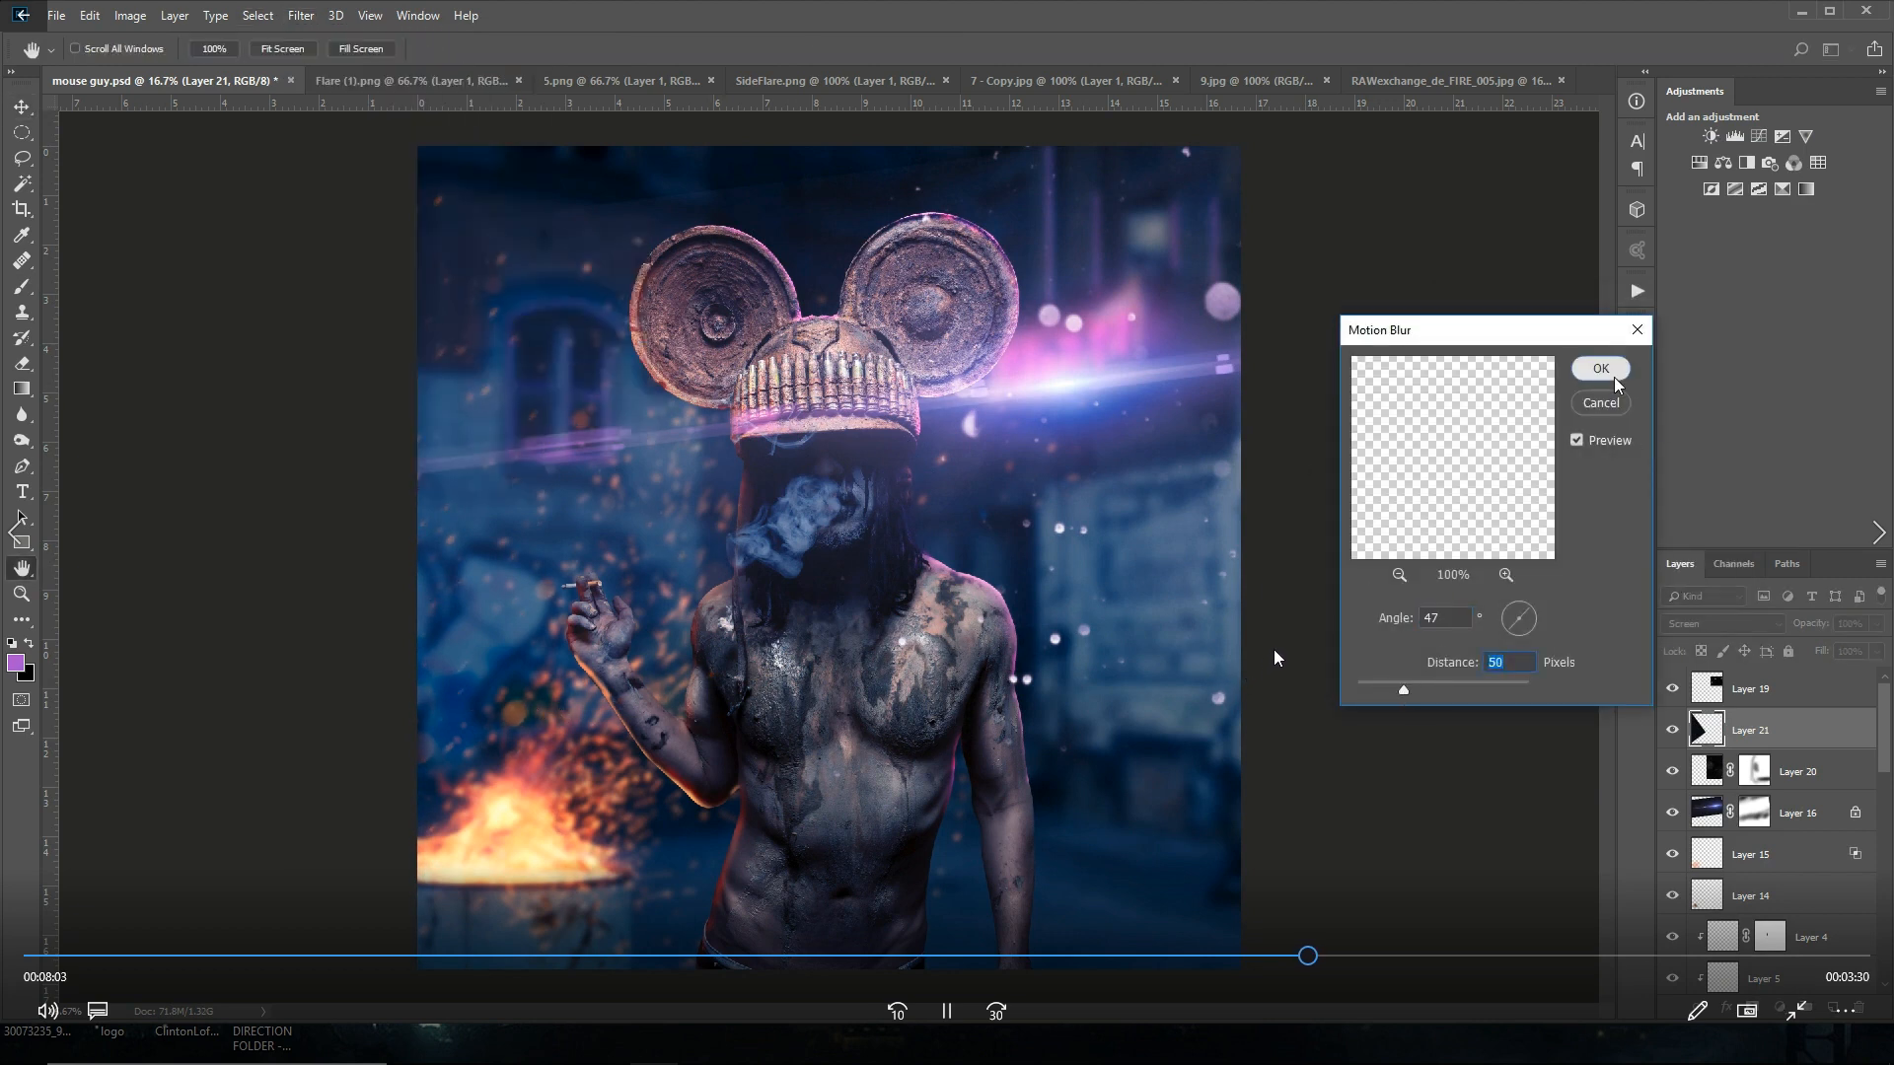
pyautogui.click(1600, 369)
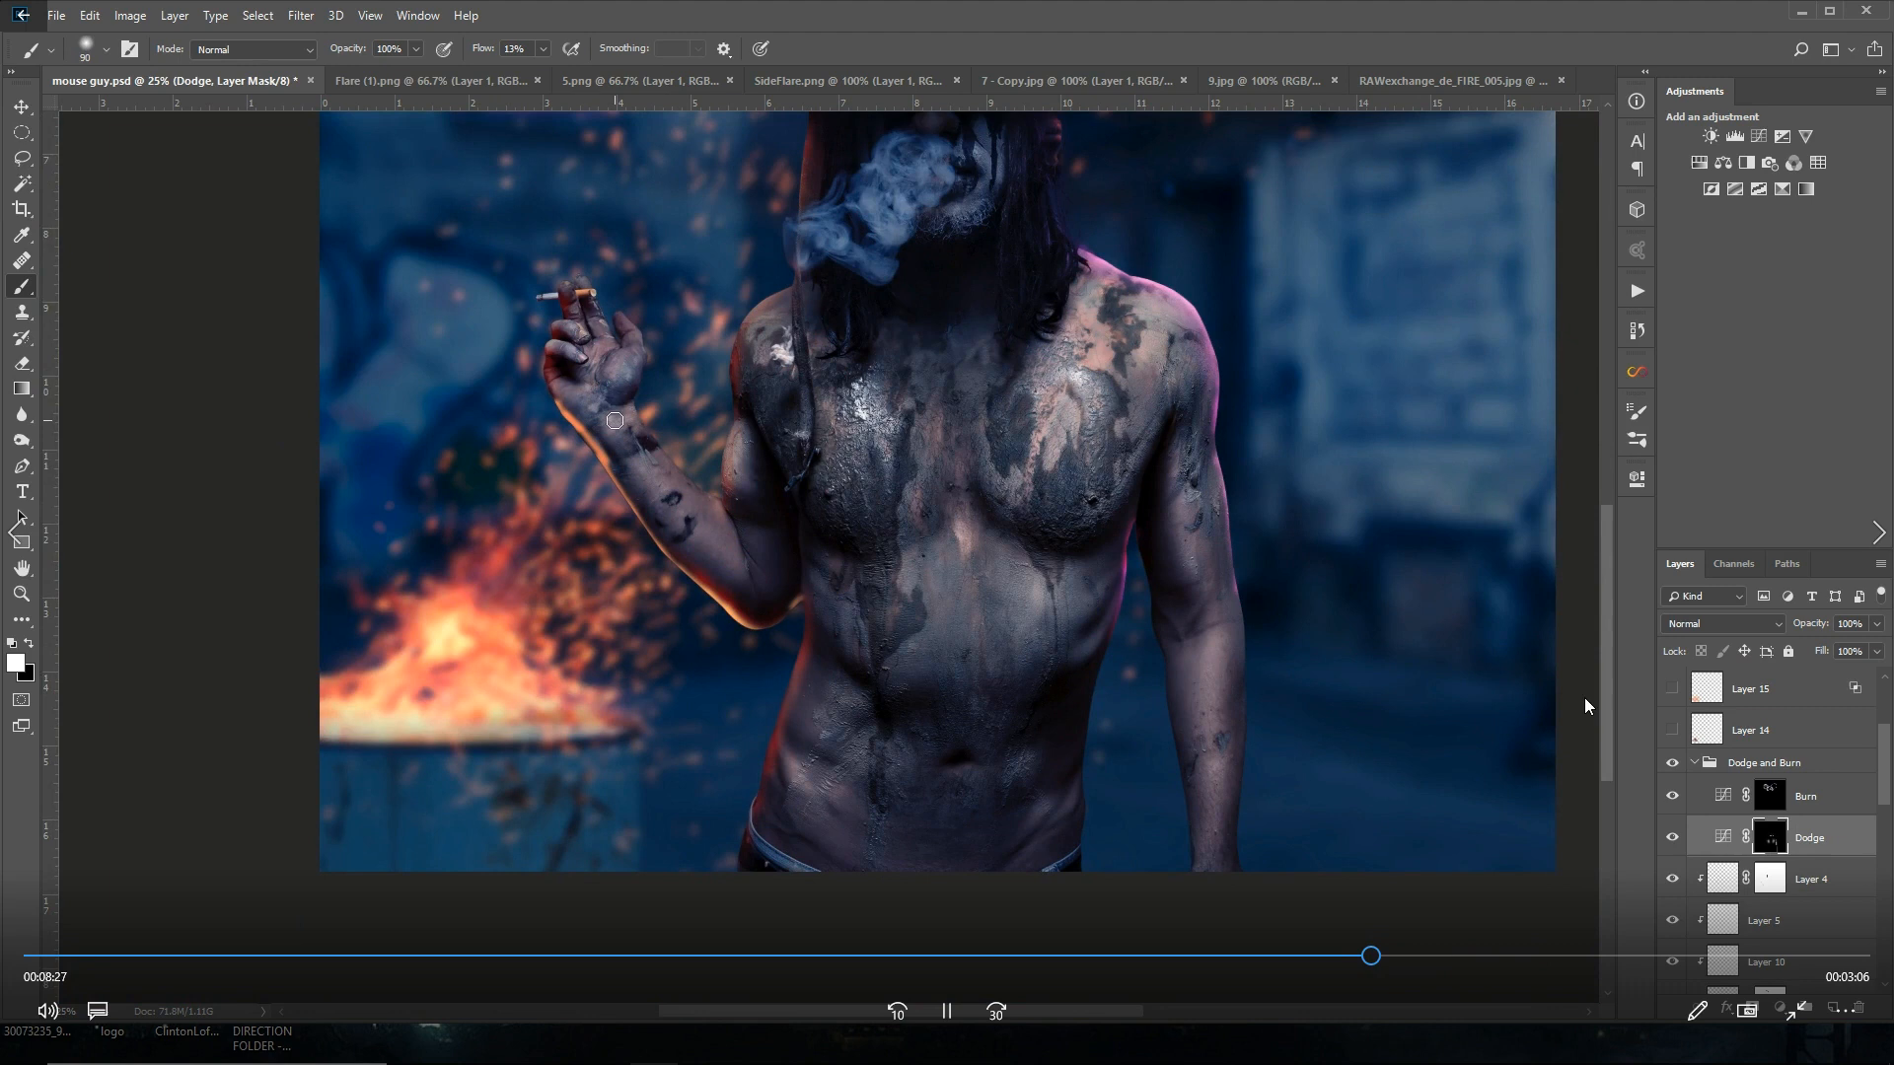
# Step: Duplicate the Dodge and Burn group and lower the flare and colour-dodge layers' opacity
pyautogui.click(1805, 795)
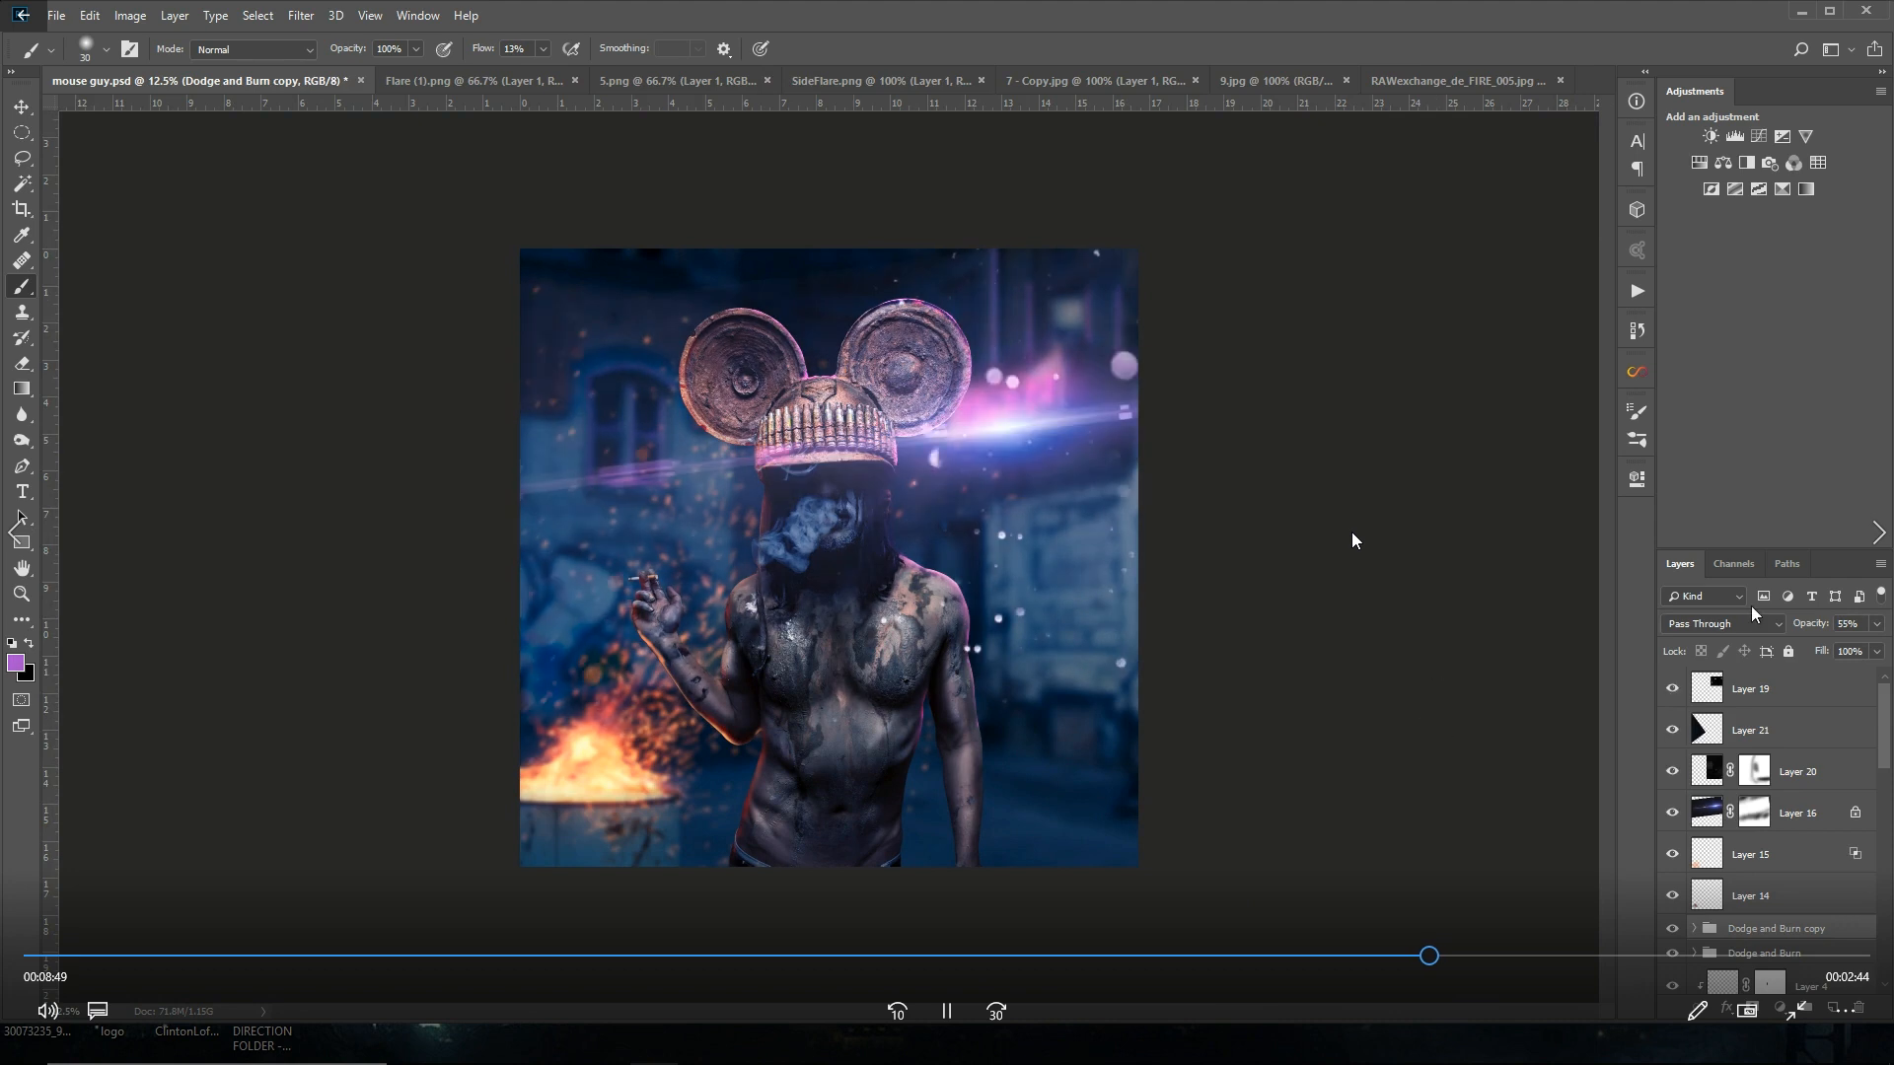
pyautogui.click(1750, 688)
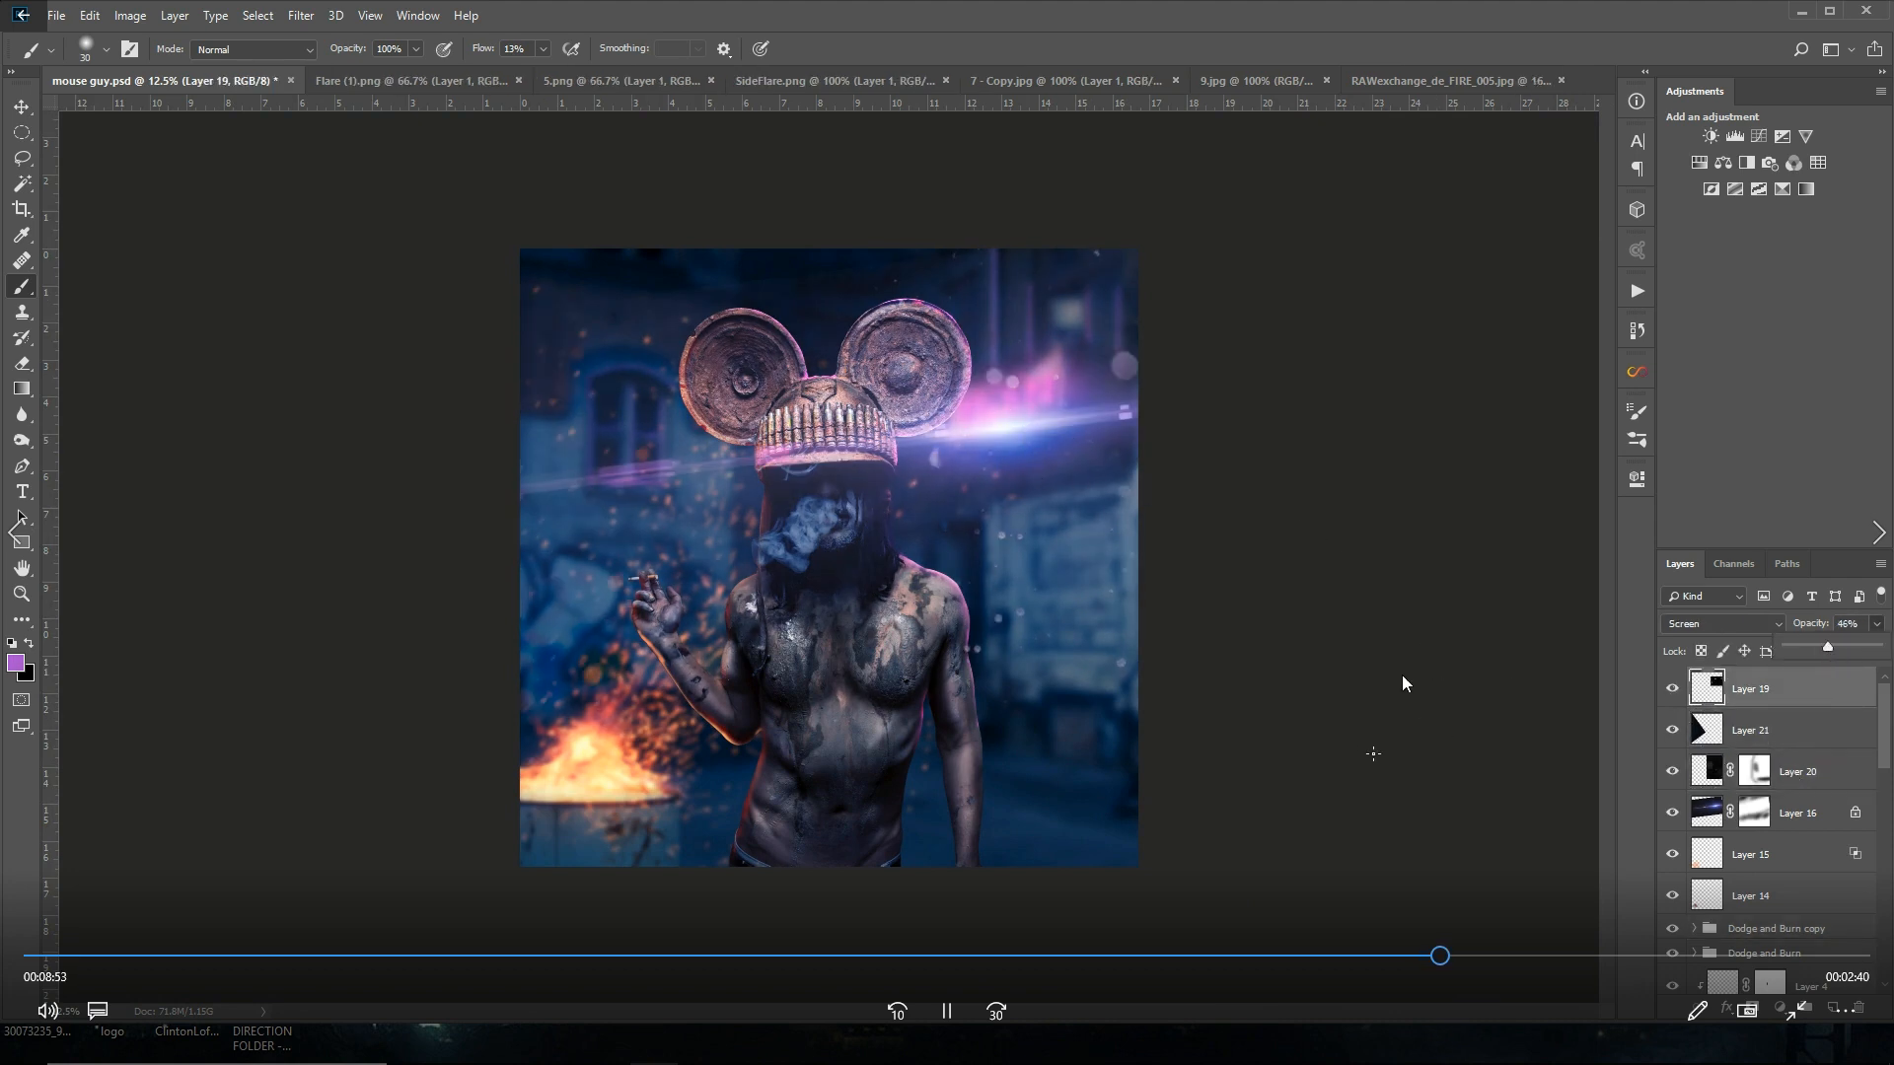
pyautogui.moveTo(1245, 485)
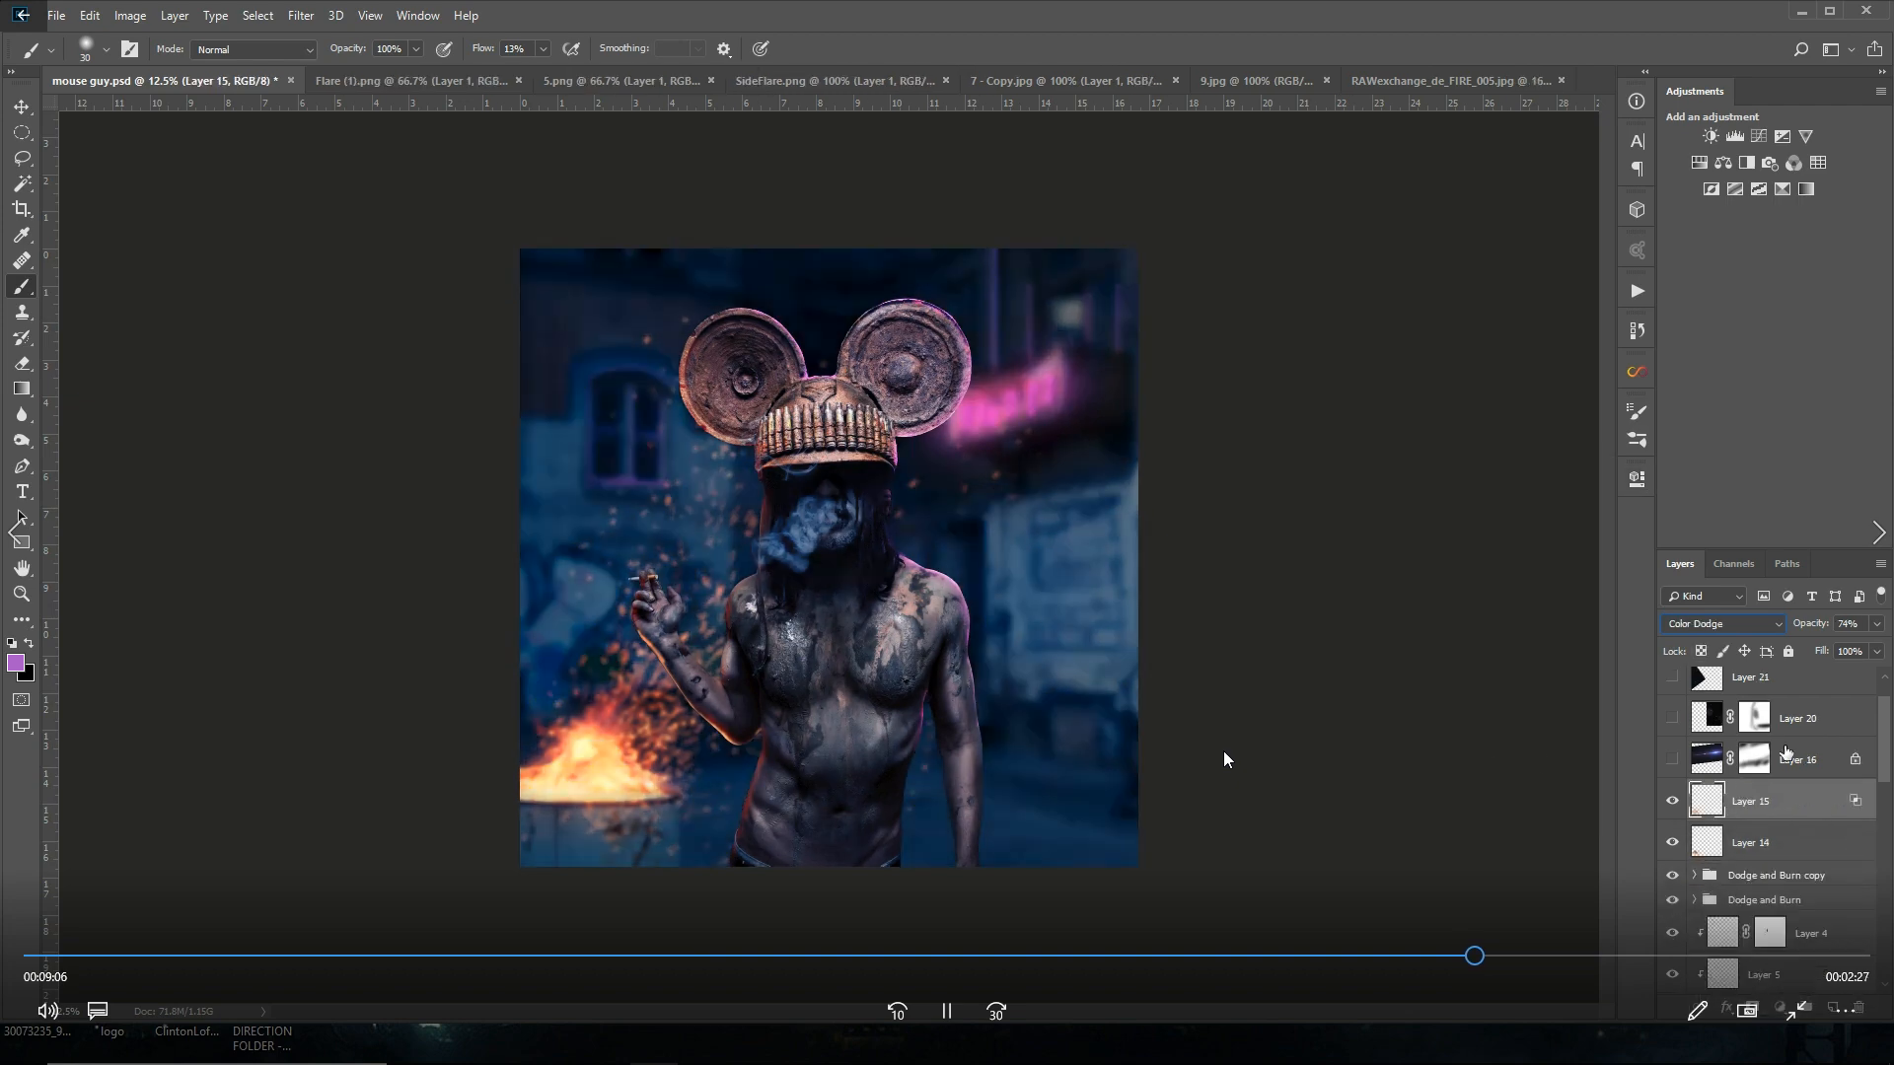
# Step: Add a Black & White adjustment at Soft Light around 34% opacity
pyautogui.click(1708, 136)
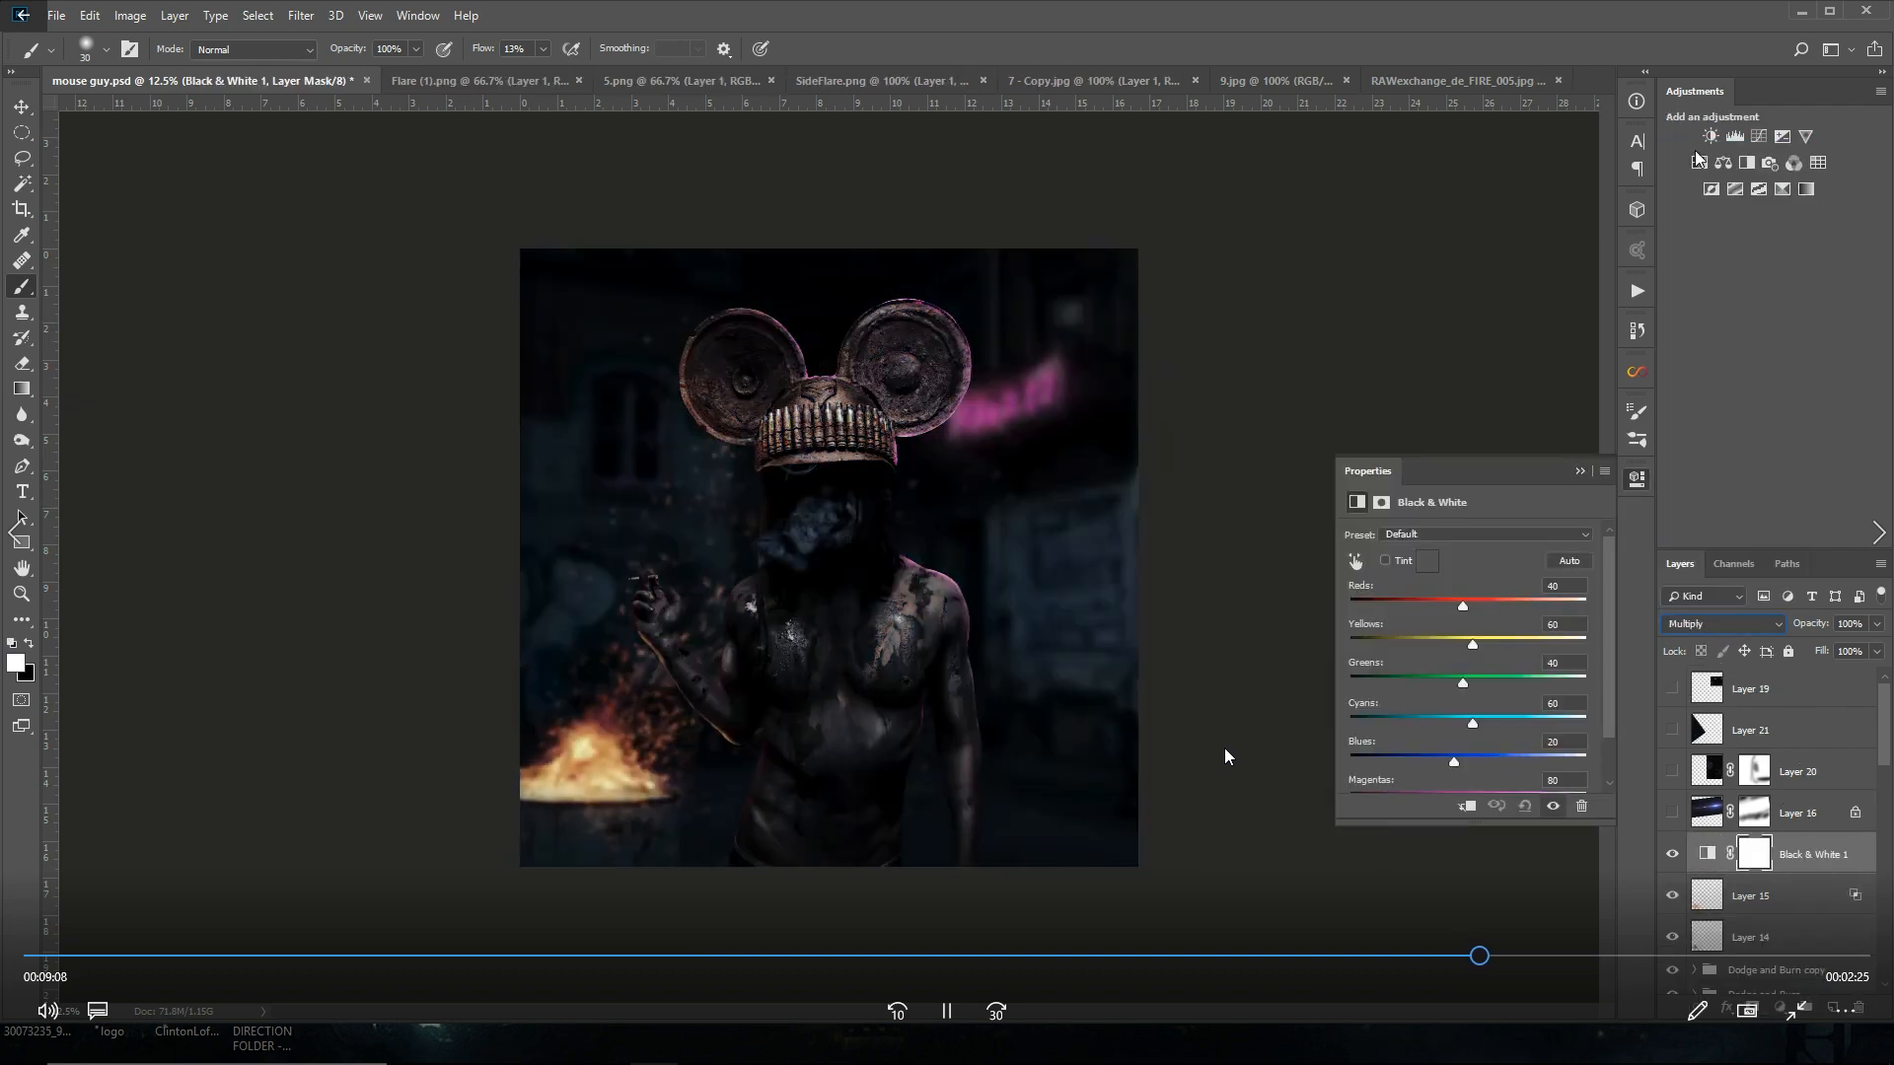
pyautogui.click(1721, 623)
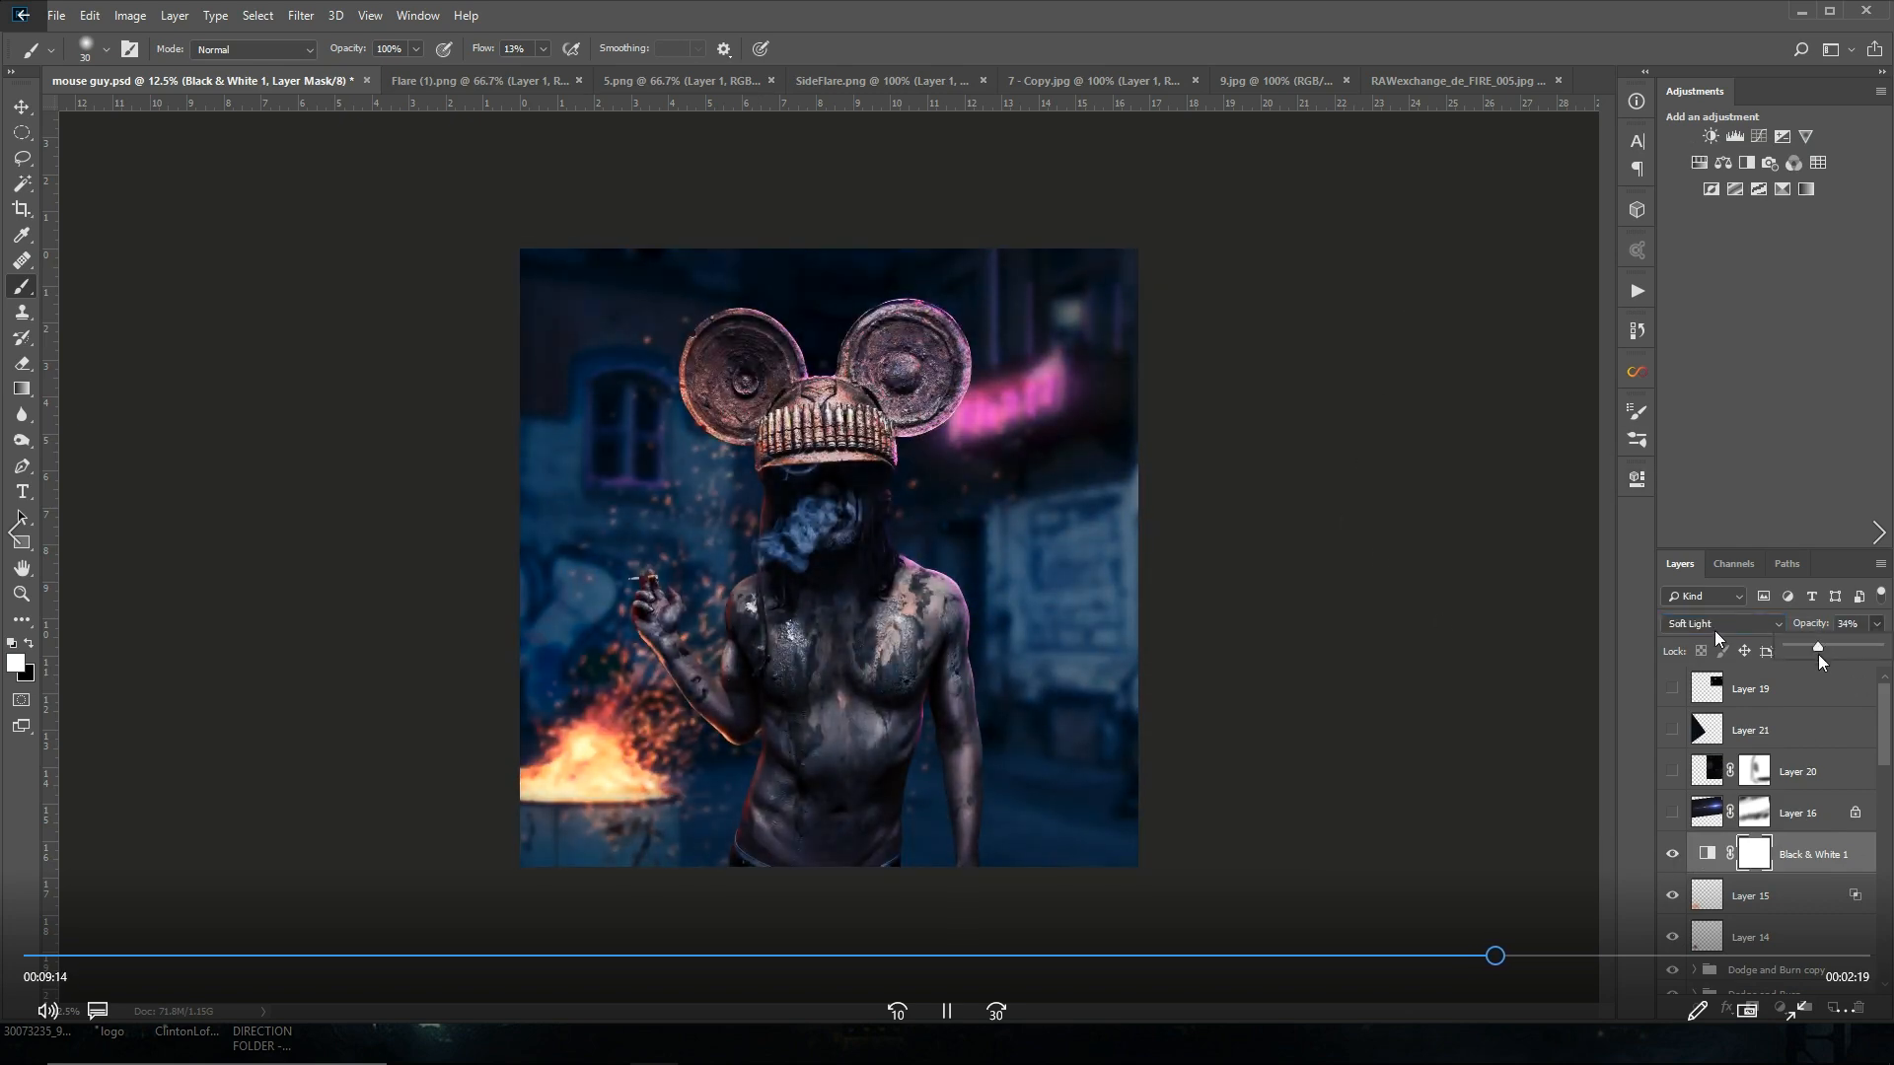
pyautogui.click(299, 13)
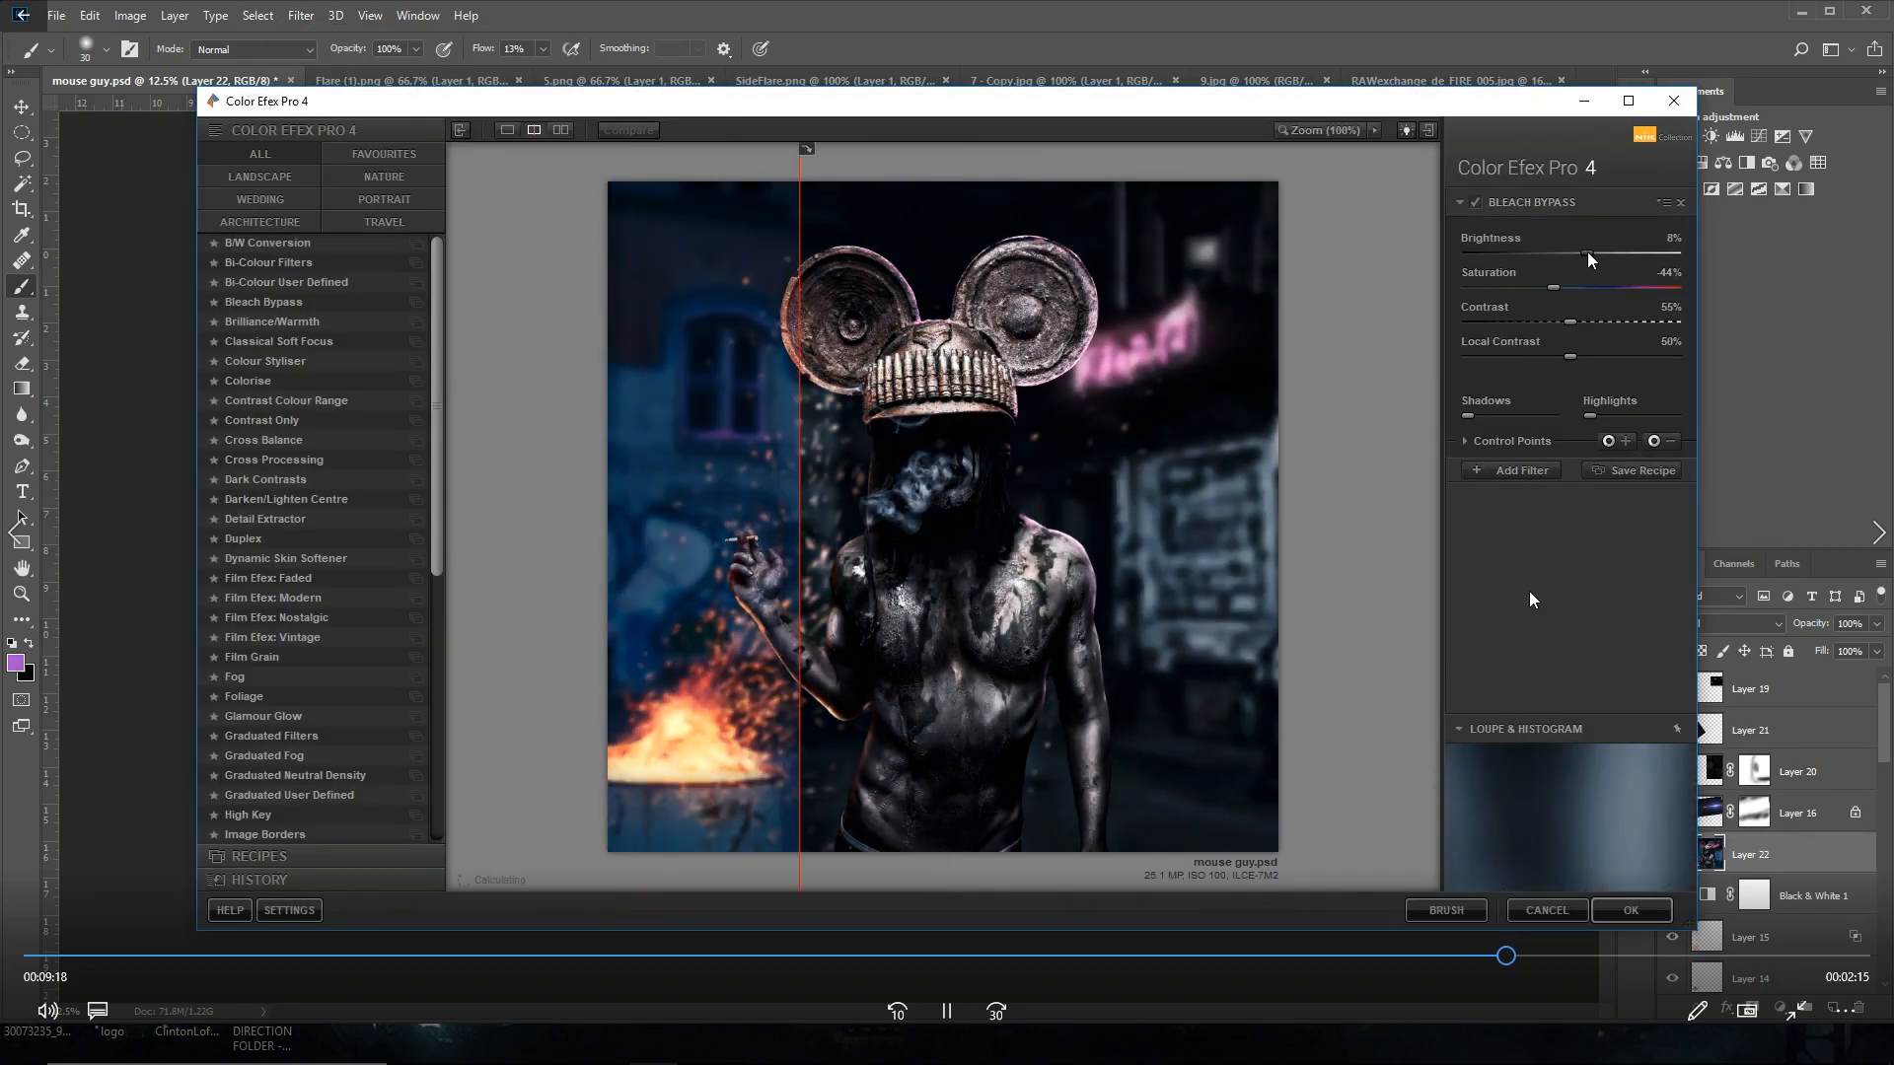
# Step: Run Bleach Bypass, adjust its brightness and drop the layer to about 32% opacity
pyautogui.click(1630, 909)
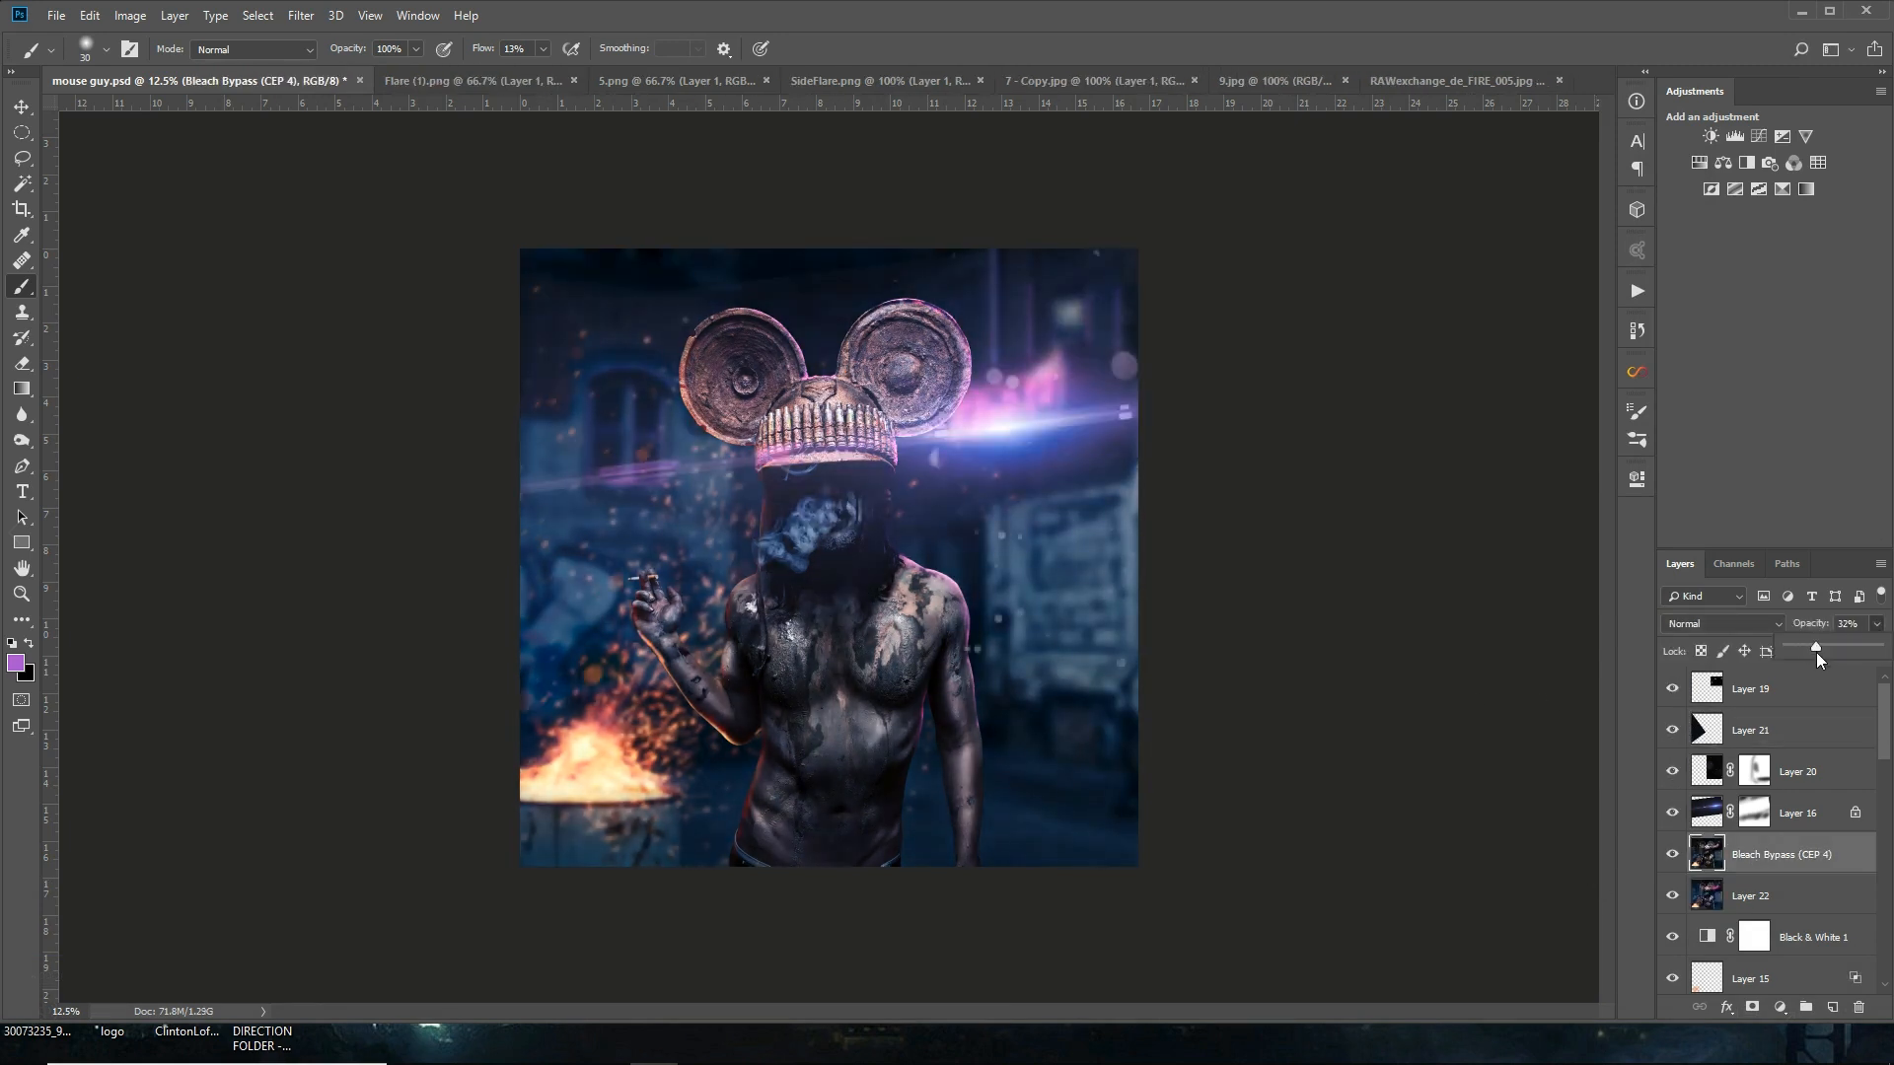
pyautogui.click(1796, 810)
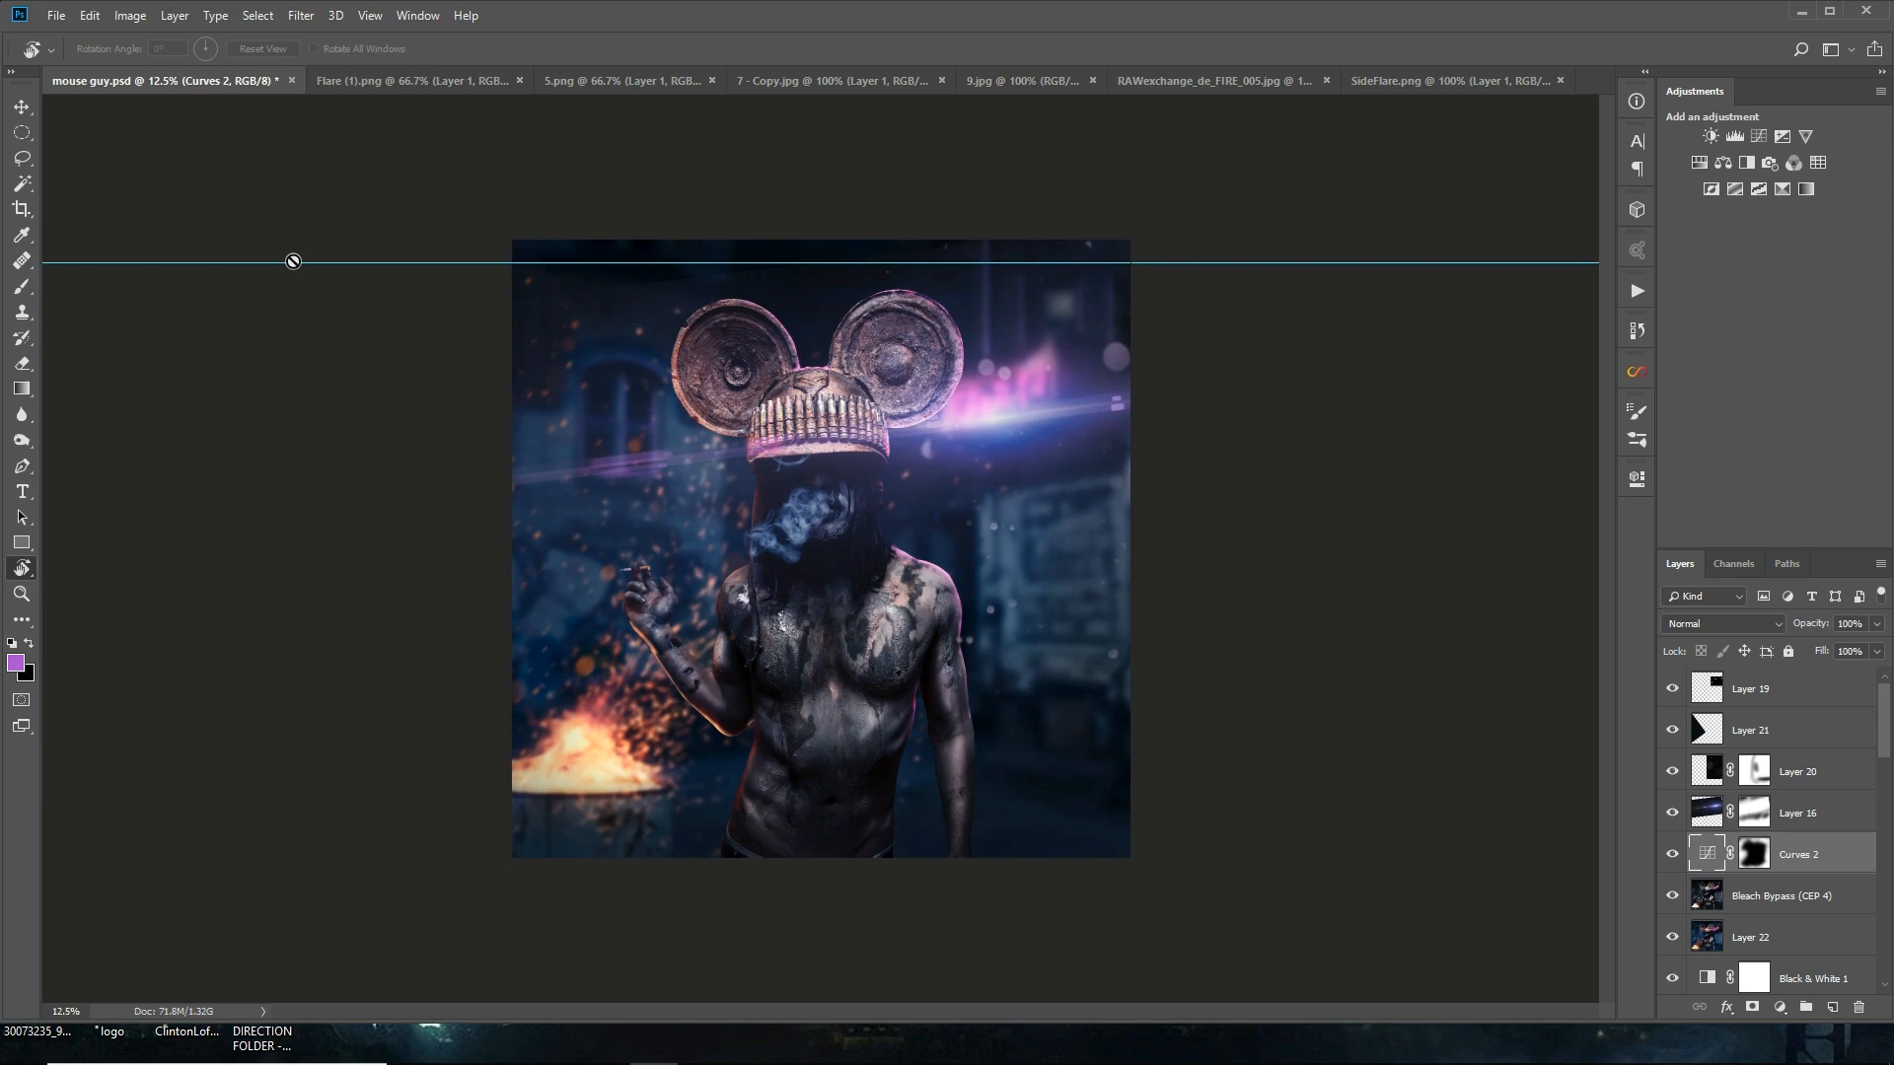
# Step: Clear the stray guide line from the canvas via the View menu
pyautogui.click(369, 14)
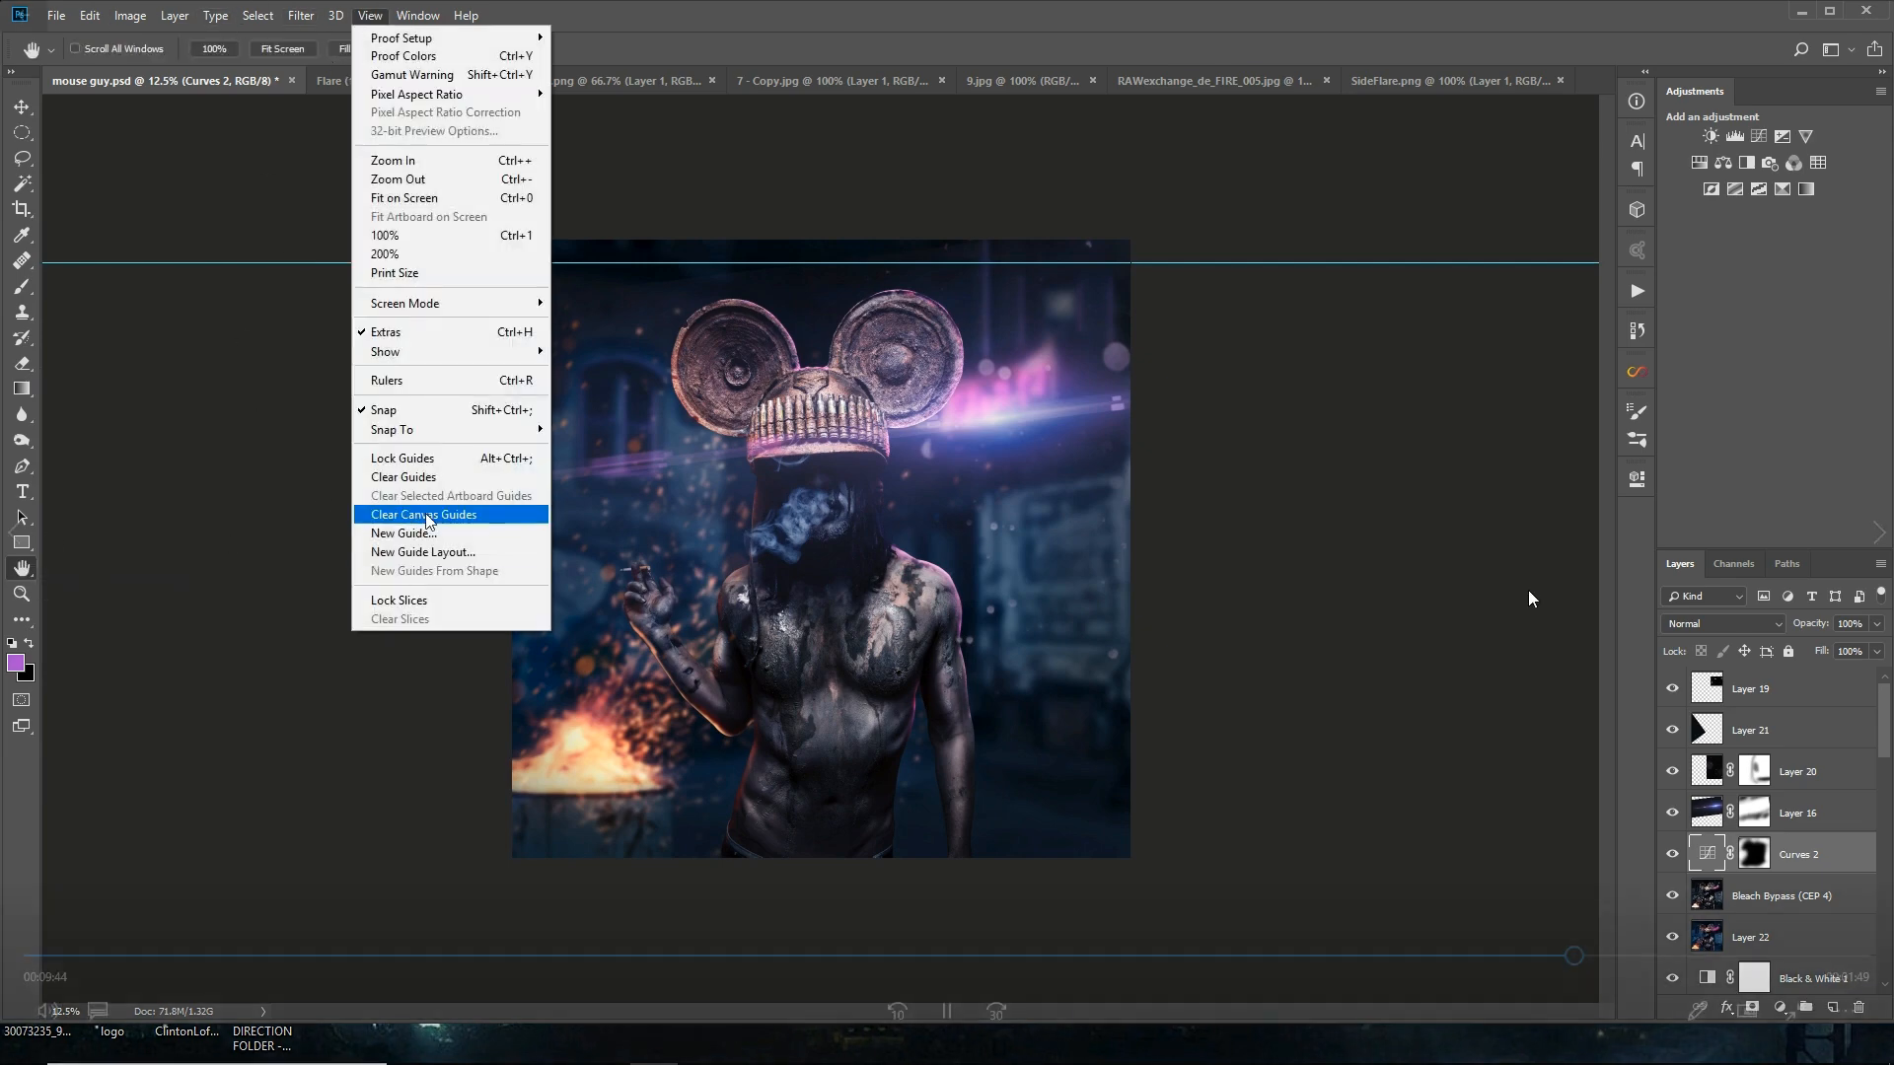
pyautogui.click(424, 513)
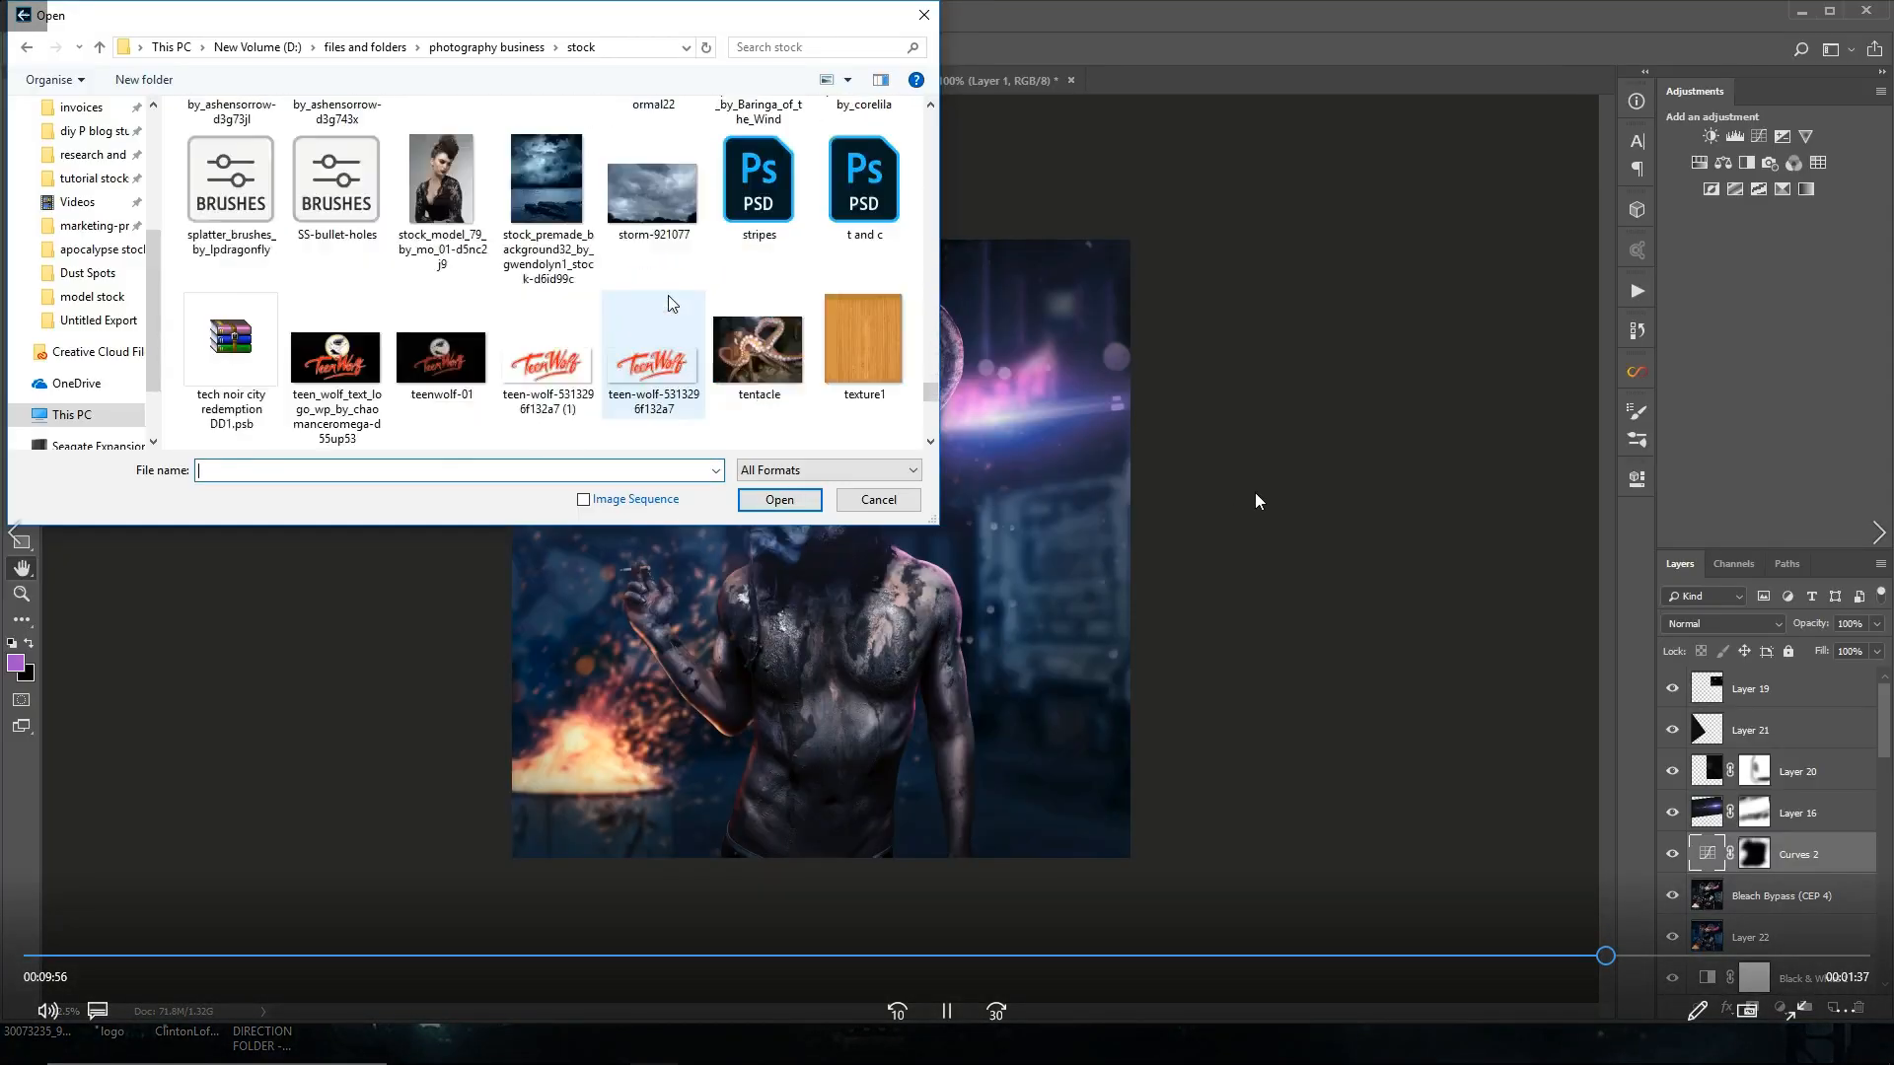
# Step: Browse the Lightroom library grid of textures and fire images
pyautogui.scroll(3)
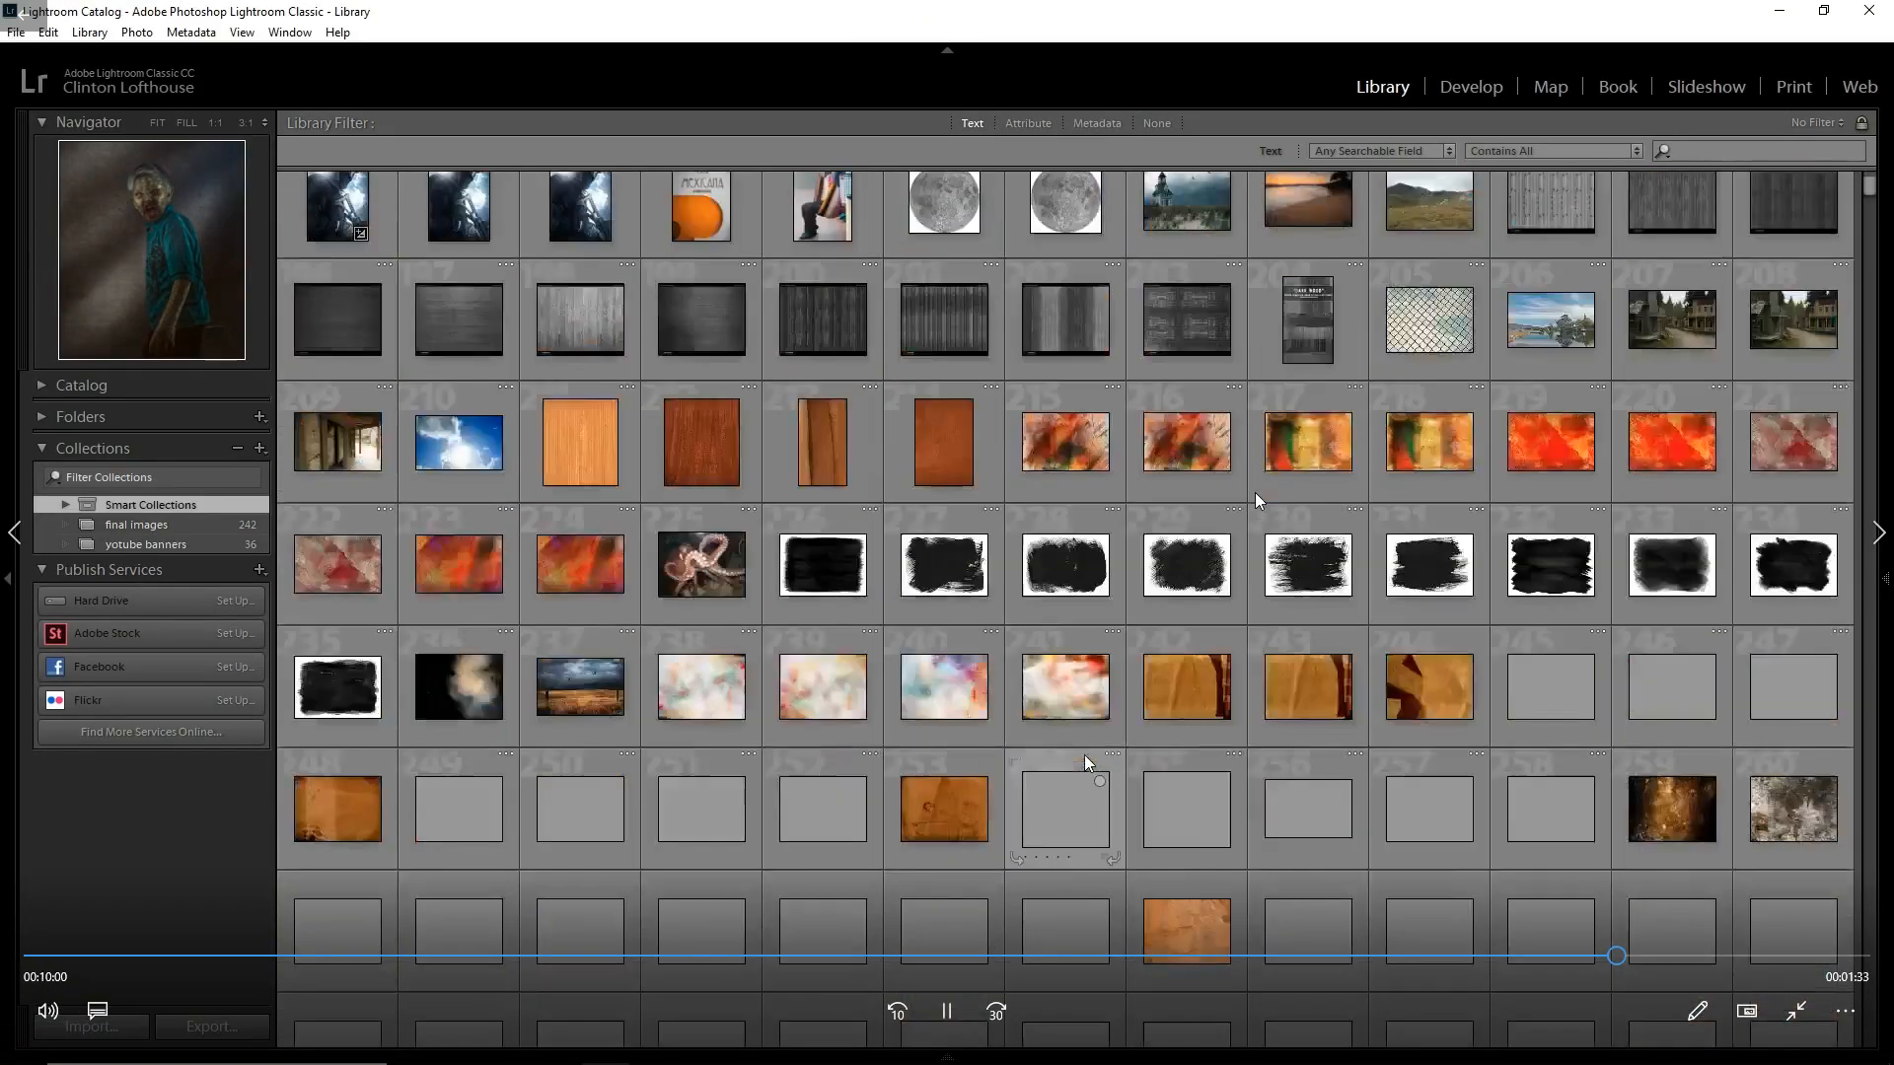
pyautogui.scroll(-3)
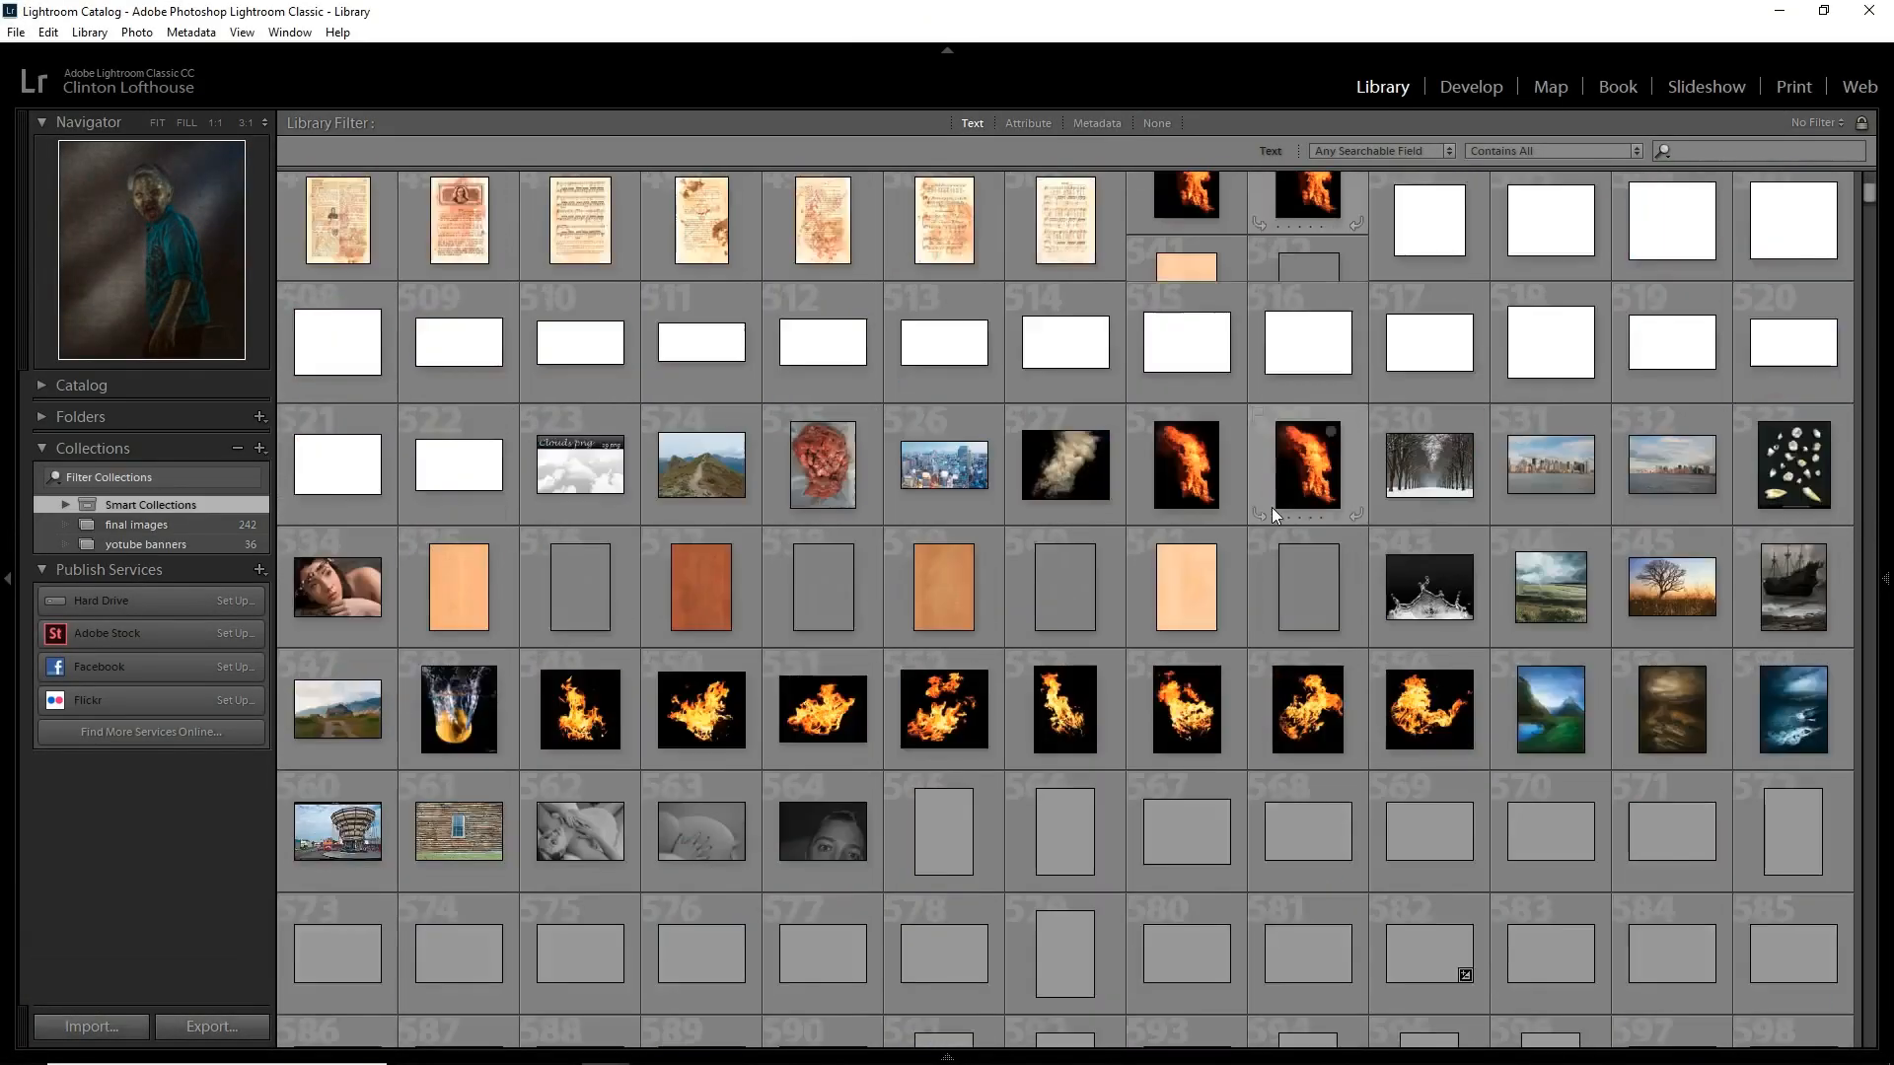
pyautogui.scroll(3)
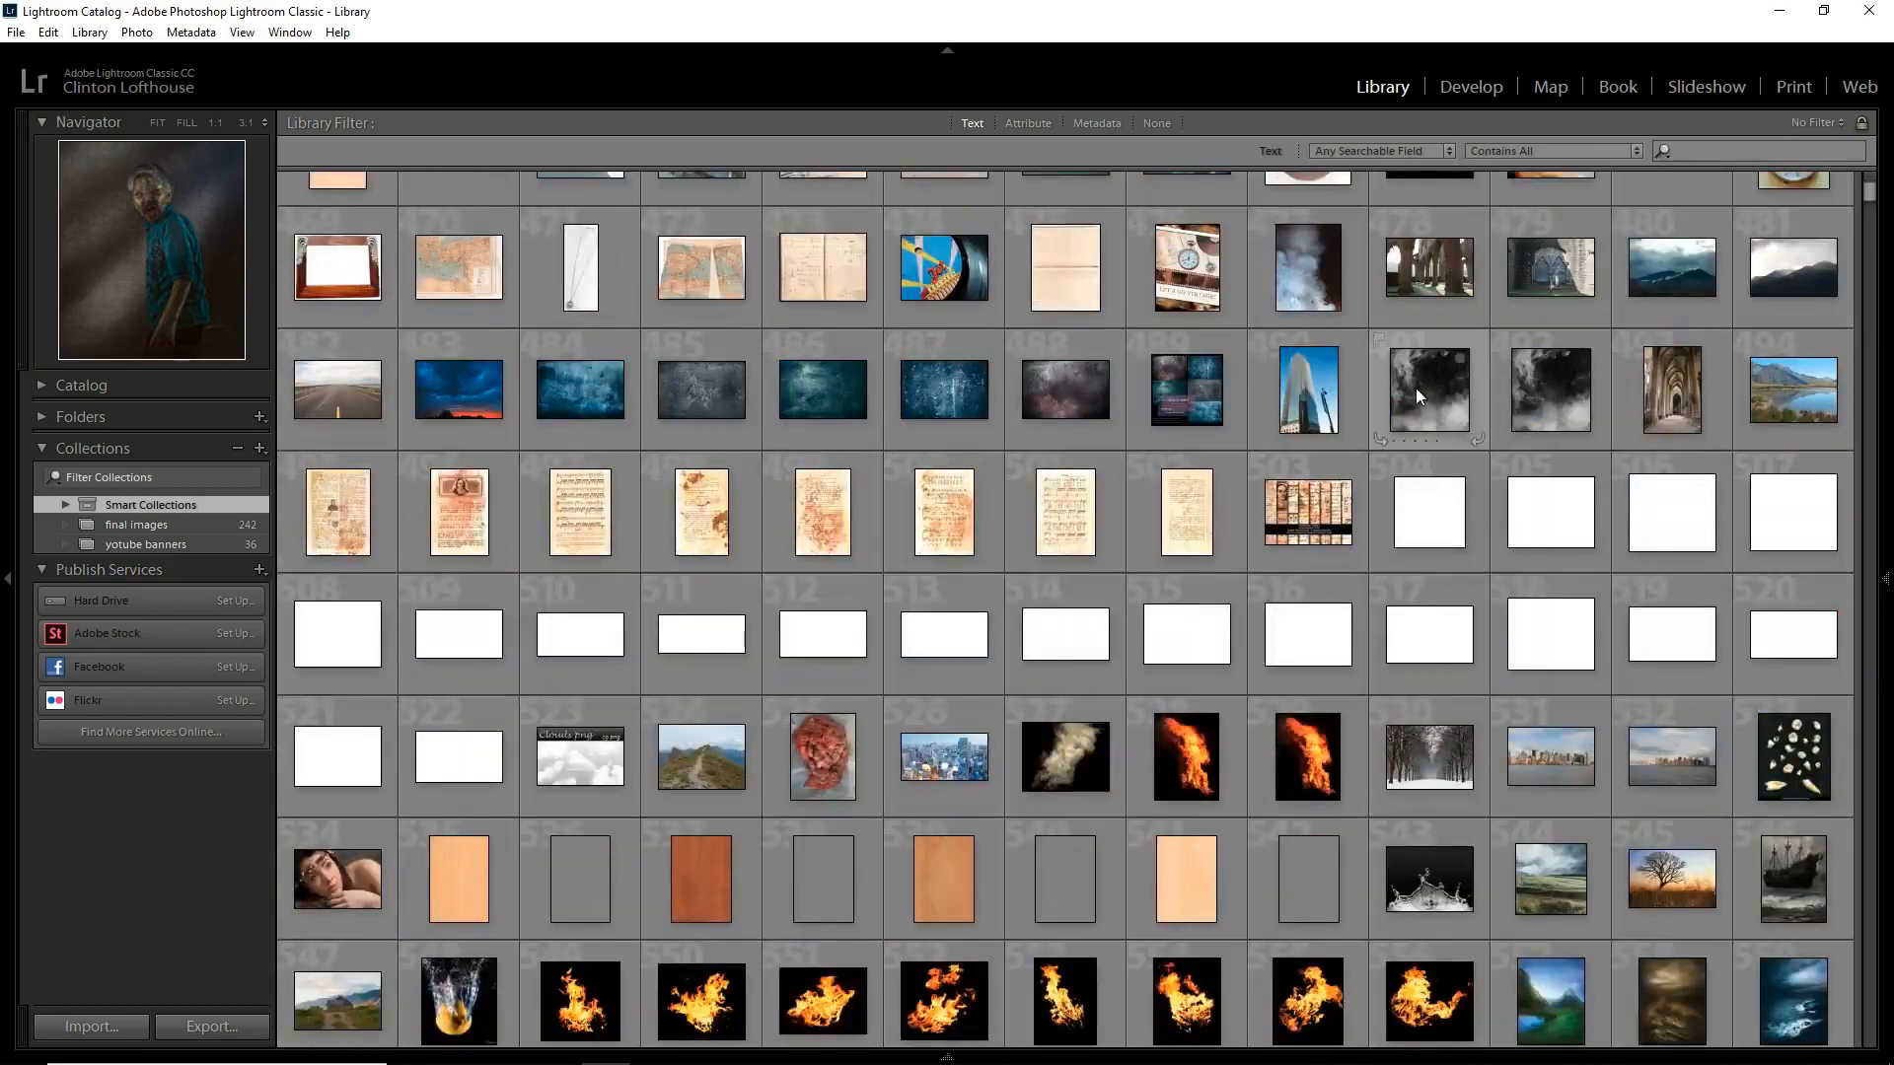
pyautogui.scroll(-3)
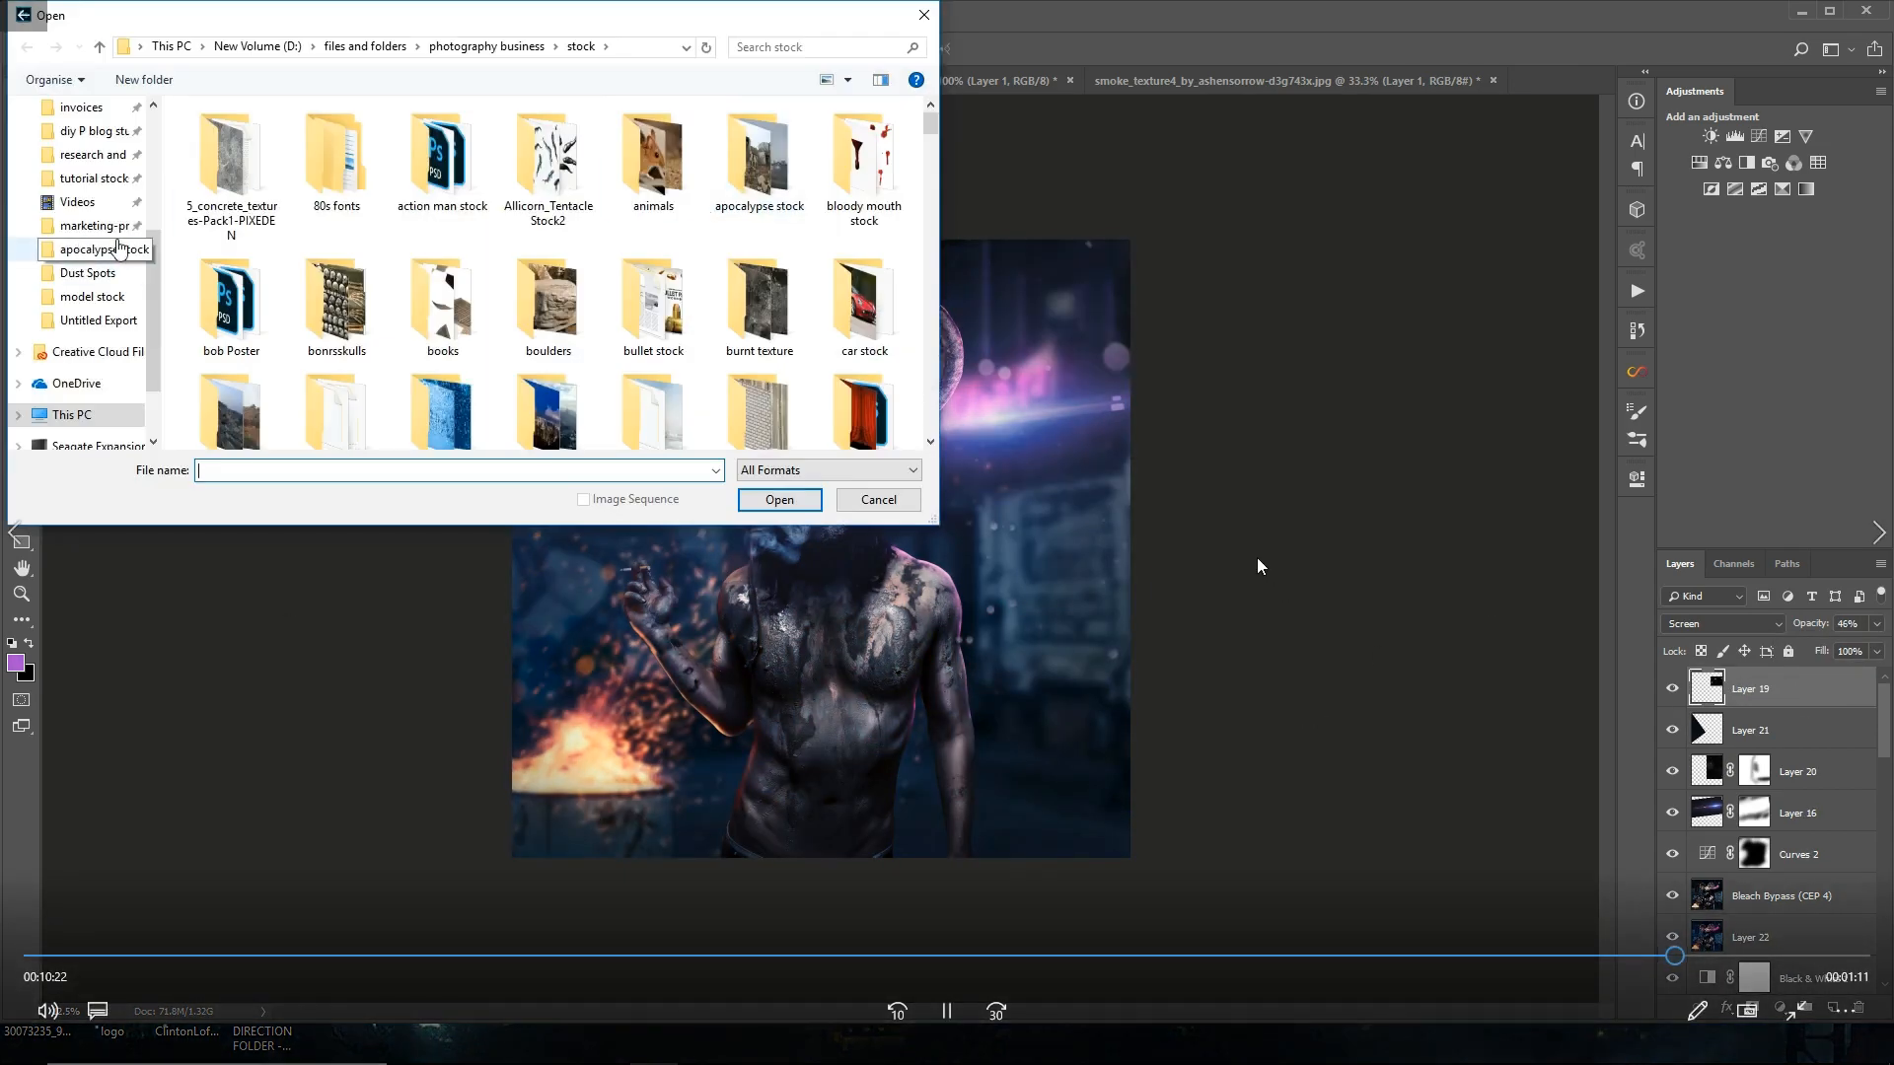
# Step: Place and enlarge the light-leak texture, hiding it briefly to compare
pyautogui.click(777, 499)
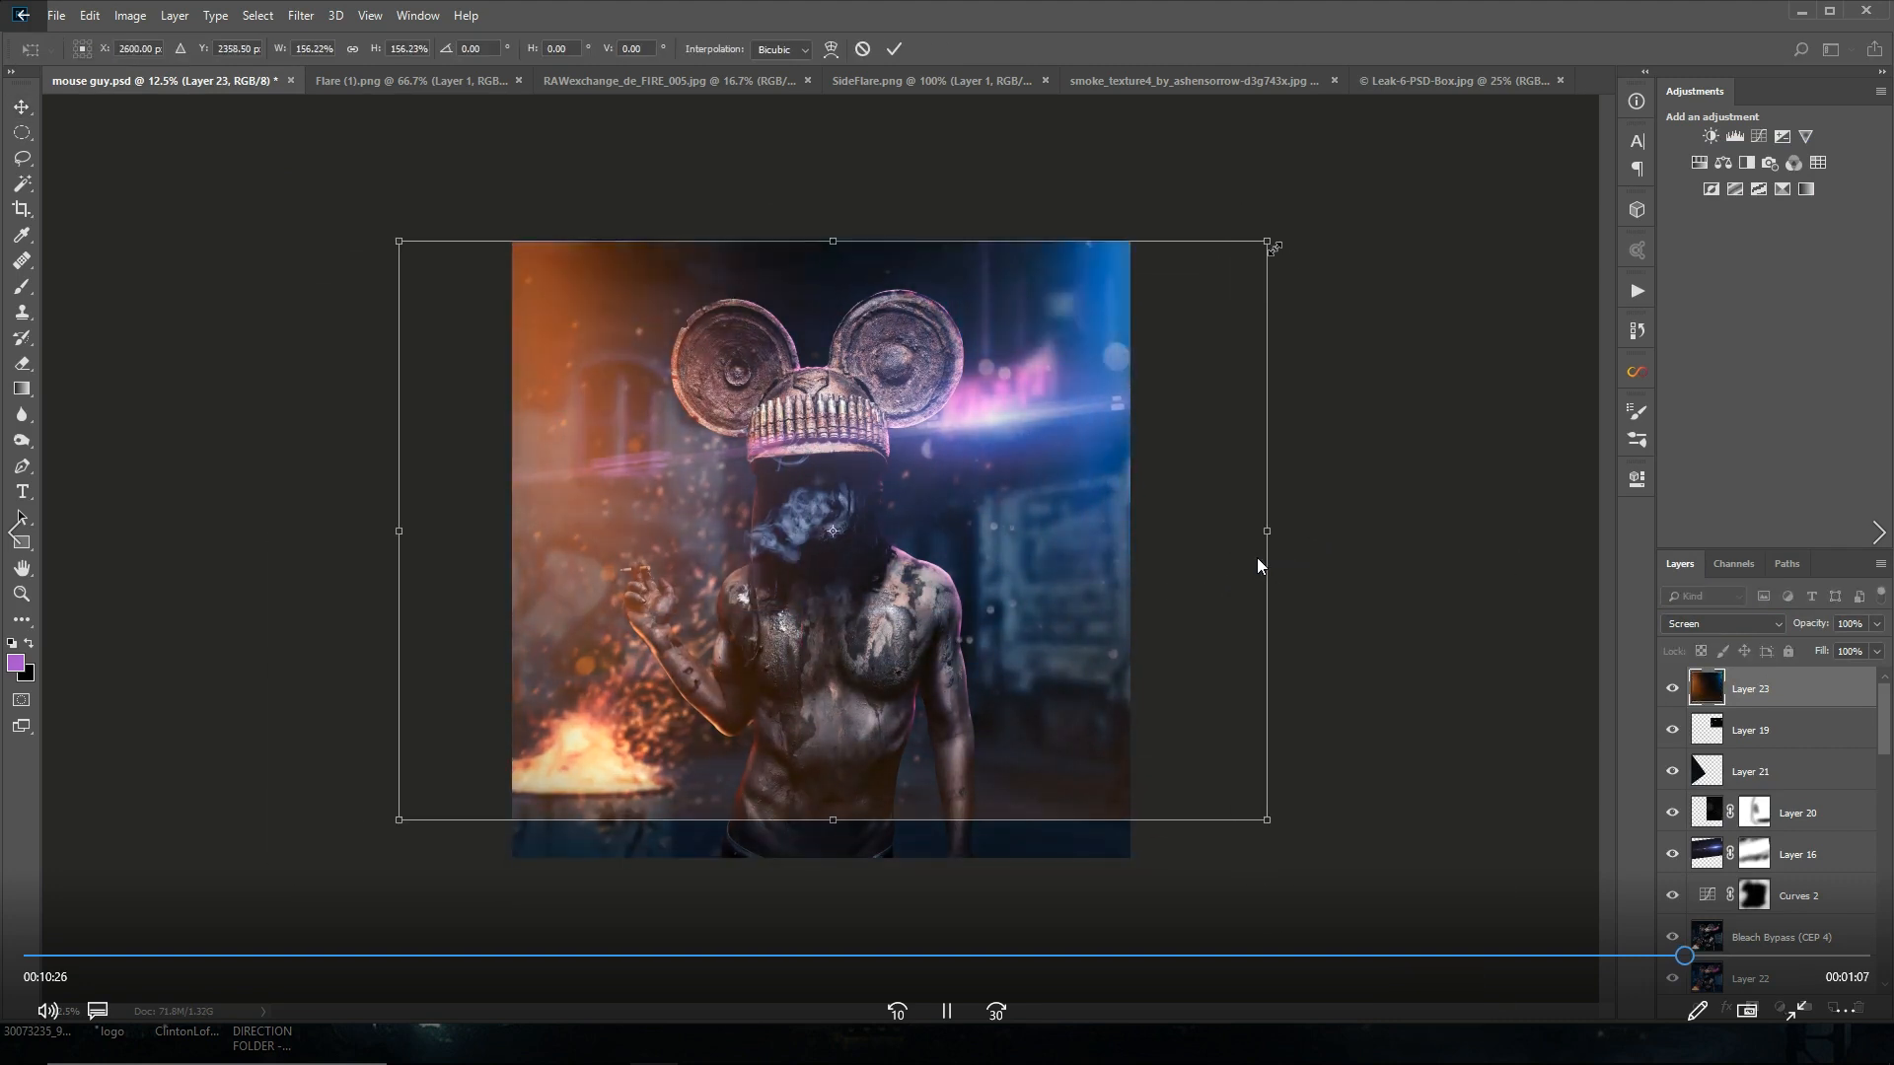
pyautogui.press('Return')
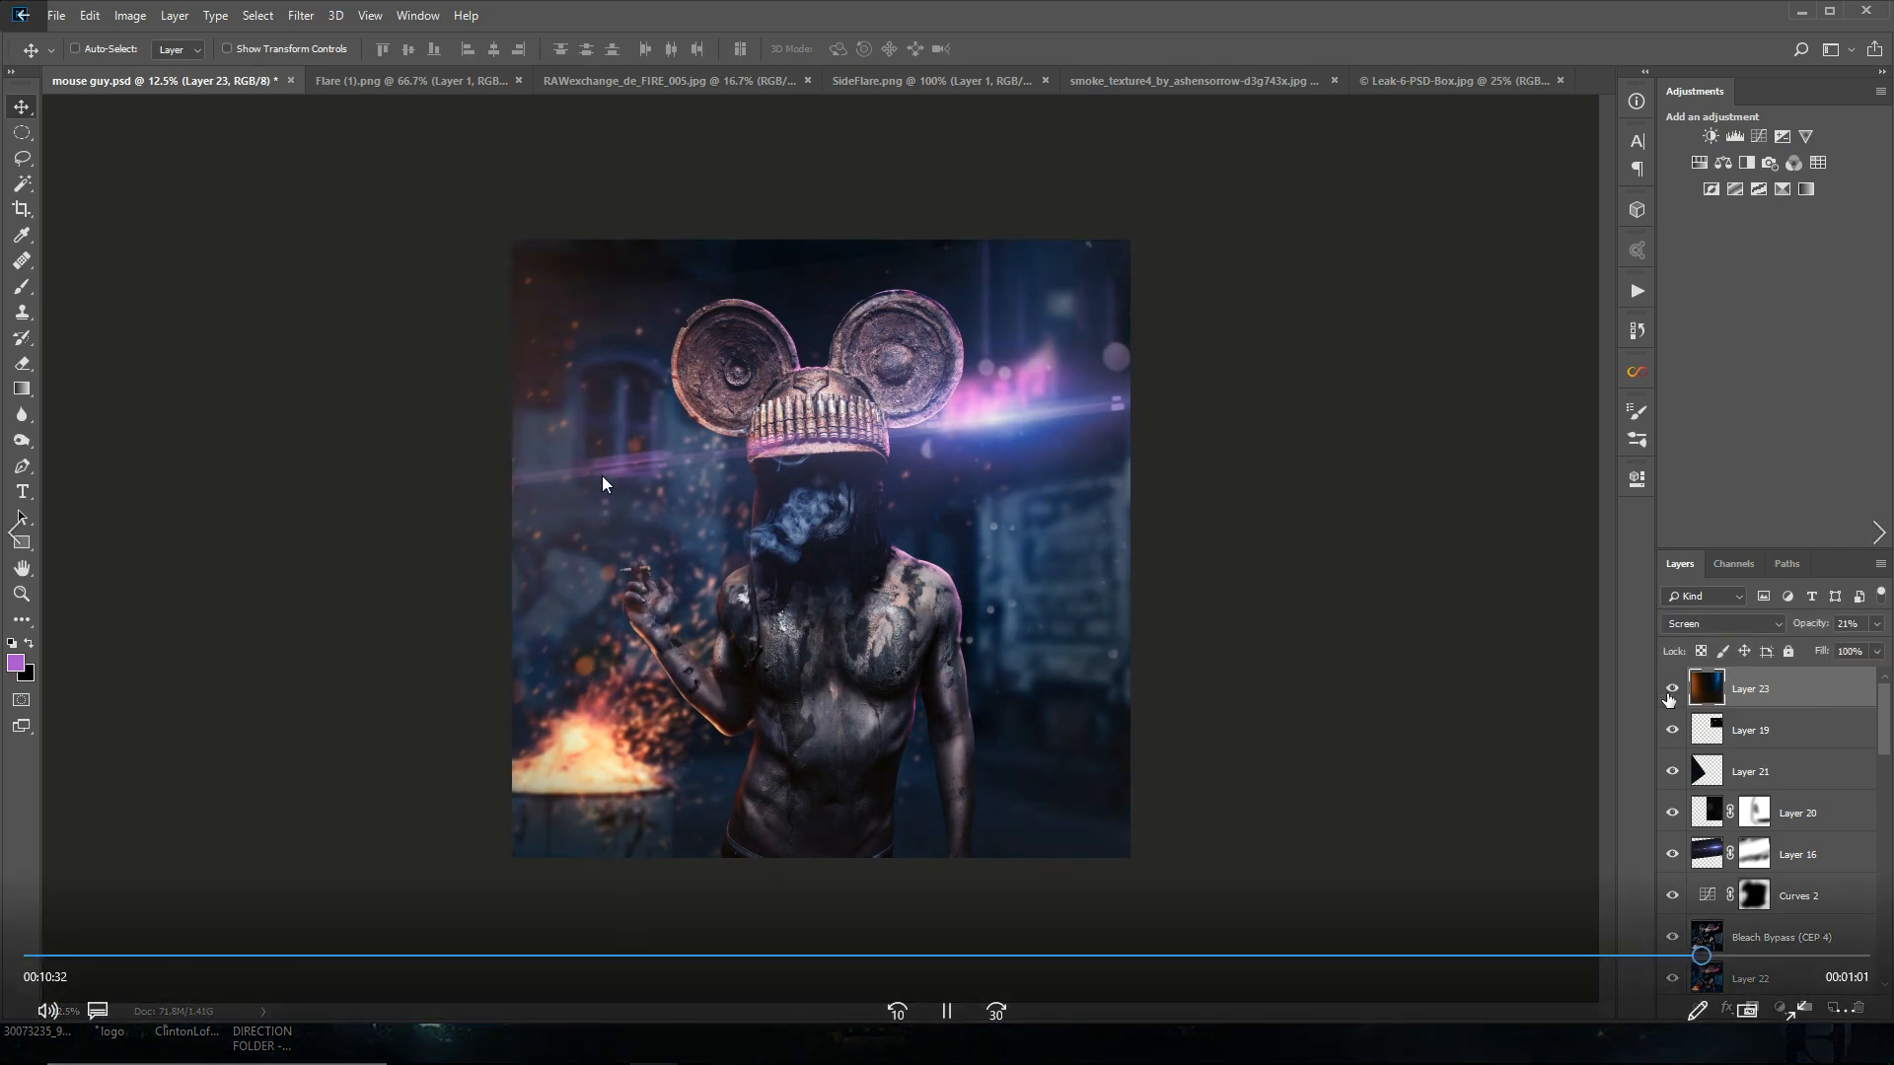
pyautogui.click(1464, 78)
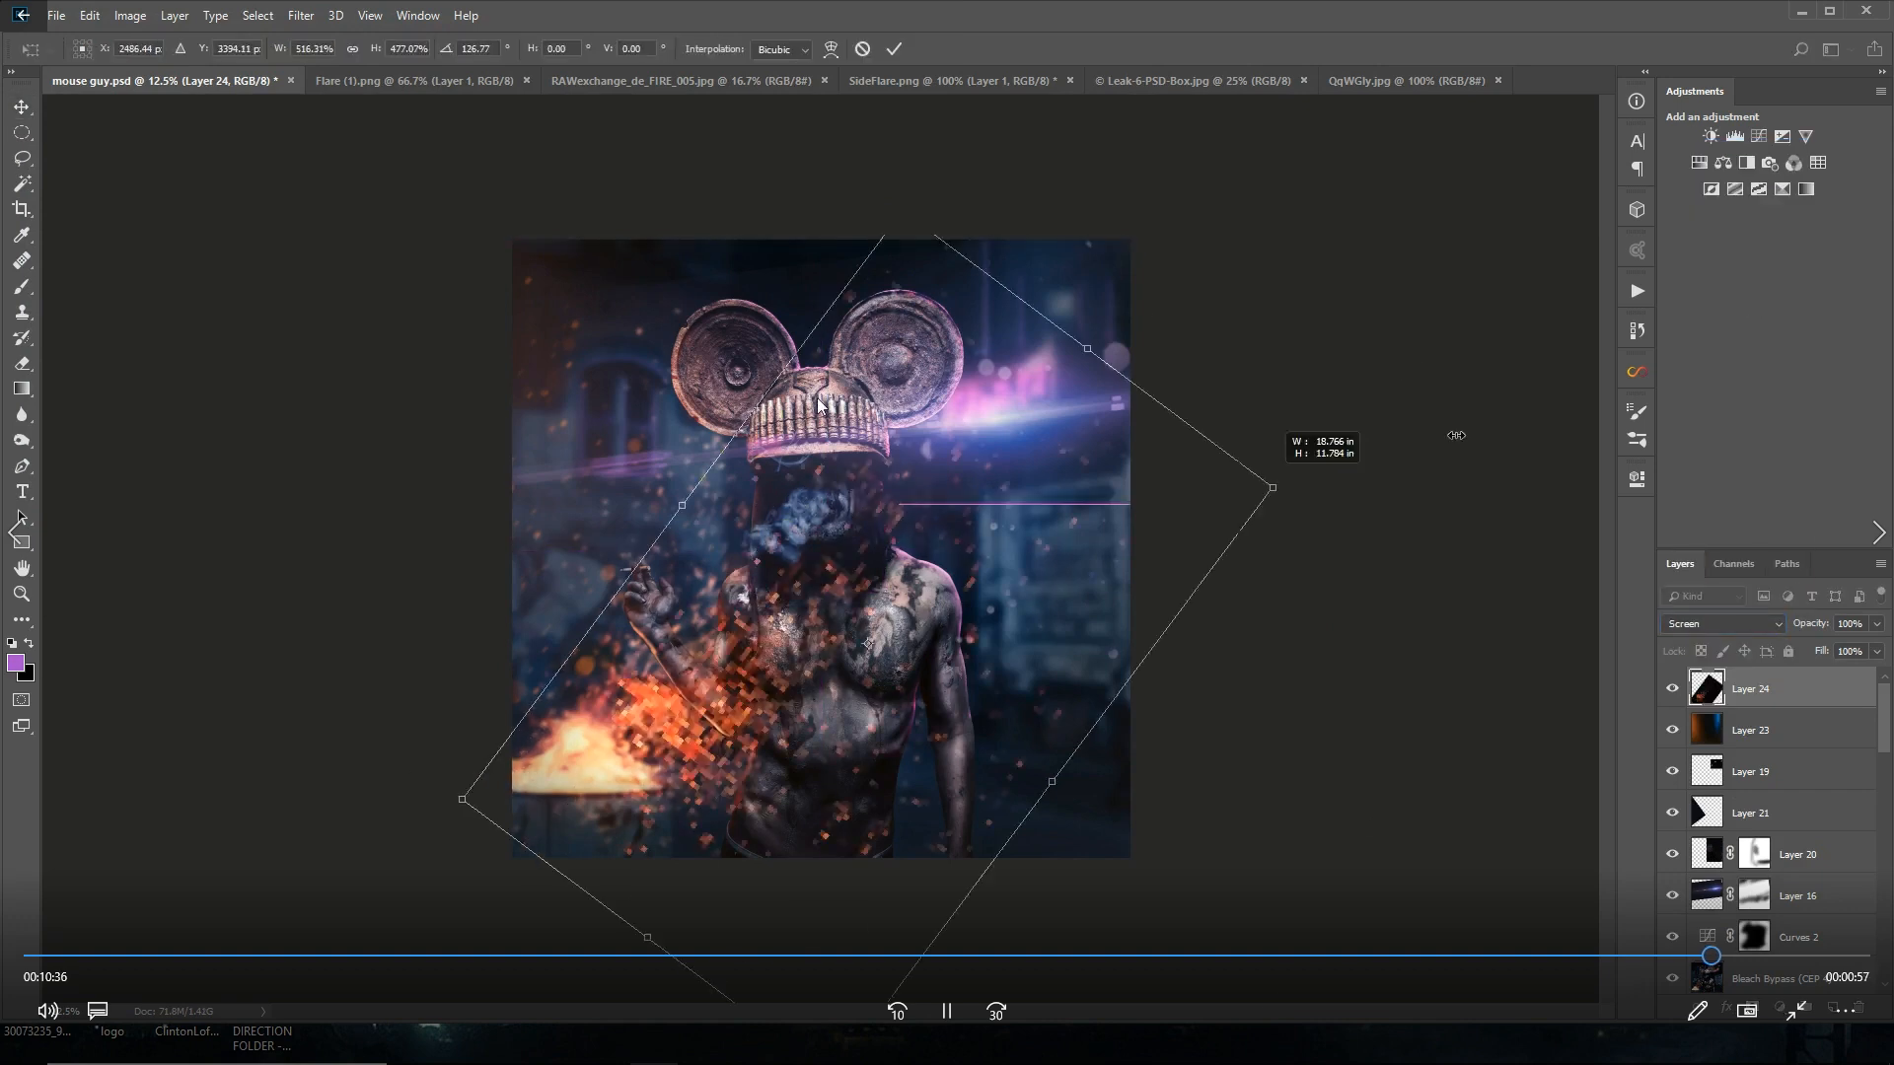
# Step: Rotate an ember burst beside the barrel and set the light effects group's opacity
pyautogui.press('Return')
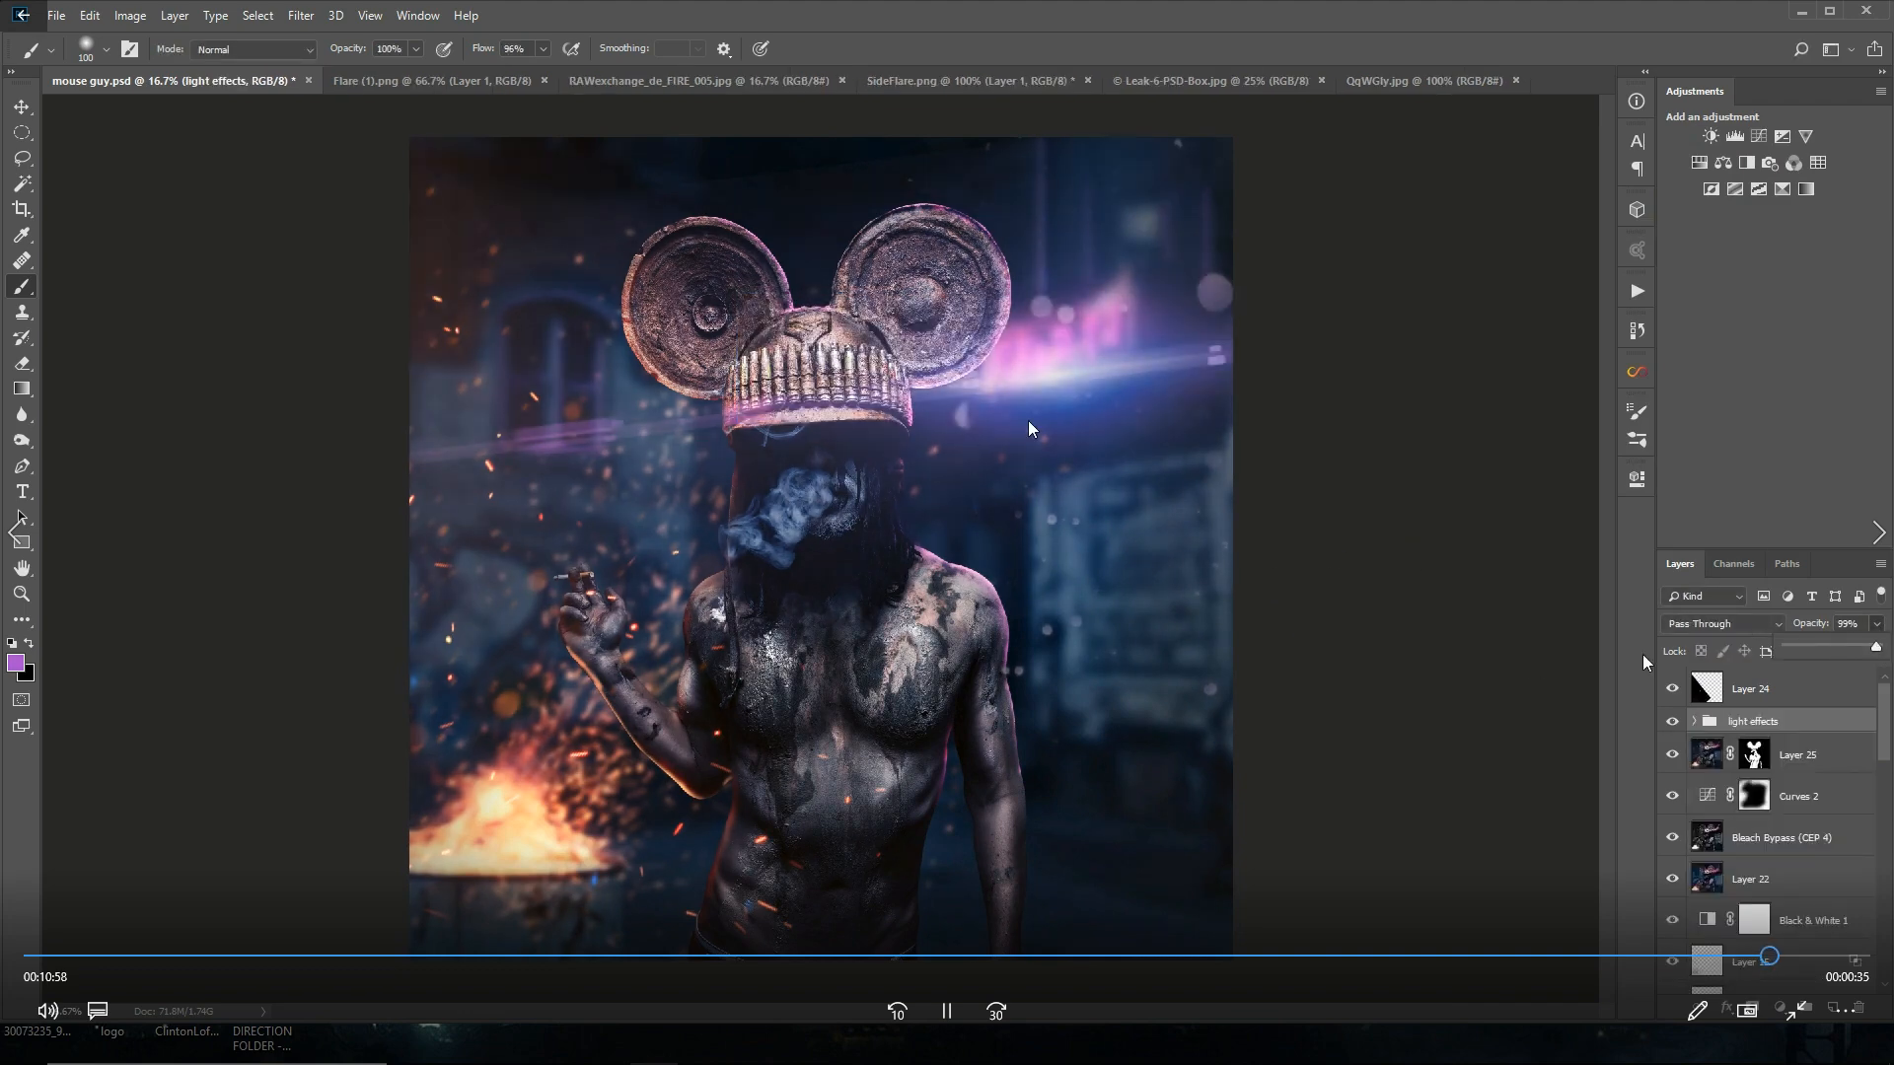
pyautogui.click(1693, 722)
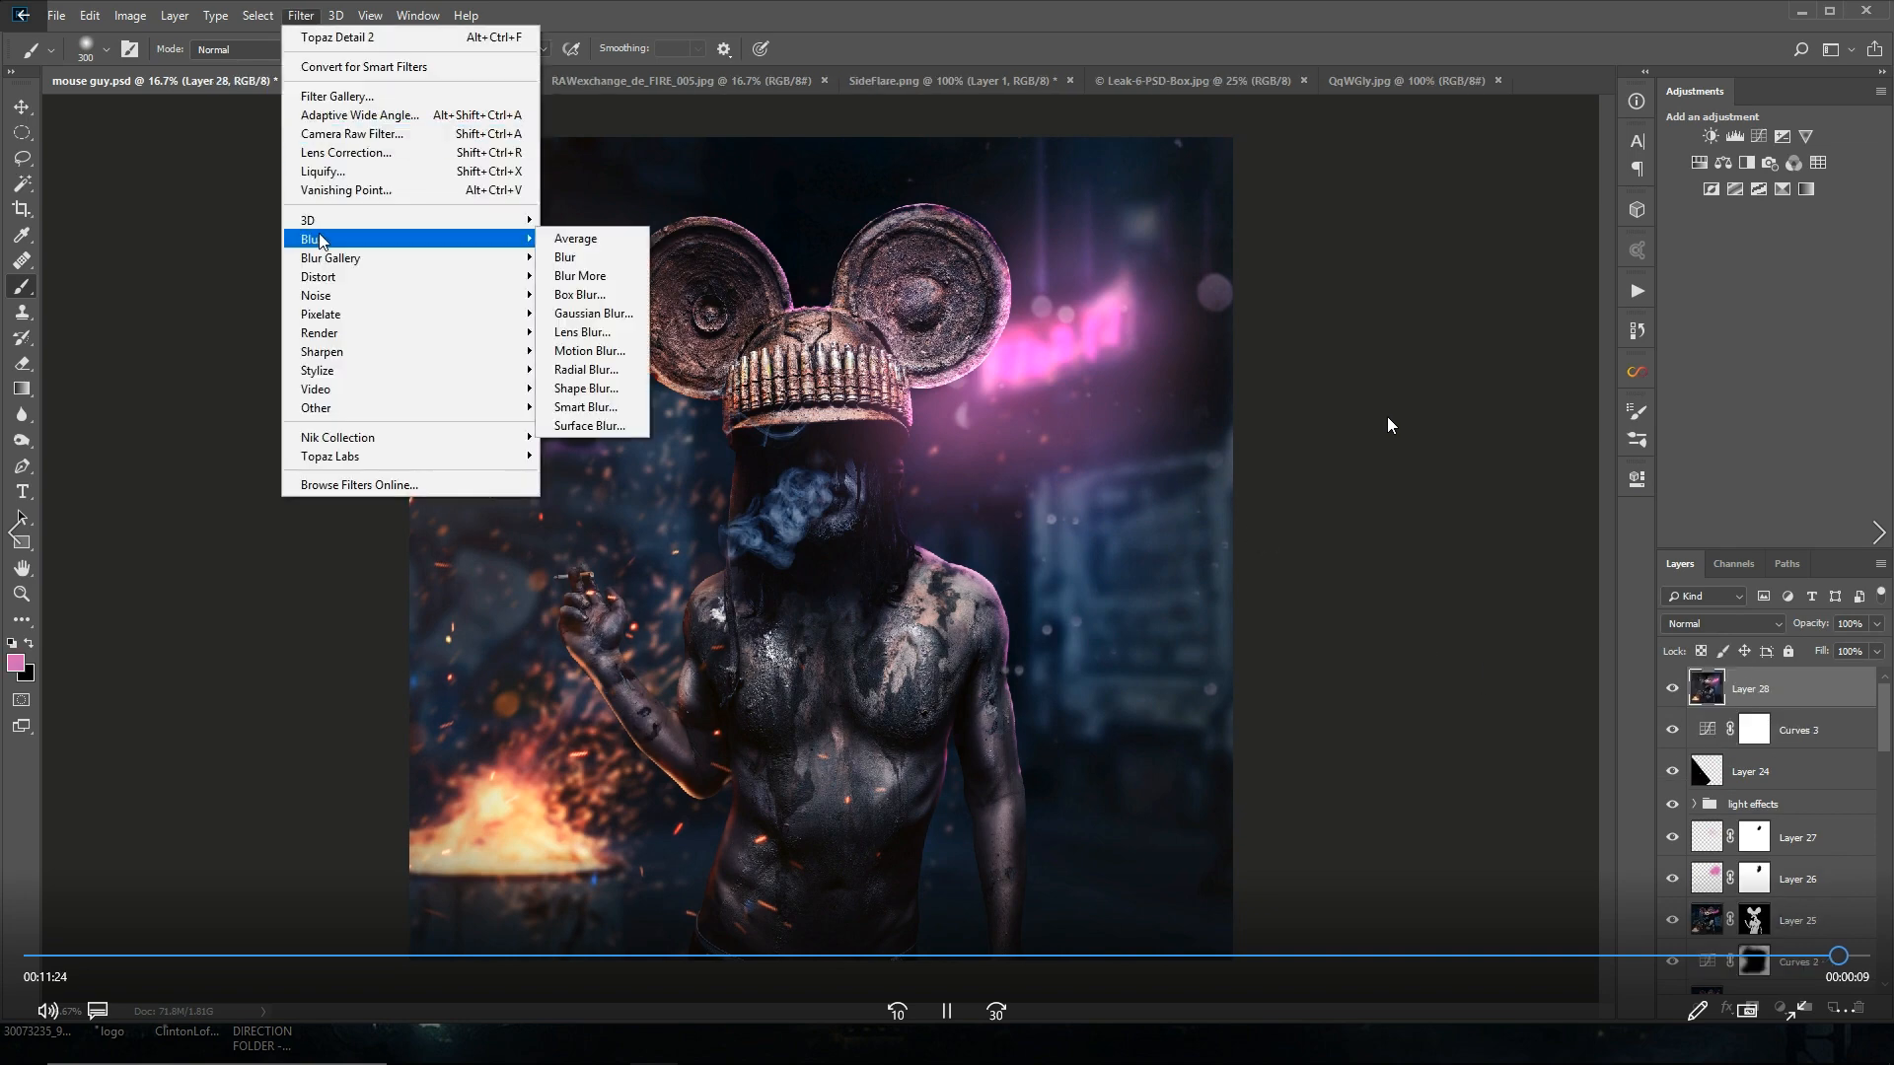
# Step: Apply an Iris Blur of about 15 px around the merged layer's edges
pyautogui.click(330, 256)
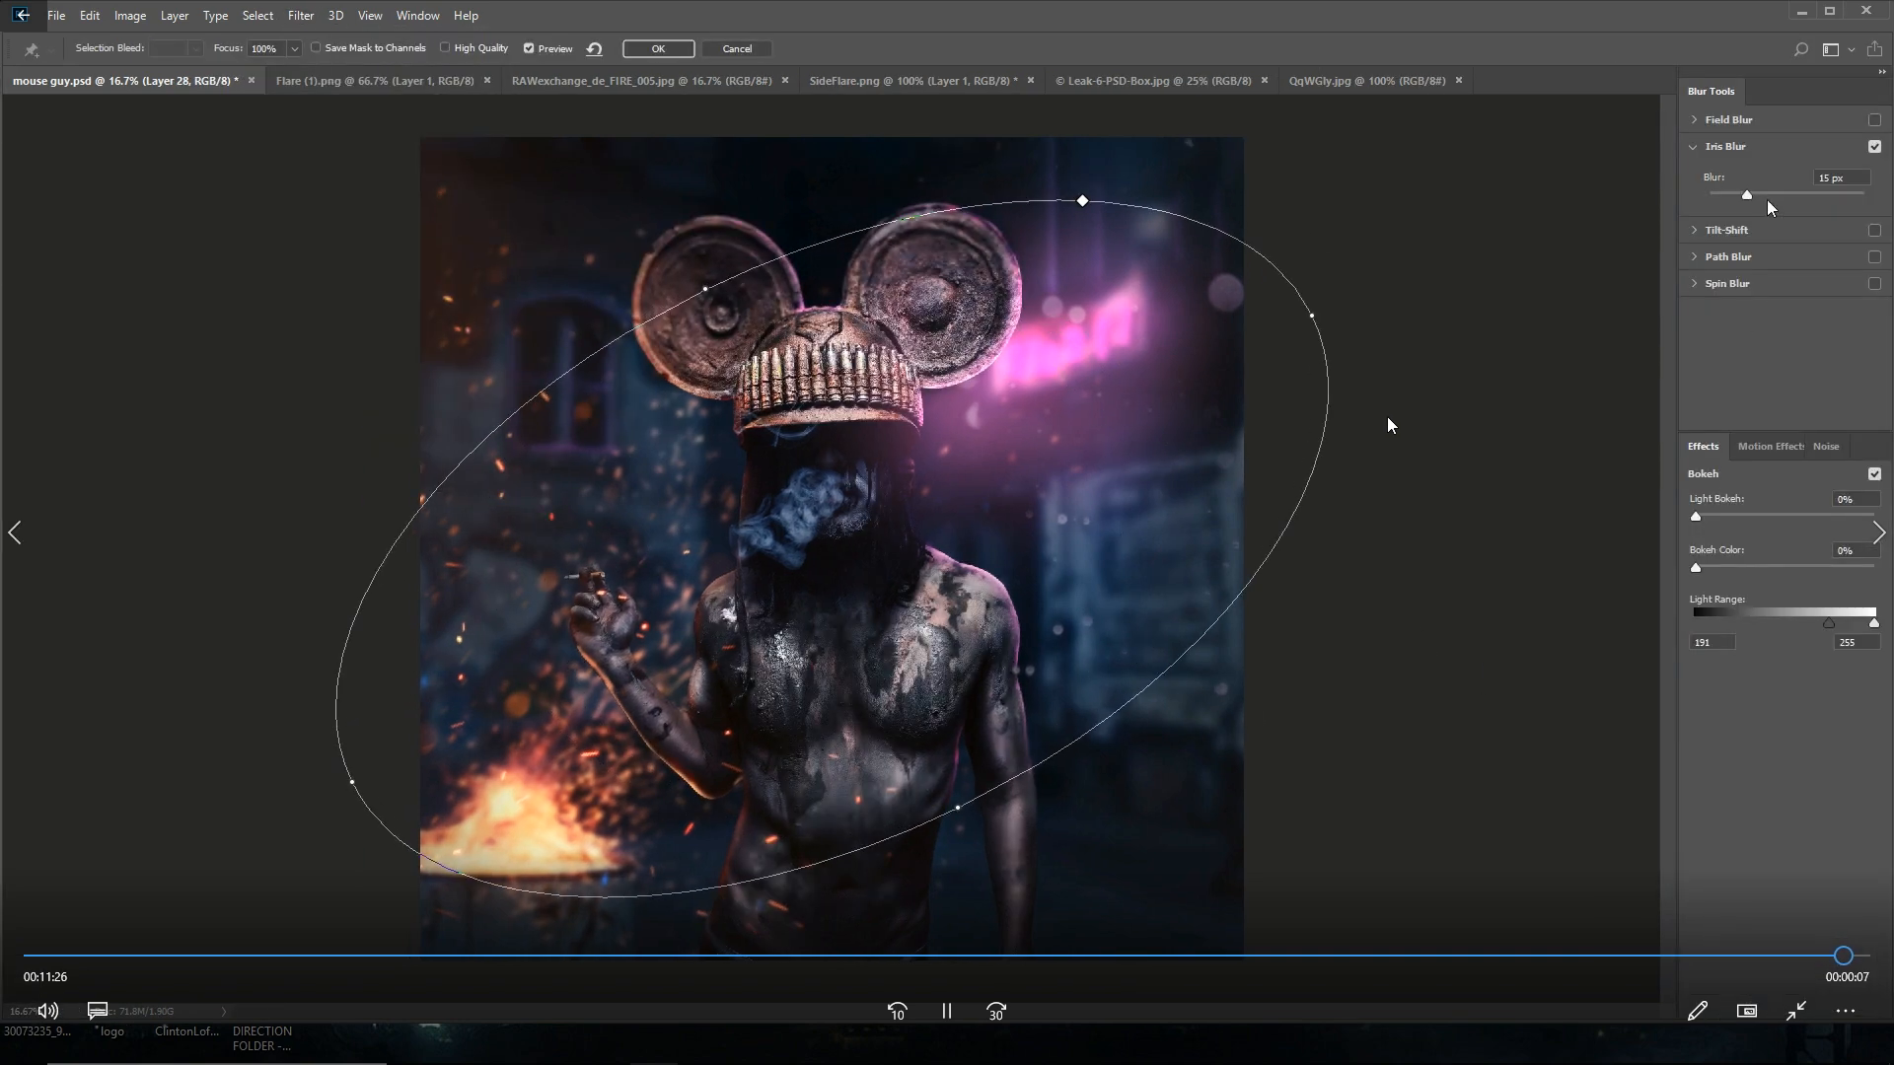
pyautogui.click(657, 47)
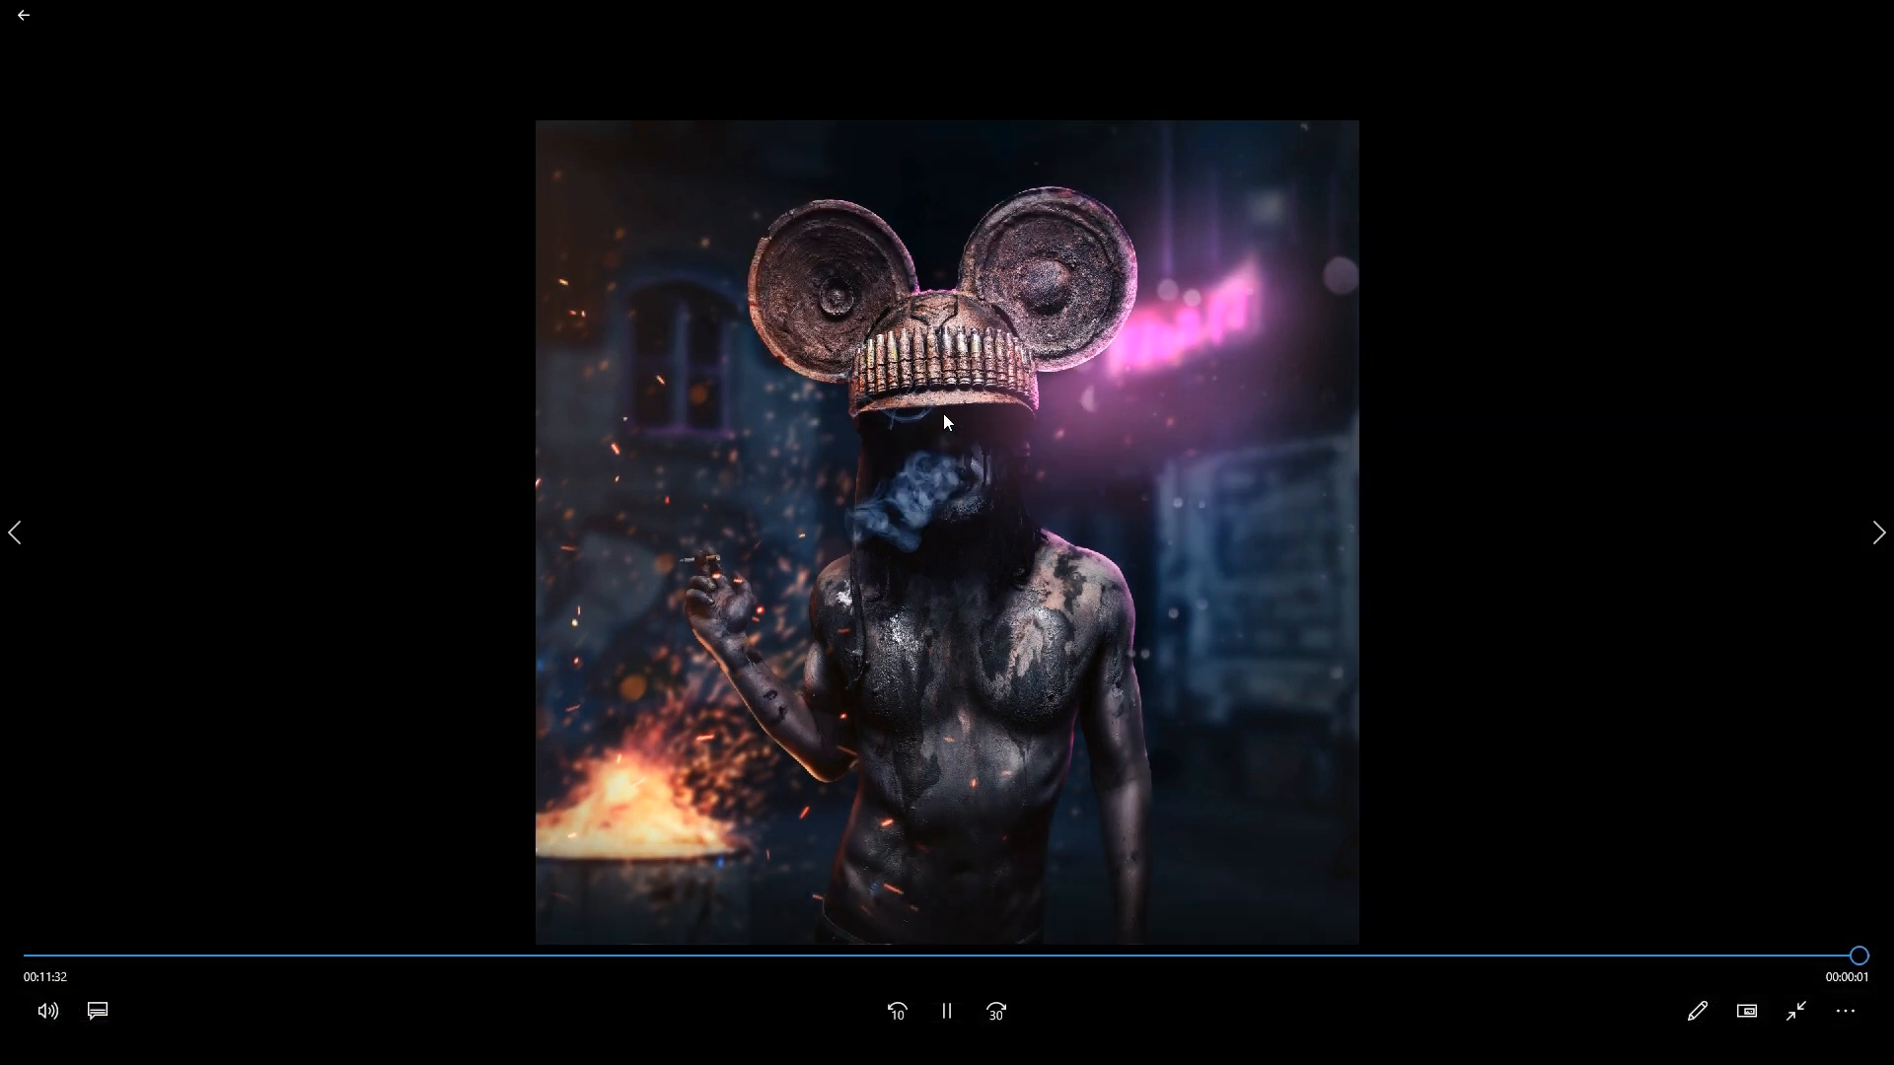
pyautogui.click(947, 1011)
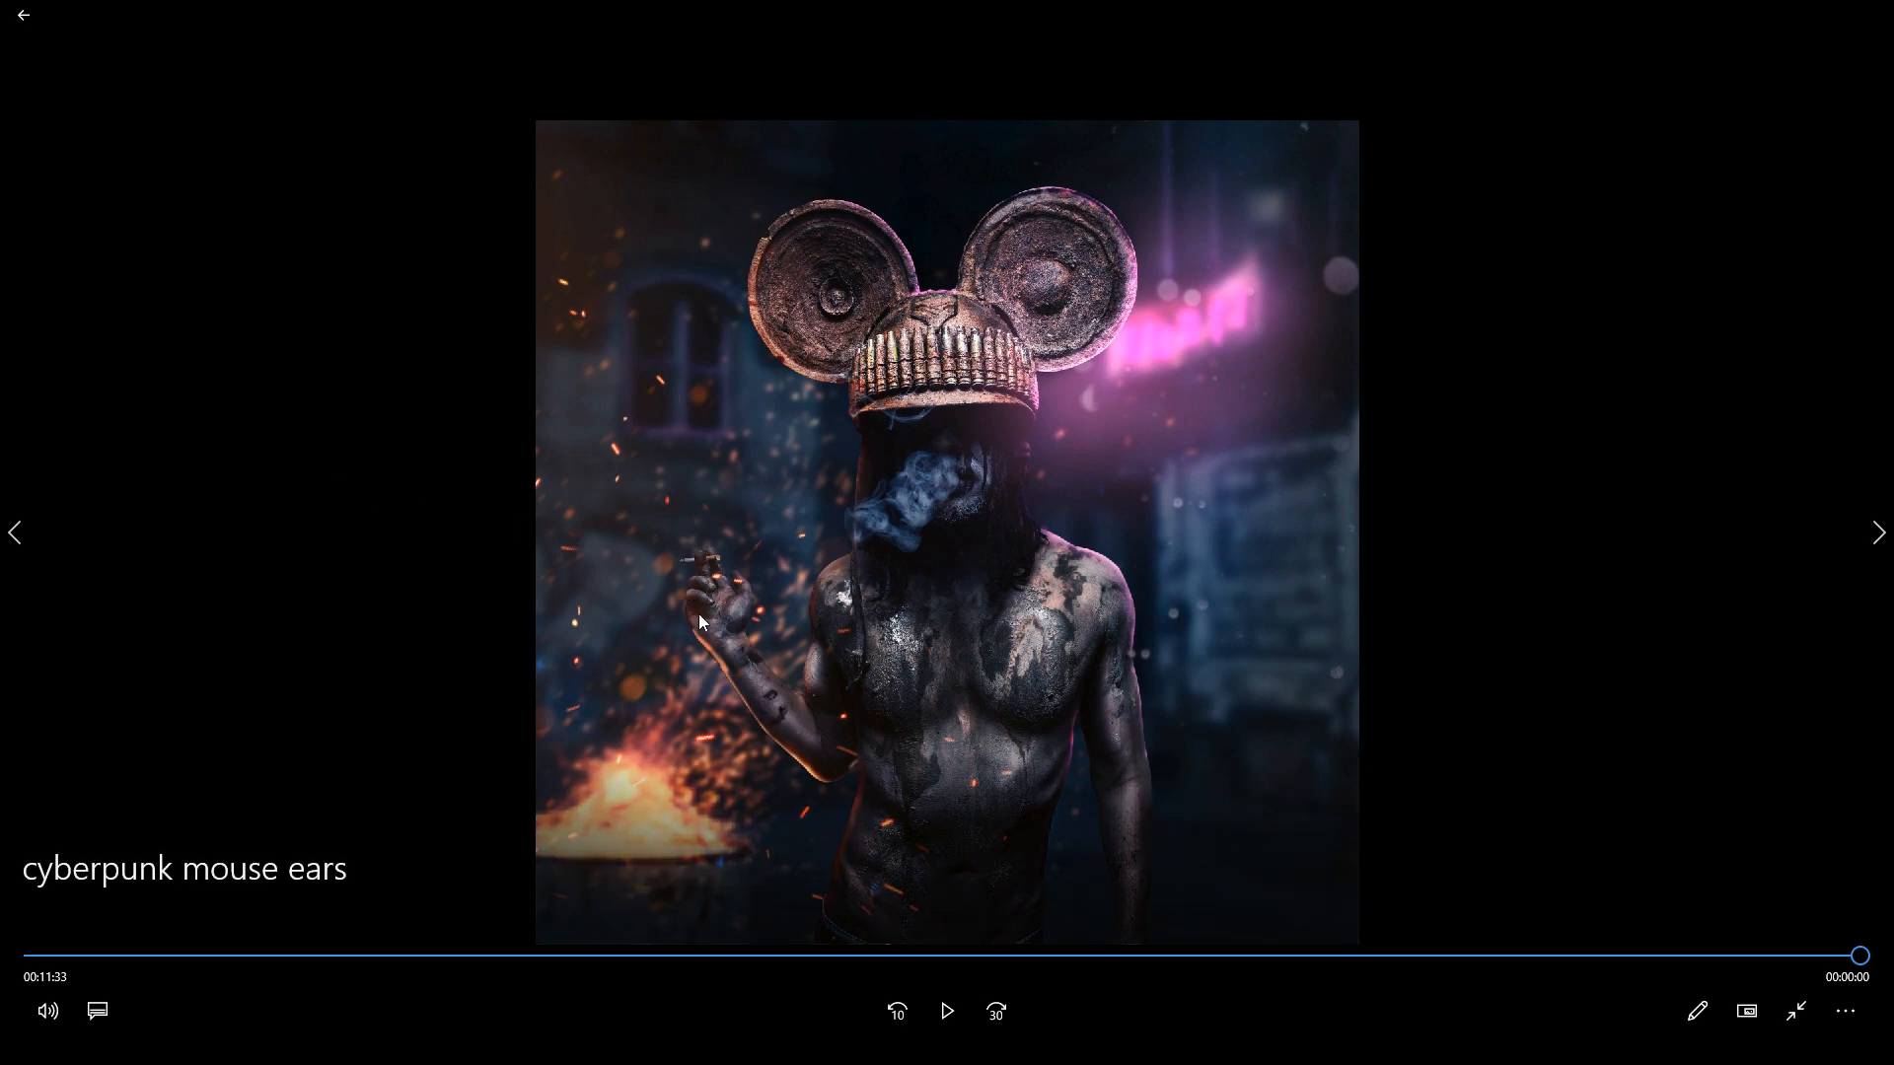
pyautogui.moveTo(1148, 722)
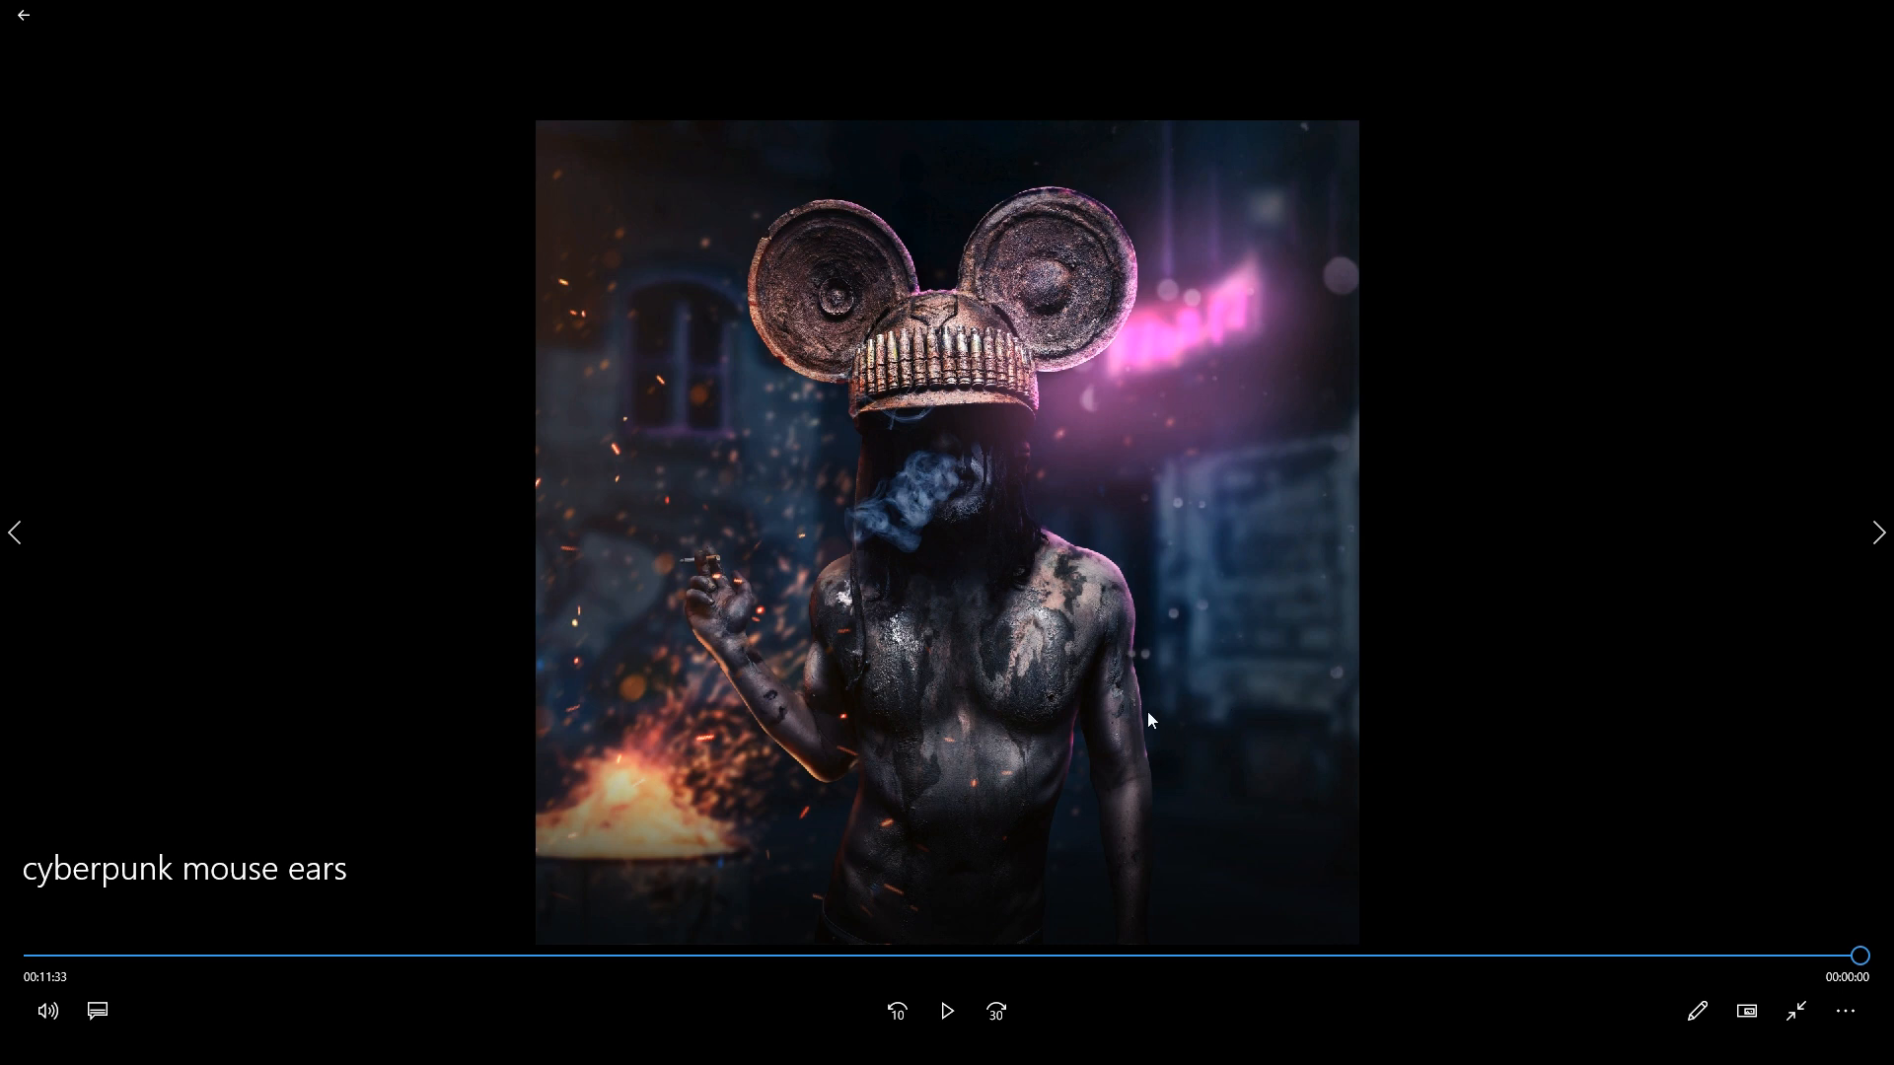
pyautogui.moveTo(1382, 475)
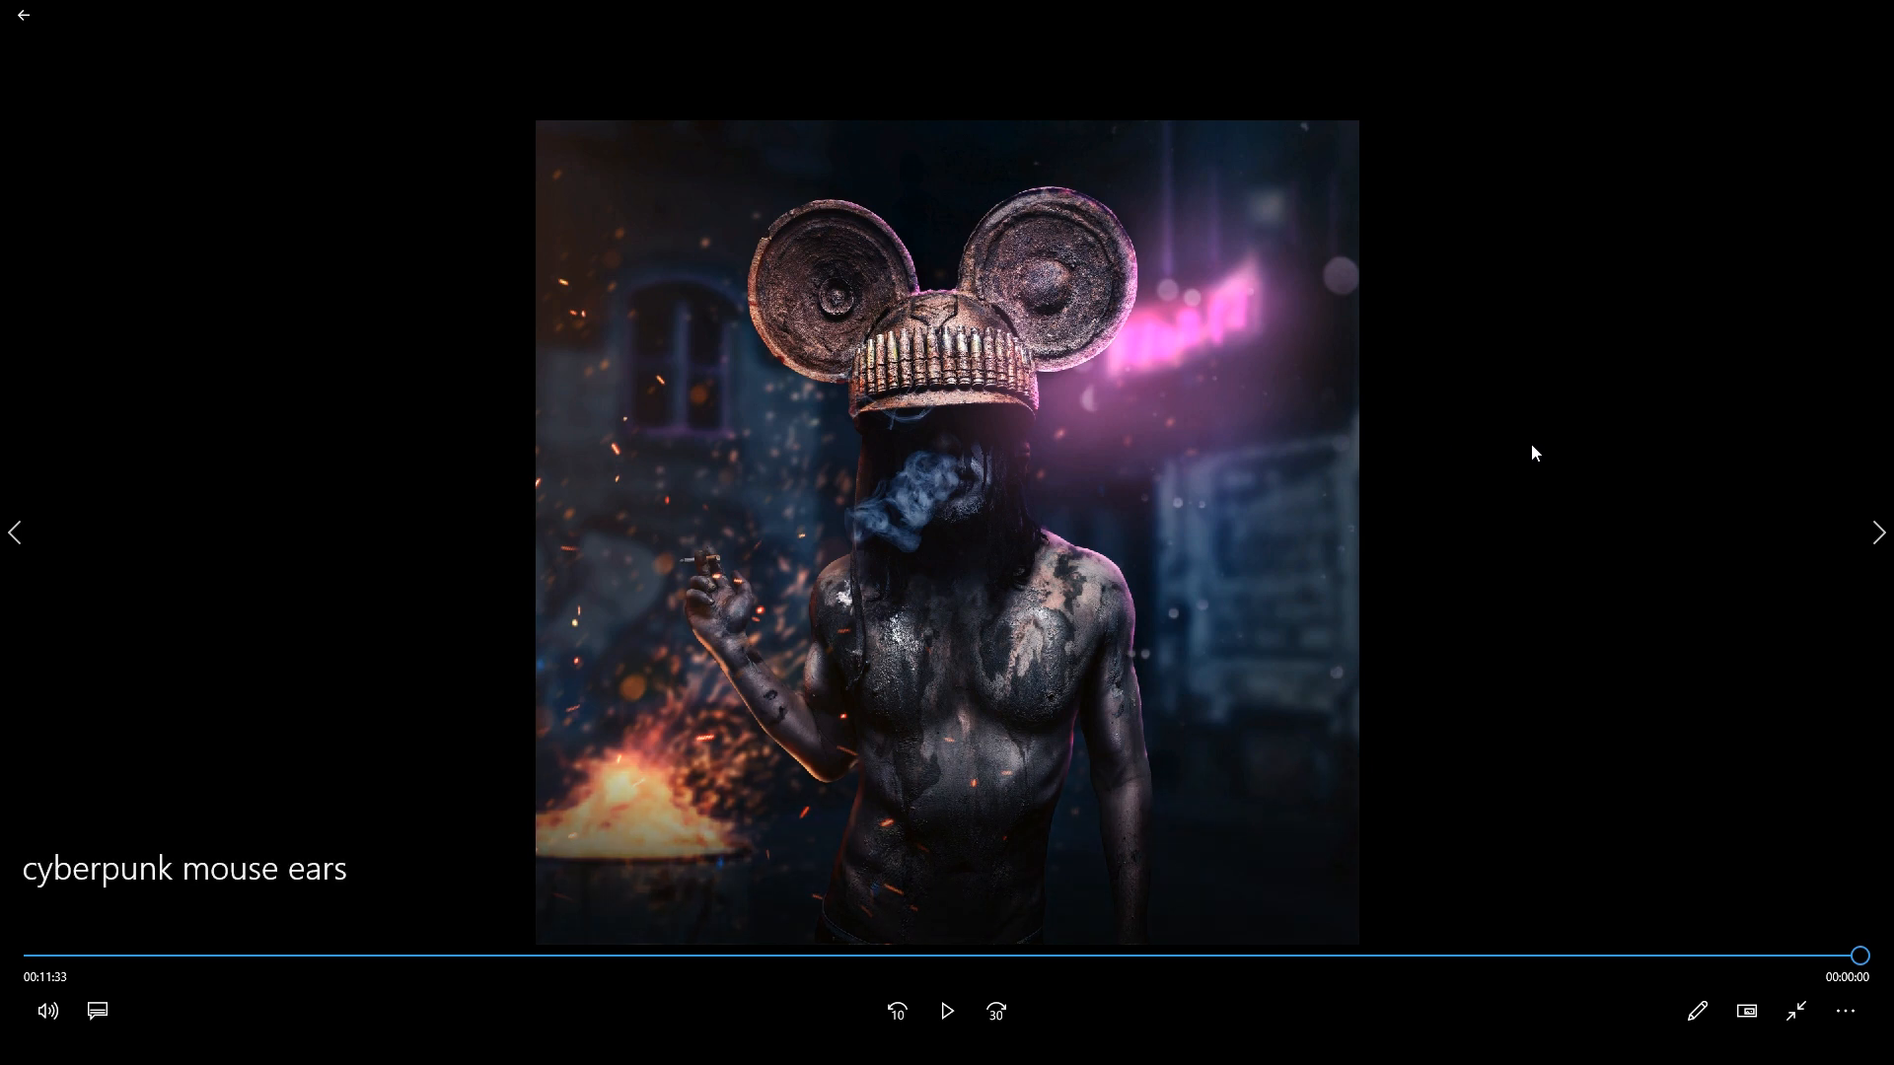
pyautogui.moveTo(1639, 486)
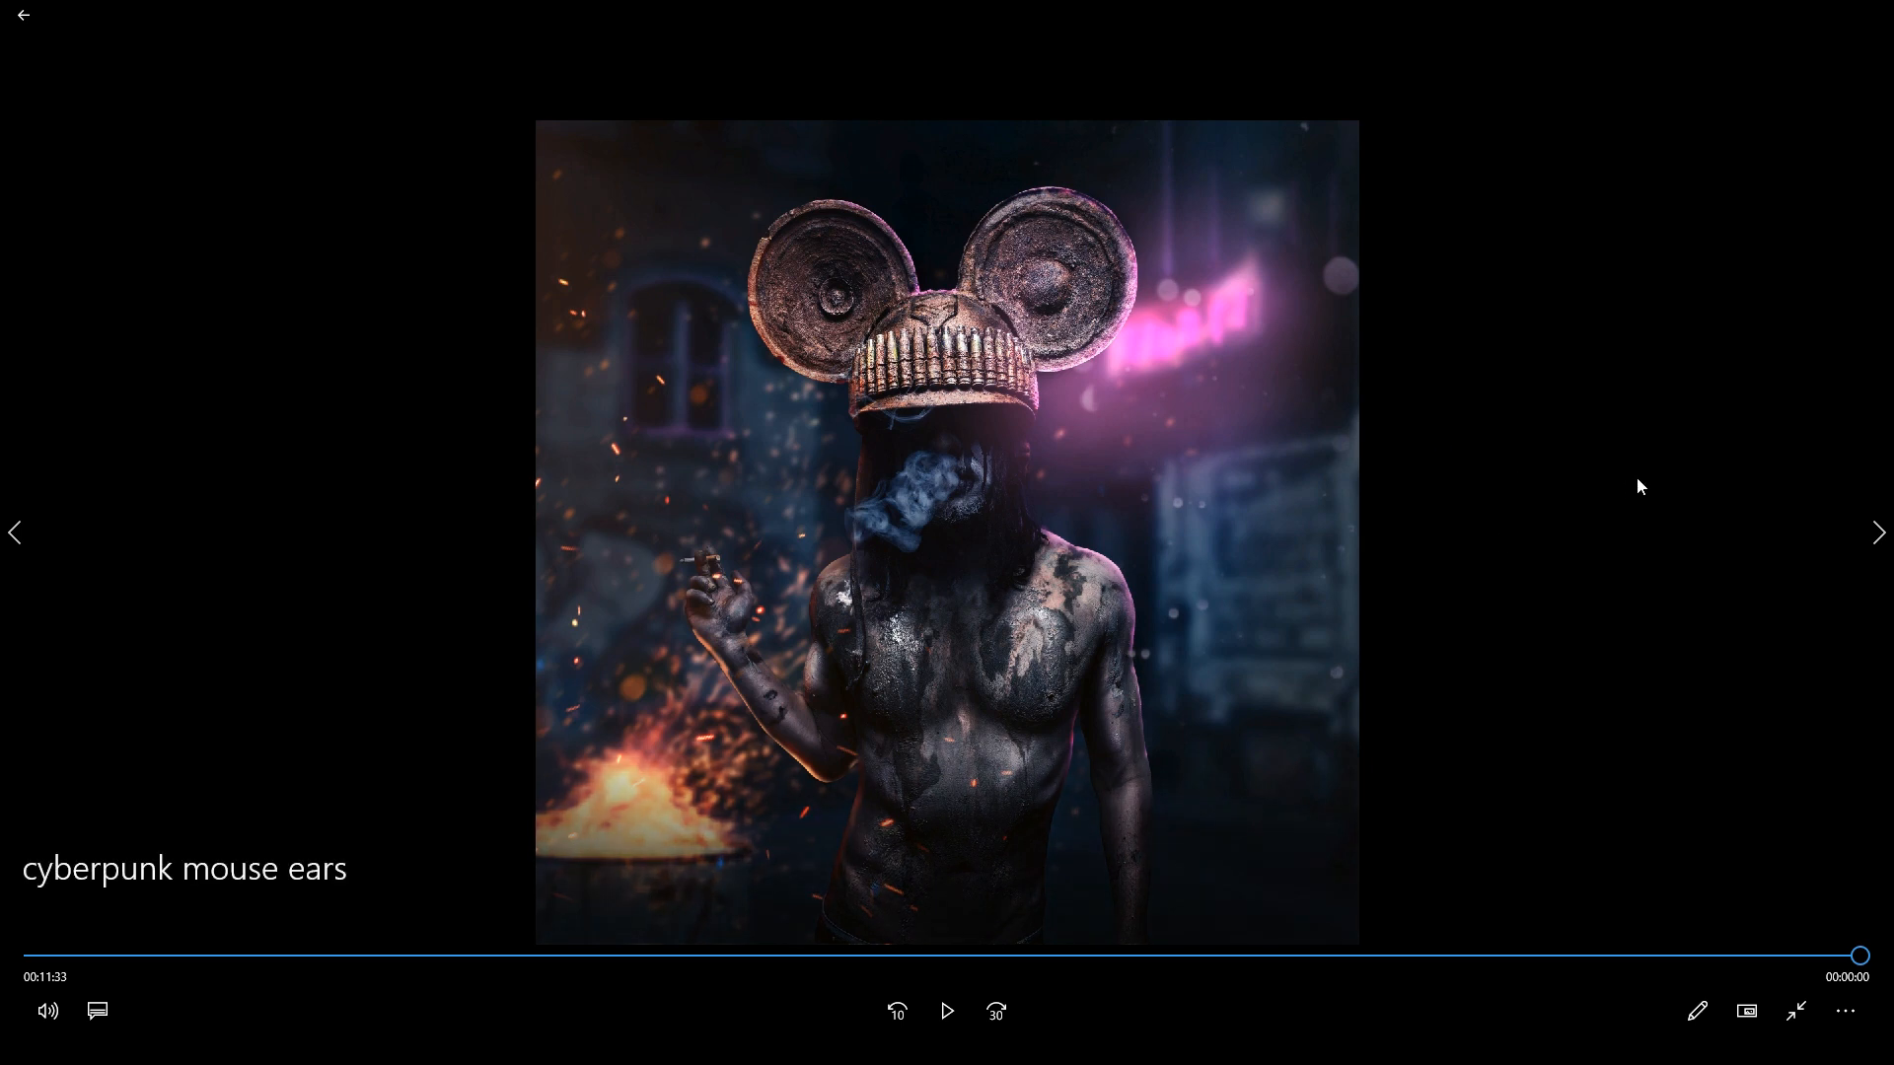